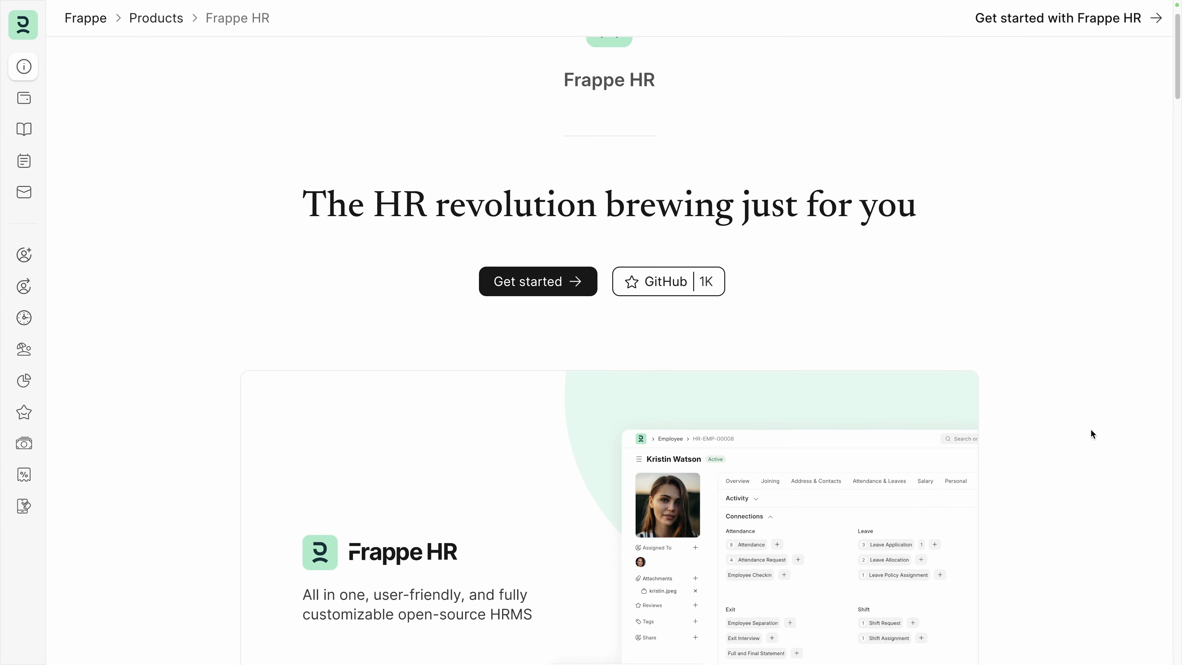
- Browse the Frappe HR product page and the Recruitment feature page
{"action": "scroll", "scroll_direction": "down", "scroll_amount": 3}
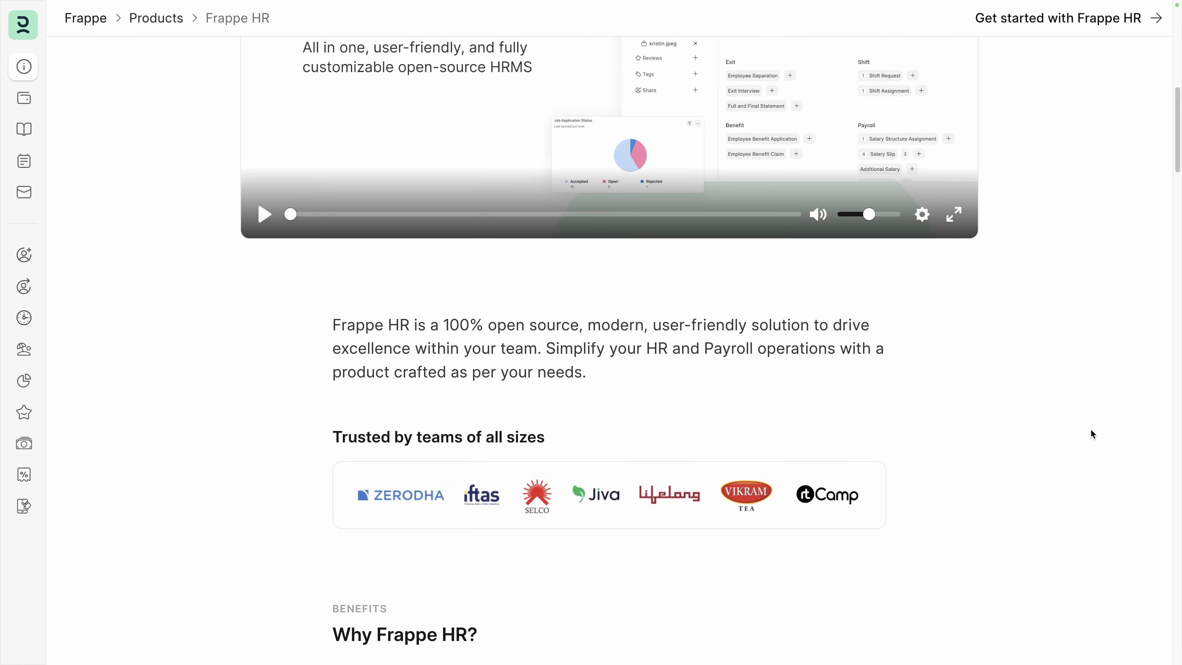
{"action": "scroll", "scroll_direction": "down", "scroll_amount": 3}
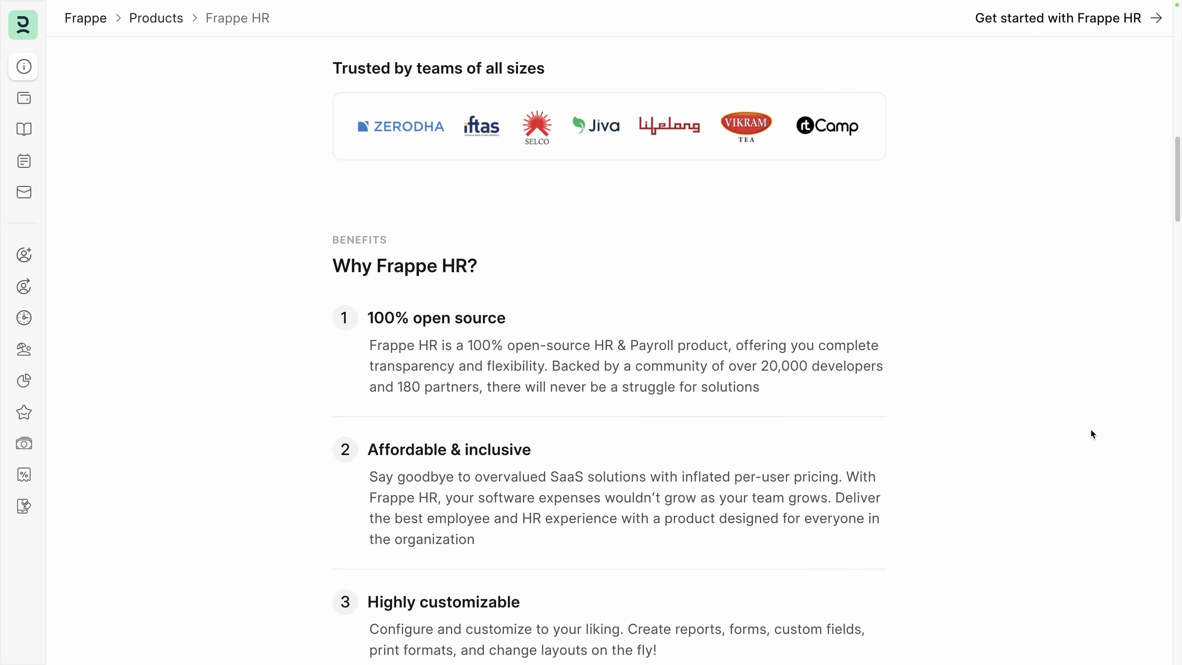
{"action": "scroll", "scroll_direction": "down", "scroll_amount": 3}
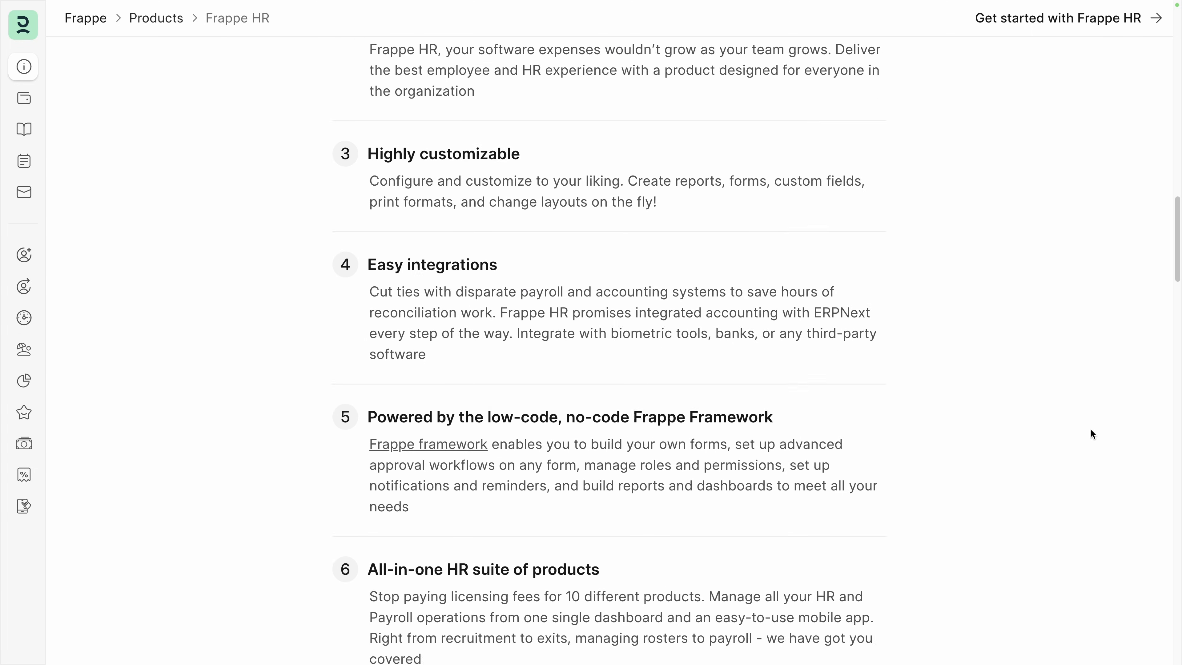
{"action": "left_click", "coordinate": [23, 254]}
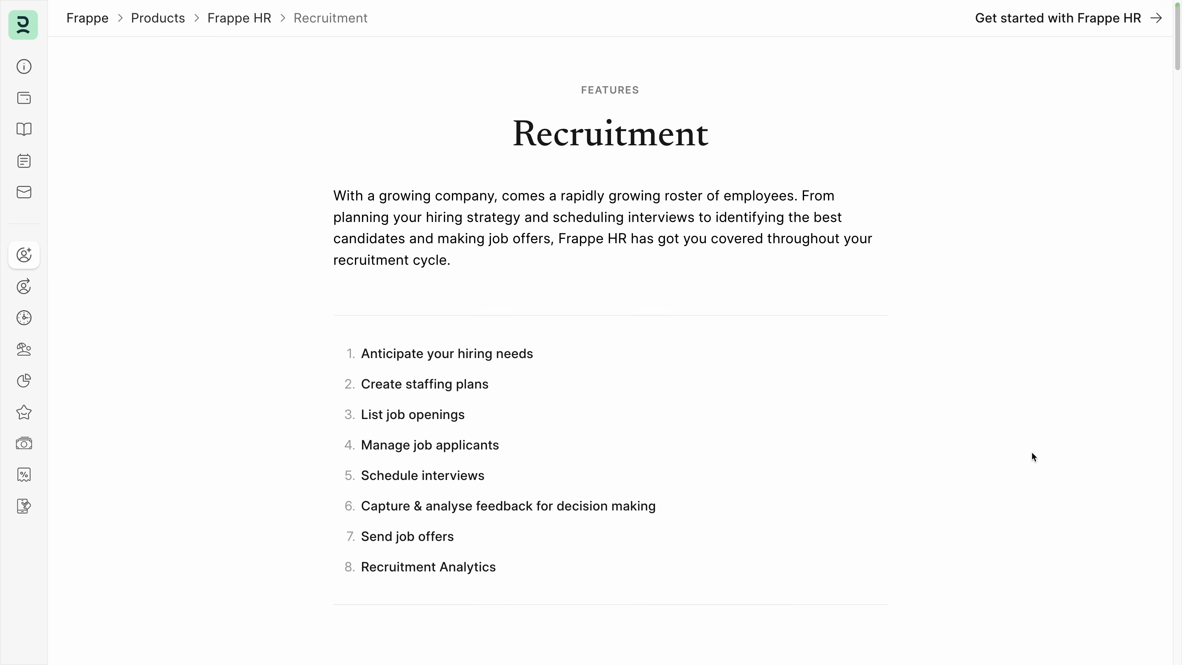
{"action": "scroll", "scroll_direction": "down", "scroll_amount": 3}
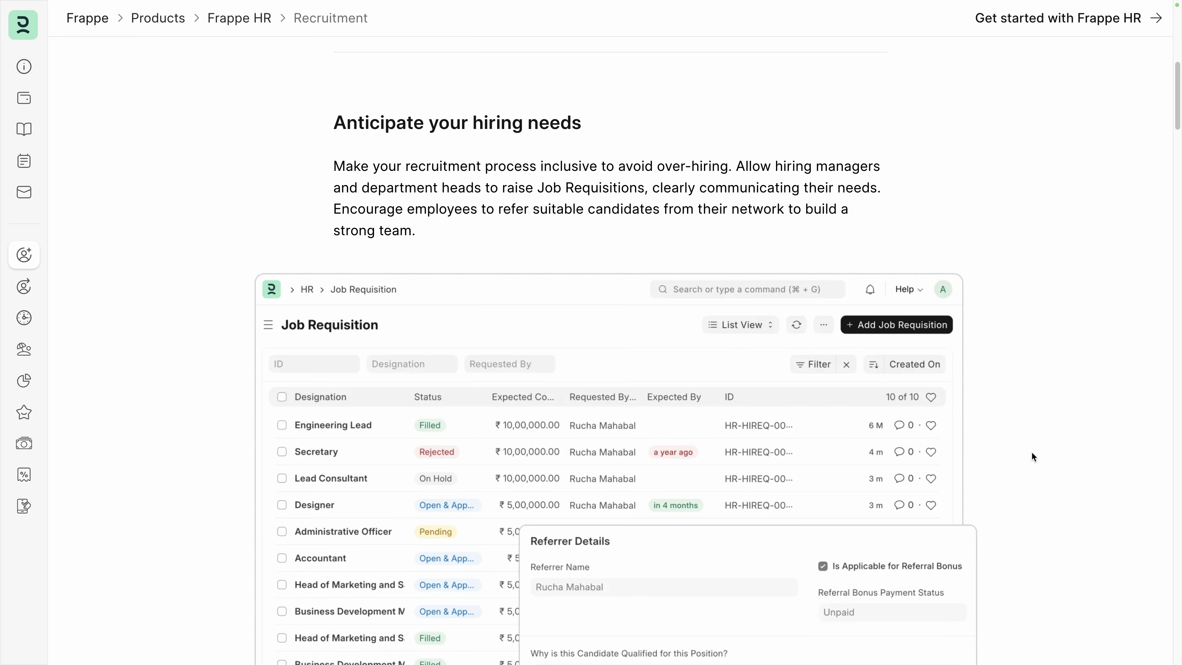
{"action": "scroll", "scroll_direction": "down", "scroll_amount": 3}
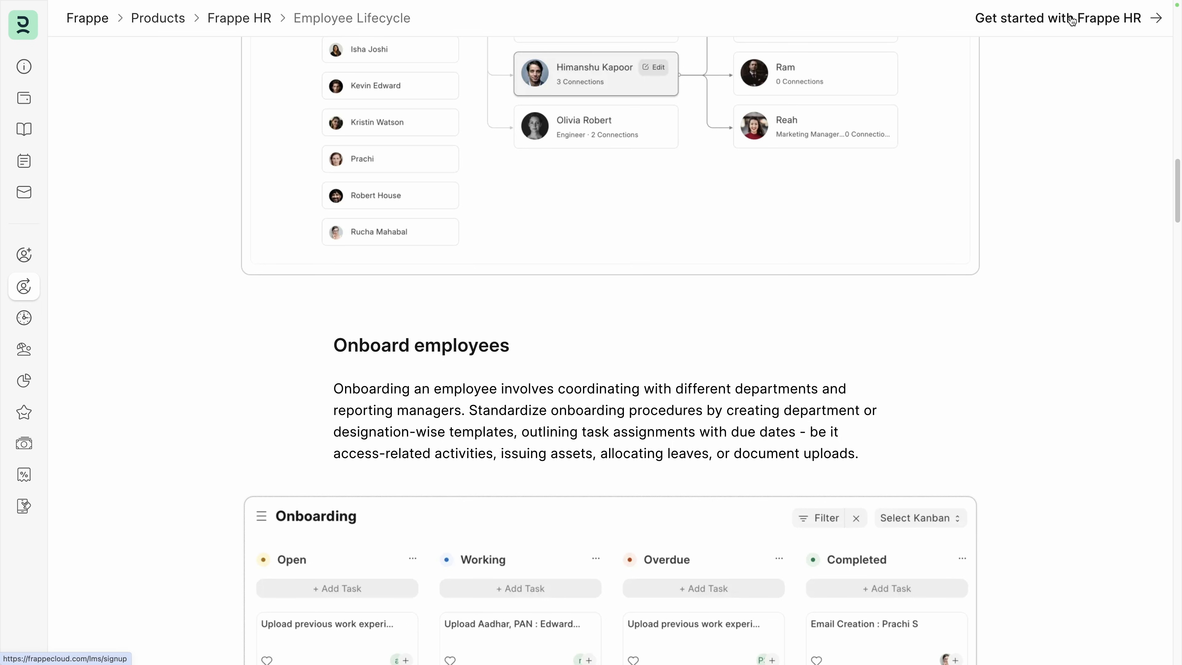
- View the Frappe HR GitHub repository README
{"action": "left_click", "coordinate": [1057, 18]}
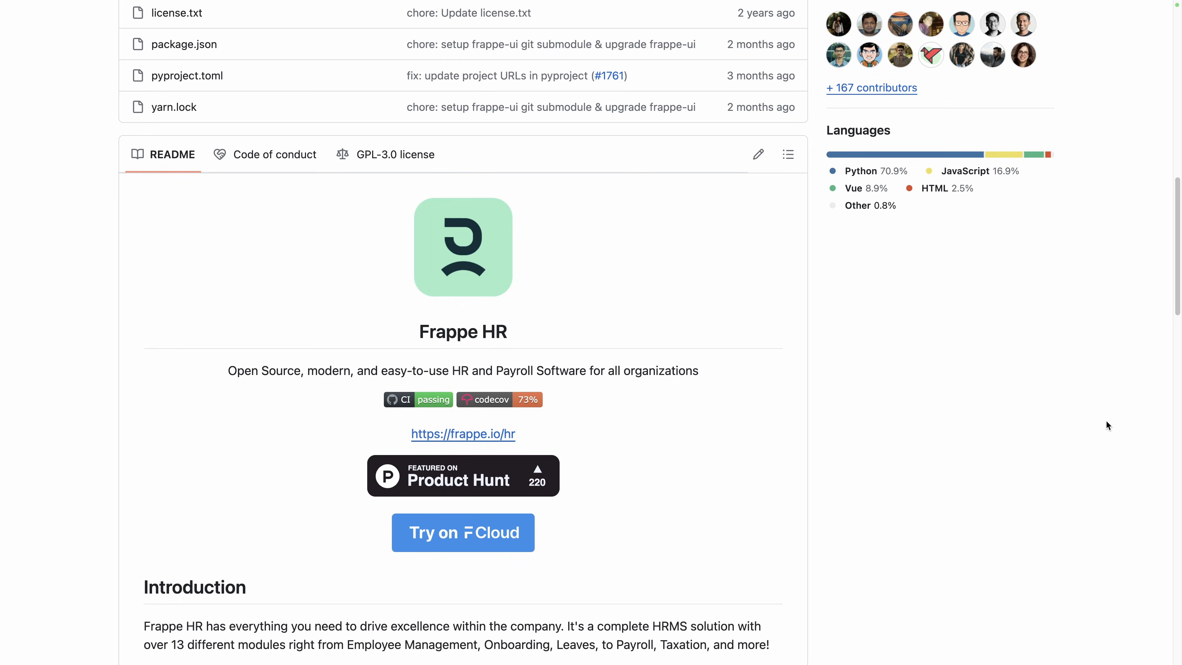
{"action": "scroll", "scroll_direction": "down", "scroll_amount": 3}
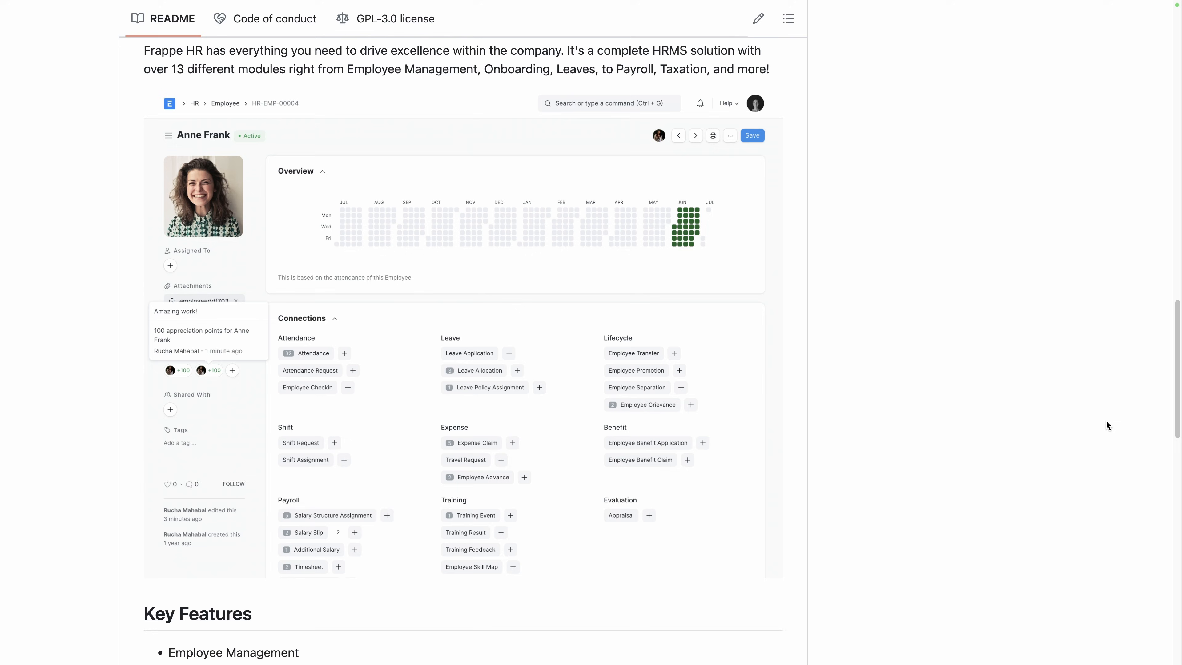
{"action": "scroll", "scroll_direction": "down", "scroll_amount": 3}
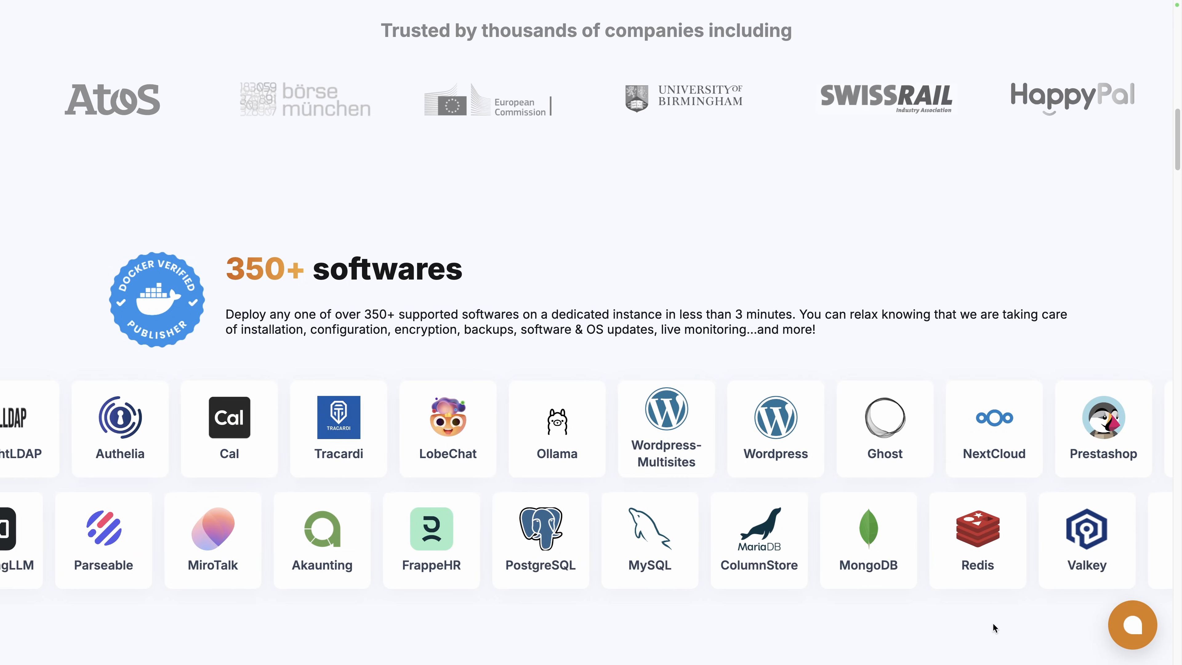
- Review the Elestio homepage features, then sign in to the Elestio dashboard
{"action": "scroll", "scroll_direction": "down", "scroll_amount": 3}
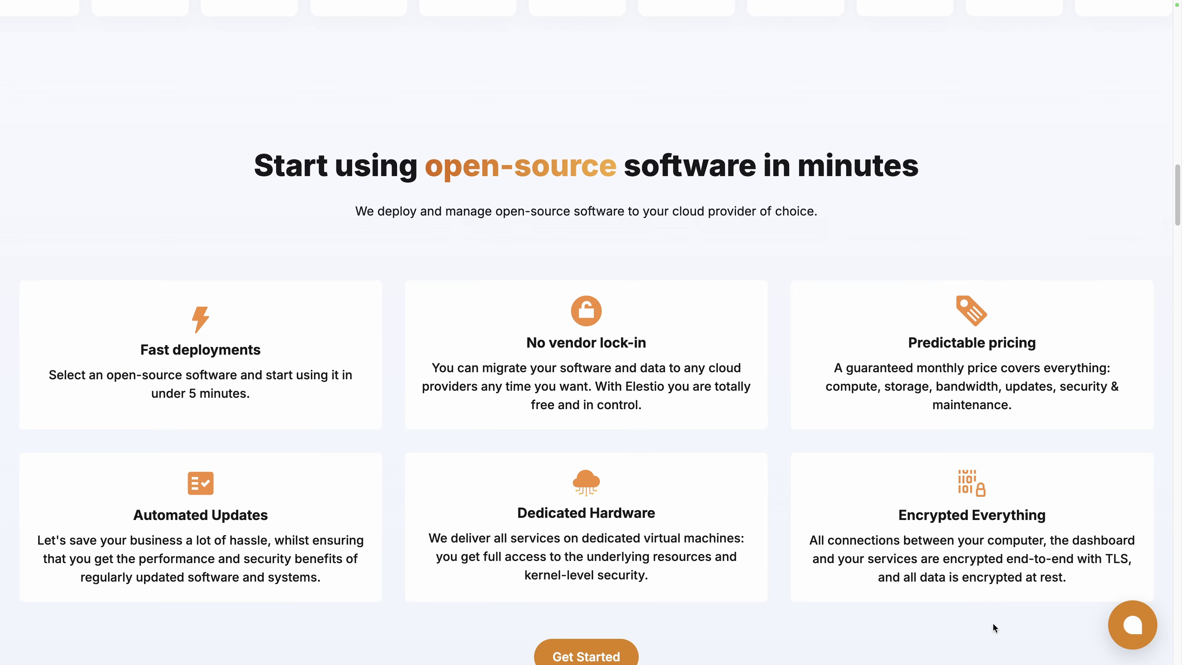
{"action": "scroll", "scroll_direction": "up", "scroll_amount": 3}
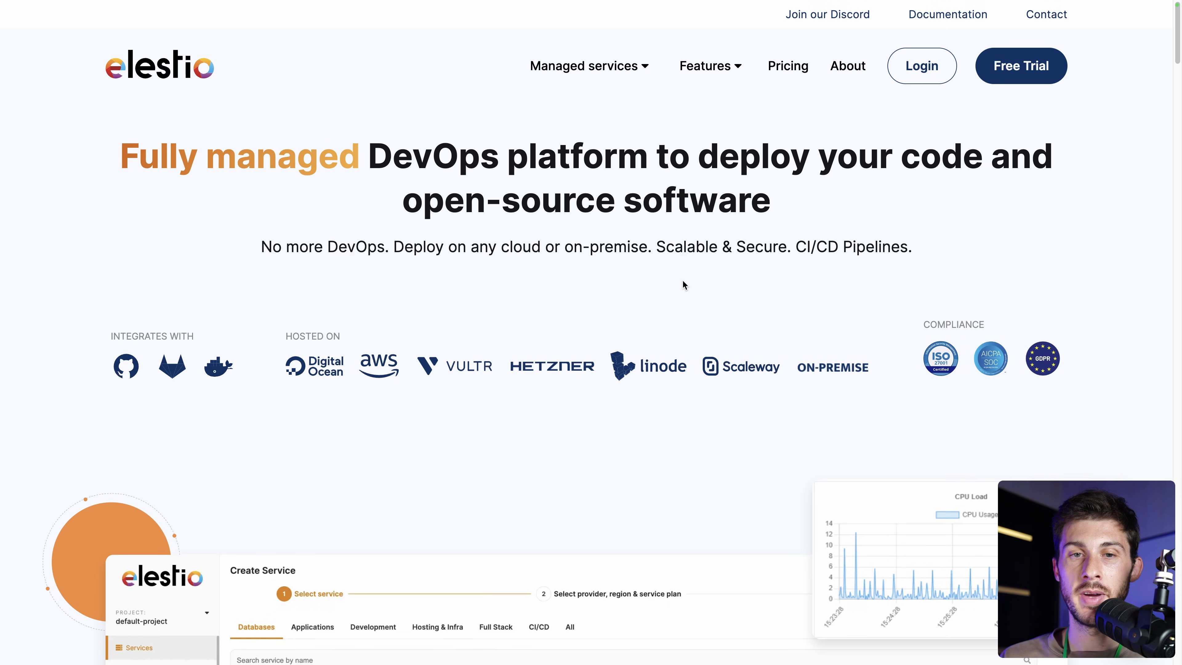
{"action": "mouse_move", "coordinate": [921, 66]}
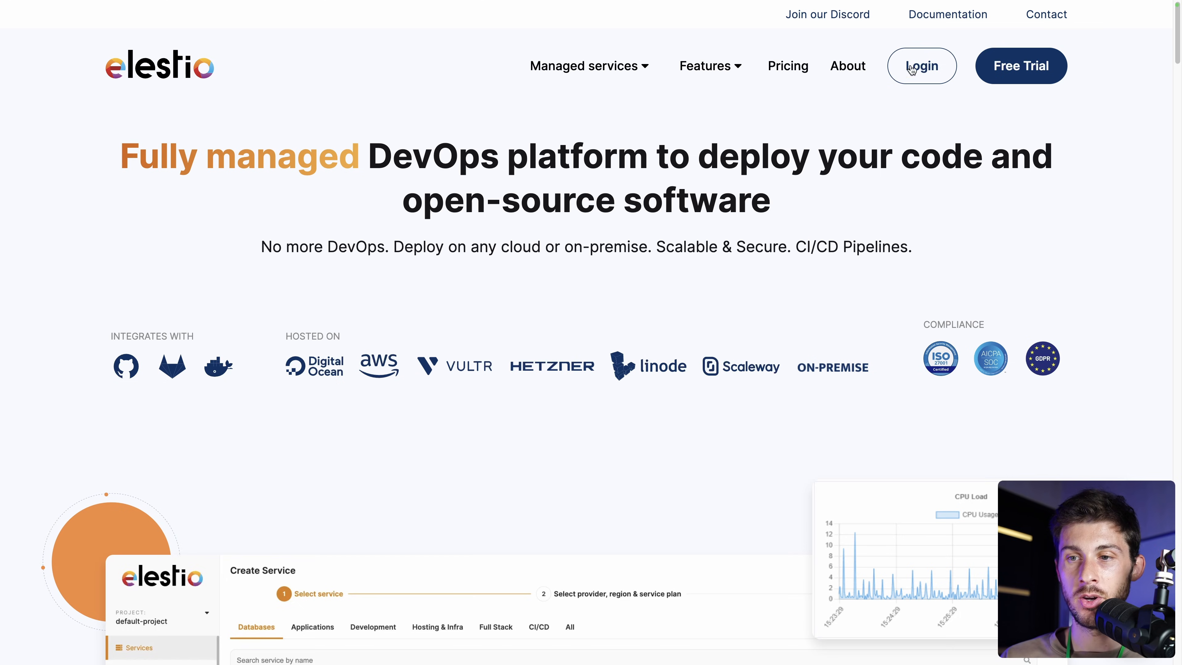
{"action": "left_click", "coordinate": [921, 66]}
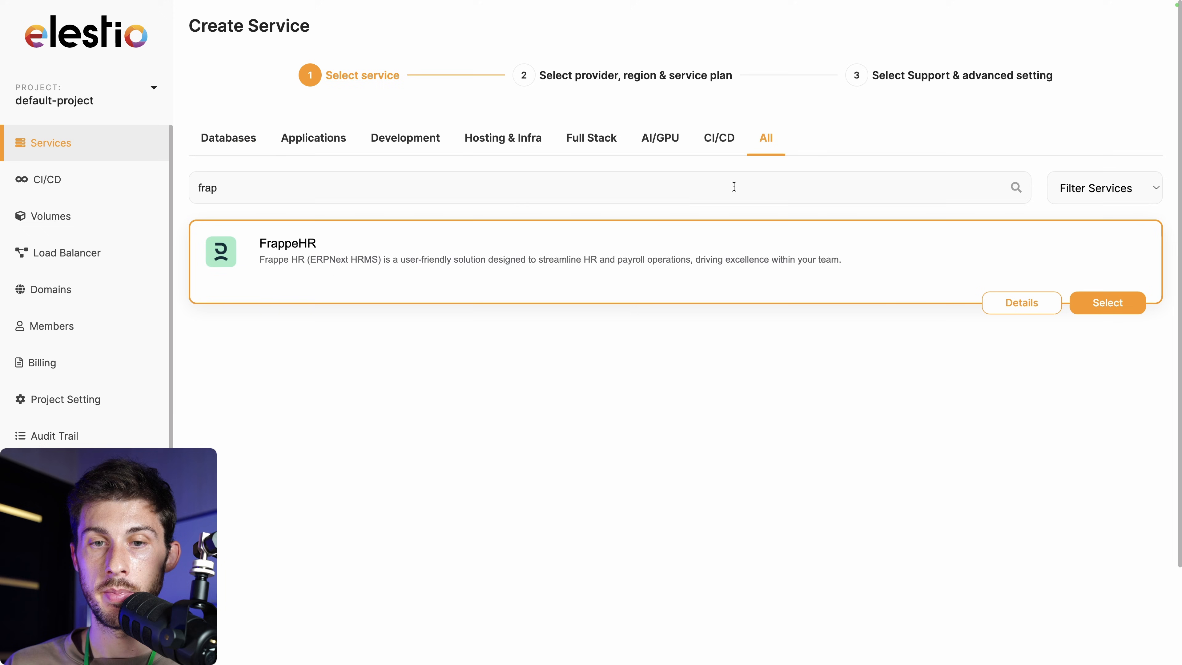
- Create a FrappeHR service on Hetzner fsn1 SMALL-1C-2G with Level 1 support
{"action": "left_click", "coordinate": [1107, 302]}
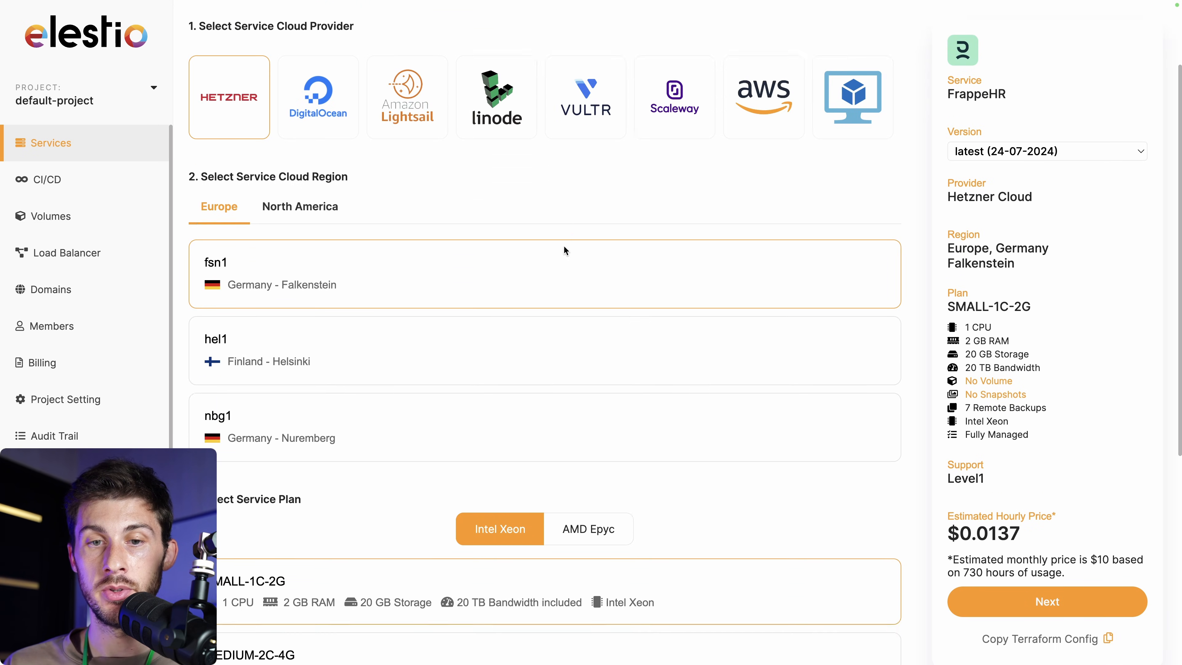
{"action": "scroll", "scroll_direction": "down", "scroll_amount": 3}
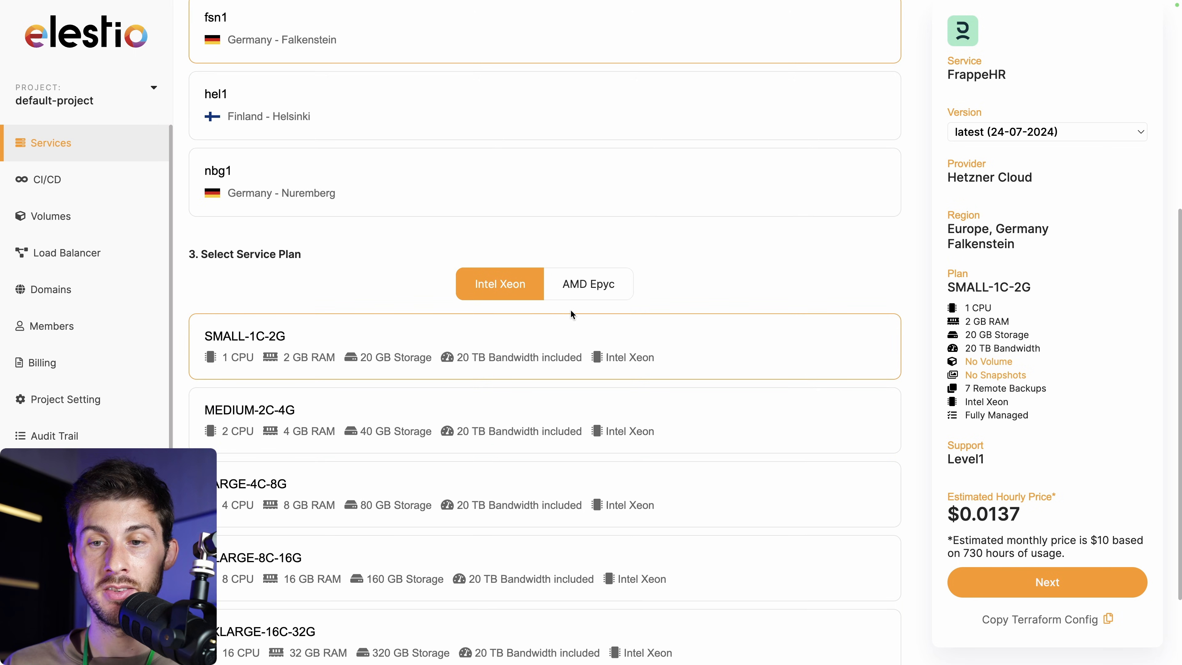
{"action": "mouse_move", "coordinate": [1046, 581]}
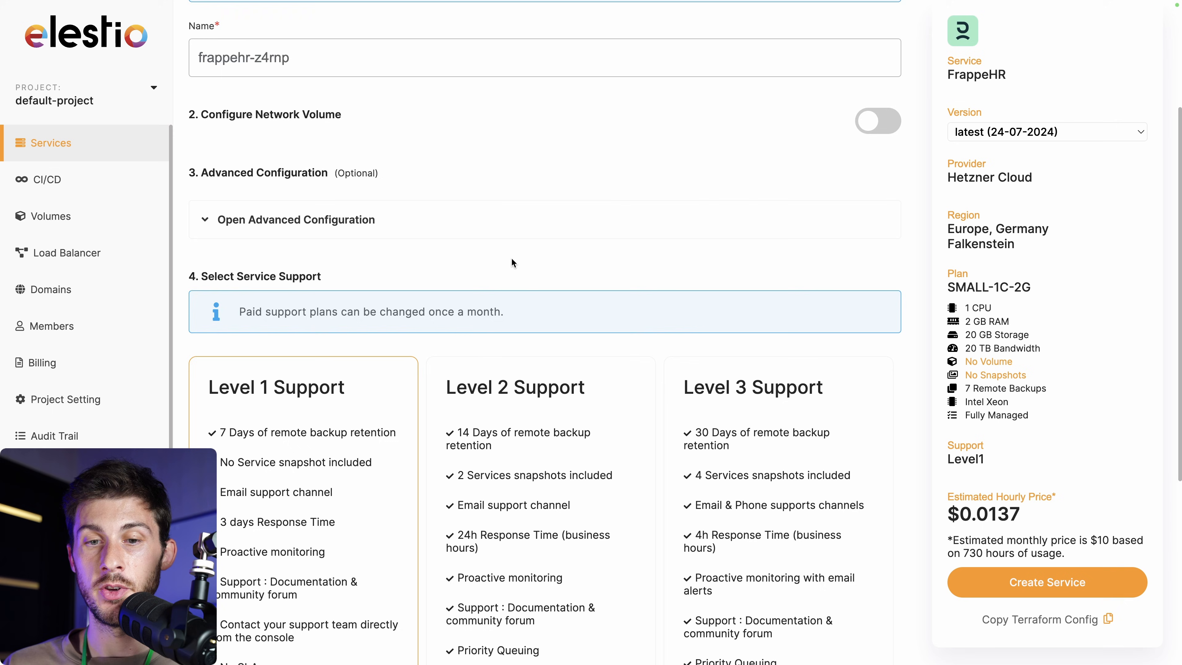
{"action": "scroll", "scroll_direction": "down", "scroll_amount": 3}
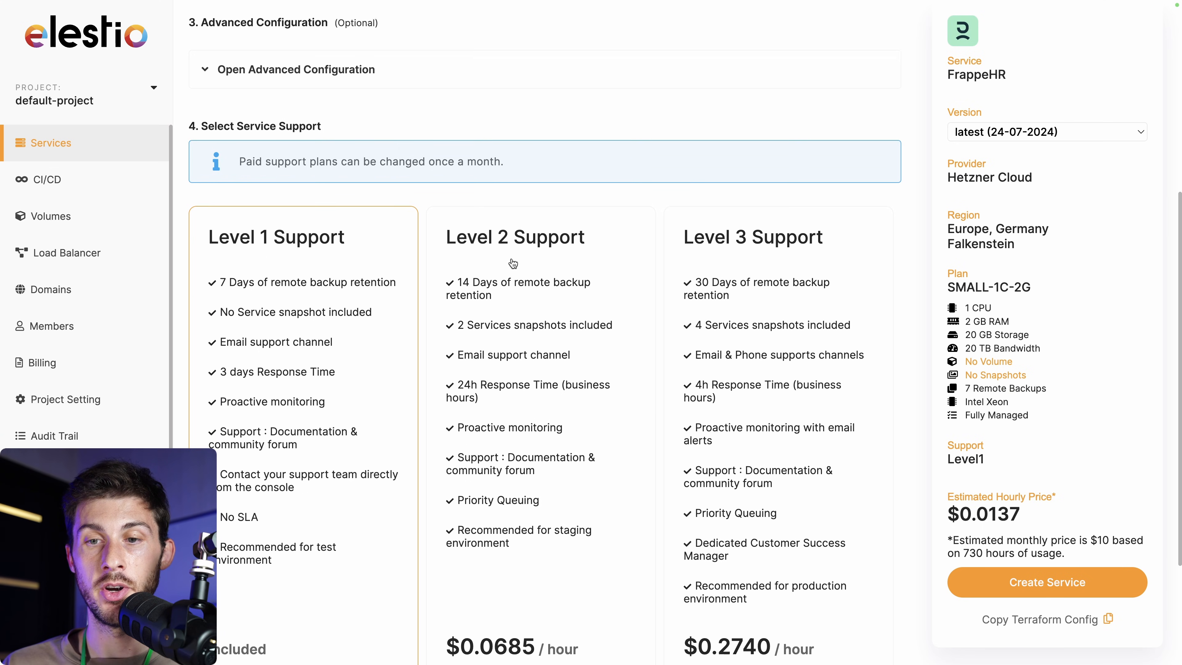
{"action": "scroll", "scroll_direction": "down", "scroll_amount": 3}
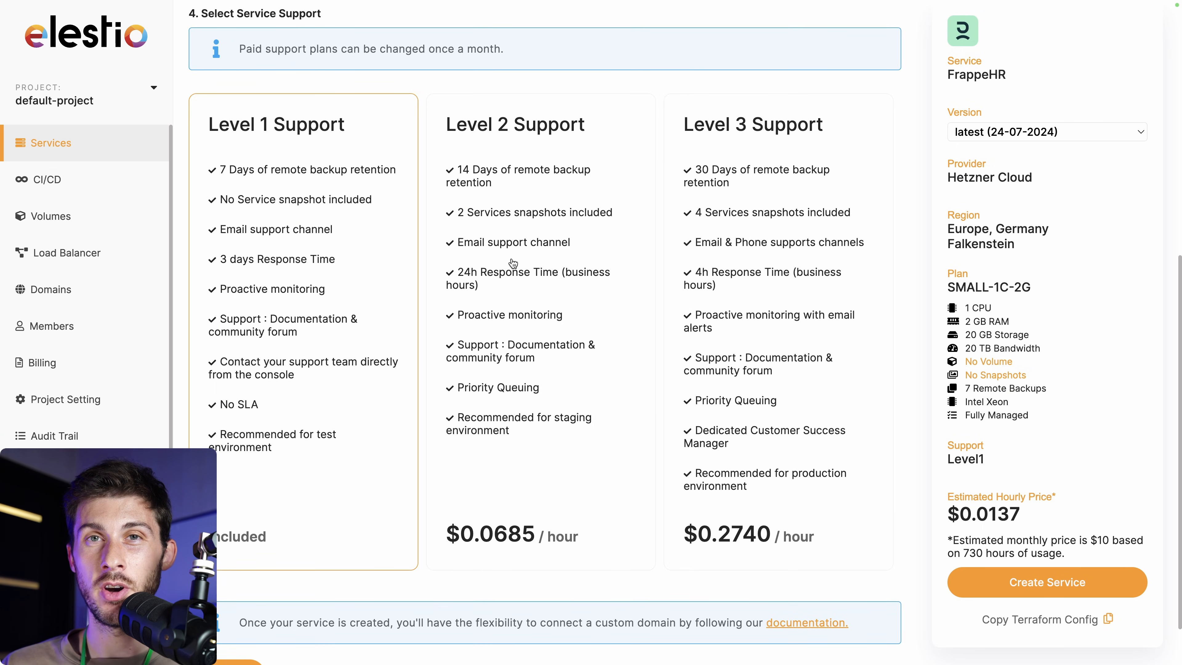
{"action": "left_click", "coordinate": [1046, 582]}
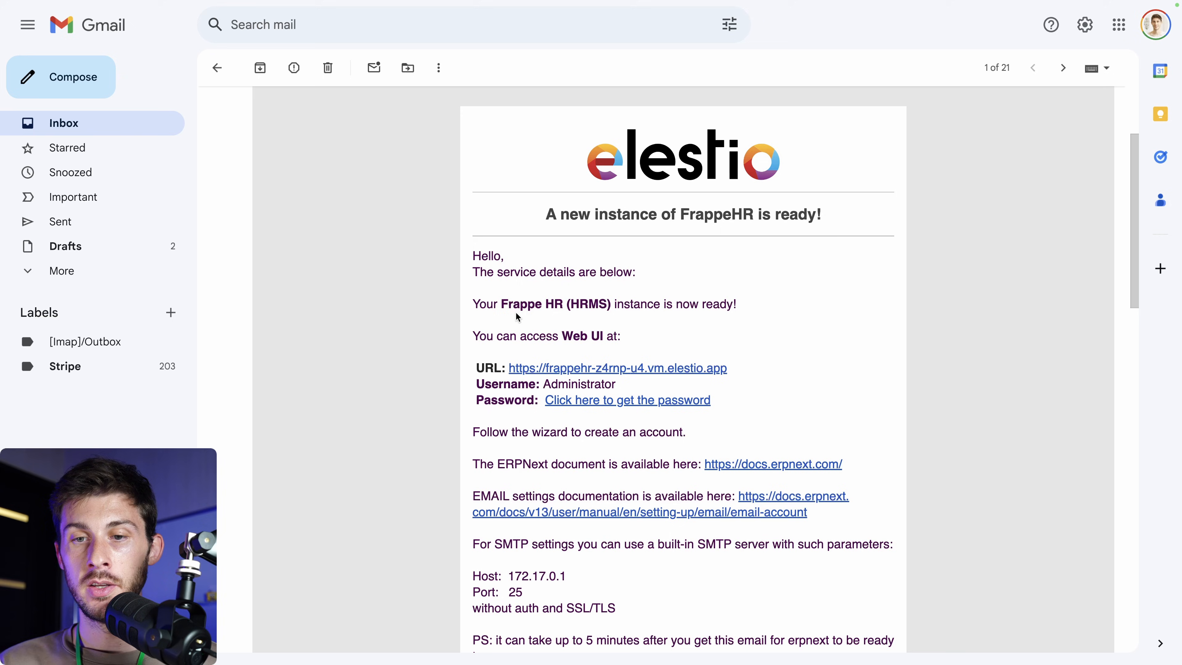
{"action": "mouse_move", "coordinate": [668, 405]}
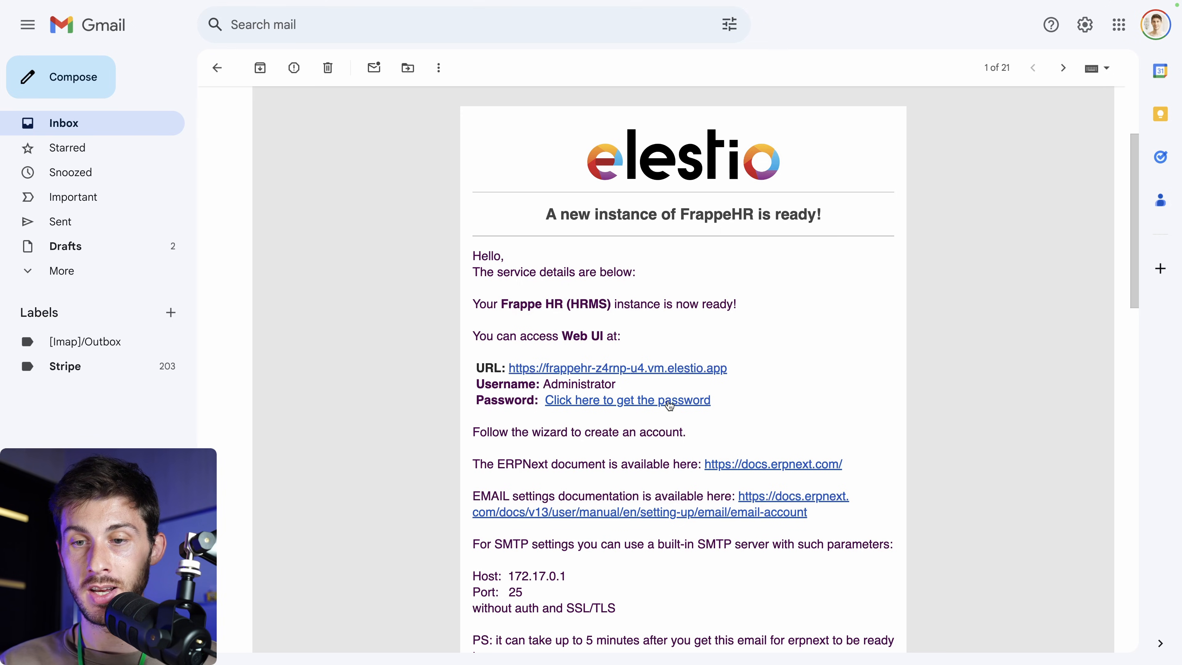
- Copy the new instance's admin credentials and go to its admin site
{"action": "left_click", "coordinate": [627, 400]}
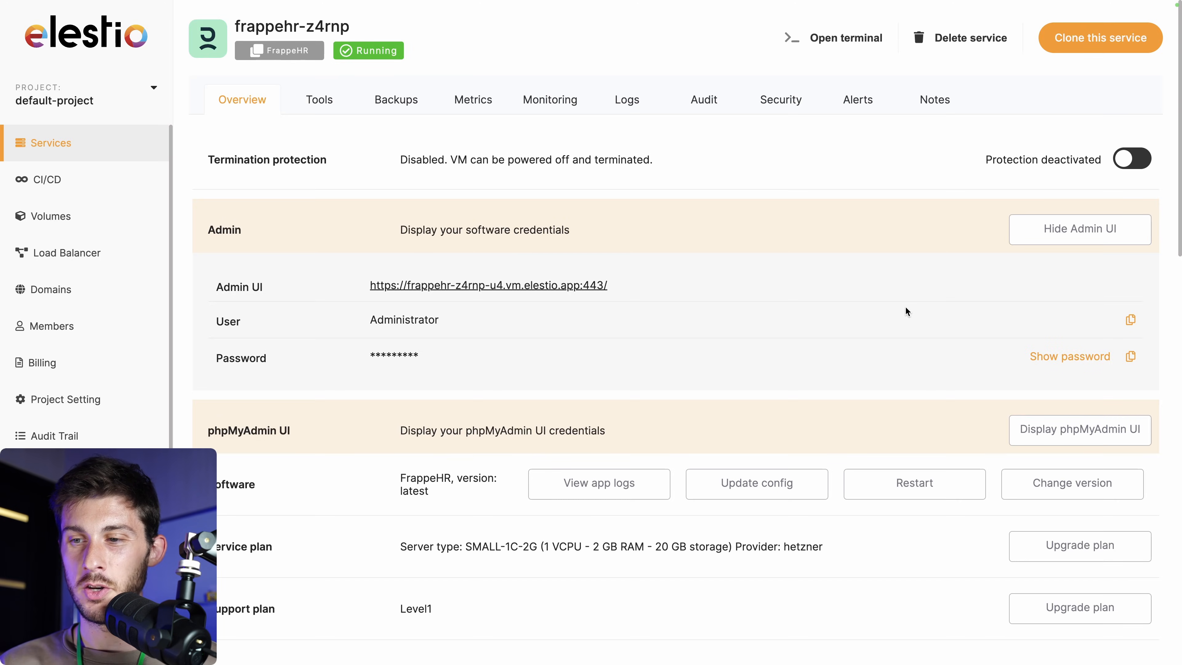
{"action": "left_click", "coordinate": [1130, 319]}
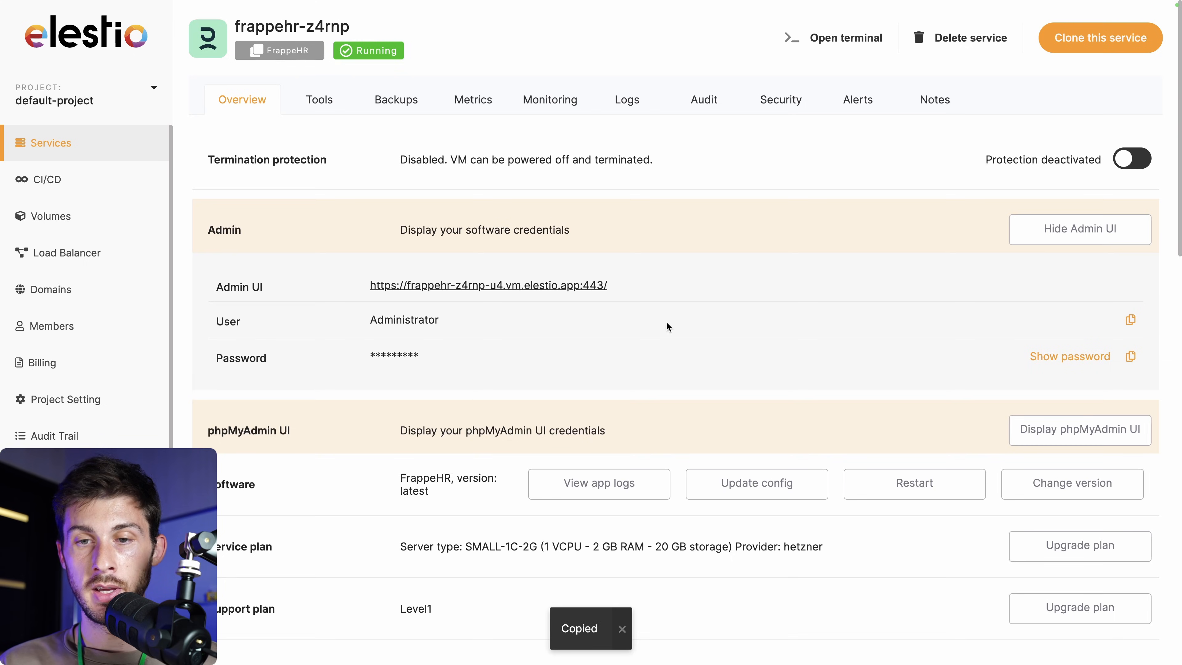
{"action": "left_click", "coordinate": [487, 285]}
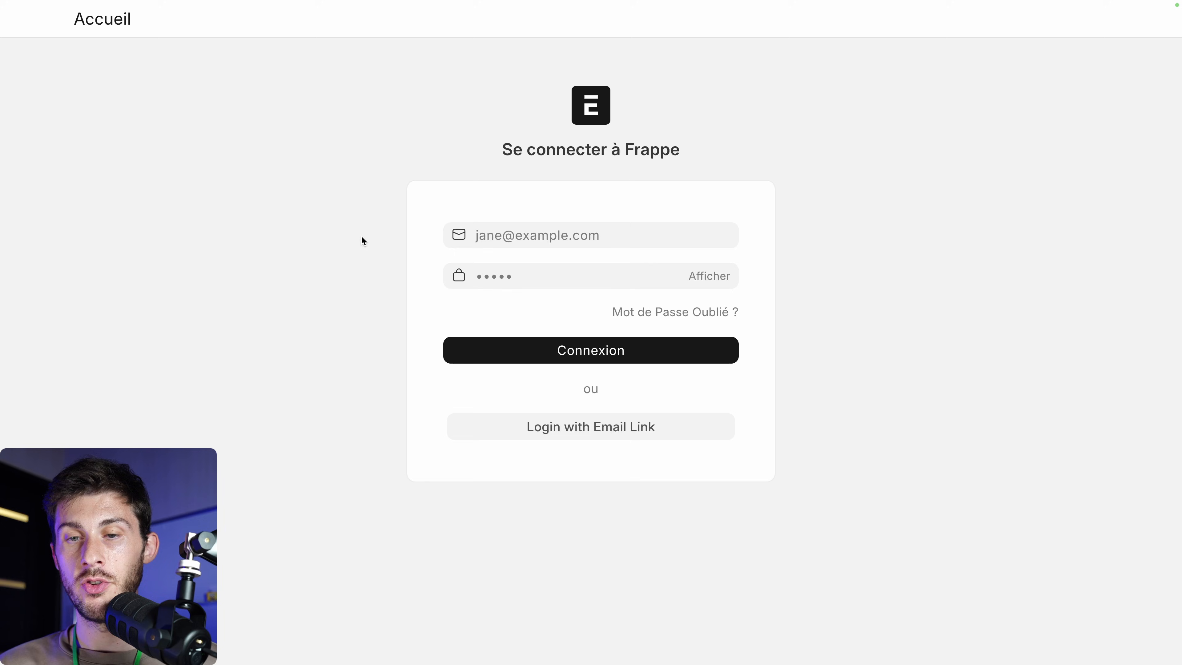
- Log in as Administrator with the copied password
{"action": "type", "text": "Admini"}
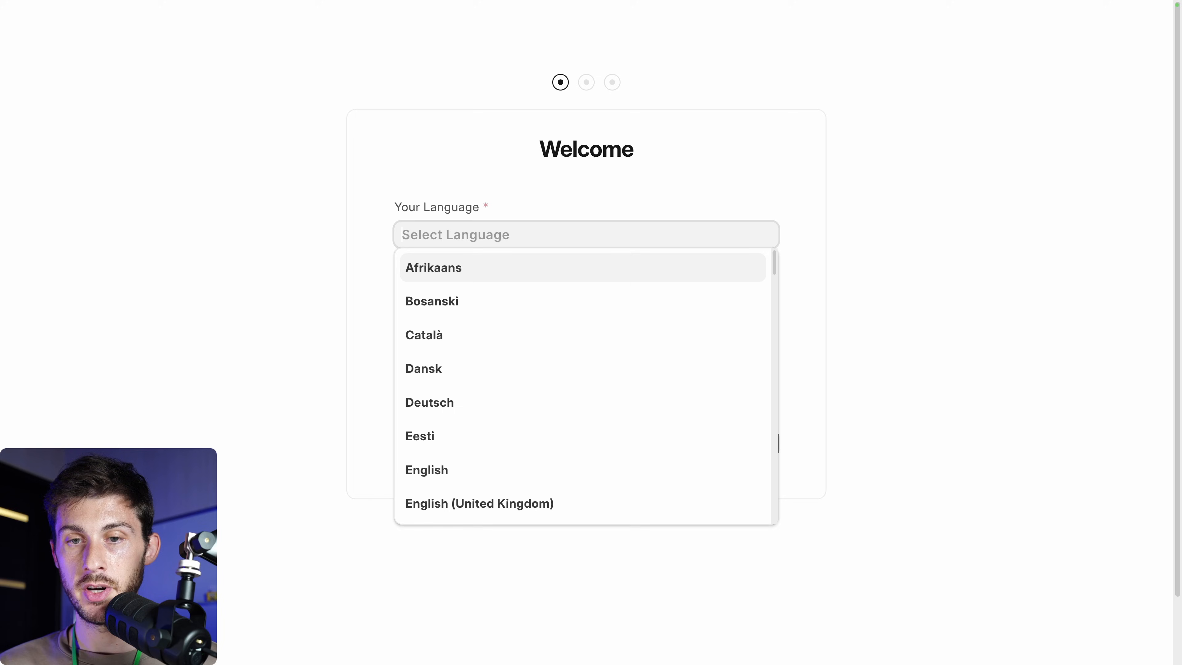
- Choose English as language and USD as currency in the Welcome step
{"action": "scroll", "scroll_direction": "down", "scroll_amount": 3}
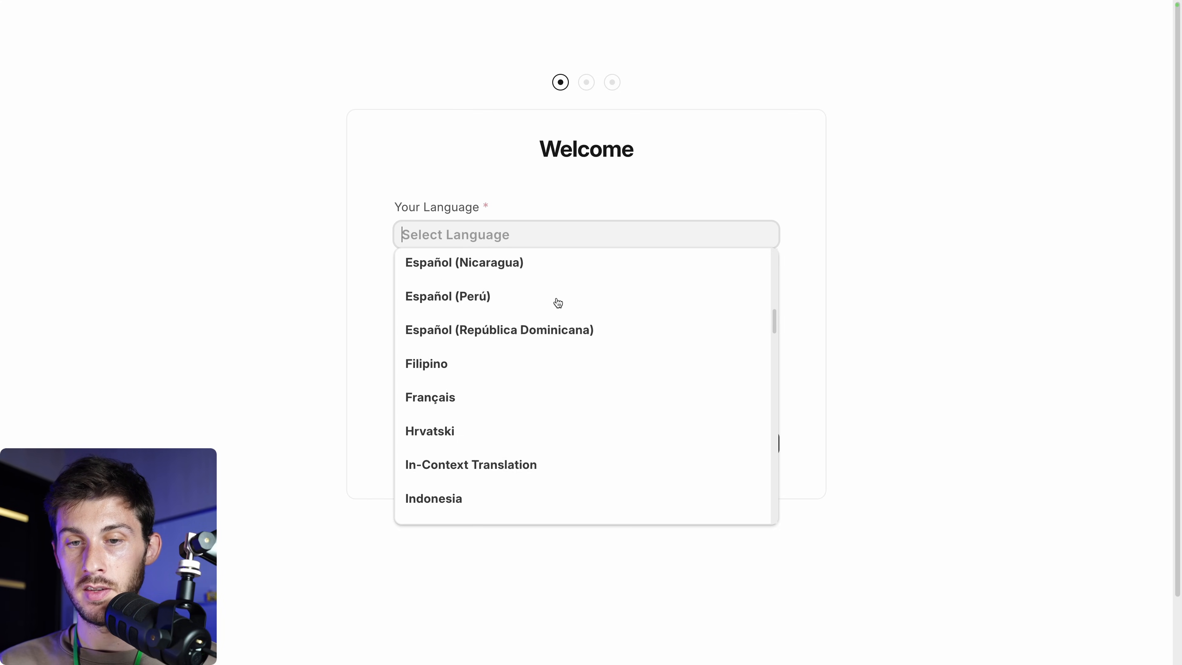
{"action": "left_click", "coordinate": [444, 234]}
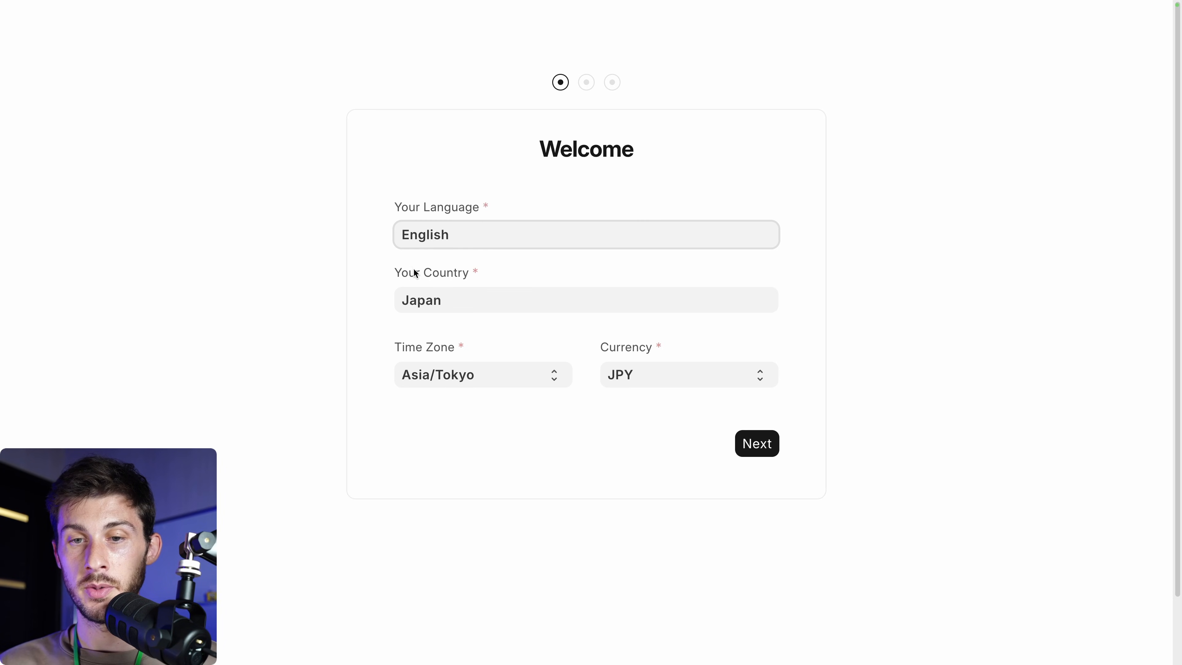
{"action": "mouse_move", "coordinate": [356, 417]}
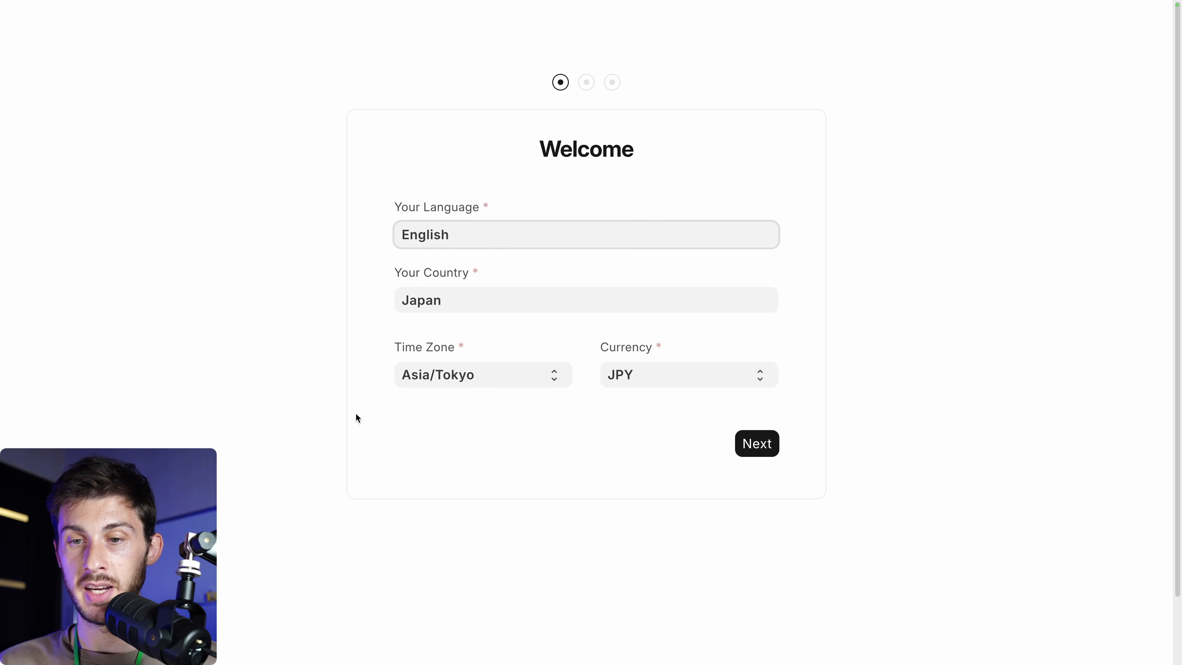
{"action": "left_click", "coordinate": [687, 375]}
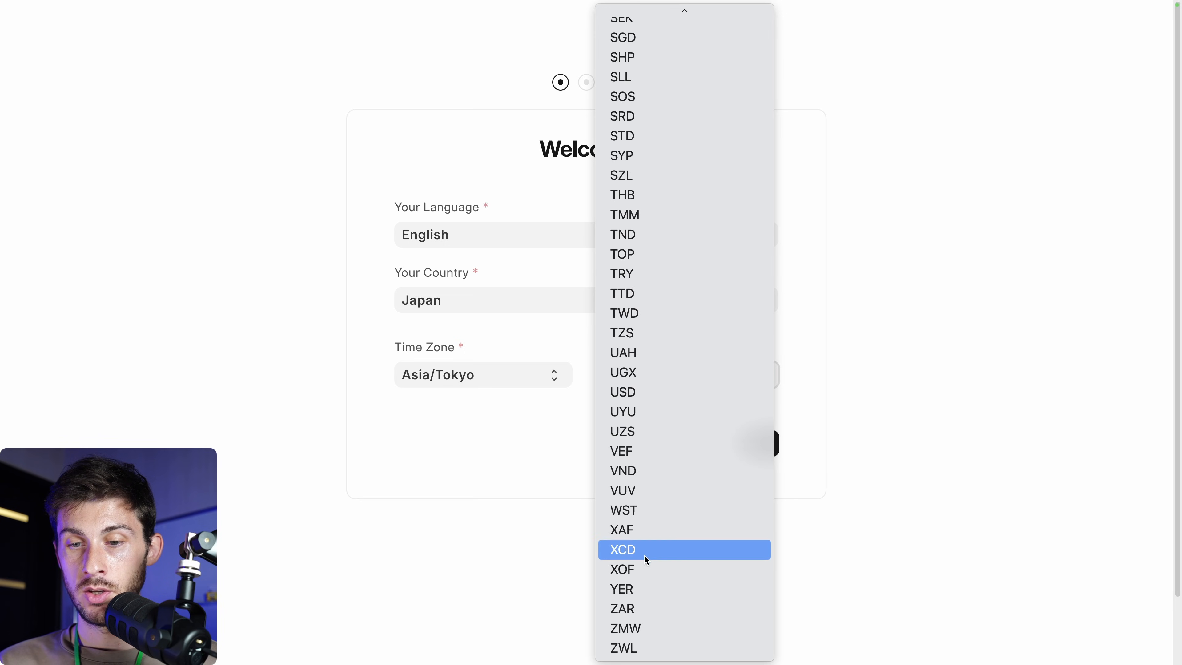
{"action": "left_click", "coordinate": [622, 392]}
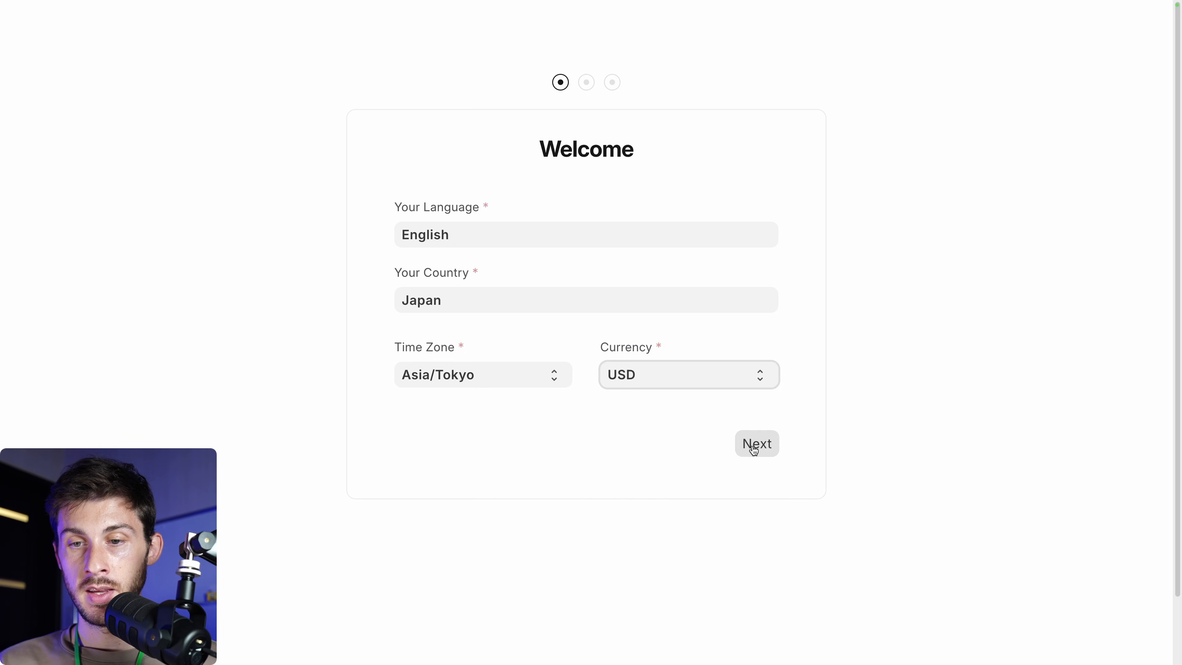
{"action": "left_click", "coordinate": [756, 443]}
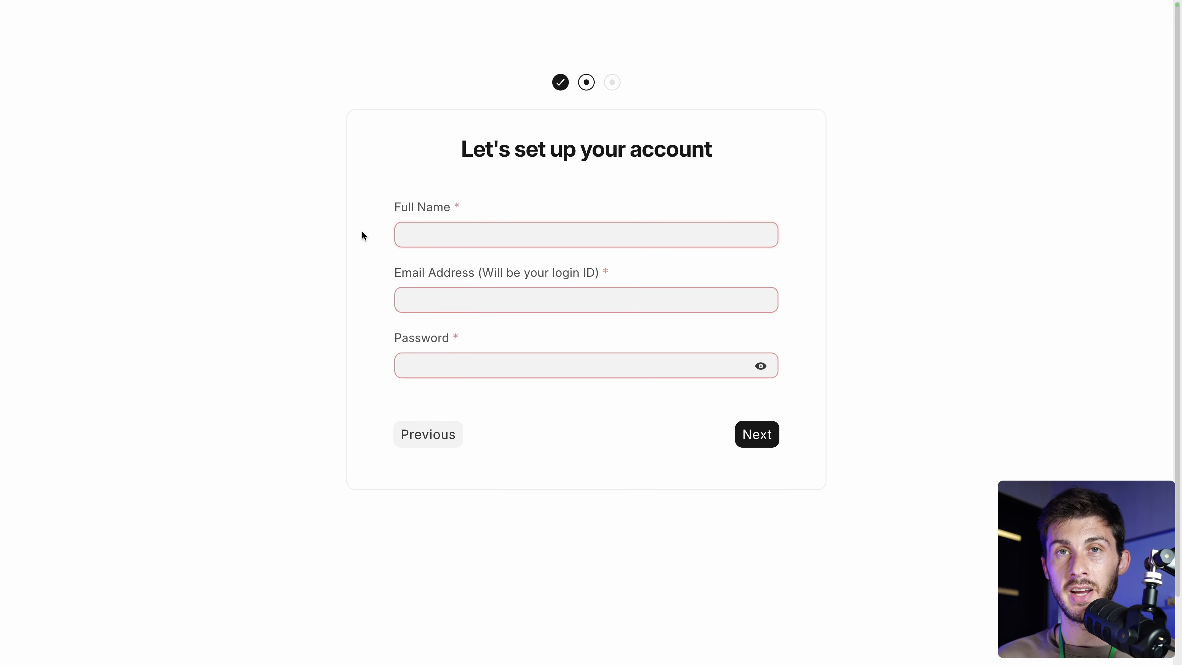
{"action": "type", "text": "Wawa"}
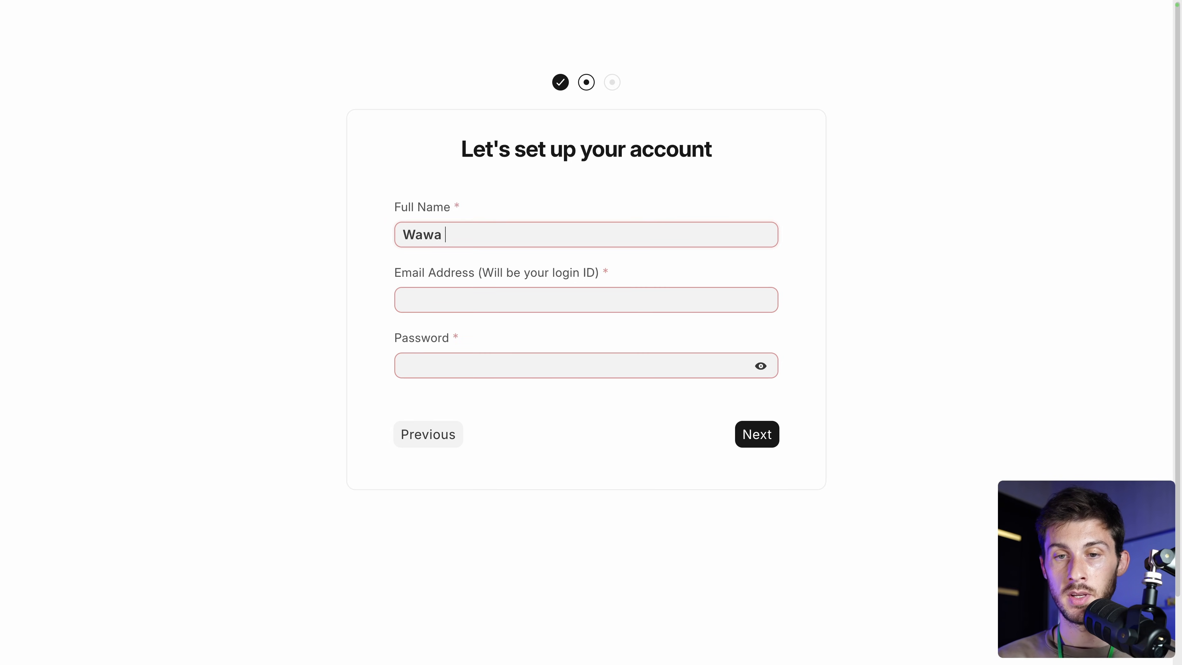
{"action": "type", "text": "Sensei"}
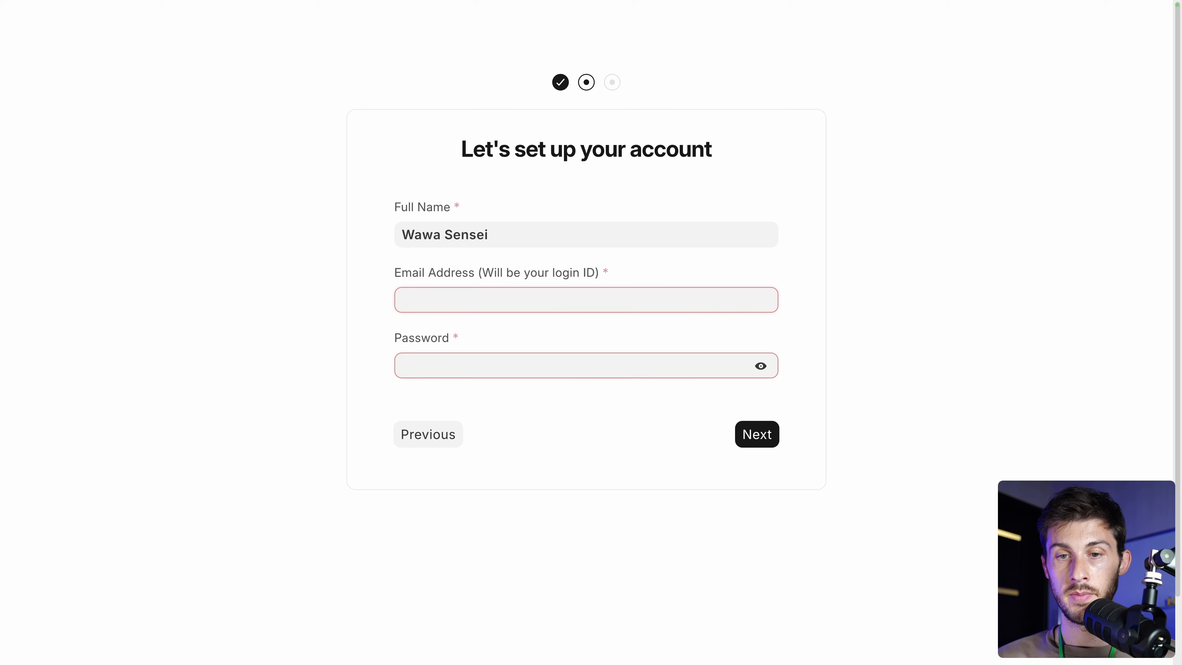
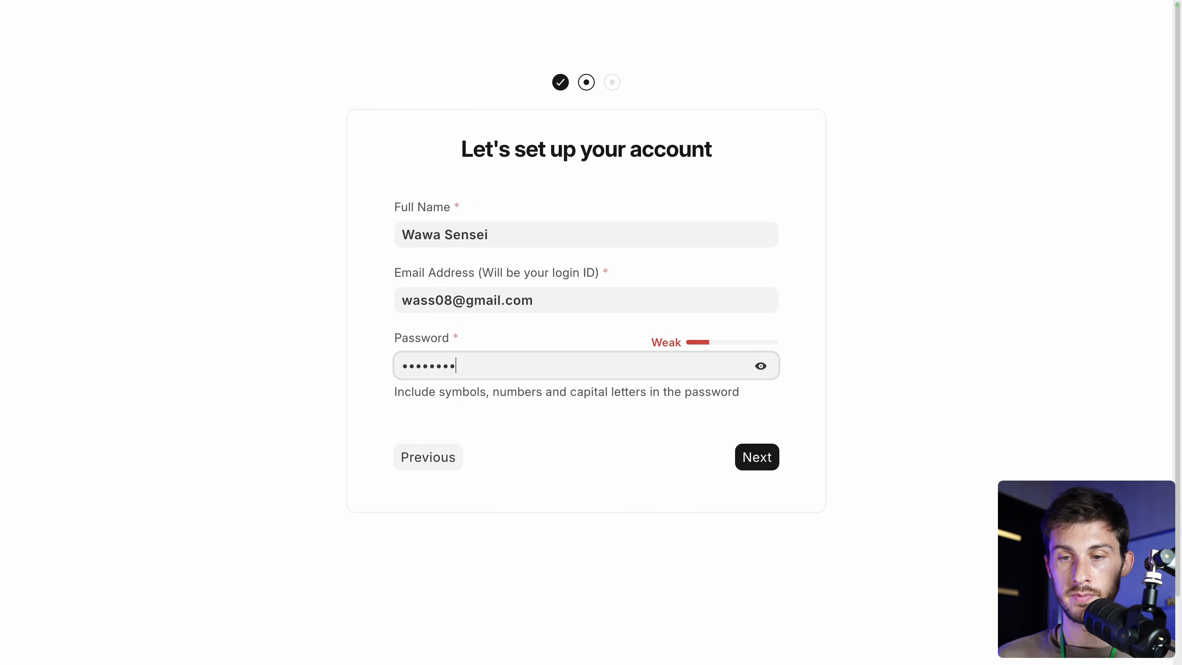
{"action": "left_click", "coordinate": [755, 456]}
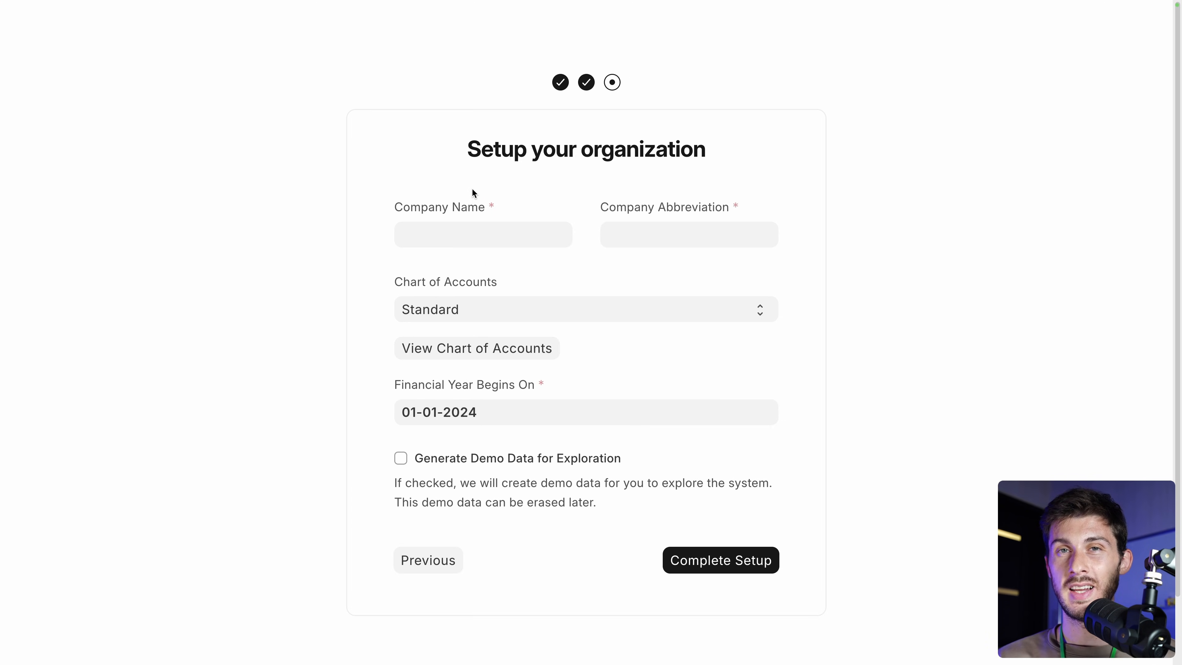
- Enter company name Elestio, abbreviation E
{"action": "type", "text": "Elest"}
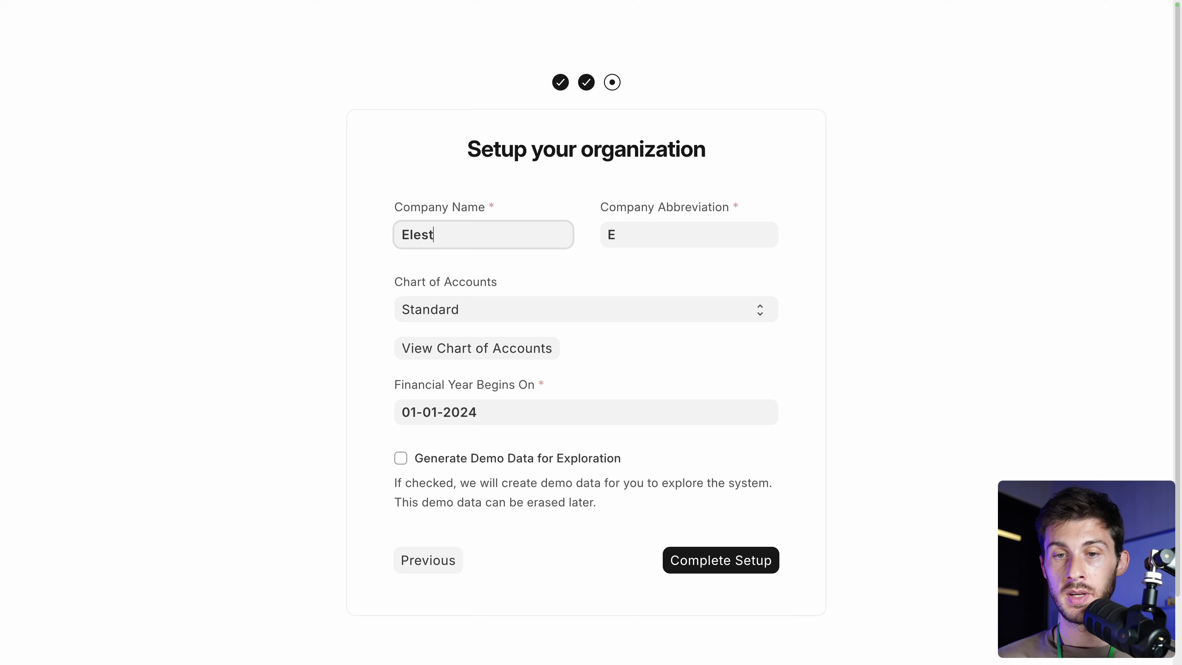
{"action": "type", "text": "io"}
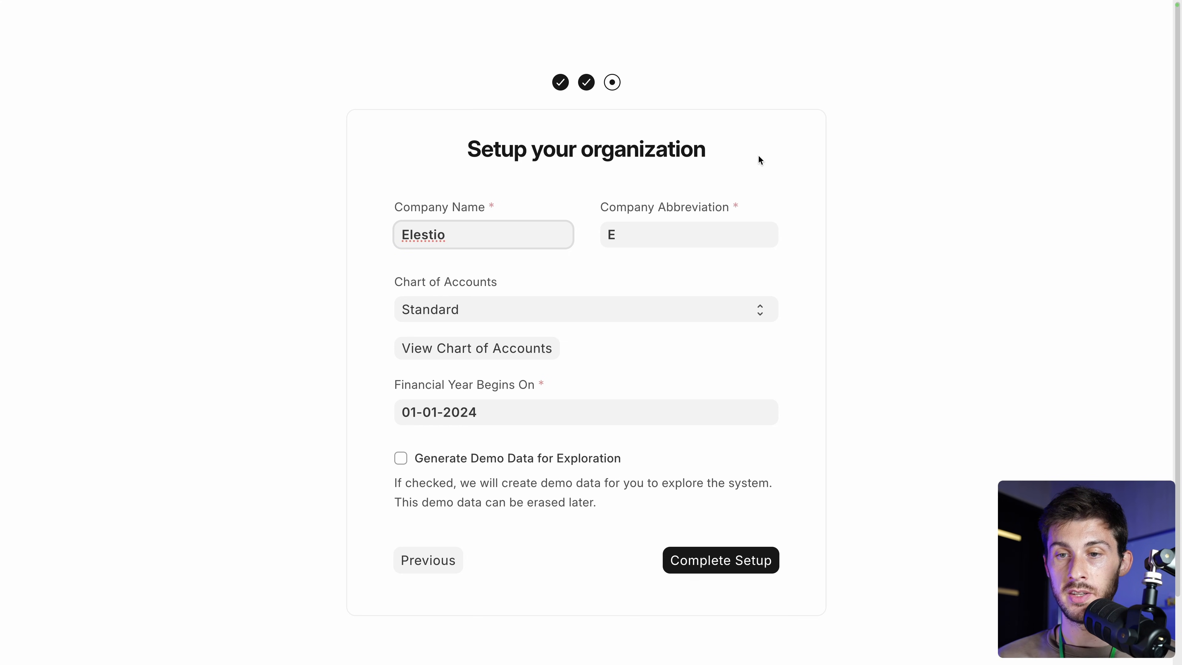
{"action": "mouse_move", "coordinate": [586, 264]}
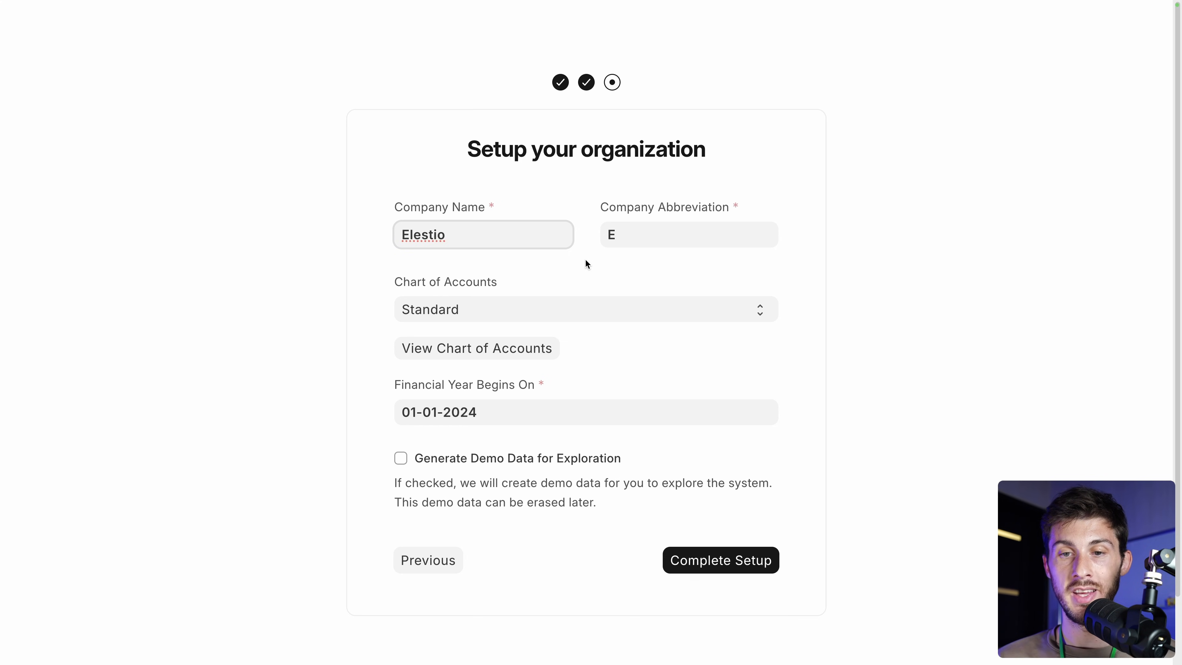
{"action": "mouse_move", "coordinate": [484, 309]}
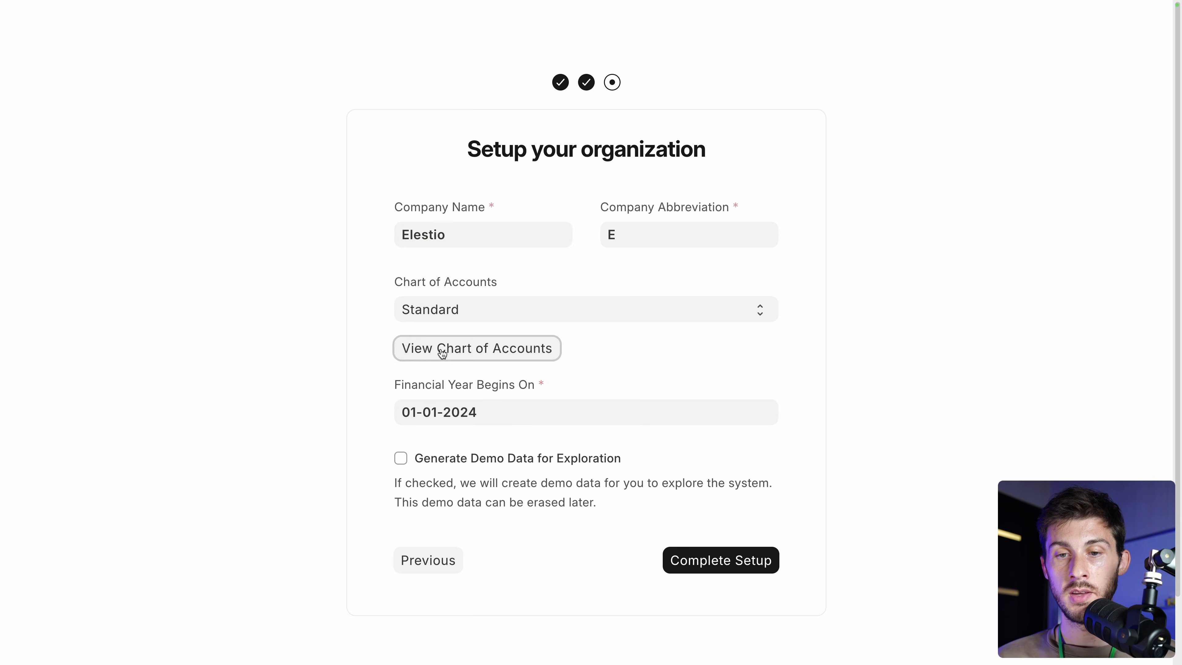
{"action": "left_click", "coordinate": [476, 347]}
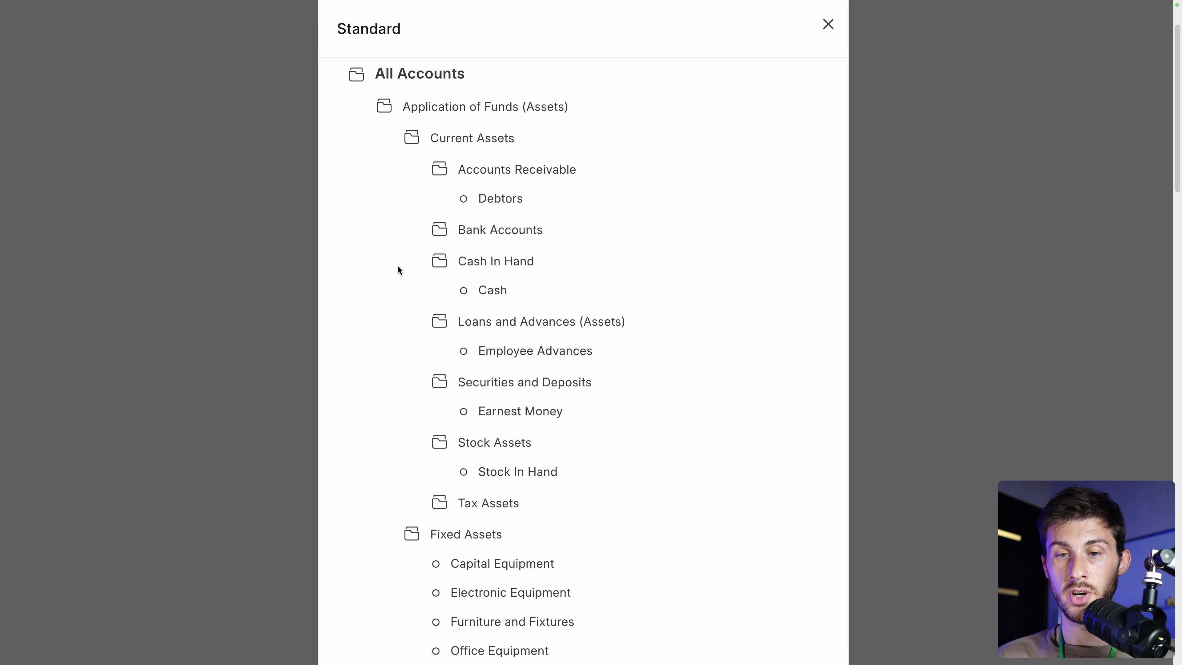
{"action": "scroll", "scroll_direction": "down", "scroll_amount": 3}
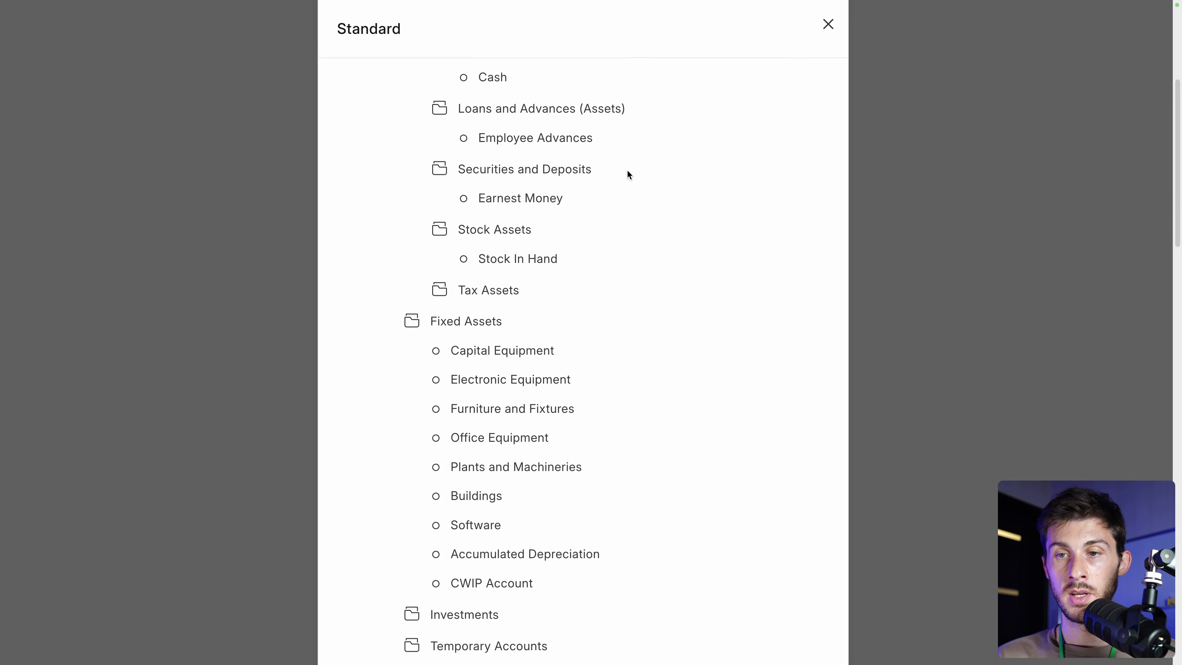
{"action": "left_click", "coordinate": [826, 24]}
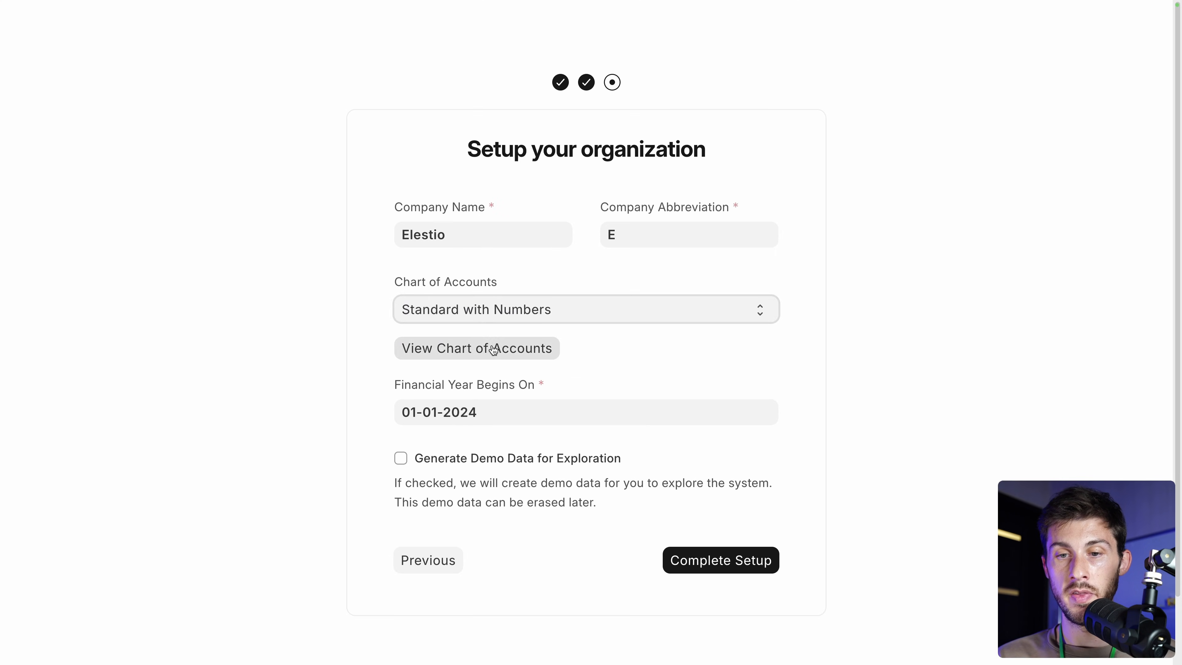
{"action": "left_click", "coordinate": [476, 349]}
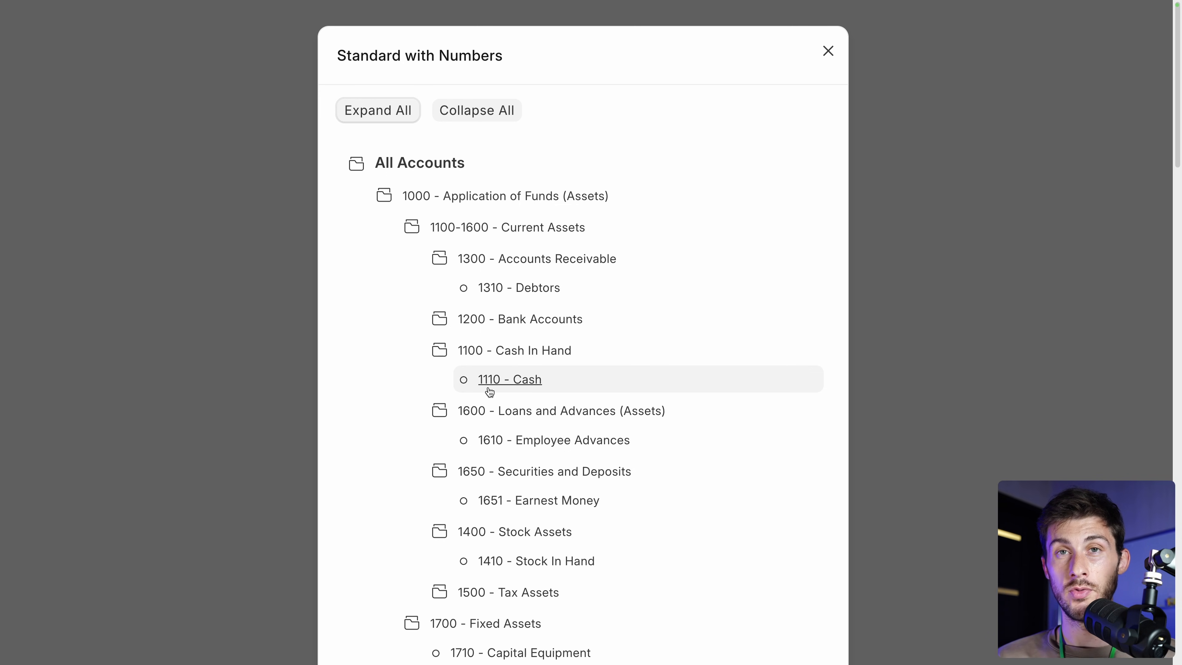
{"action": "left_click", "coordinate": [827, 51]}
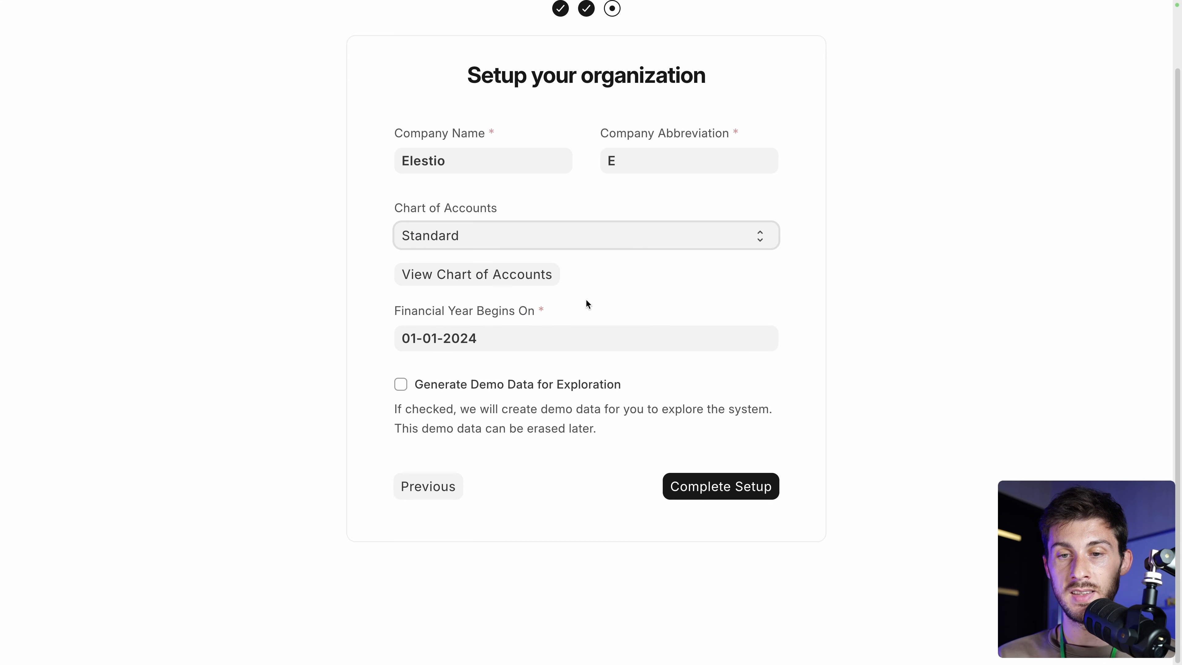
{"action": "mouse_move", "coordinate": [632, 311]}
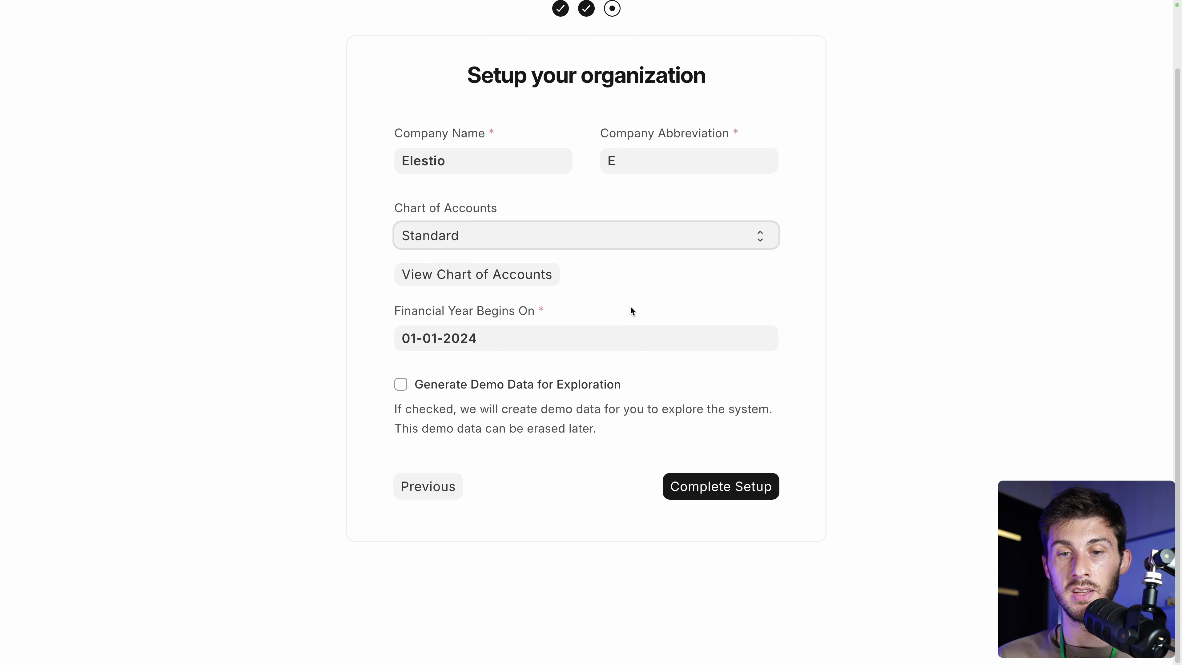
{"action": "mouse_move", "coordinate": [392, 324]}
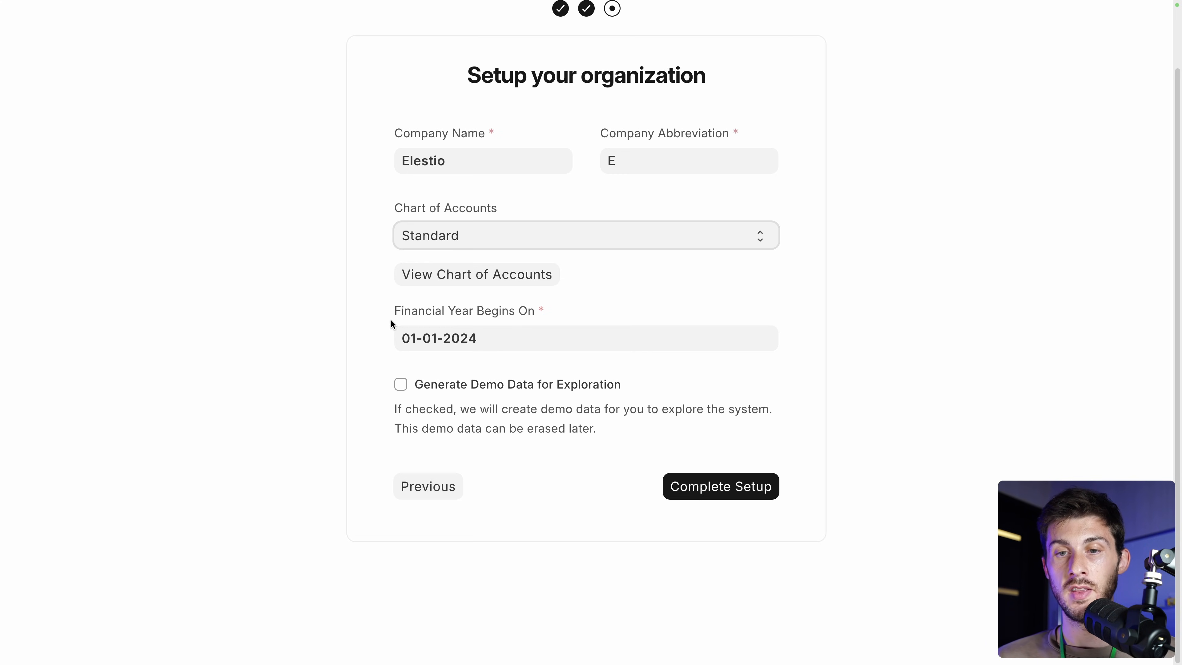
{"action": "mouse_move", "coordinate": [393, 345]}
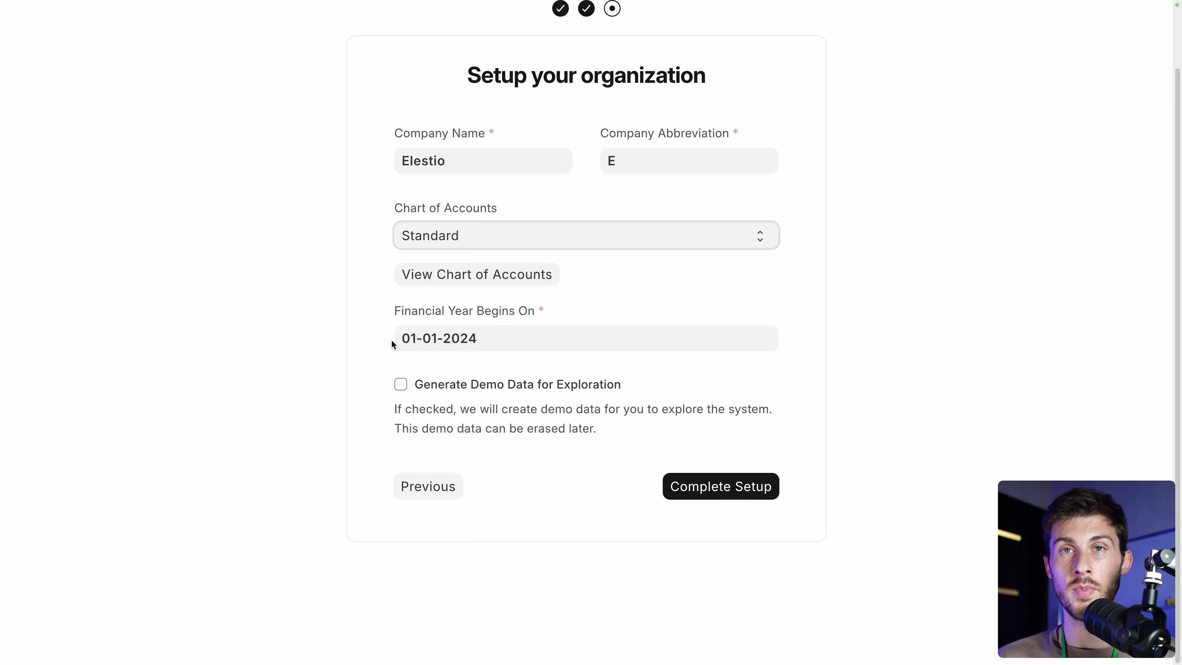
{"action": "mouse_move", "coordinate": [379, 361]}
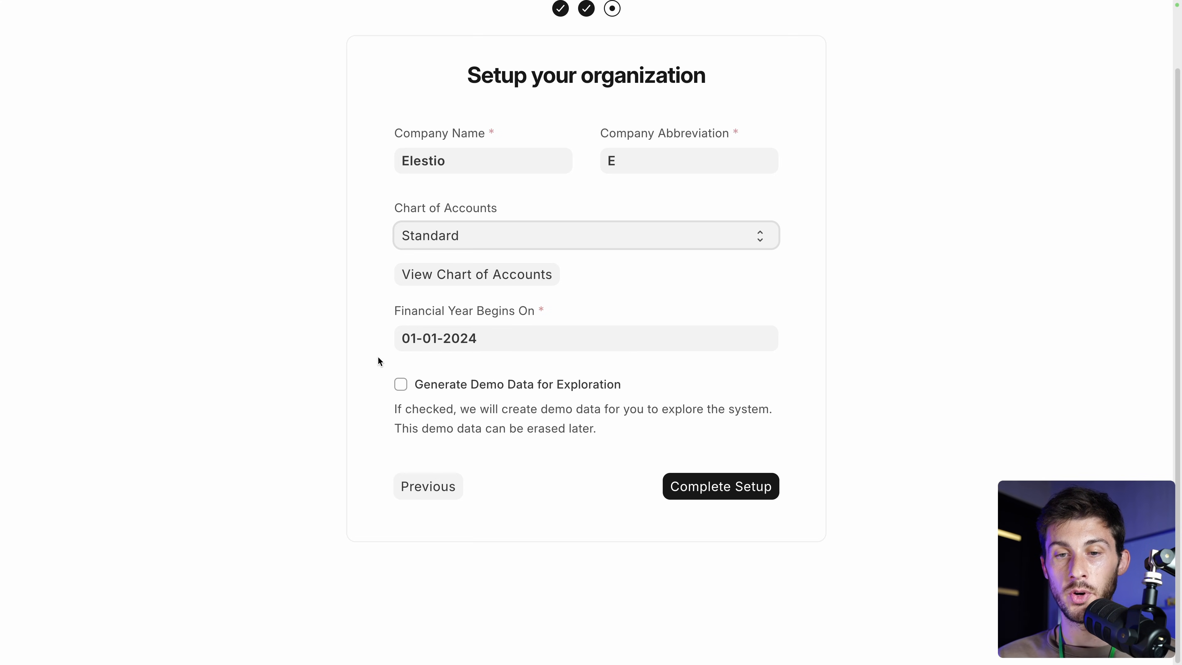
{"action": "mouse_move", "coordinate": [411, 366]}
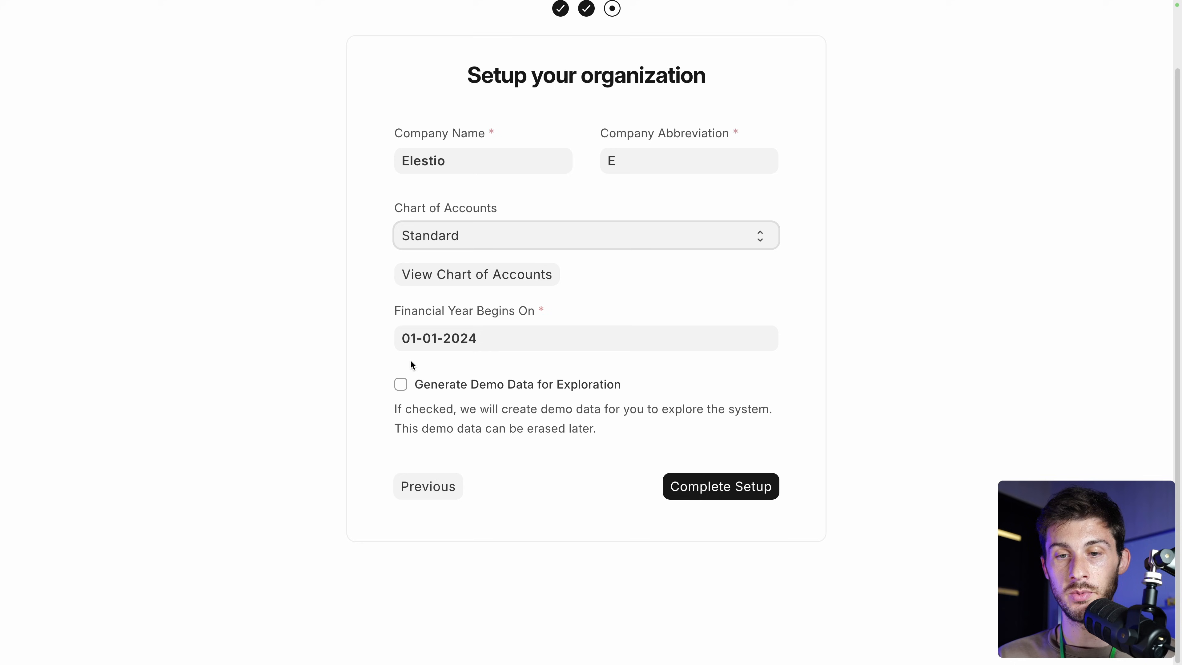
{"action": "mouse_move", "coordinate": [411, 402]}
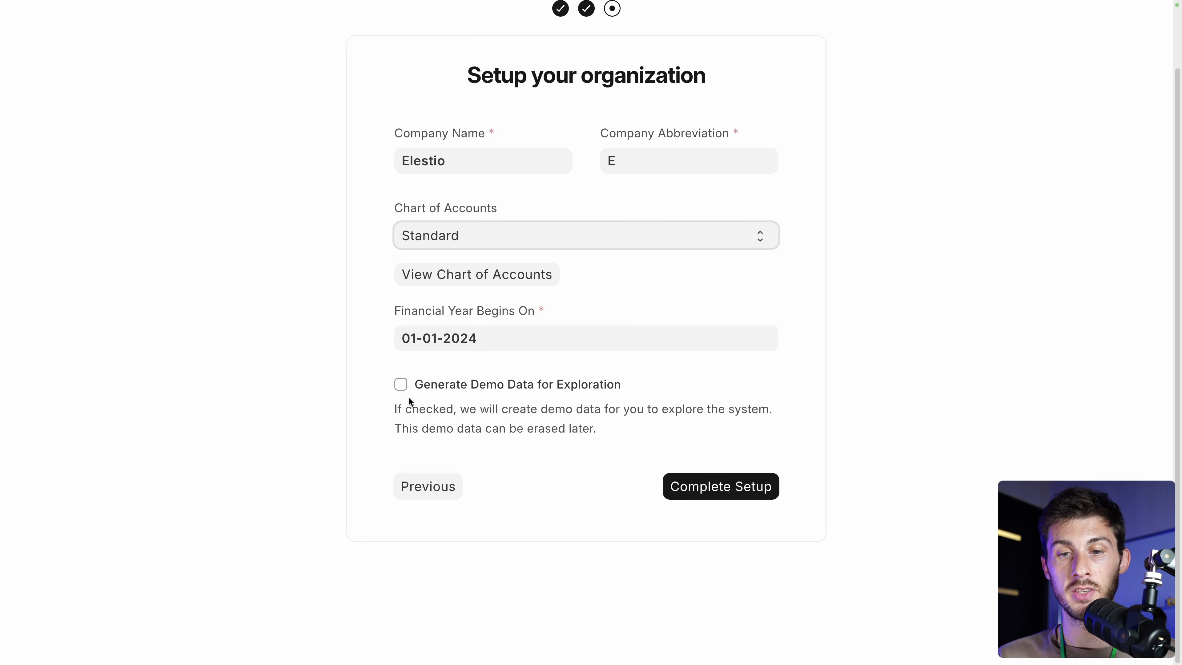
- Enable Generate Demo Data for Exploration and complete setup
{"action": "left_click", "coordinate": [400, 383]}
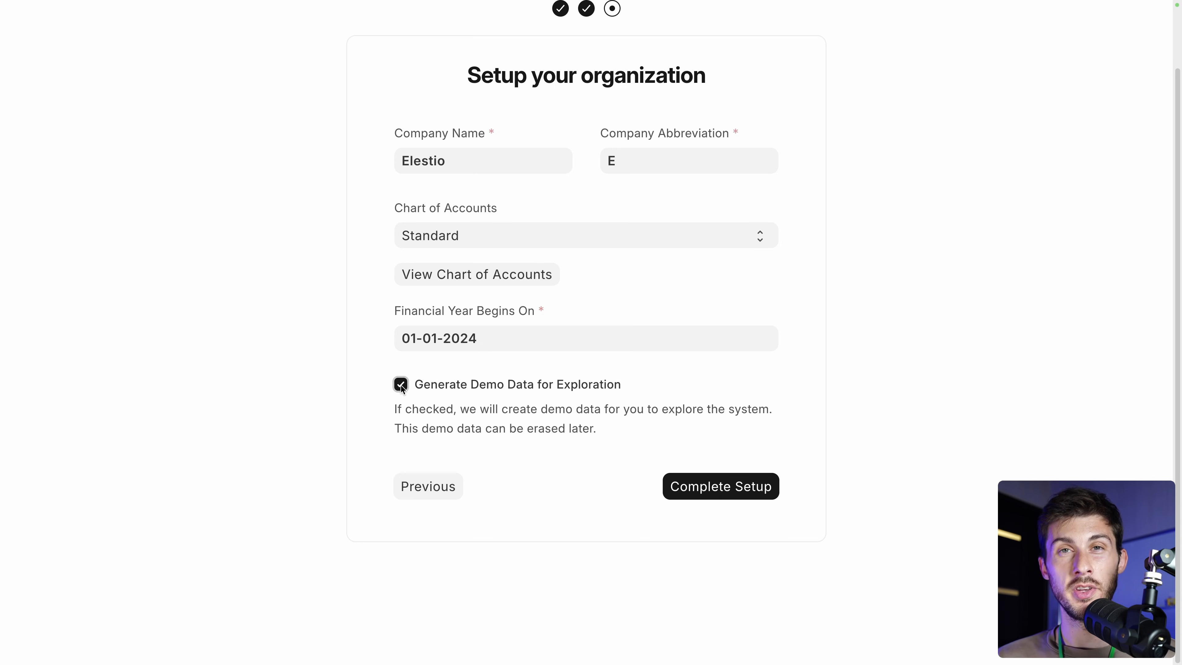
{"action": "left_click", "coordinate": [719, 486]}
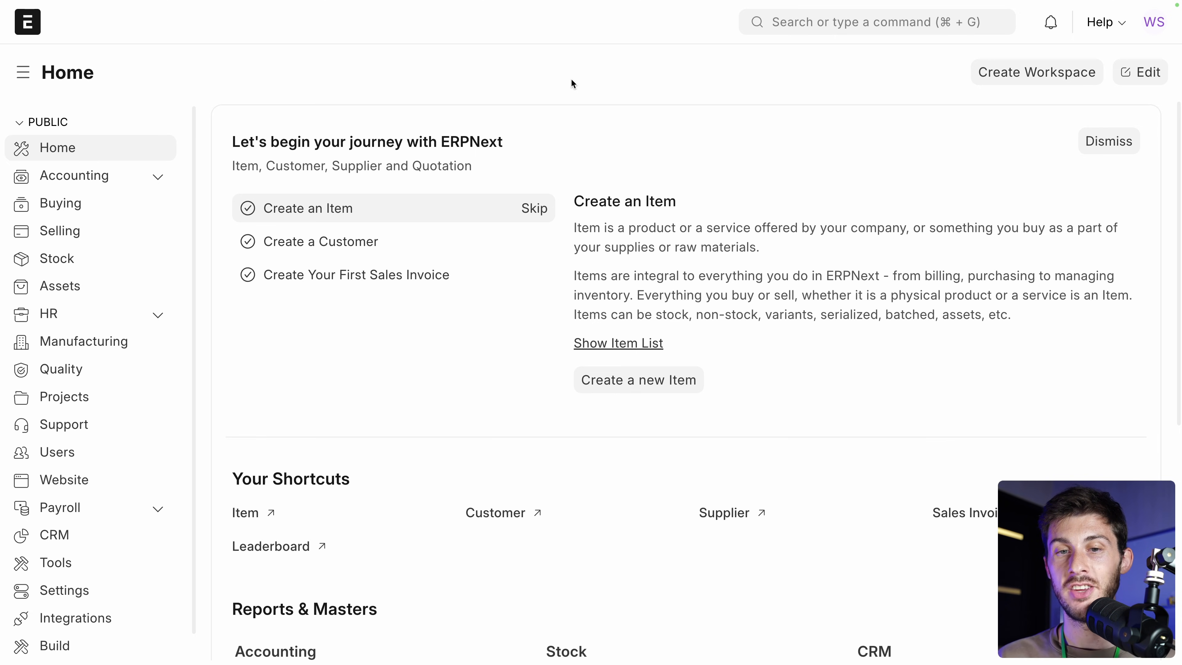
{"action": "mouse_move", "coordinate": [549, 85]}
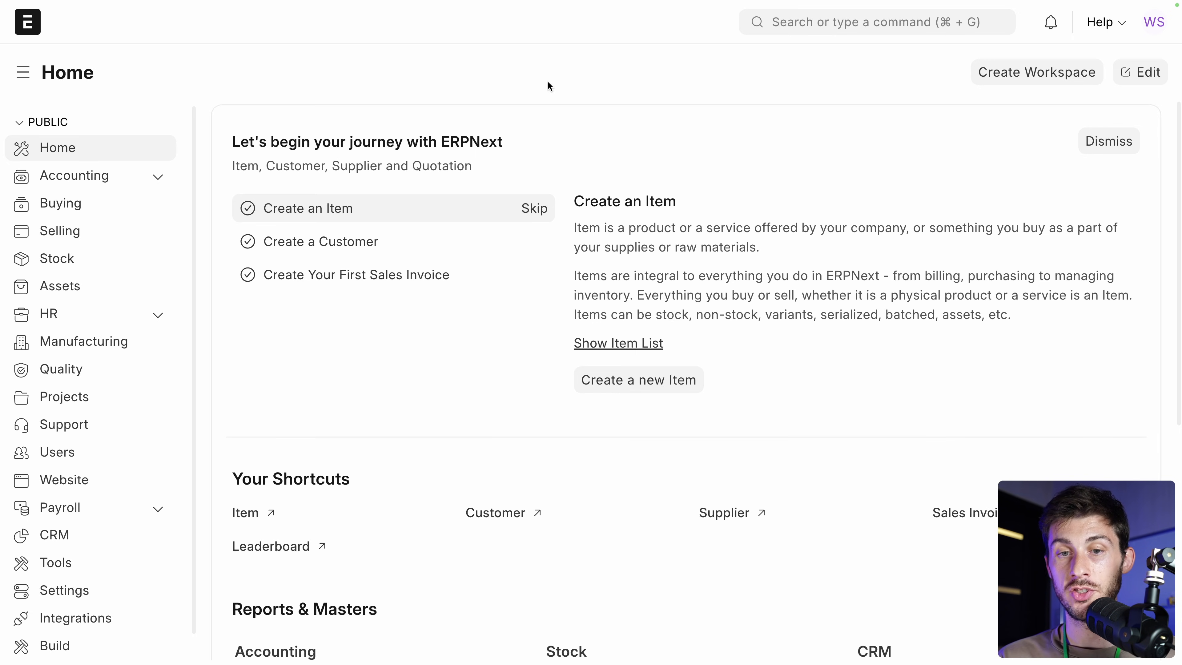
- Scroll through the Home workspace onboarding steps, shortcuts and Reports & Masters
{"action": "scroll", "scroll_direction": "down", "scroll_amount": 3}
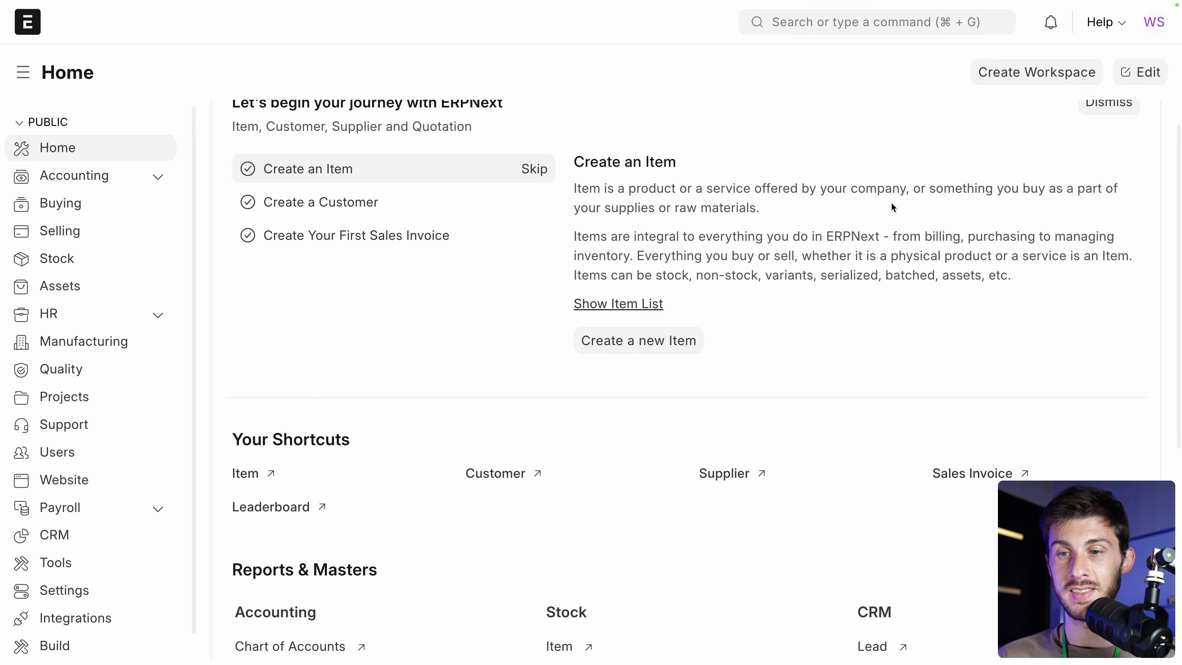
{"action": "mouse_move", "coordinate": [843, 290]}
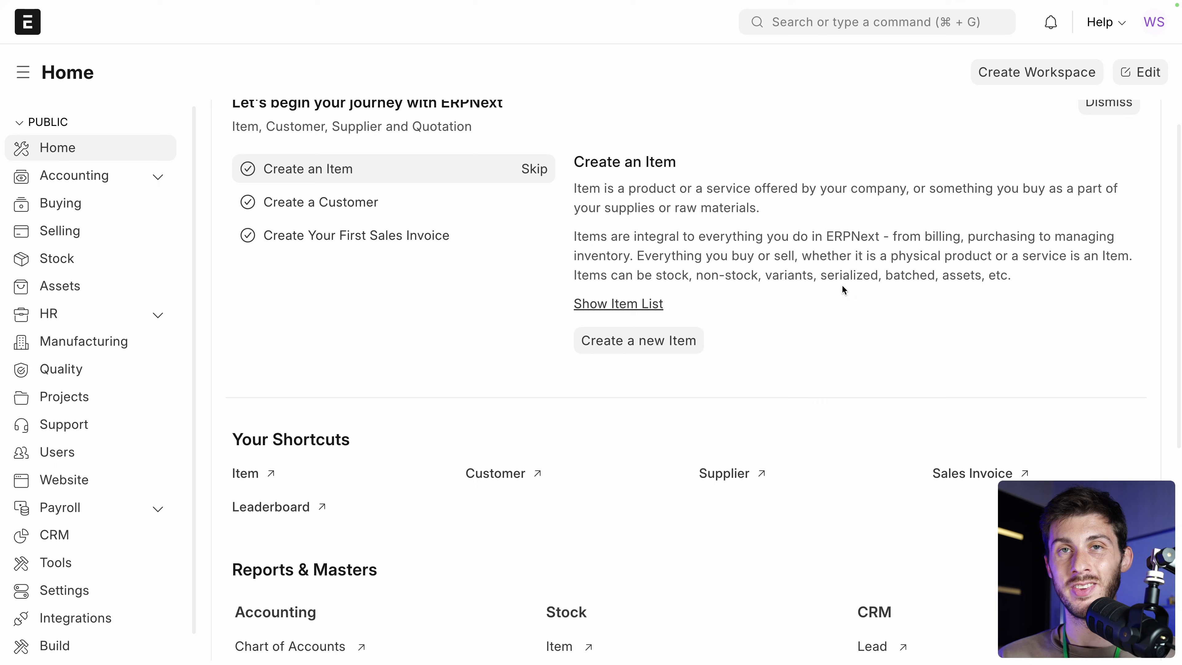
{"action": "scroll", "scroll_direction": "up", "scroll_amount": 3}
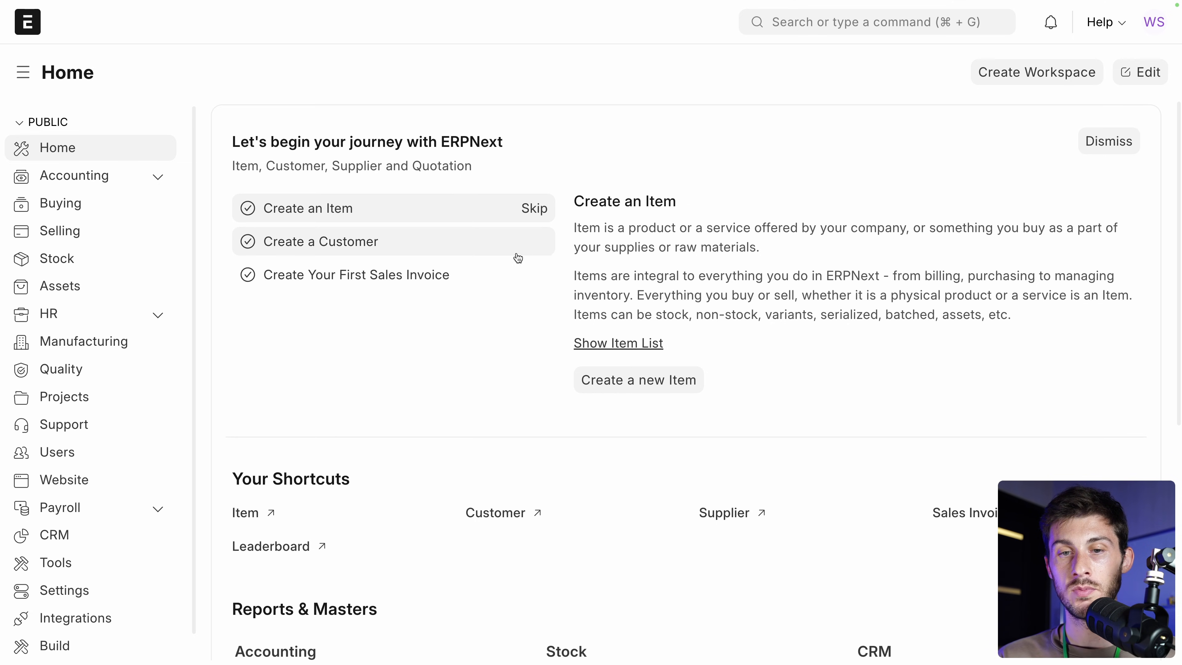
{"action": "mouse_move", "coordinate": [403, 297]}
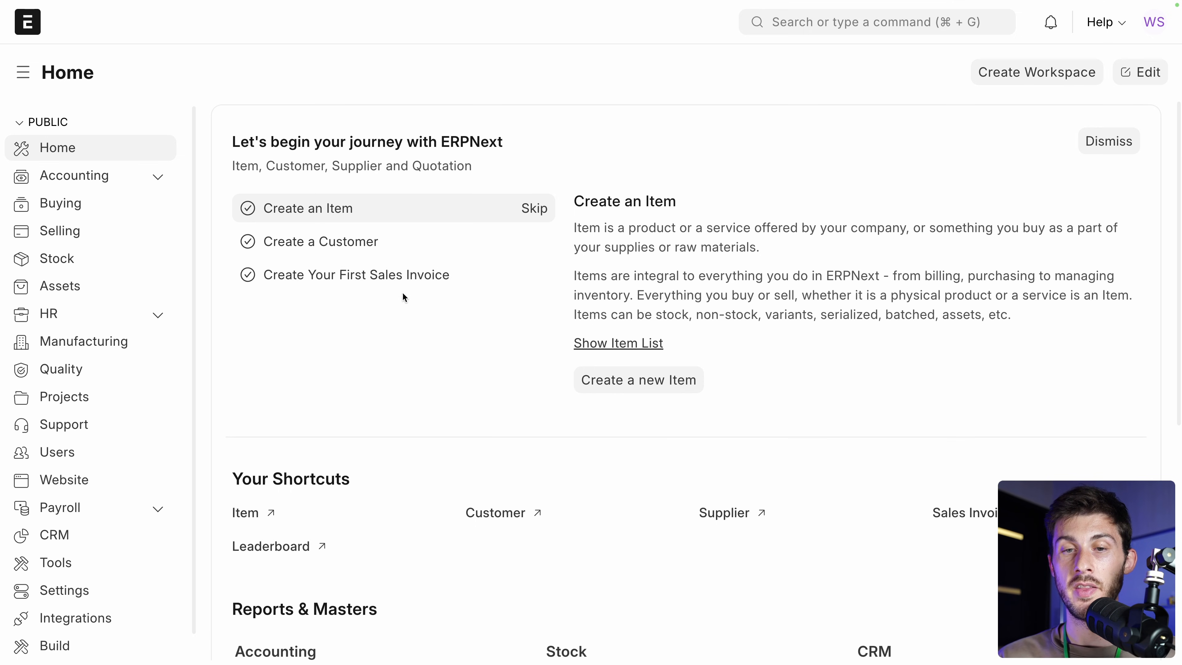
{"action": "mouse_move", "coordinate": [290, 185]}
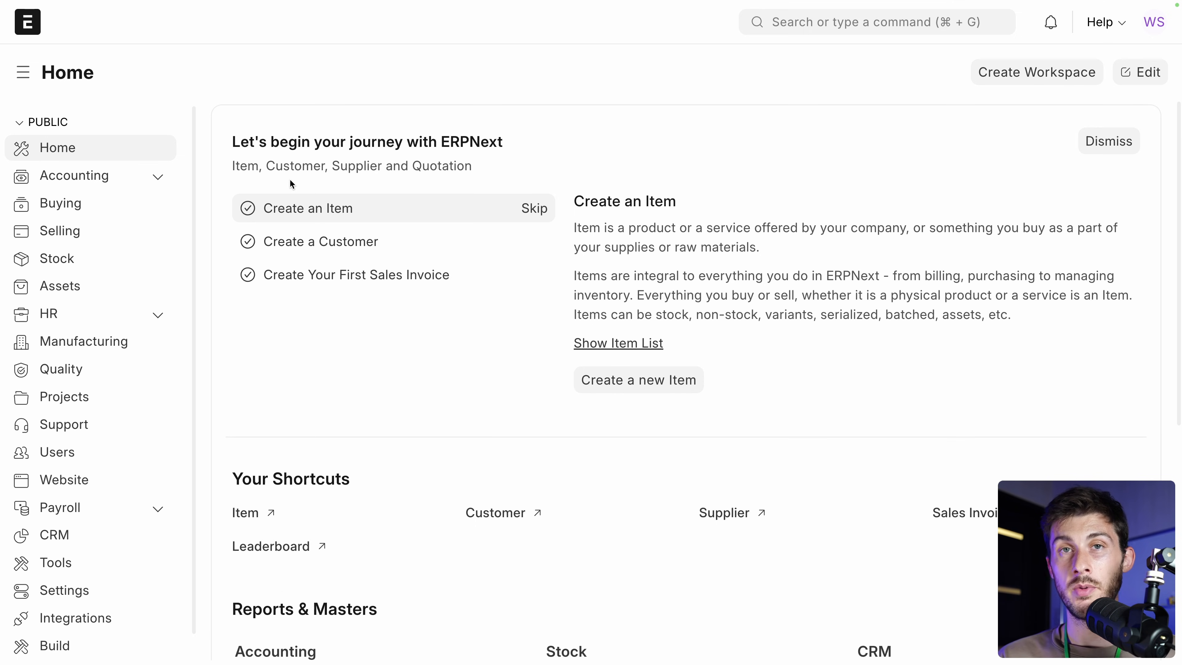
{"action": "mouse_move", "coordinate": [637, 242]}
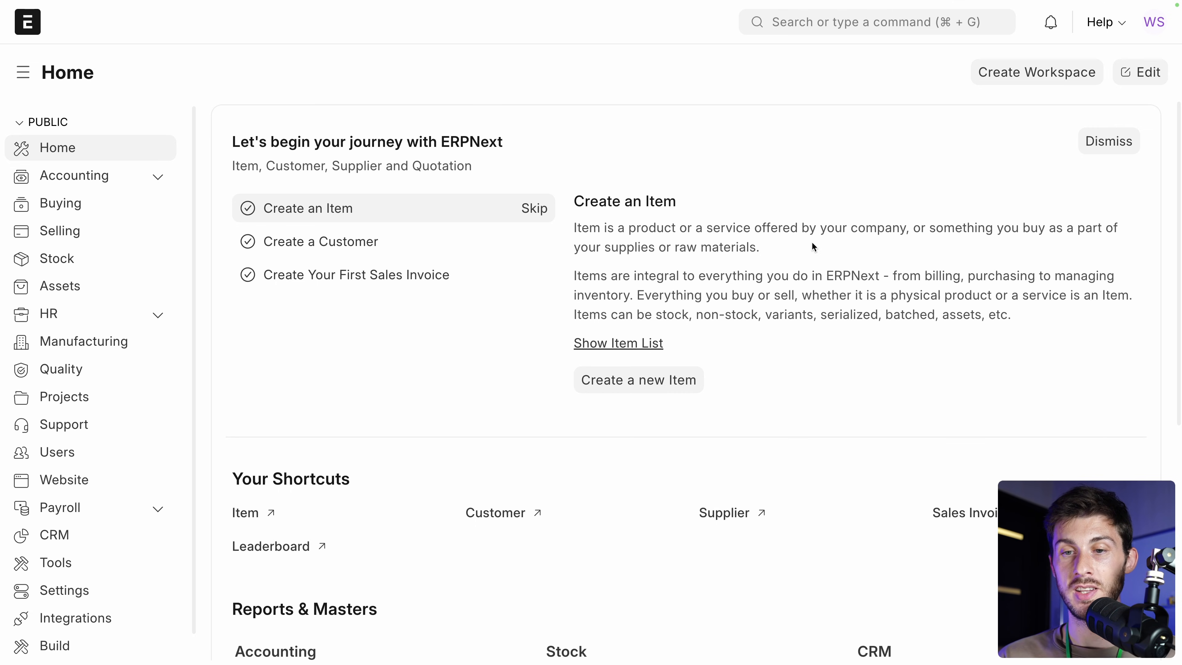
{"action": "mouse_move", "coordinate": [662, 240]}
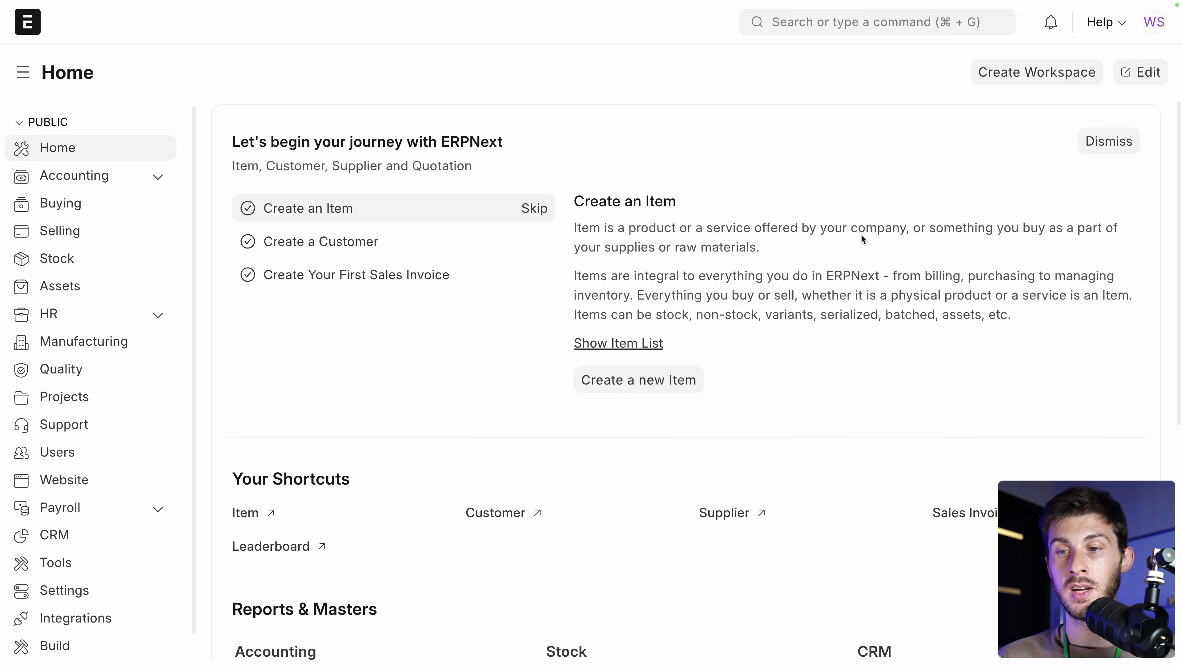
{"action": "mouse_move", "coordinate": [939, 228]}
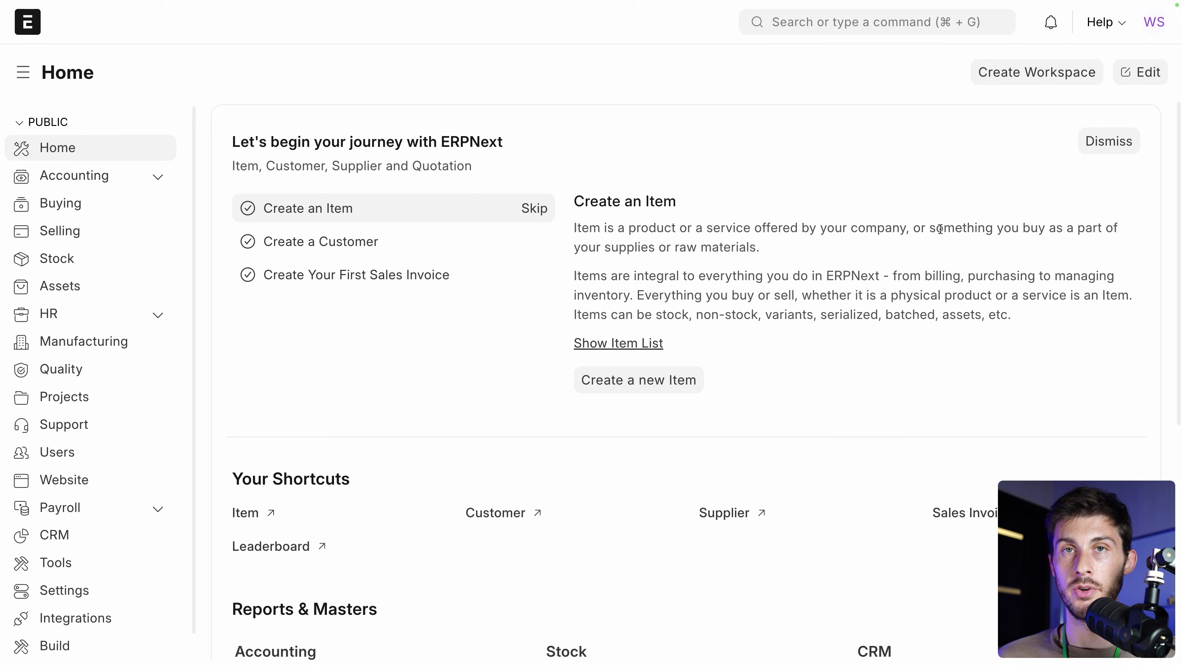
{"action": "mouse_move", "coordinate": [779, 366]}
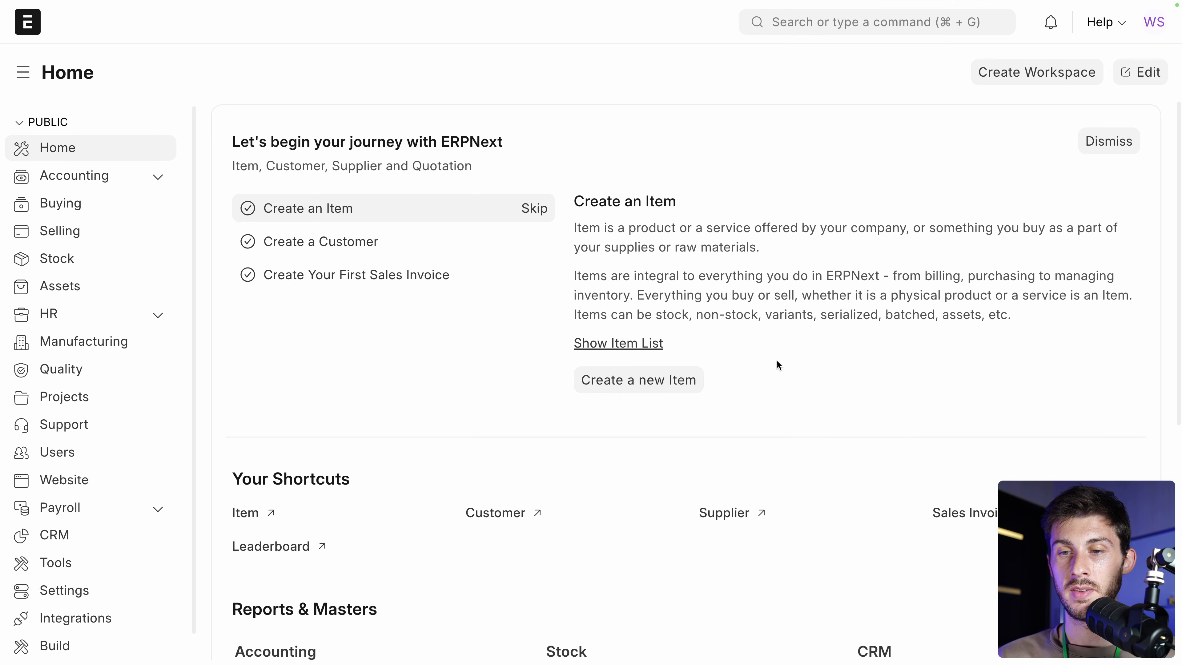
{"action": "mouse_move", "coordinate": [898, 336]}
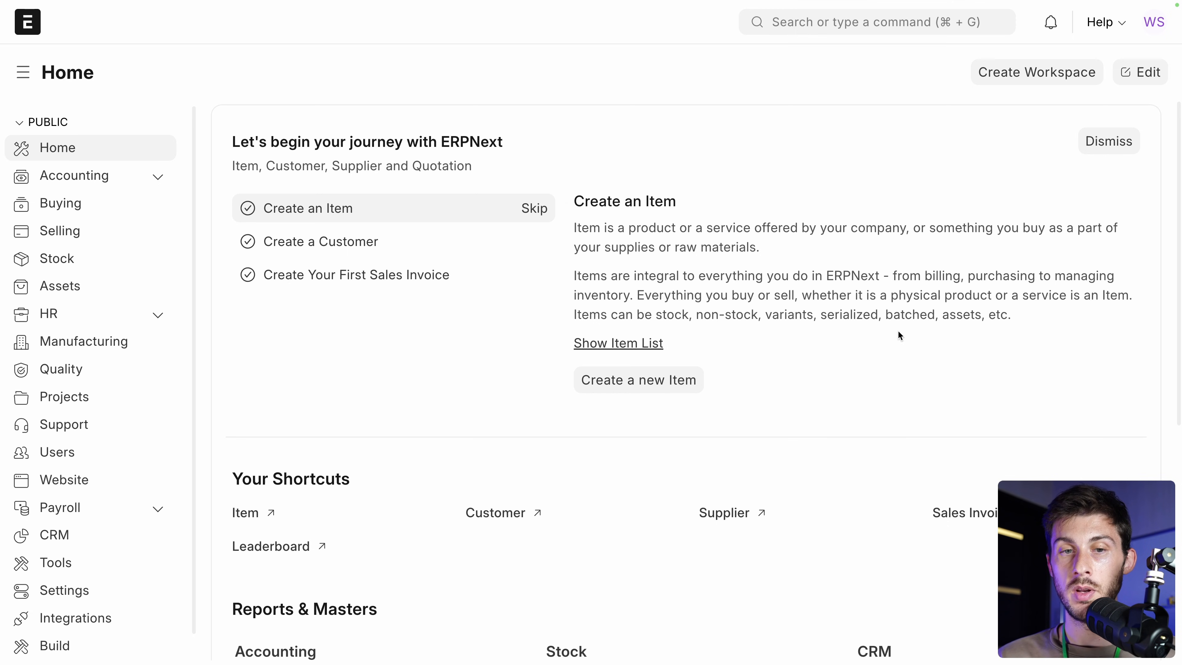
{"action": "mouse_move", "coordinate": [93, 341]}
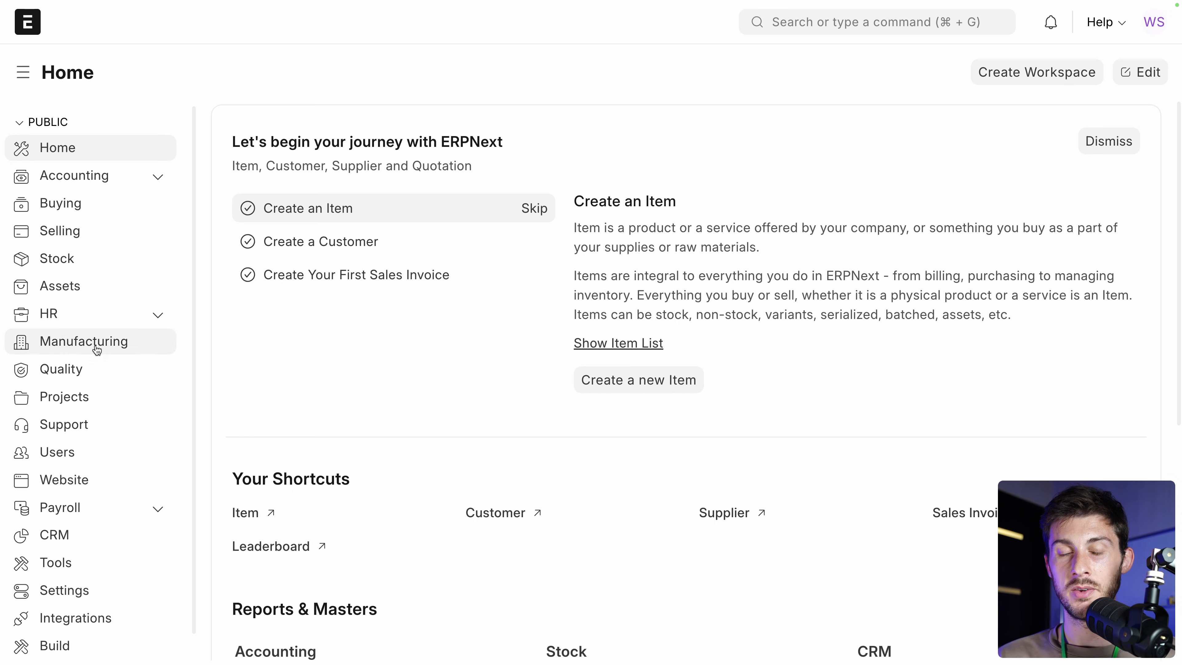
{"action": "mouse_move", "coordinate": [221, 282]}
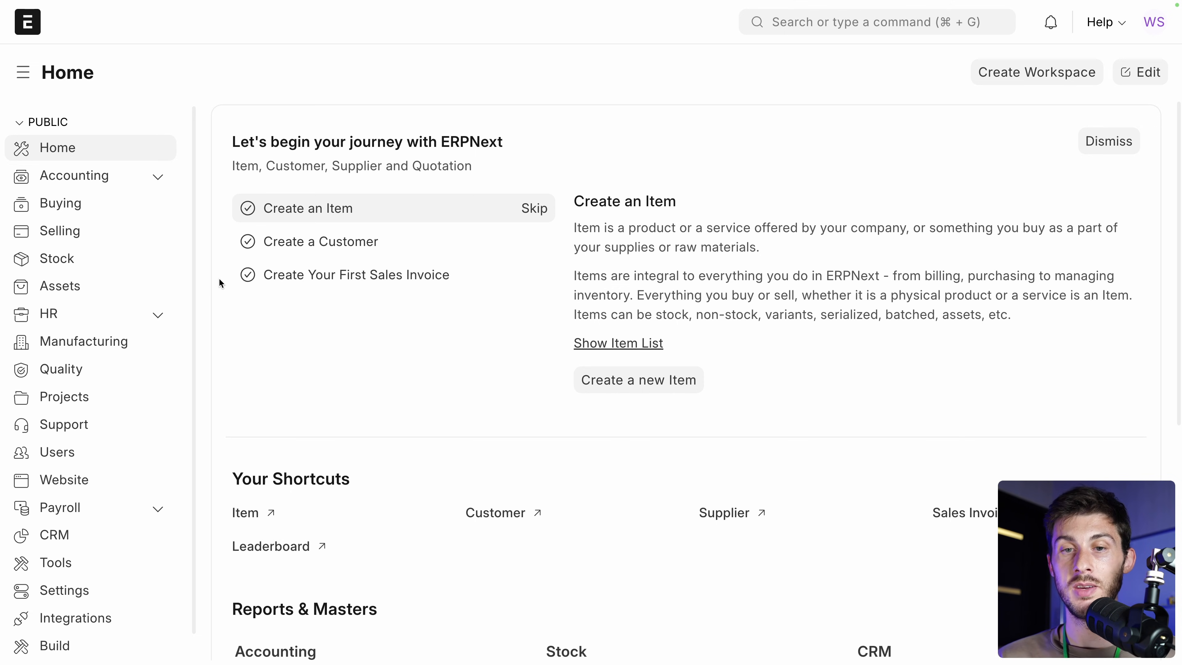
{"action": "mouse_move", "coordinate": [675, 349]}
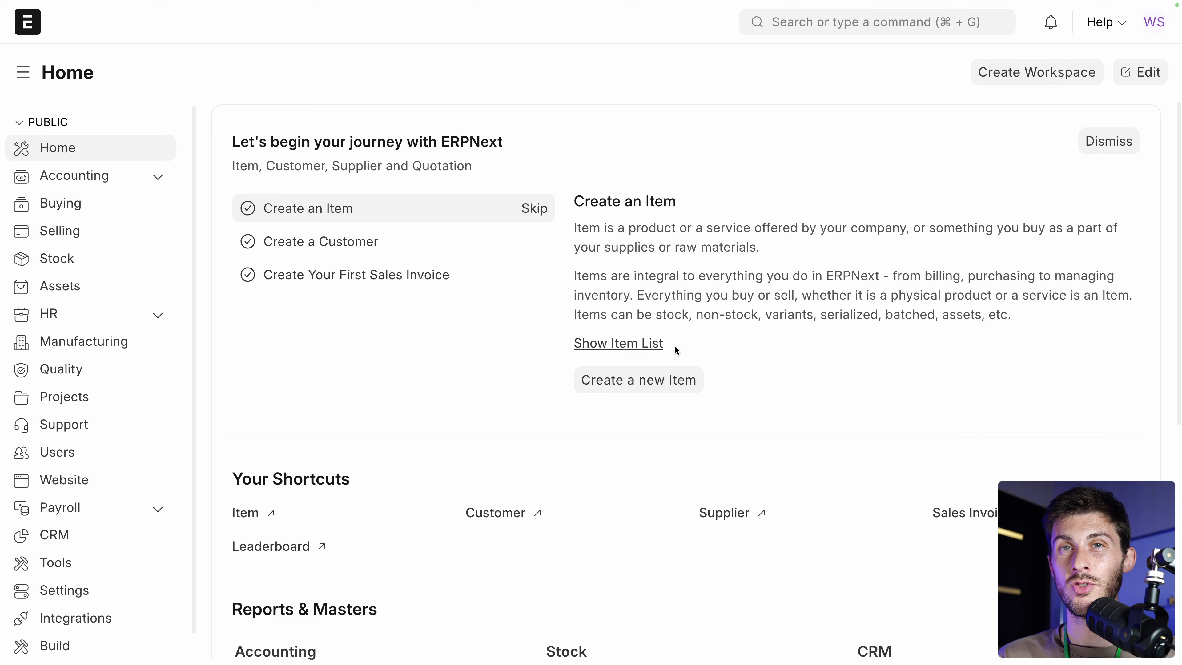
{"action": "mouse_move", "coordinate": [610, 347]}
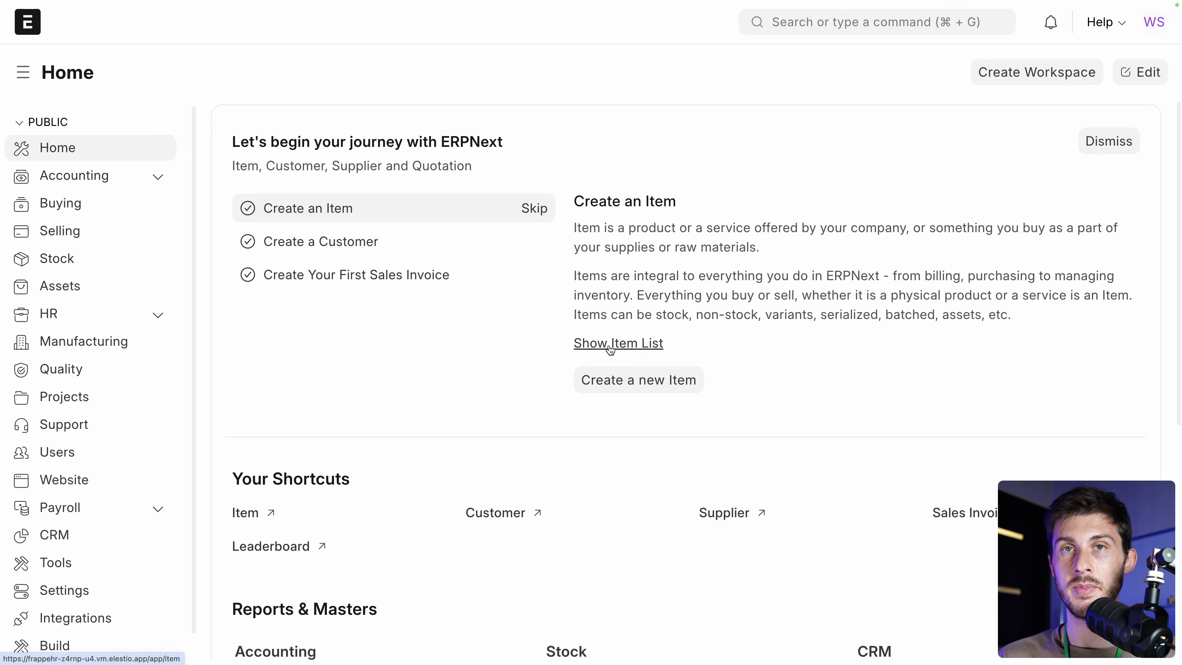
- Create and save item SE001 in the Services item group
{"action": "left_click", "coordinate": [618, 342]}
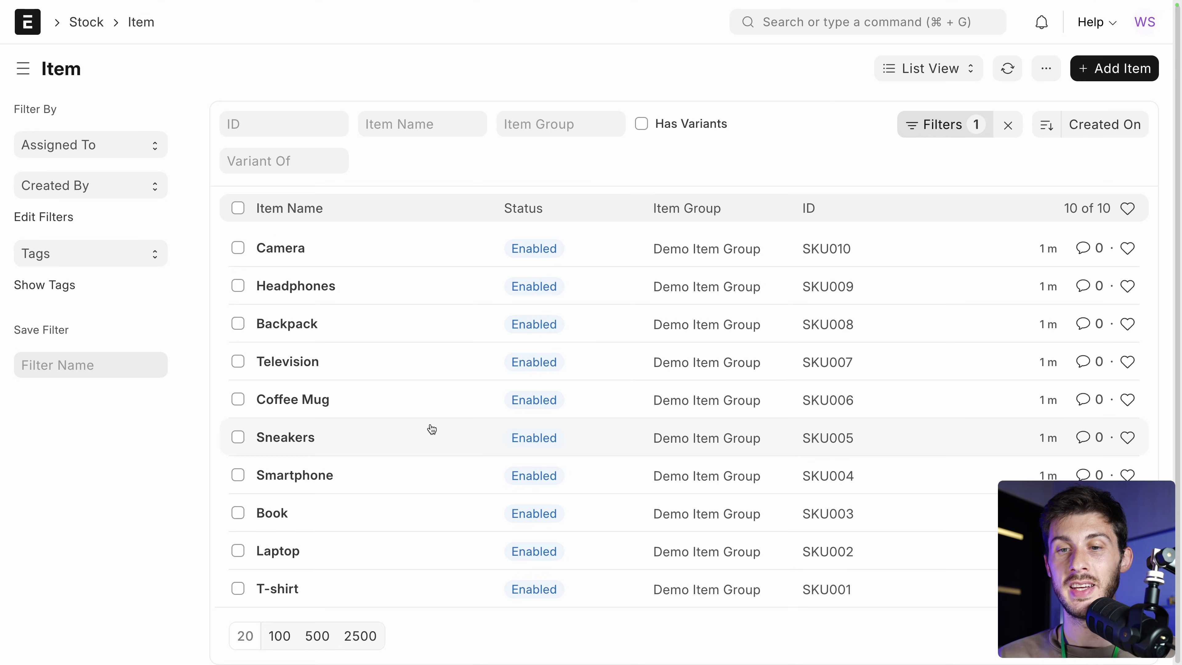
{"action": "mouse_move", "coordinate": [592, 383]}
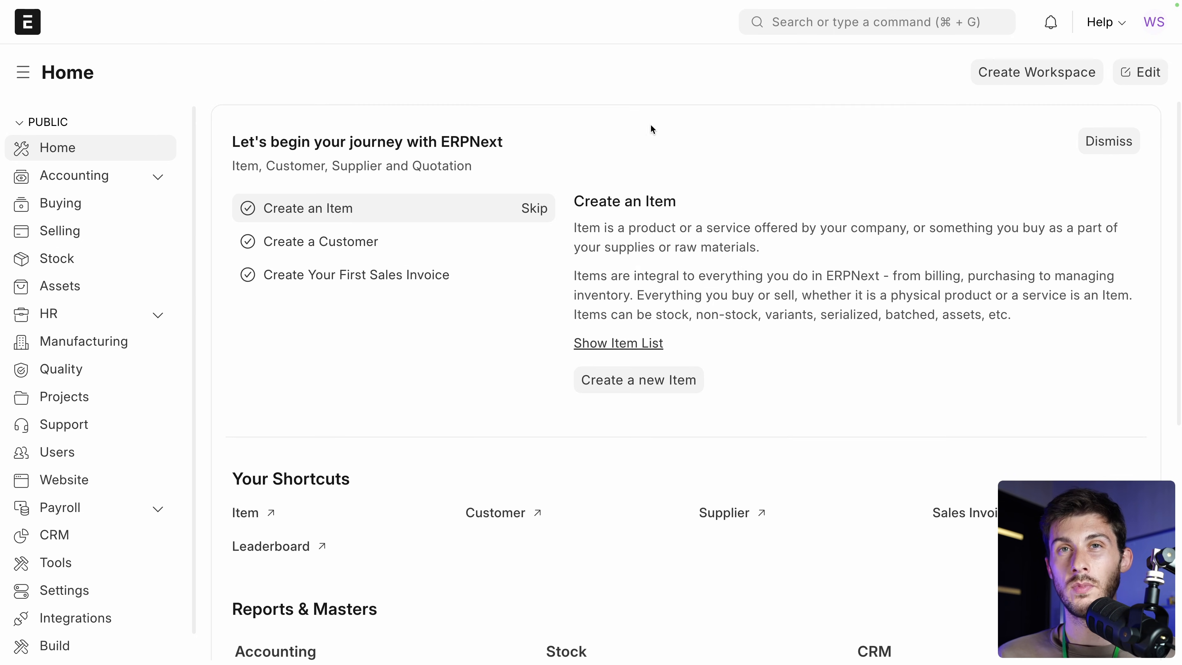
{"action": "mouse_move", "coordinate": [638, 379]}
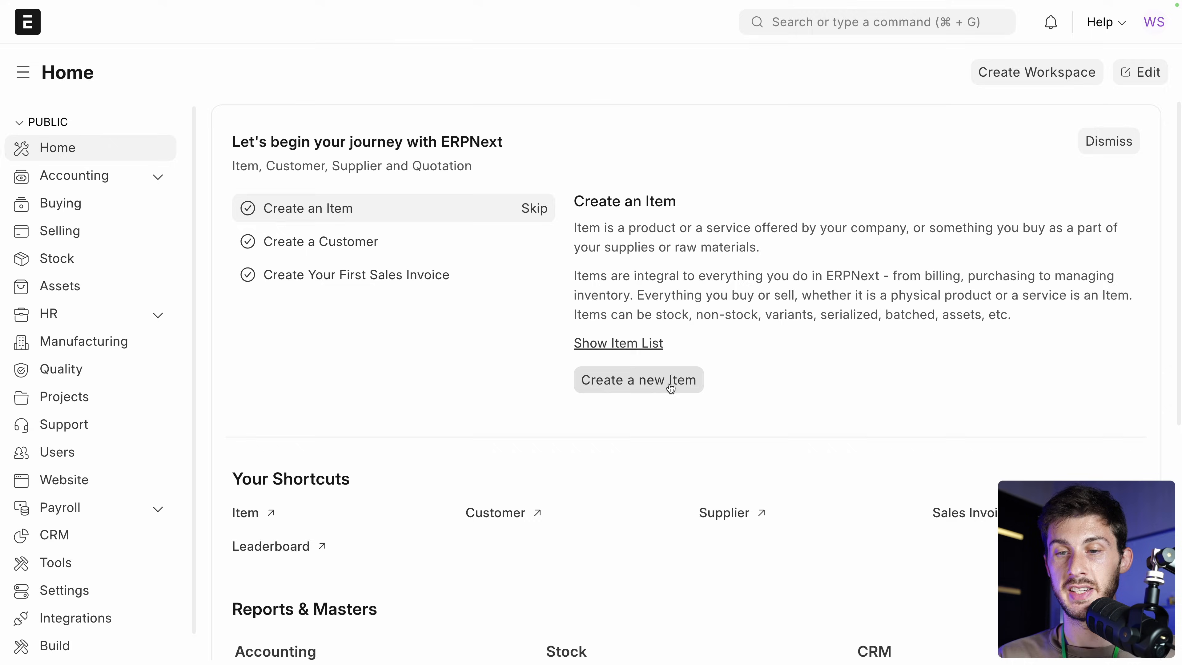
{"action": "left_click", "coordinate": [638, 379]}
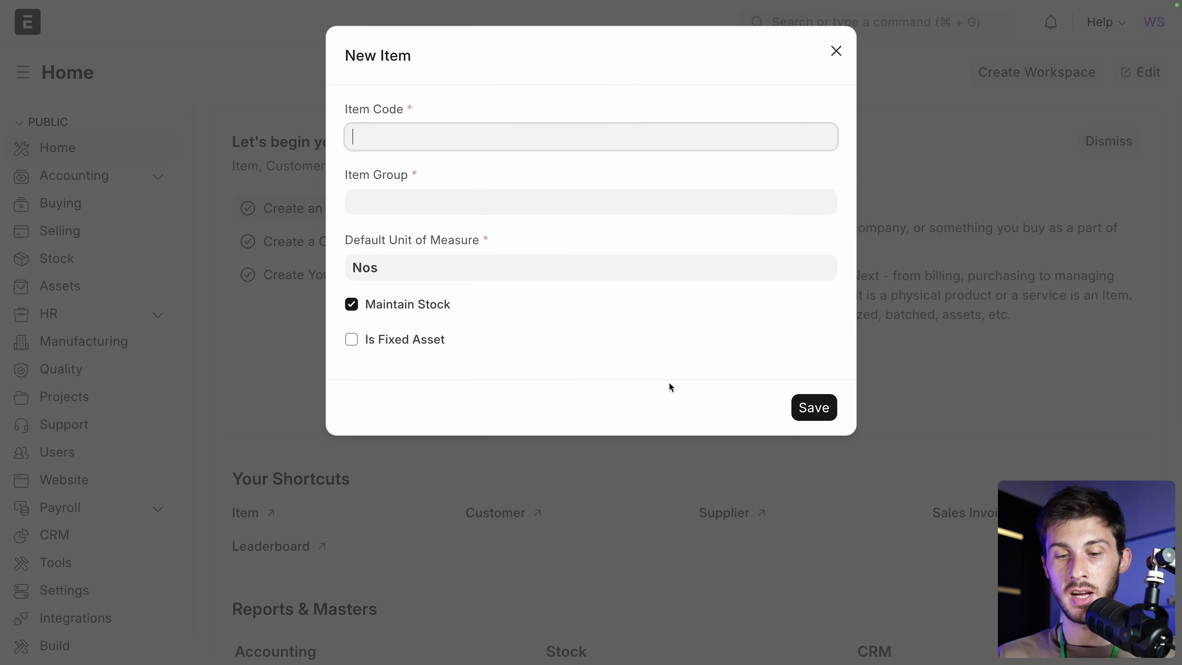
{"action": "type", "text": "SE0"}
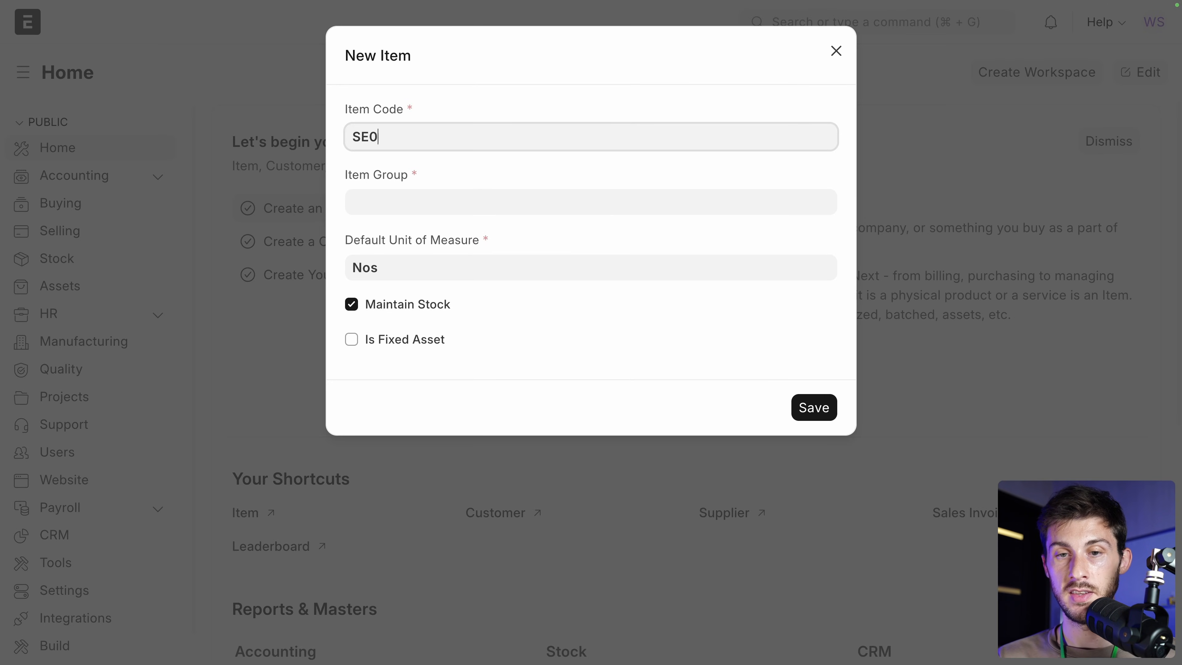
{"action": "type", "text": "01"}
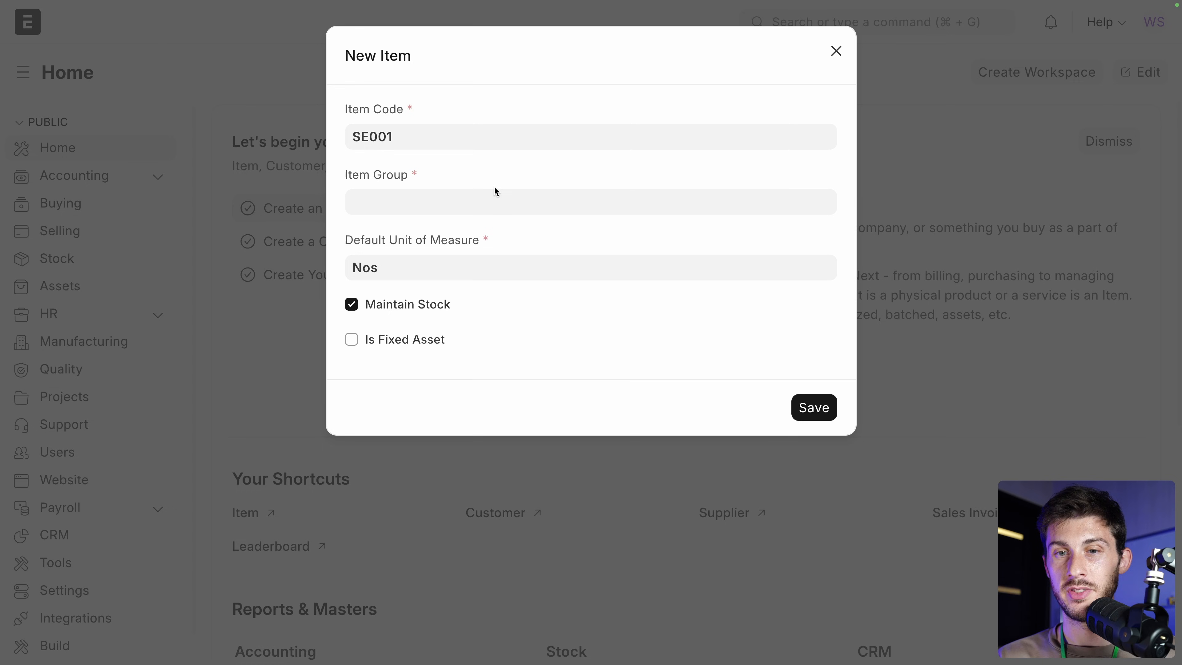
{"action": "type", "text": "se"}
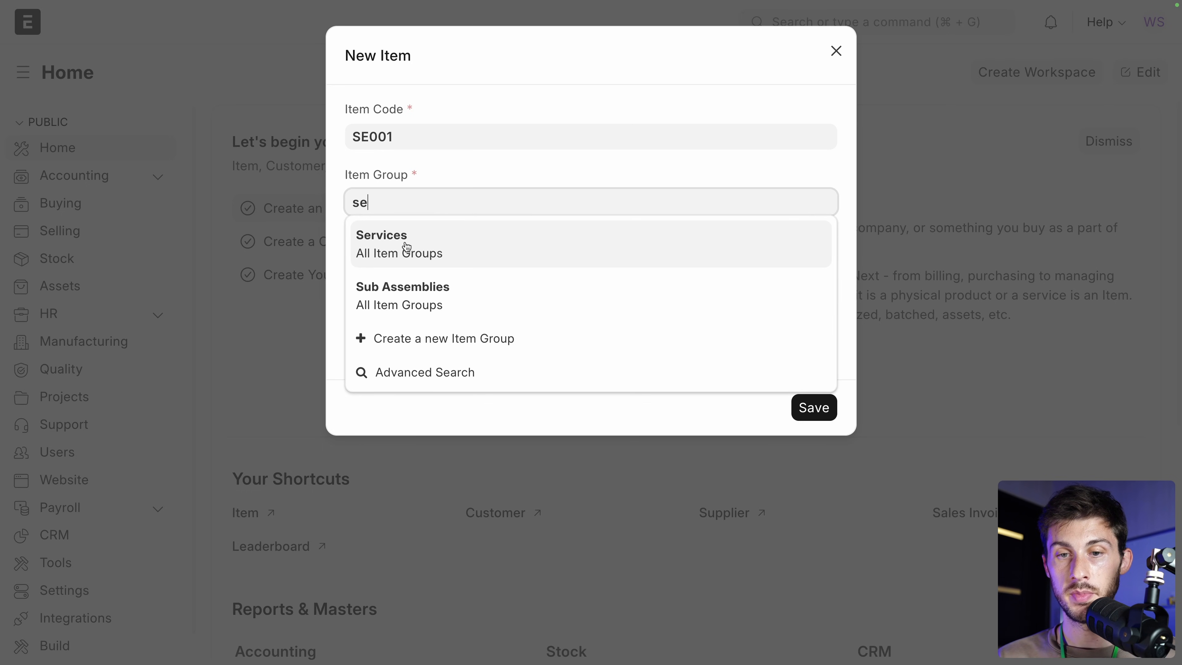
{"action": "mouse_move", "coordinate": [426, 247]}
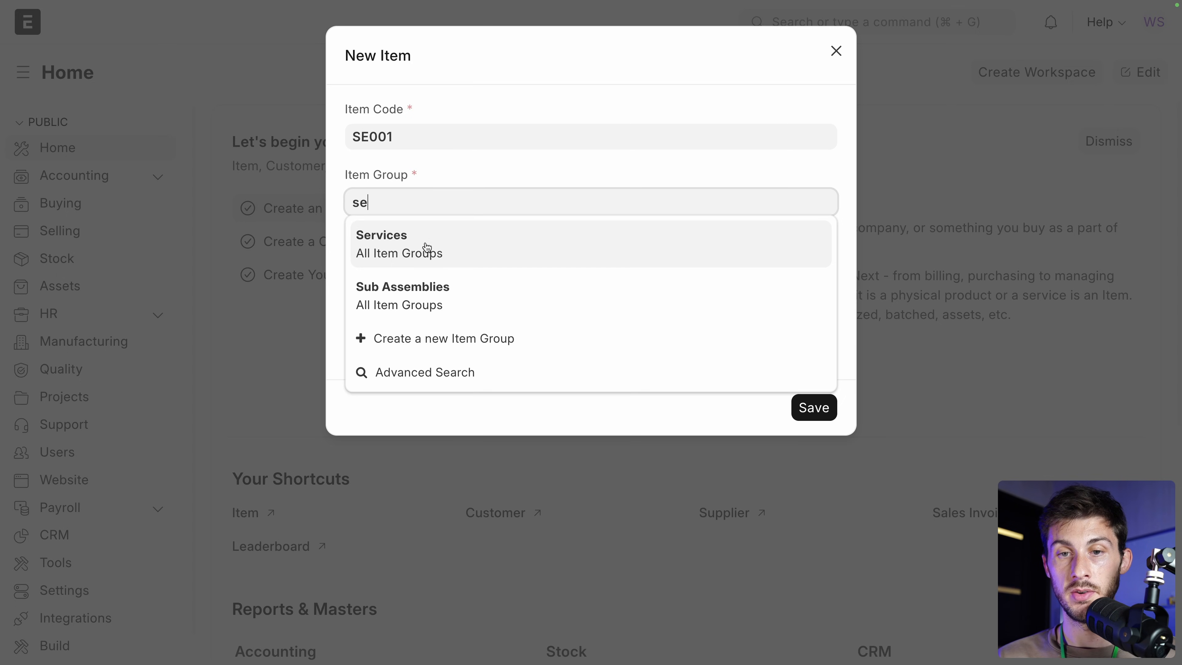
{"action": "left_click", "coordinate": [382, 234]}
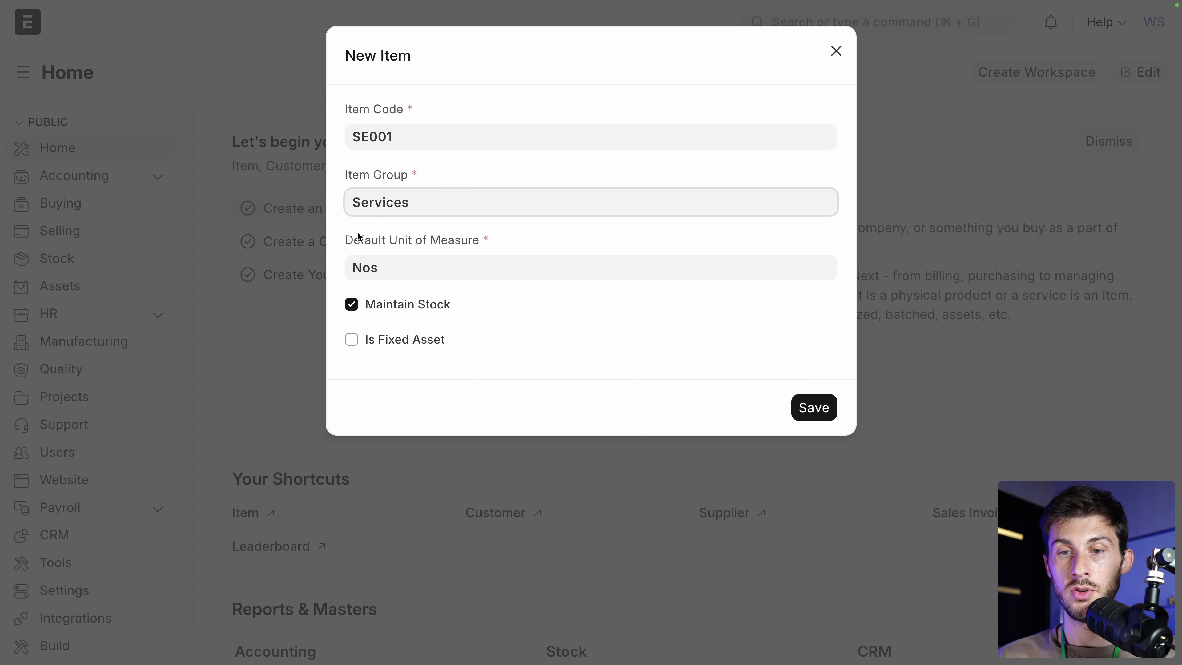
{"action": "mouse_move", "coordinate": [761, 427]}
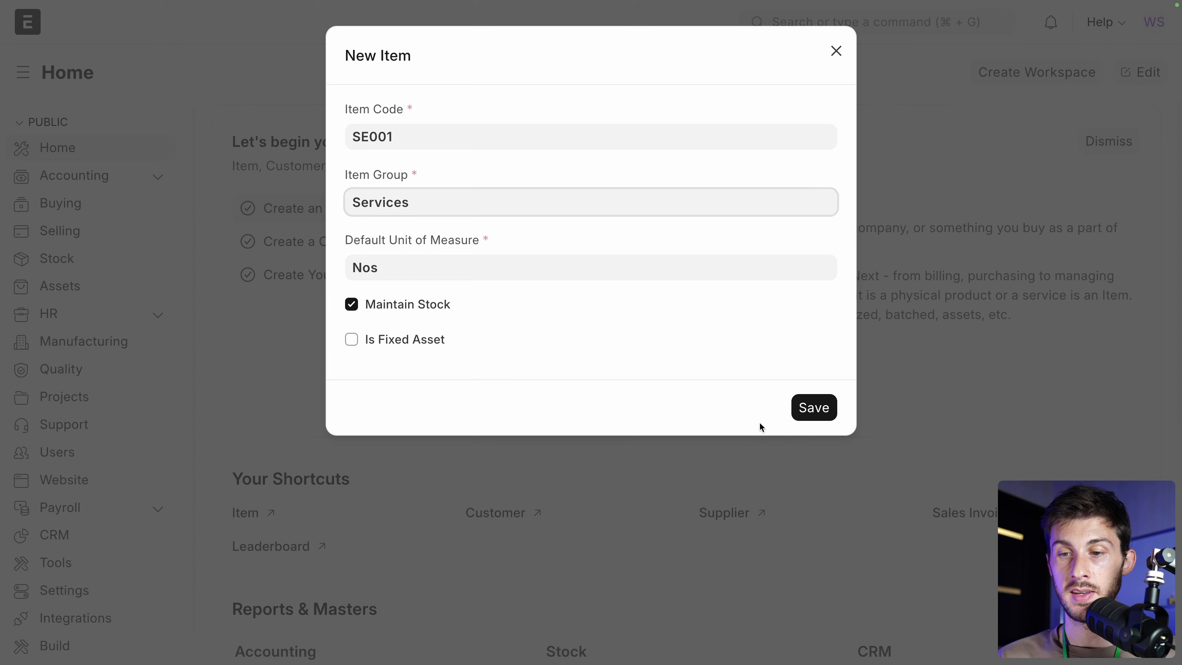
{"action": "left_click", "coordinate": [813, 407]}
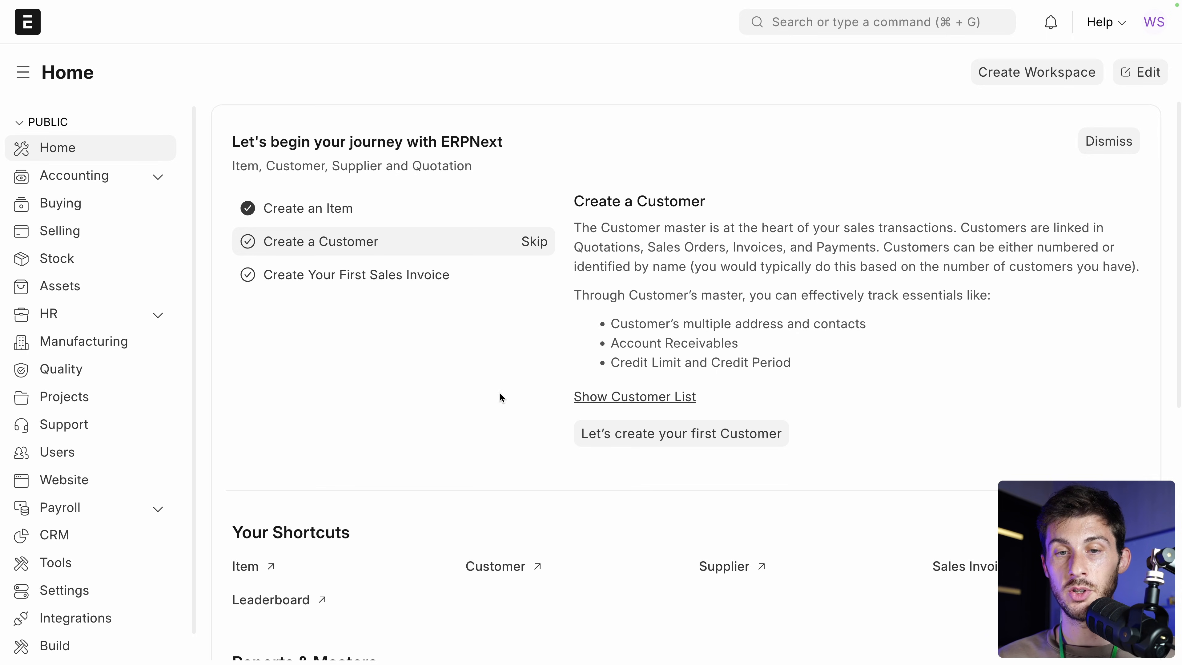
{"action": "mouse_move", "coordinate": [443, 208]}
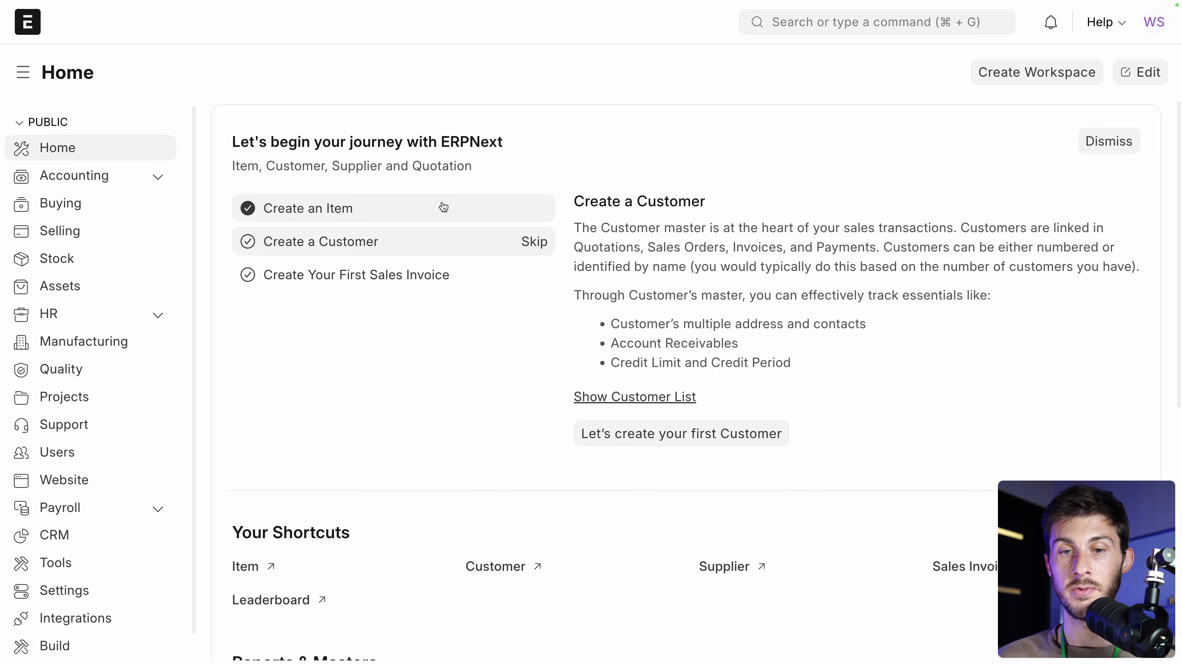
{"action": "mouse_move", "coordinate": [264, 262]}
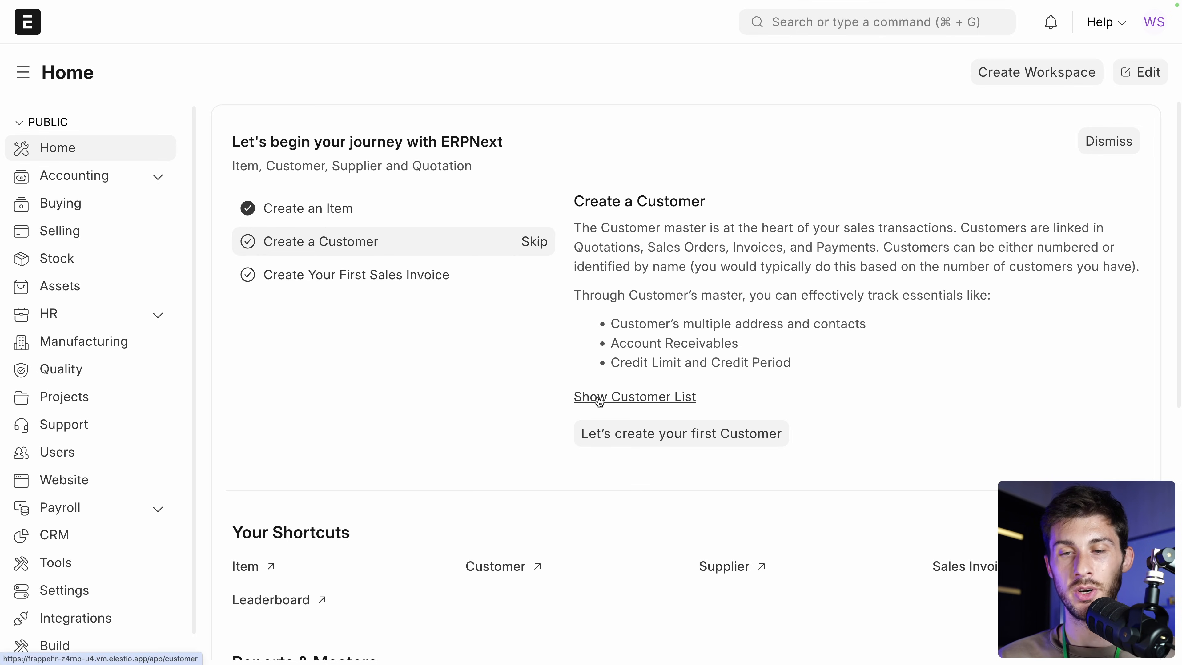
- Open the Palmer Productions Ltd. customer record from the customer list and review its form
{"action": "left_click", "coordinate": [634, 396]}
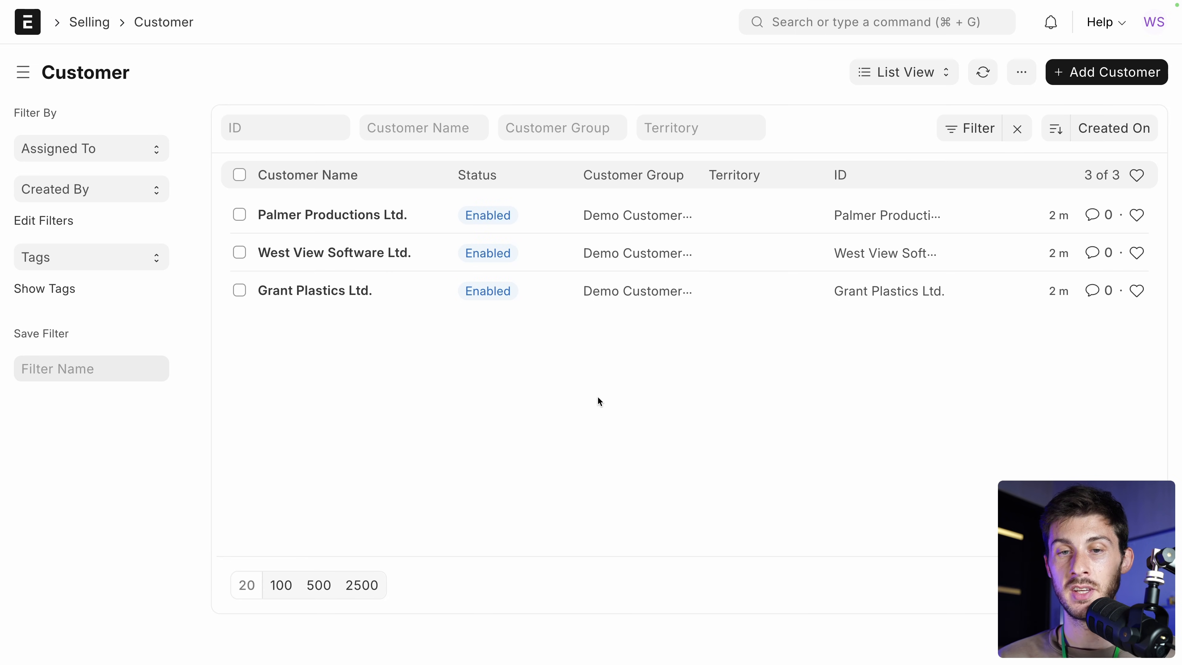
{"action": "mouse_move", "coordinate": [397, 311]}
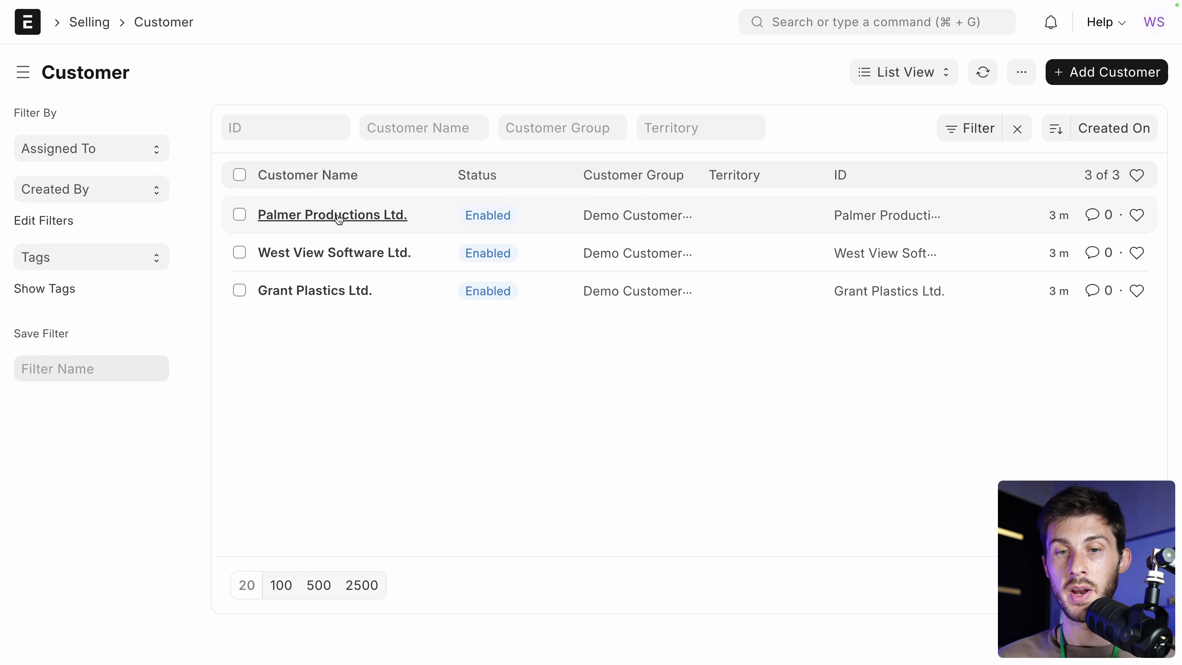
{"action": "left_click", "coordinate": [332, 215]}
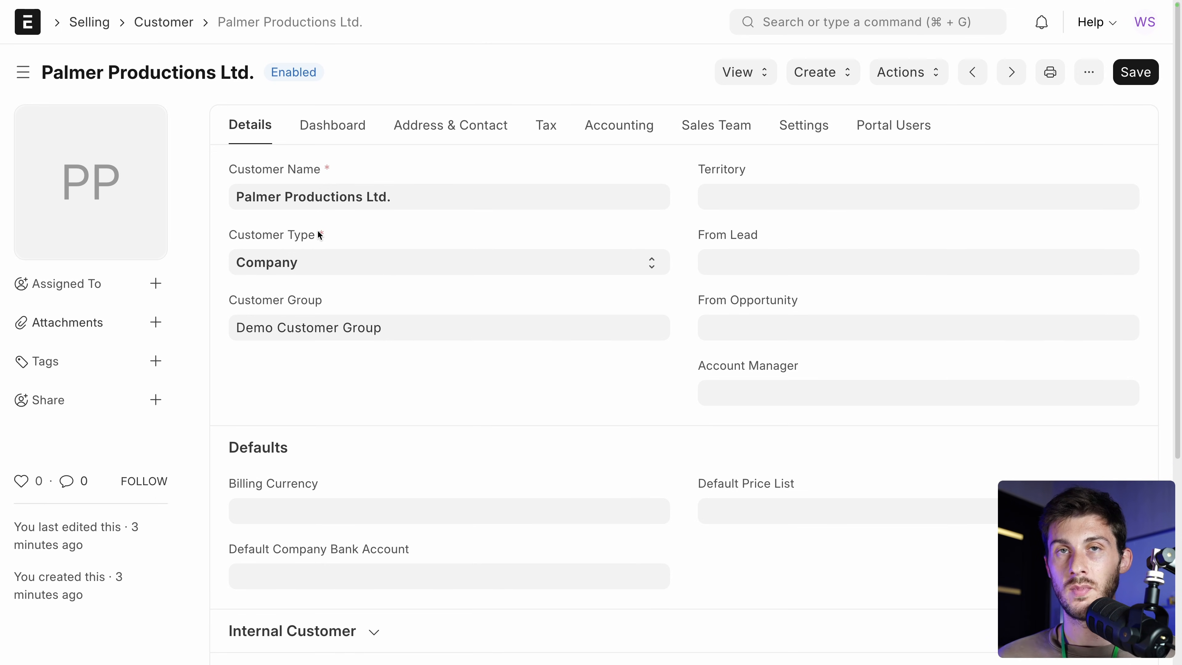
{"action": "mouse_move", "coordinate": [432, 171]}
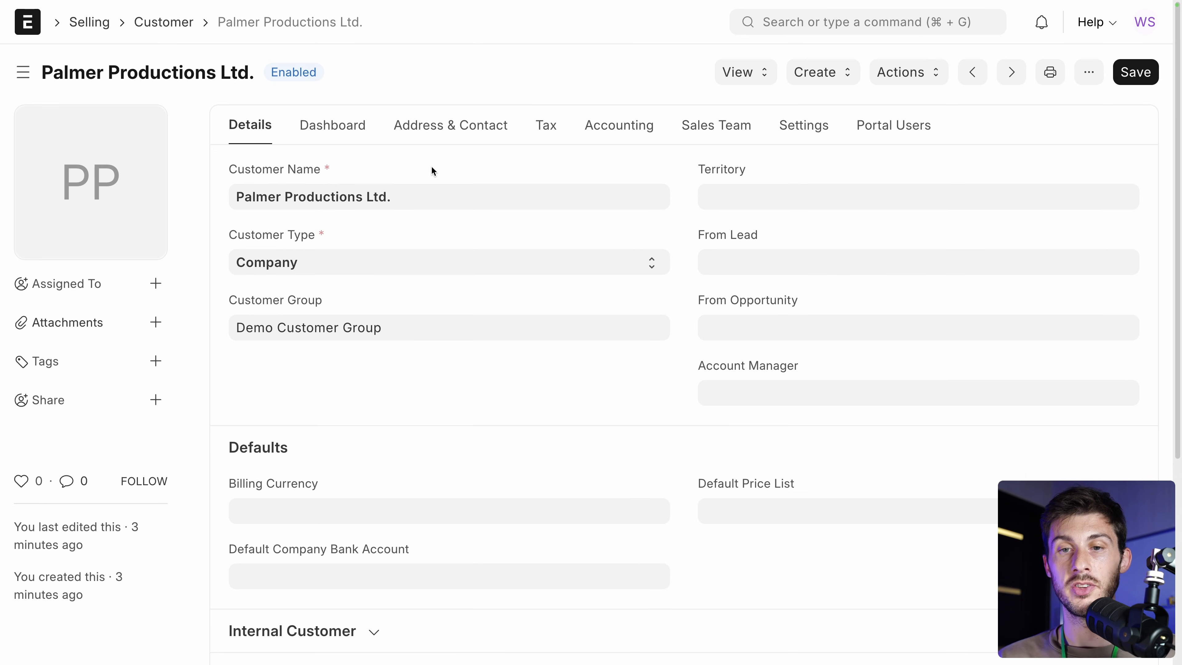
{"action": "mouse_move", "coordinate": [601, 152]}
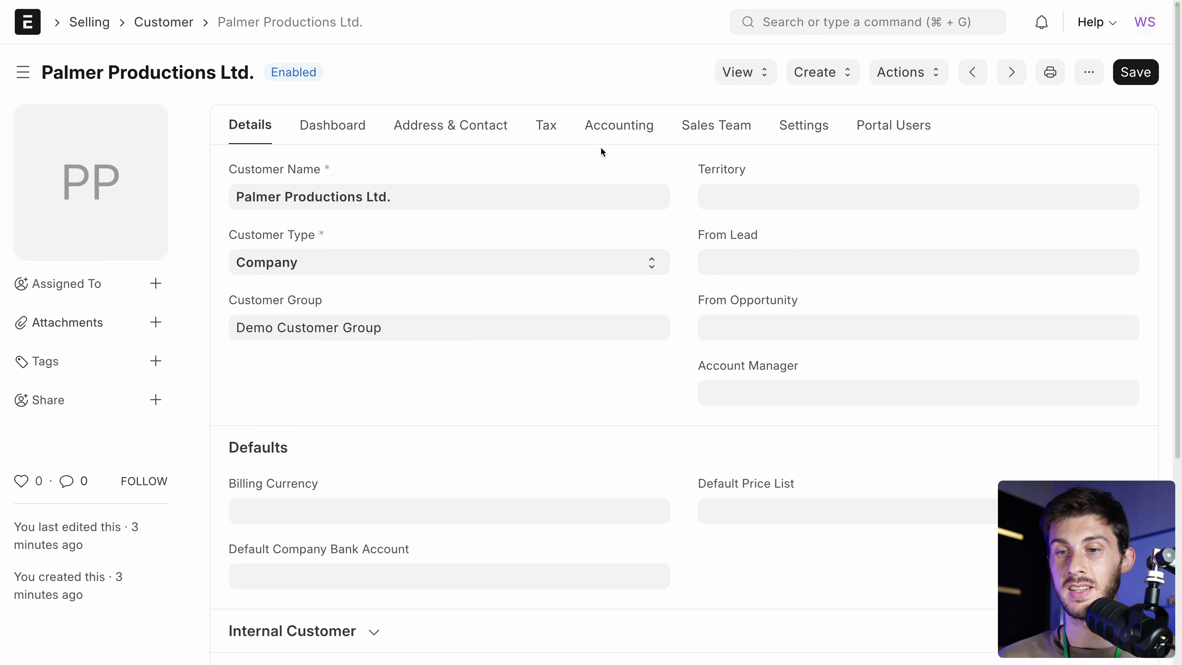
{"action": "mouse_move", "coordinate": [588, 268]}
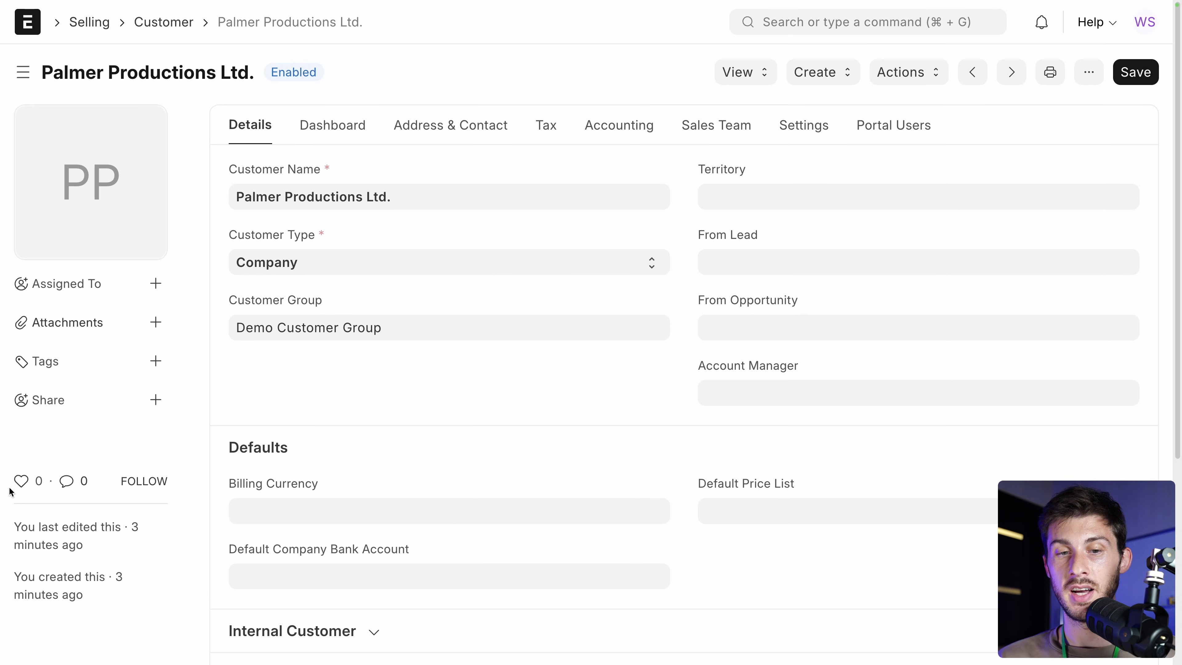
{"action": "mouse_move", "coordinate": [219, 499]}
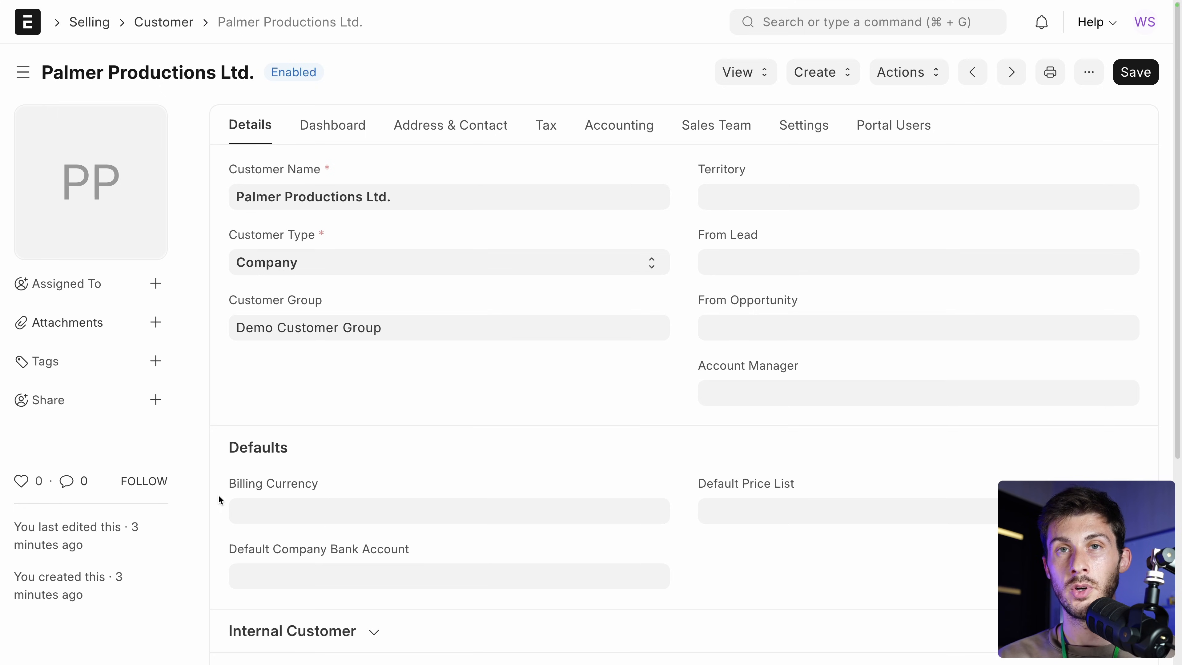
{"action": "scroll", "scroll_direction": "down", "scroll_amount": 3}
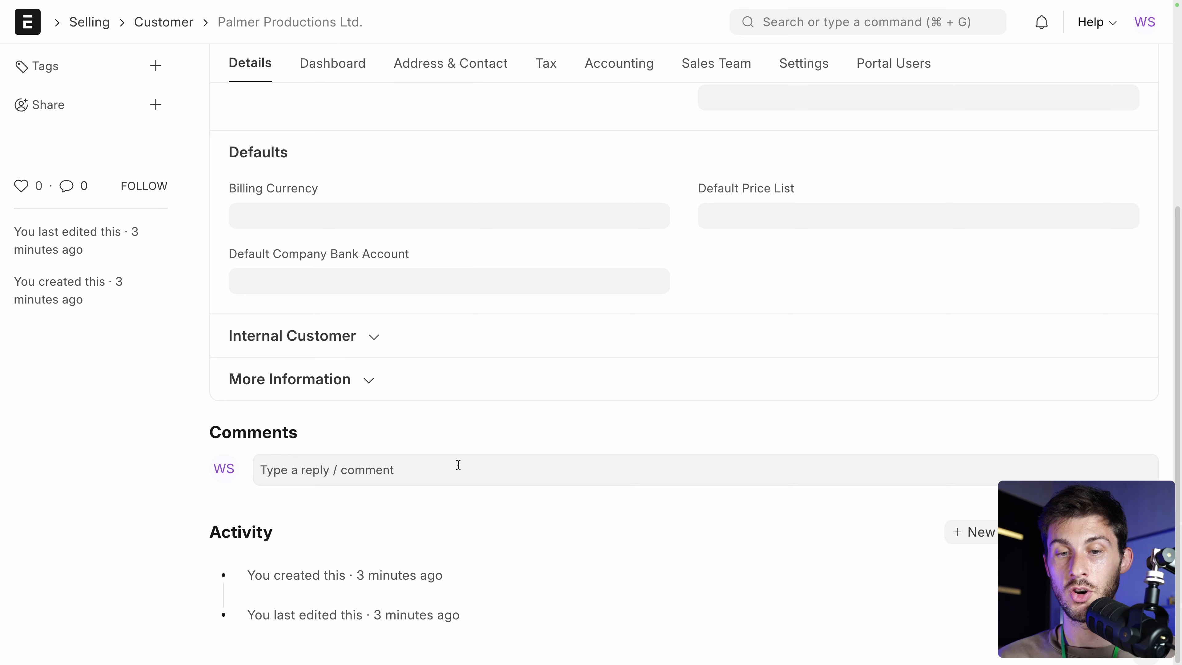
{"action": "mouse_move", "coordinate": [218, 557]}
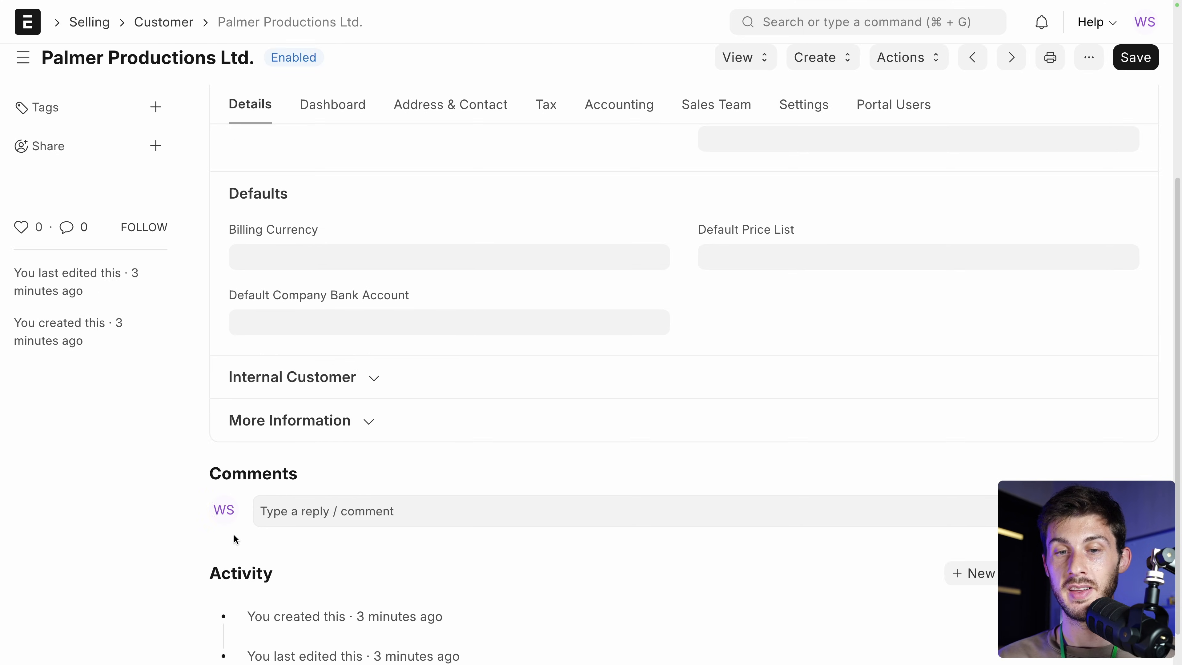
{"action": "scroll", "scroll_direction": "up", "scroll_amount": 3}
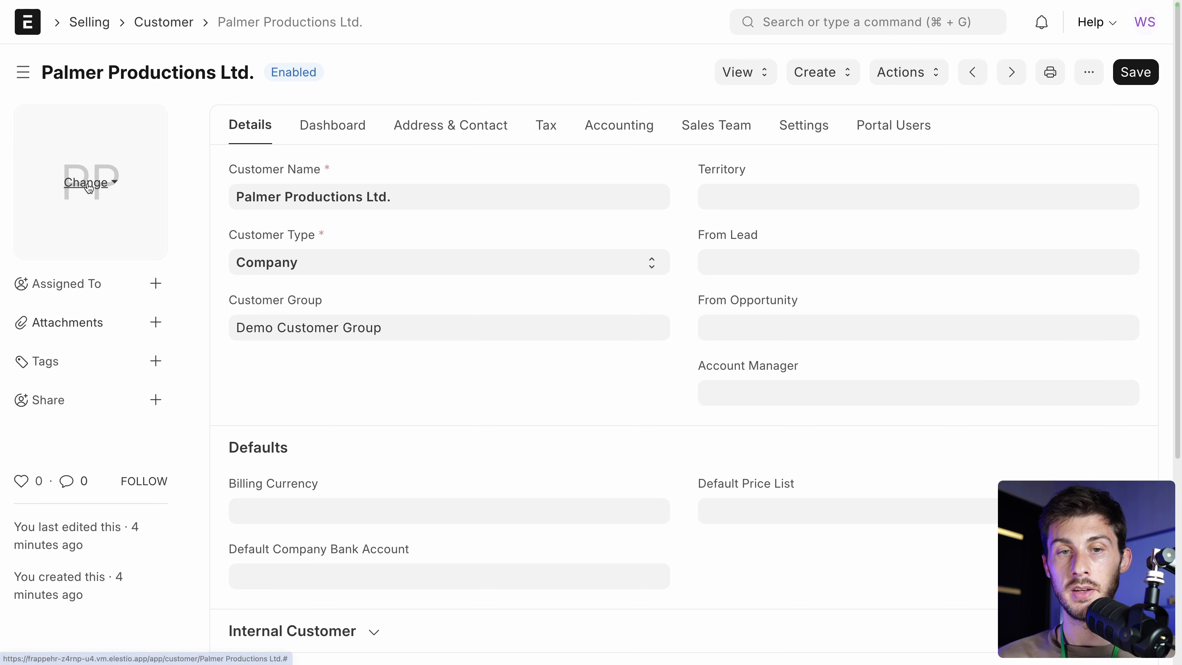
- Upload a public image as the Palmer Productions Ltd. customer picture
{"action": "left_click", "coordinate": [85, 182]}
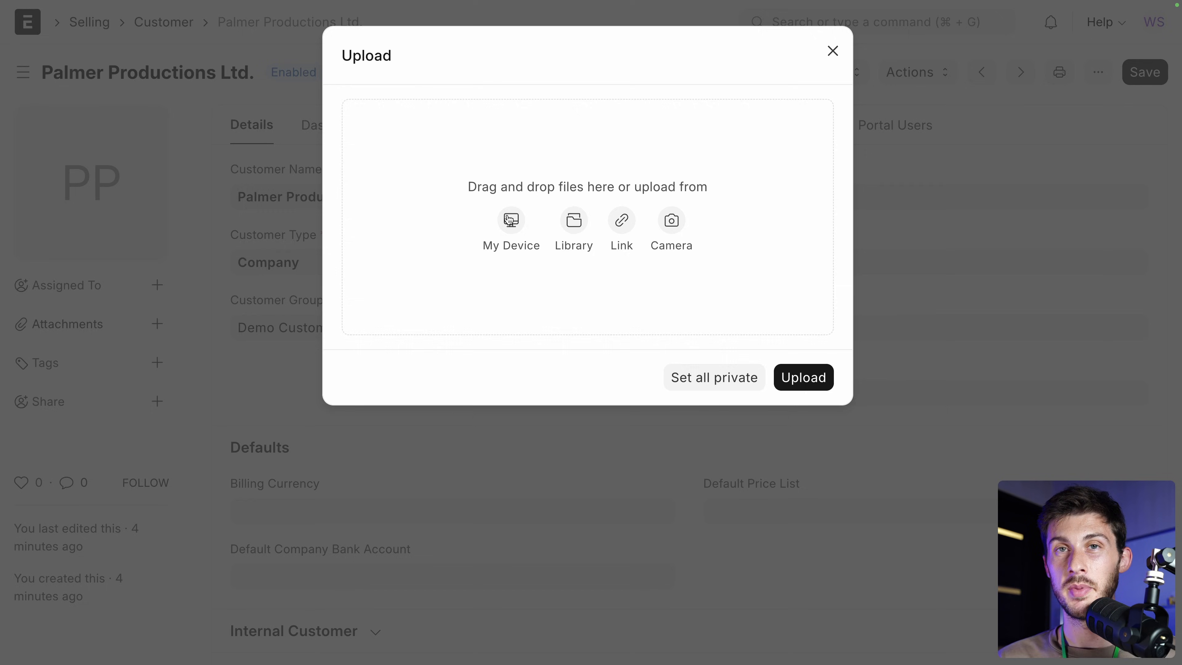
{"action": "left_click", "coordinate": [511, 221]}
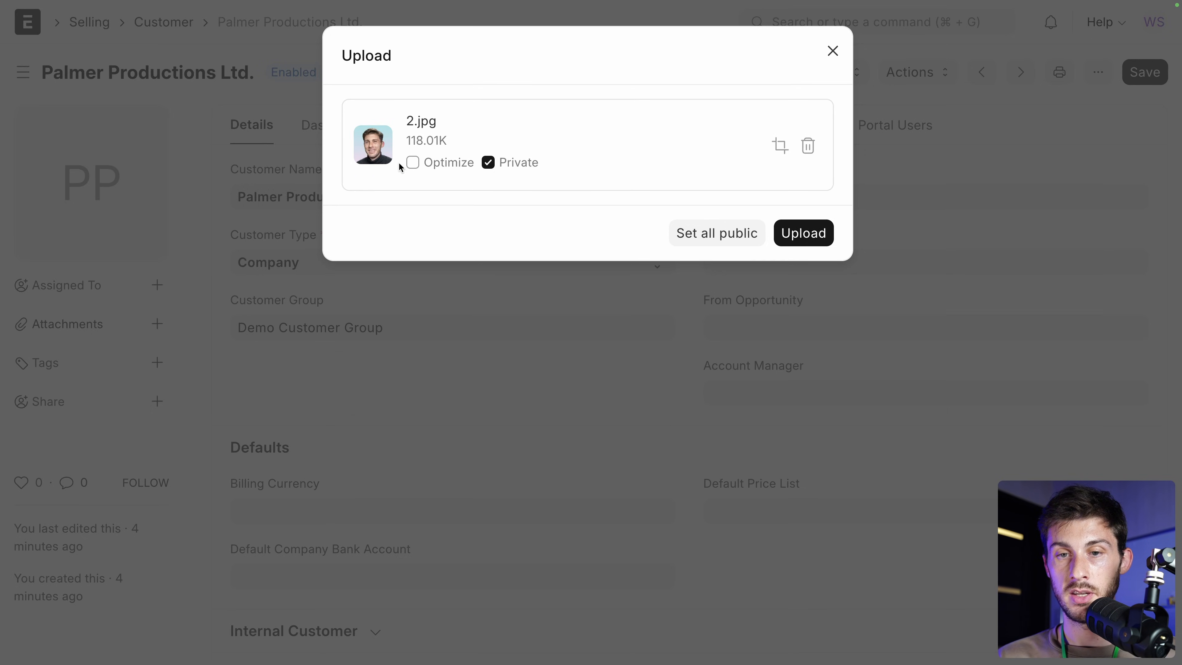
{"action": "left_click", "coordinate": [487, 161]}
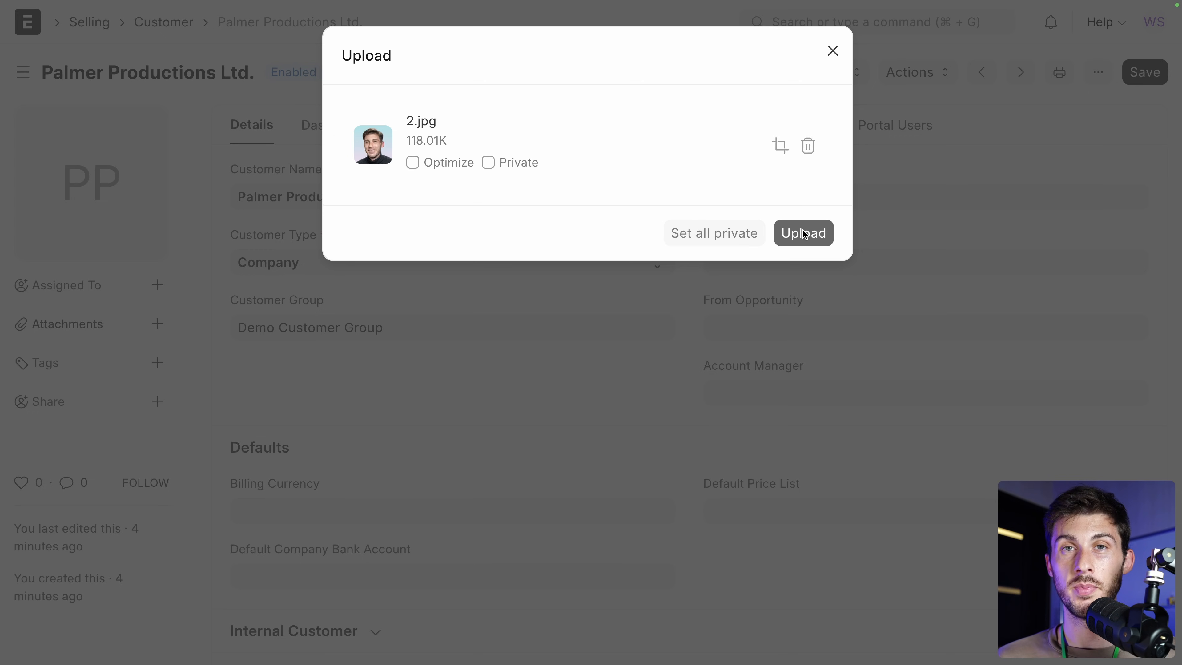
{"action": "left_click", "coordinate": [803, 232]}
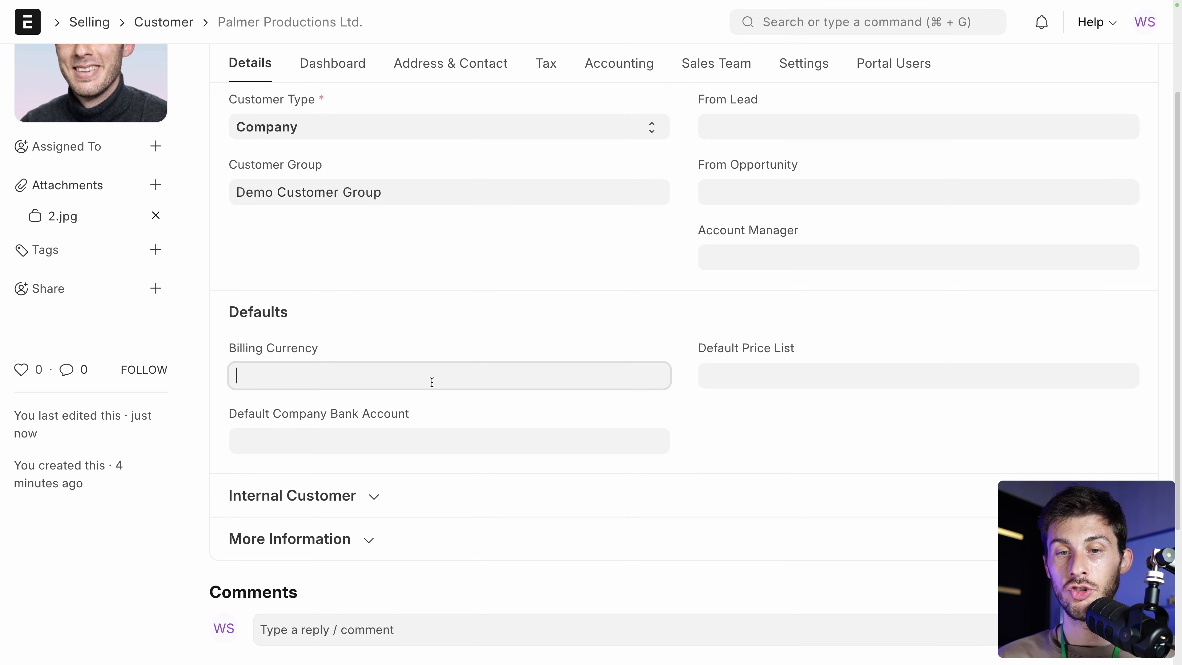
- Set the customer's billing currency to EUR and save the record
{"action": "left_click", "coordinate": [449, 375]}
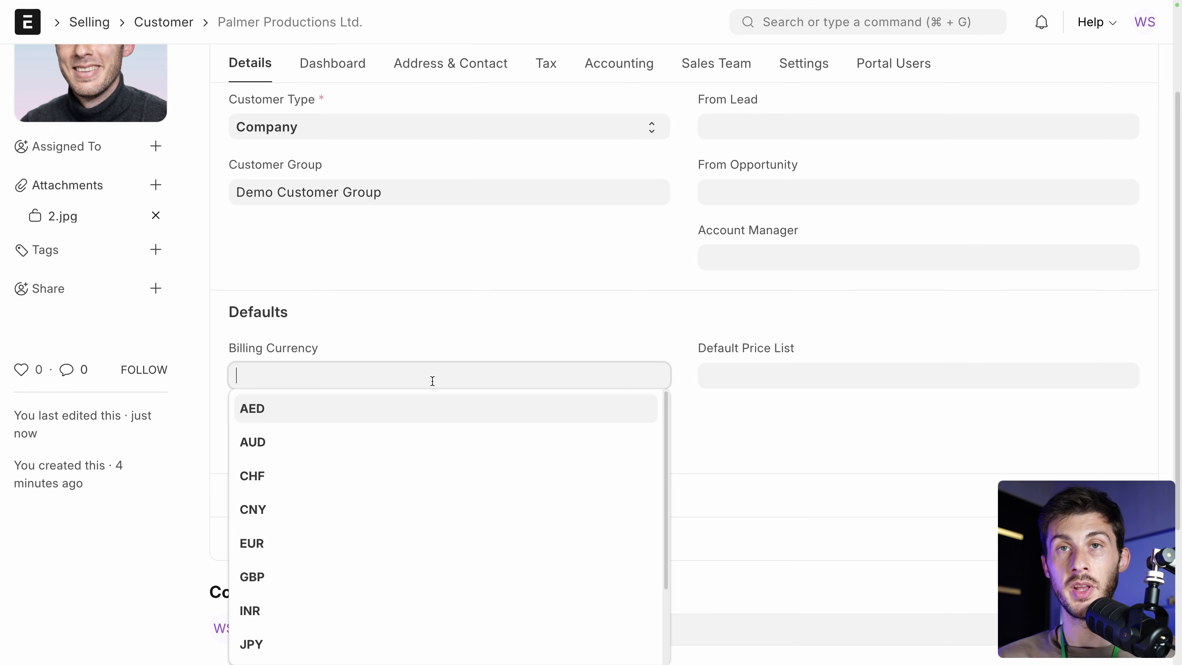
{"action": "type", "text": "eur"}
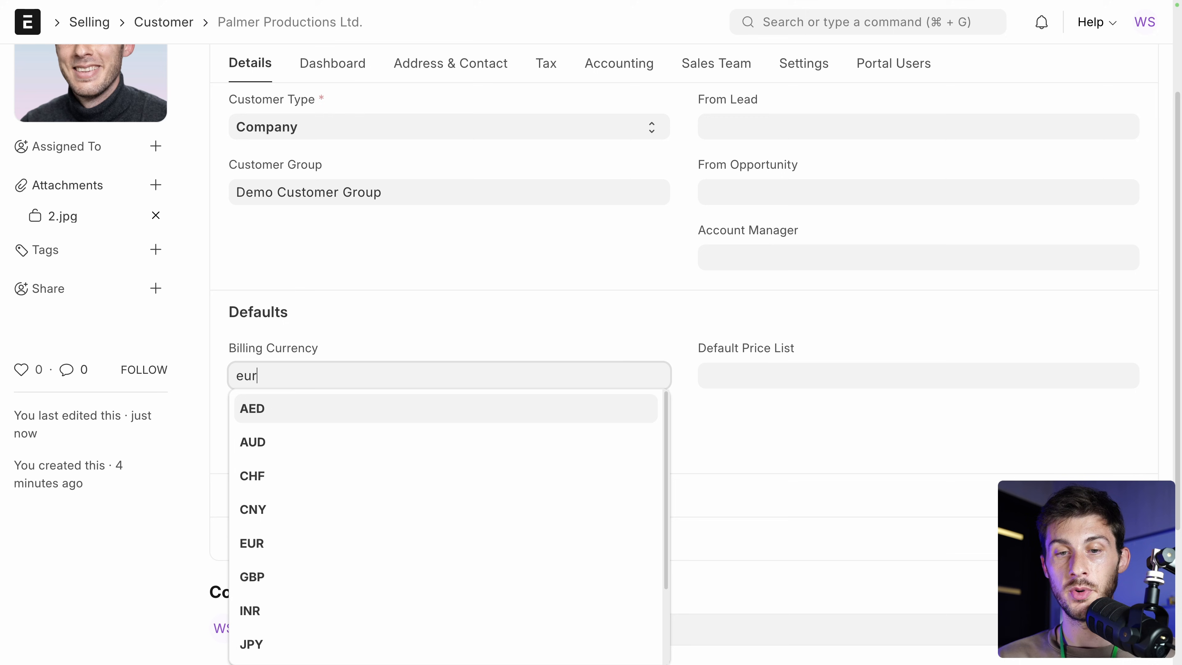
{"action": "left_click", "coordinate": [251, 543]}
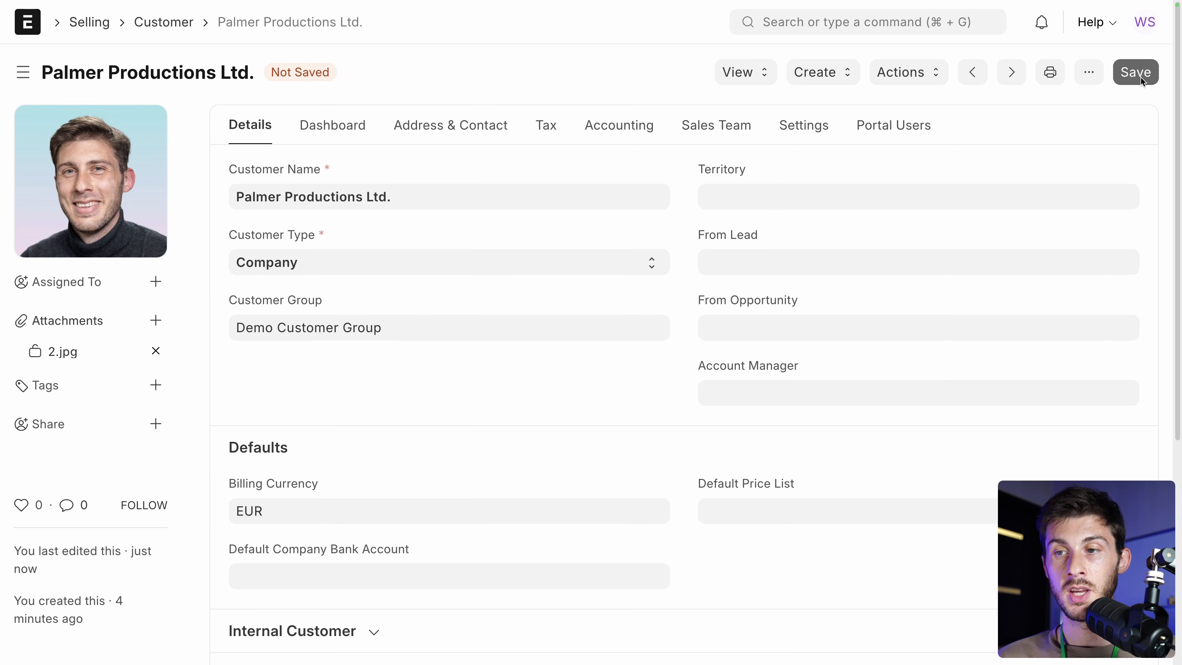
{"action": "left_click", "coordinate": [1134, 71]}
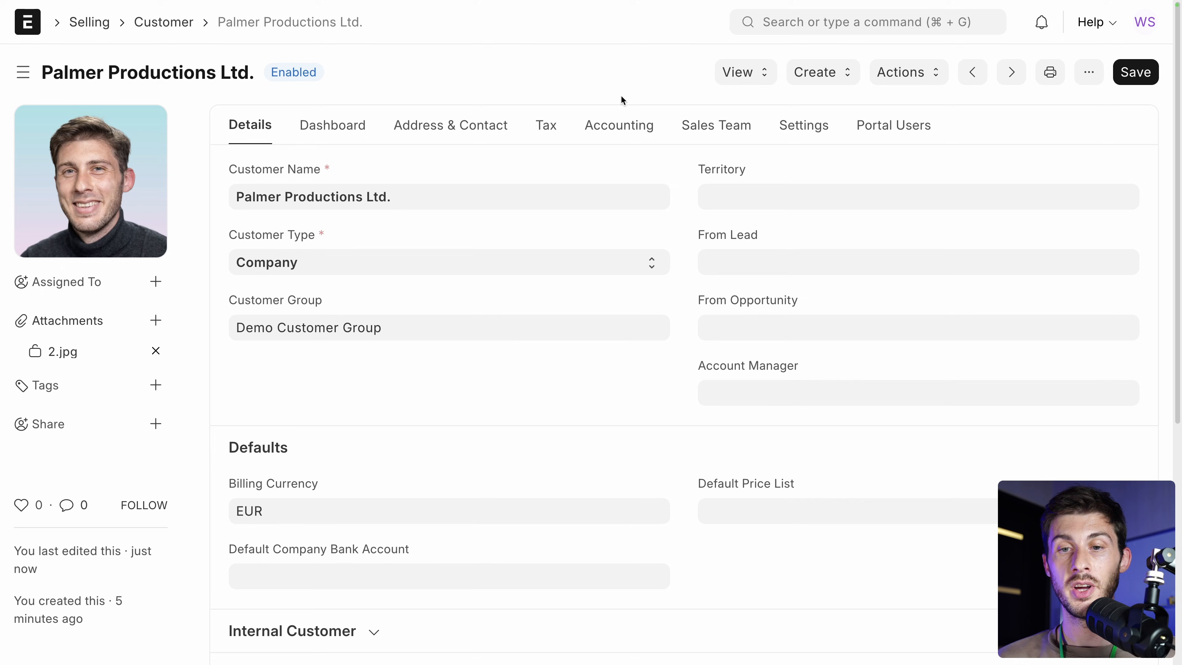
{"action": "mouse_move", "coordinate": [447, 88]}
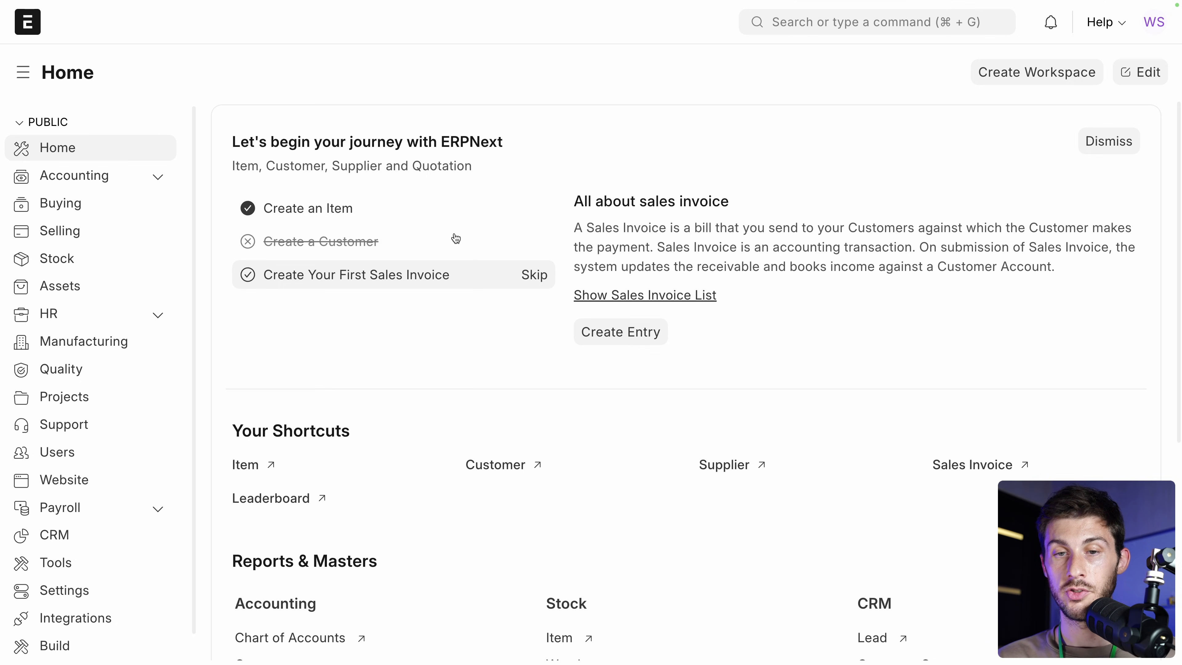
{"action": "mouse_move", "coordinate": [395, 333]}
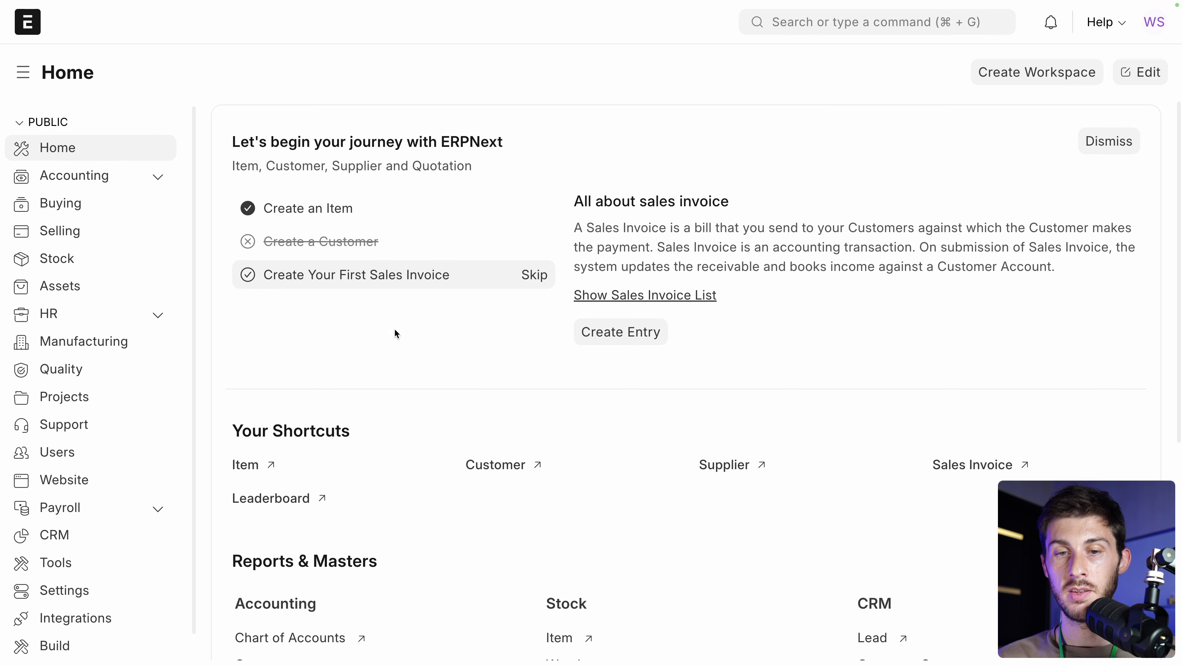
{"action": "mouse_move", "coordinate": [414, 309]}
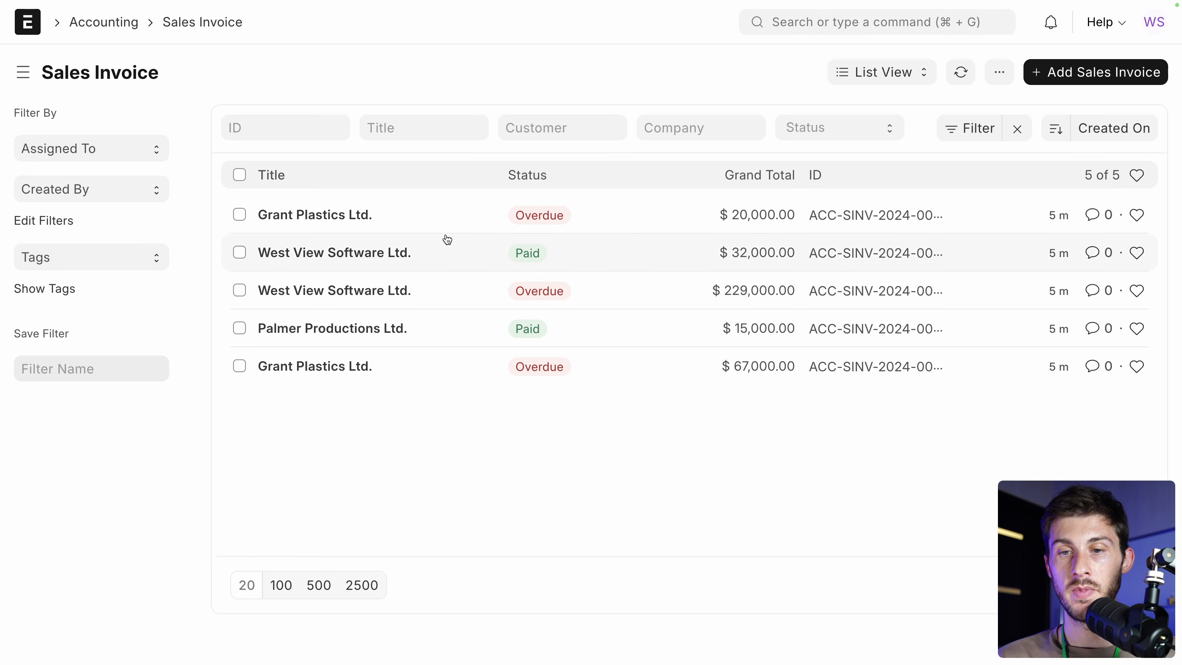
{"action": "mouse_move", "coordinate": [454, 249]}
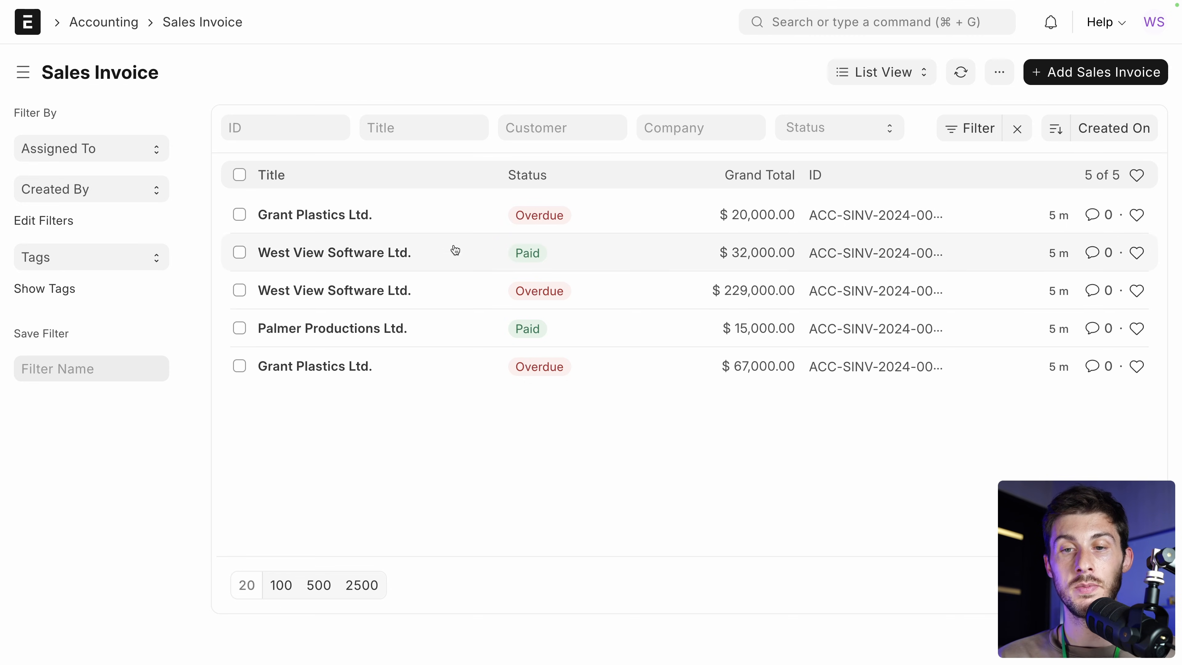
{"action": "mouse_move", "coordinate": [464, 253]}
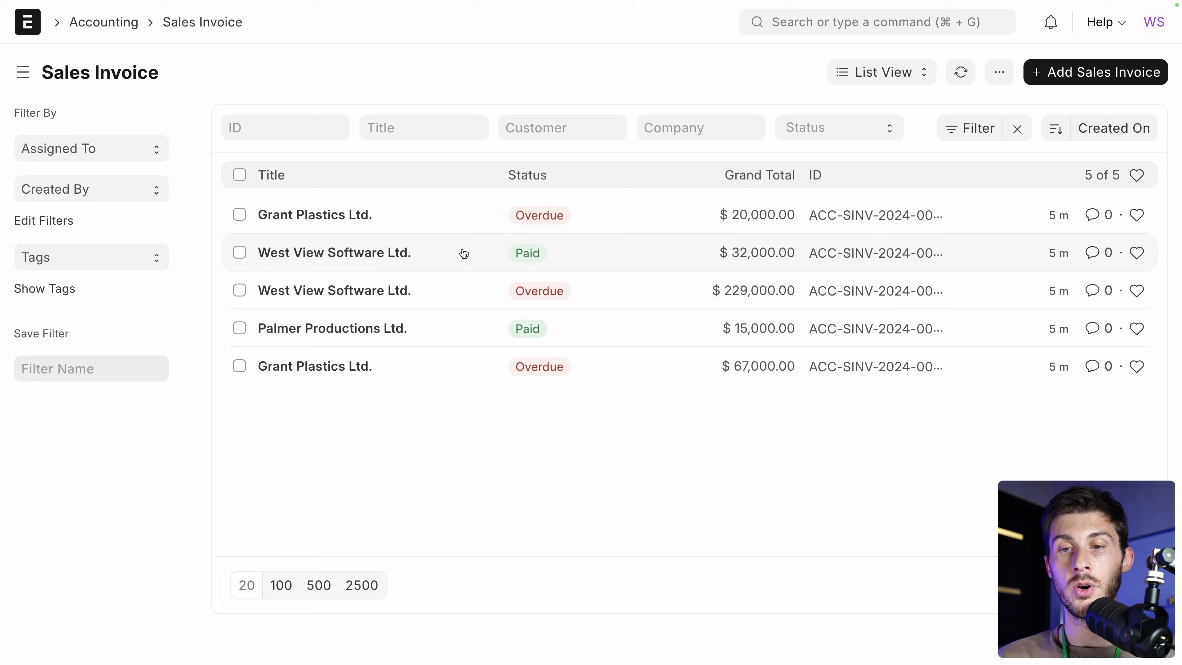
{"action": "mouse_move", "coordinate": [432, 299]}
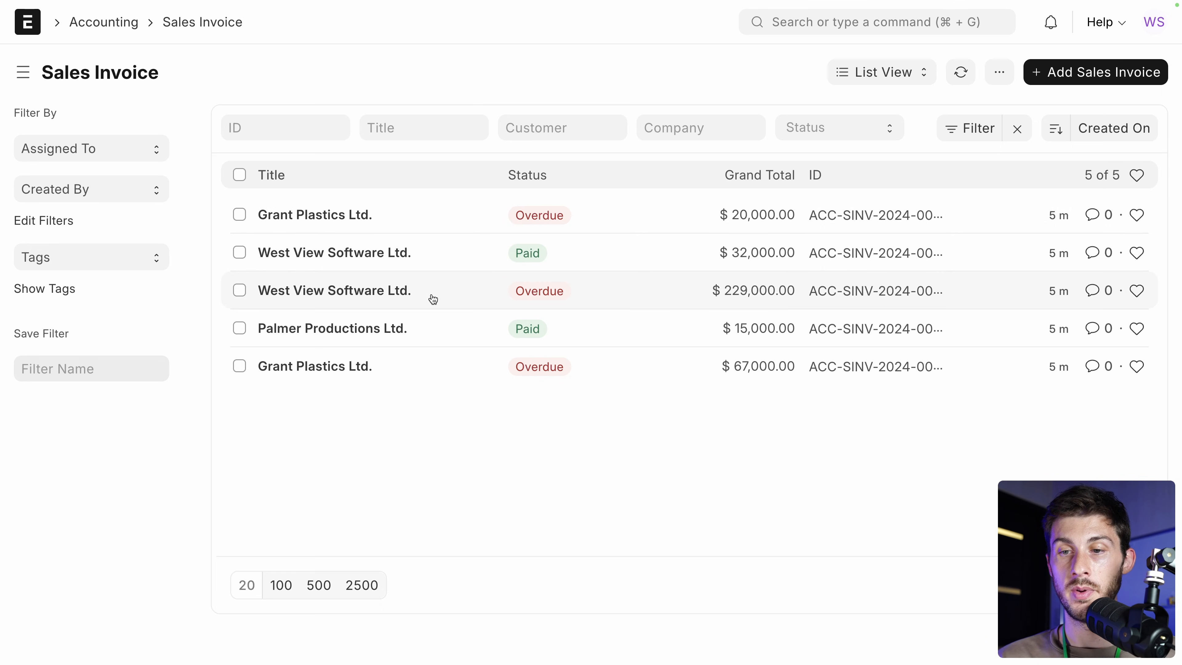
- Open West View Software Ltd.'s overdue $229,000 invoice and view its Items table
{"action": "left_click", "coordinate": [333, 289]}
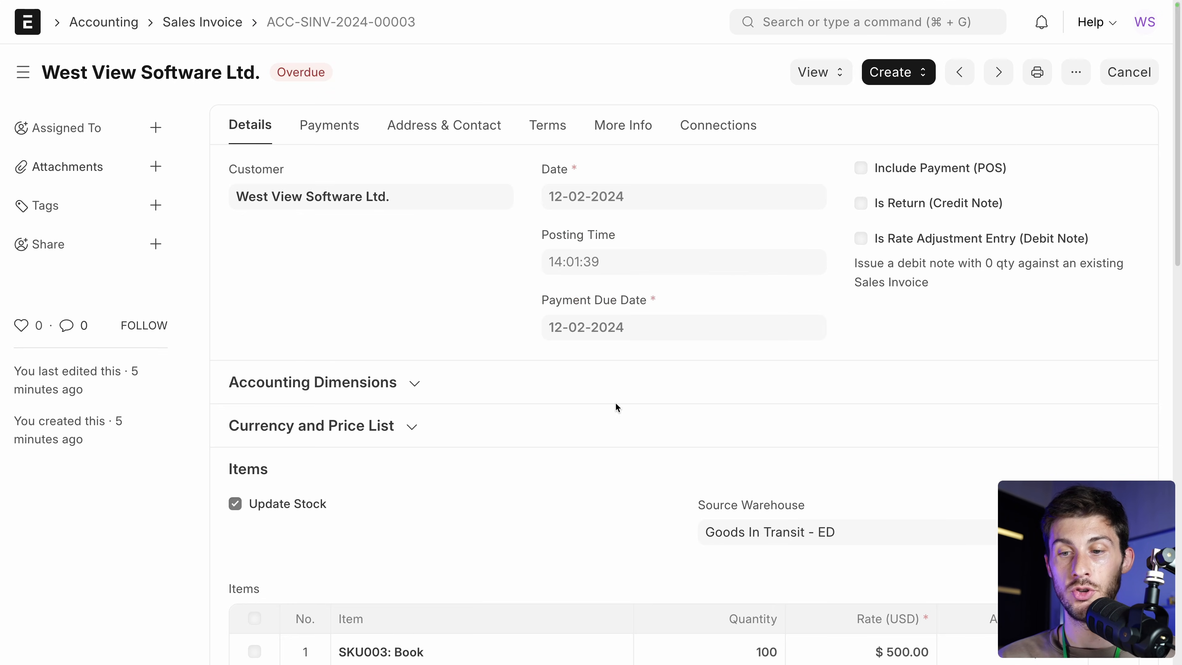
{"action": "scroll", "scroll_direction": "down", "scroll_amount": 3}
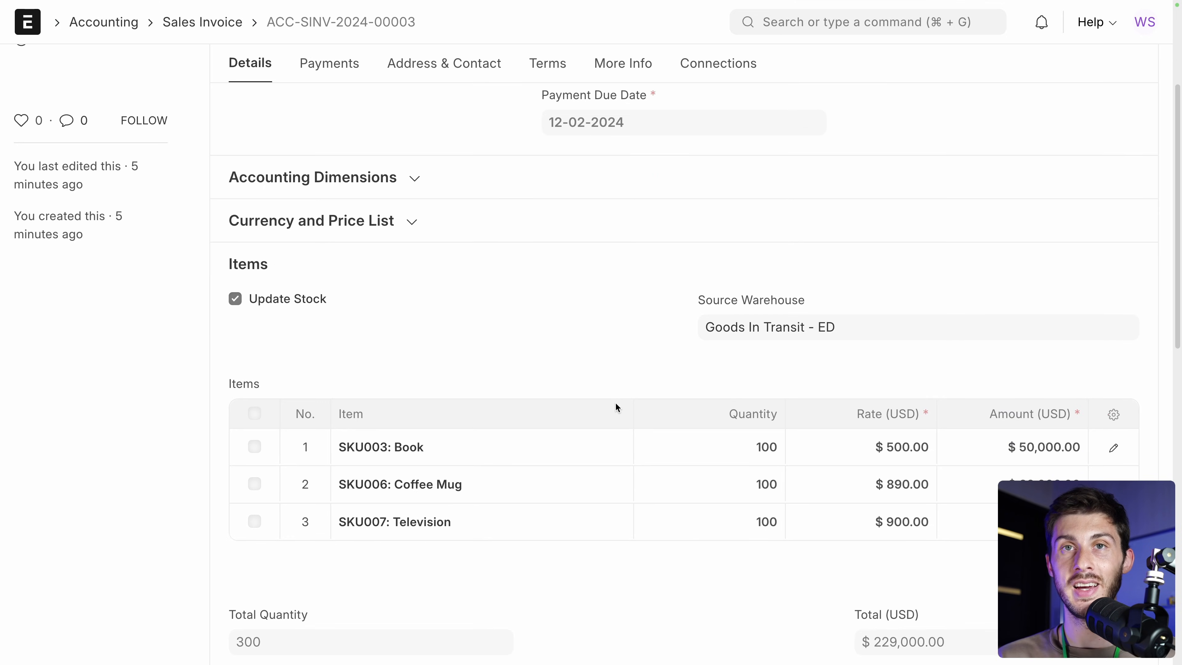
{"action": "scroll", "scroll_direction": "down", "scroll_amount": 3}
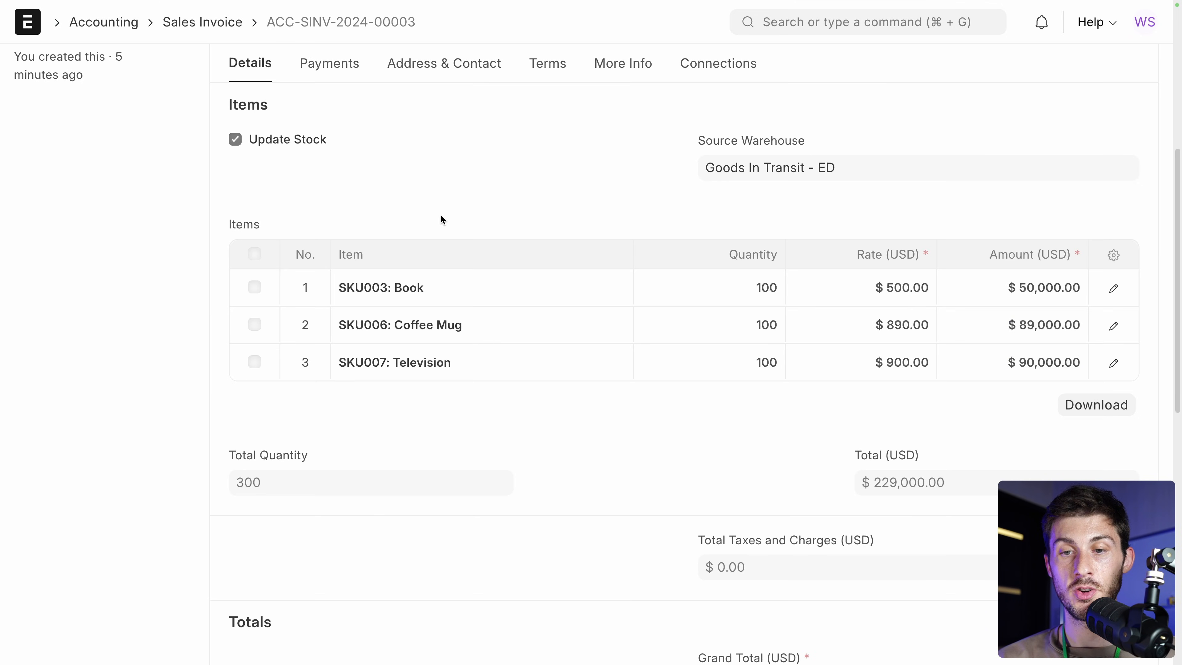
{"action": "mouse_move", "coordinate": [1005, 394]}
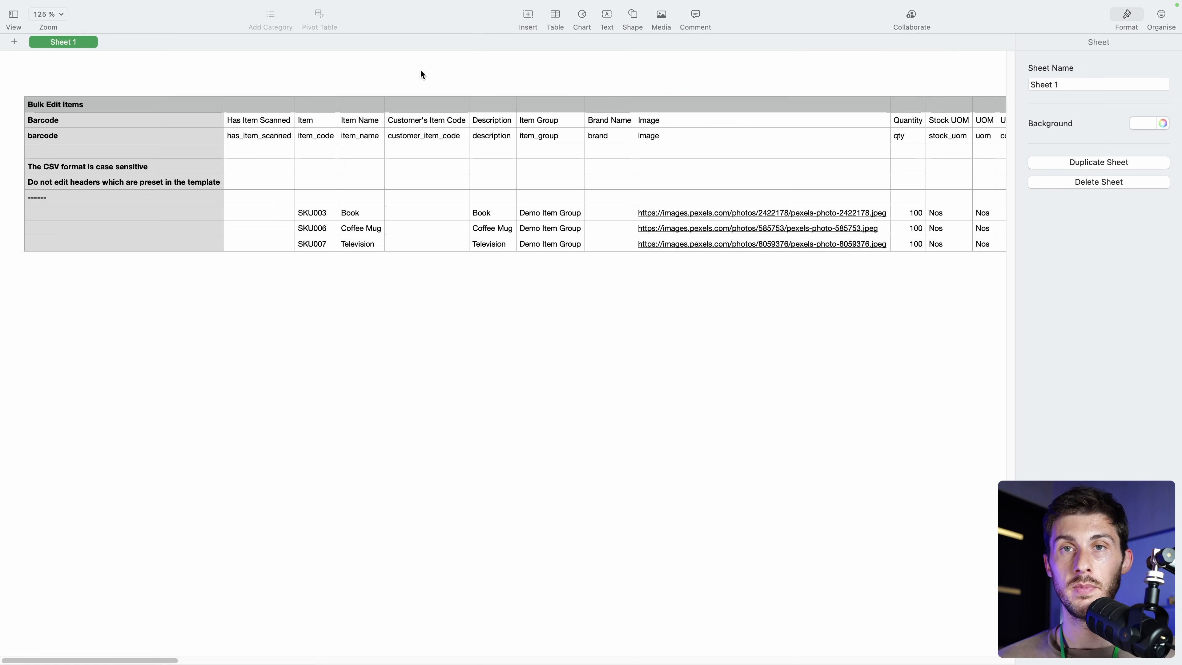
{"action": "mouse_move", "coordinate": [349, 184]}
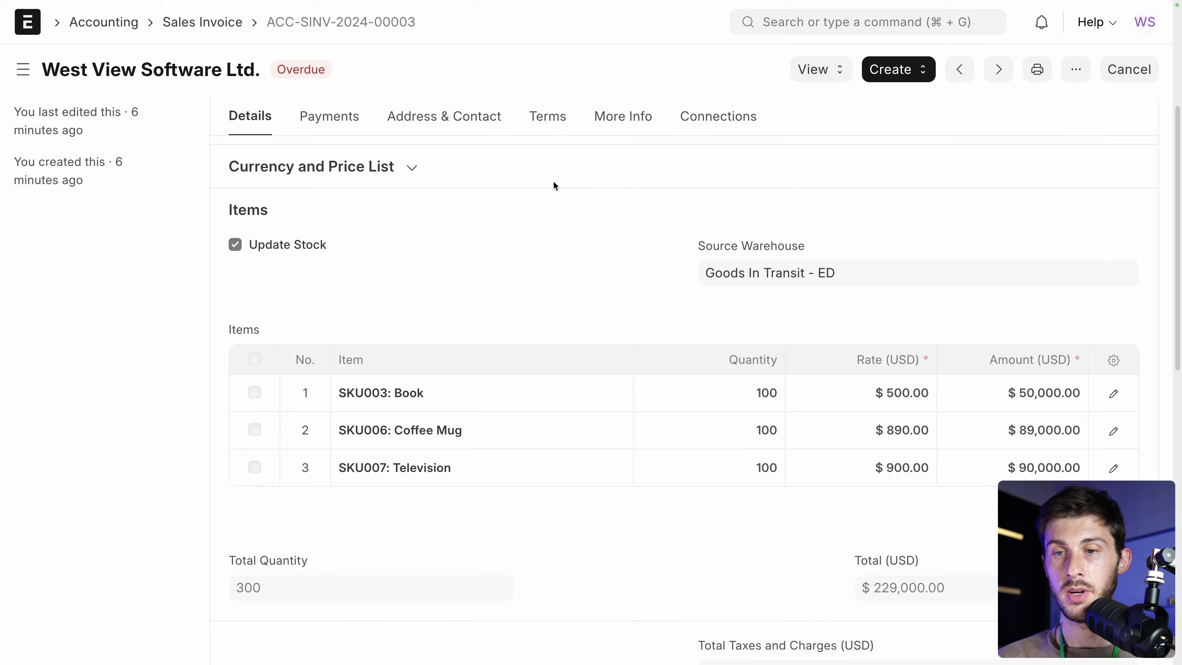
{"action": "scroll", "scroll_direction": "up", "scroll_amount": 3}
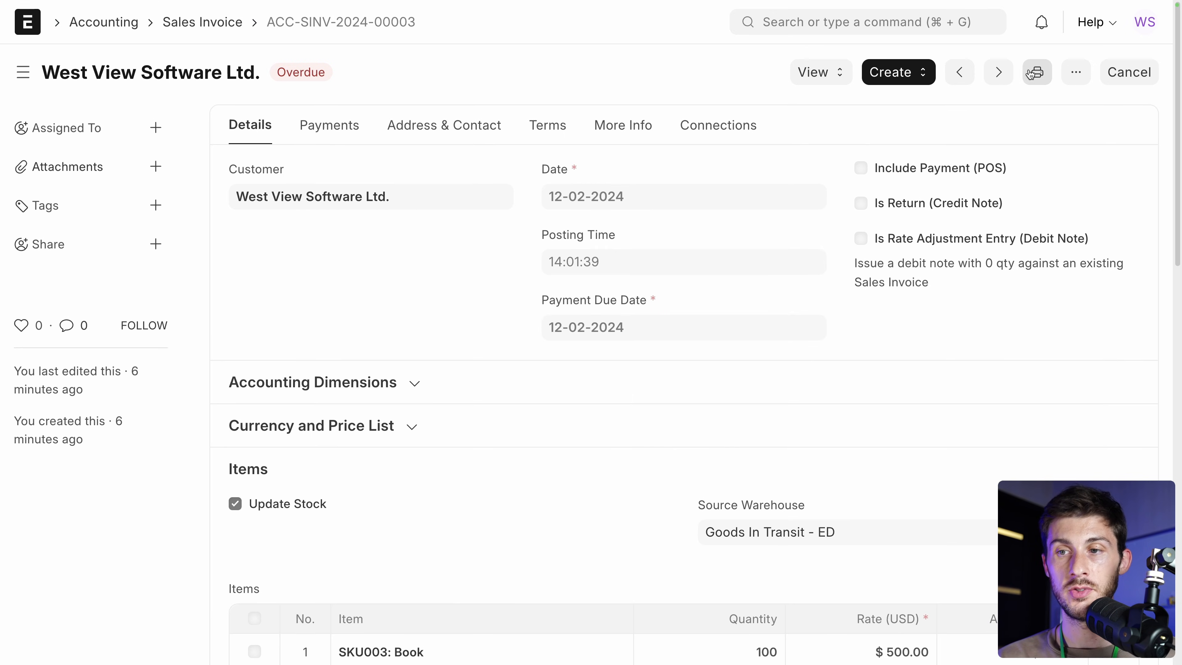
{"action": "left_click", "coordinate": [1035, 71]}
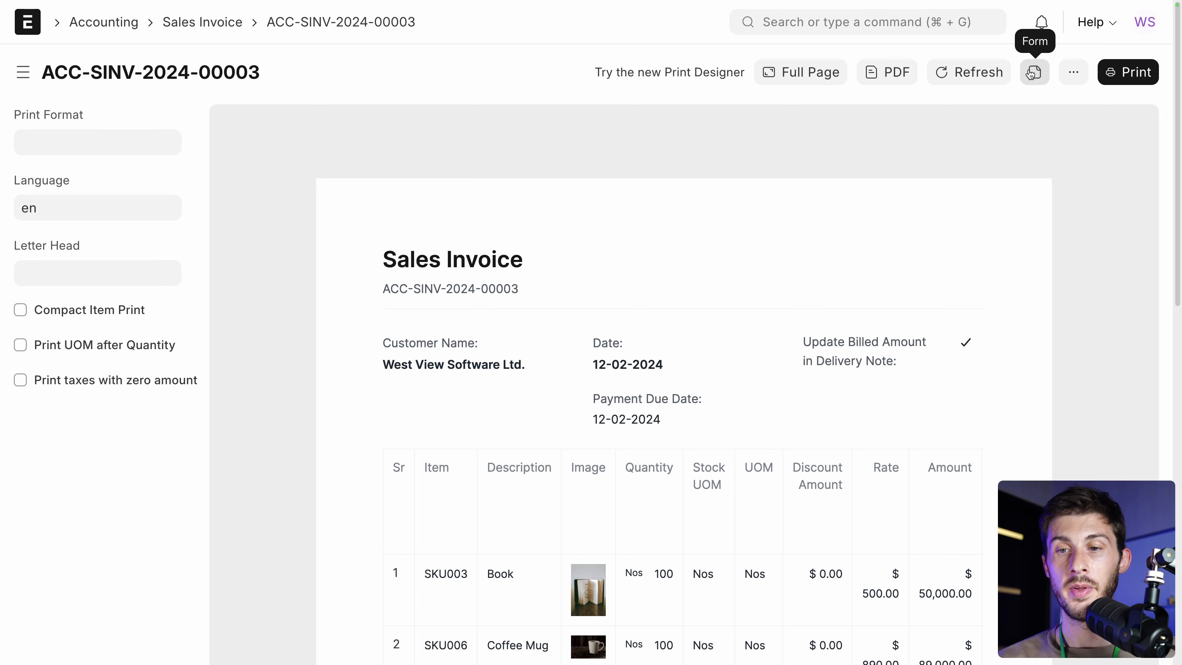
{"action": "scroll", "scroll_direction": "down", "scroll_amount": 3}
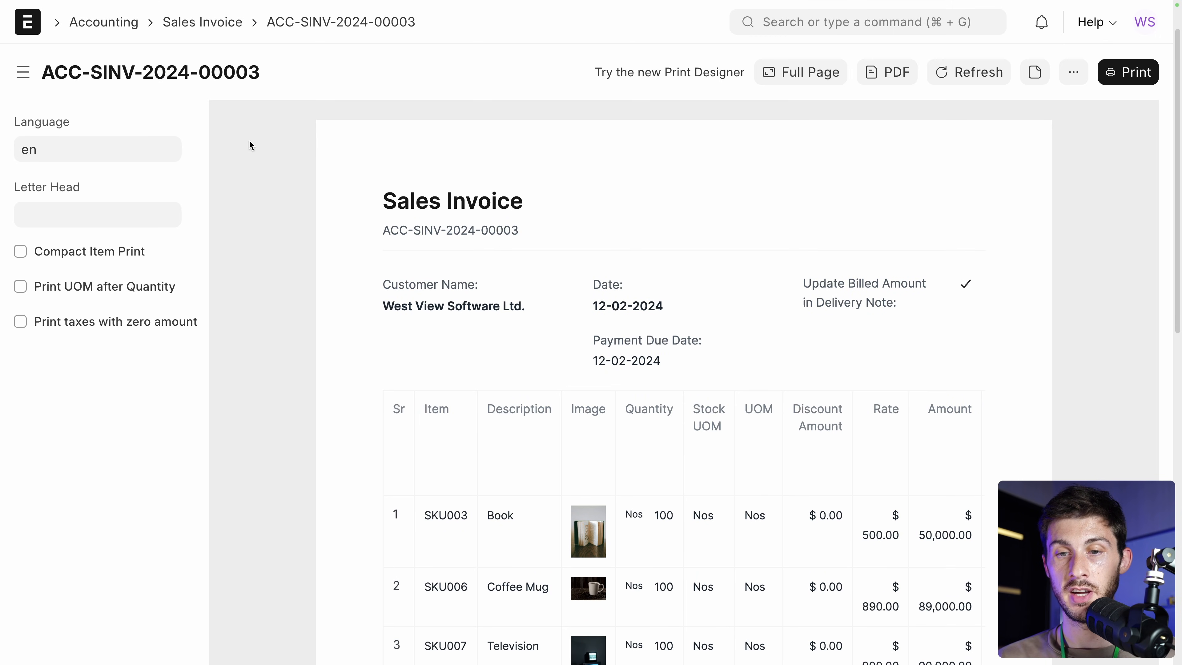
{"action": "scroll", "scroll_direction": "down", "scroll_amount": 3}
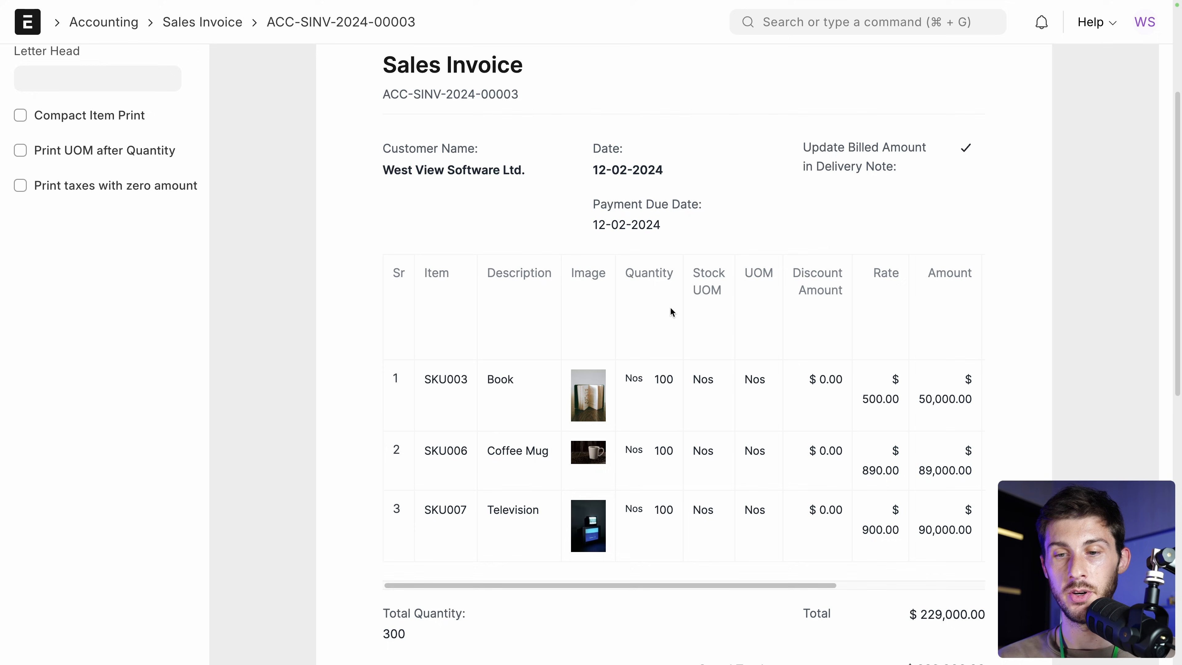
{"action": "scroll", "scroll_direction": "down", "scroll_amount": 3}
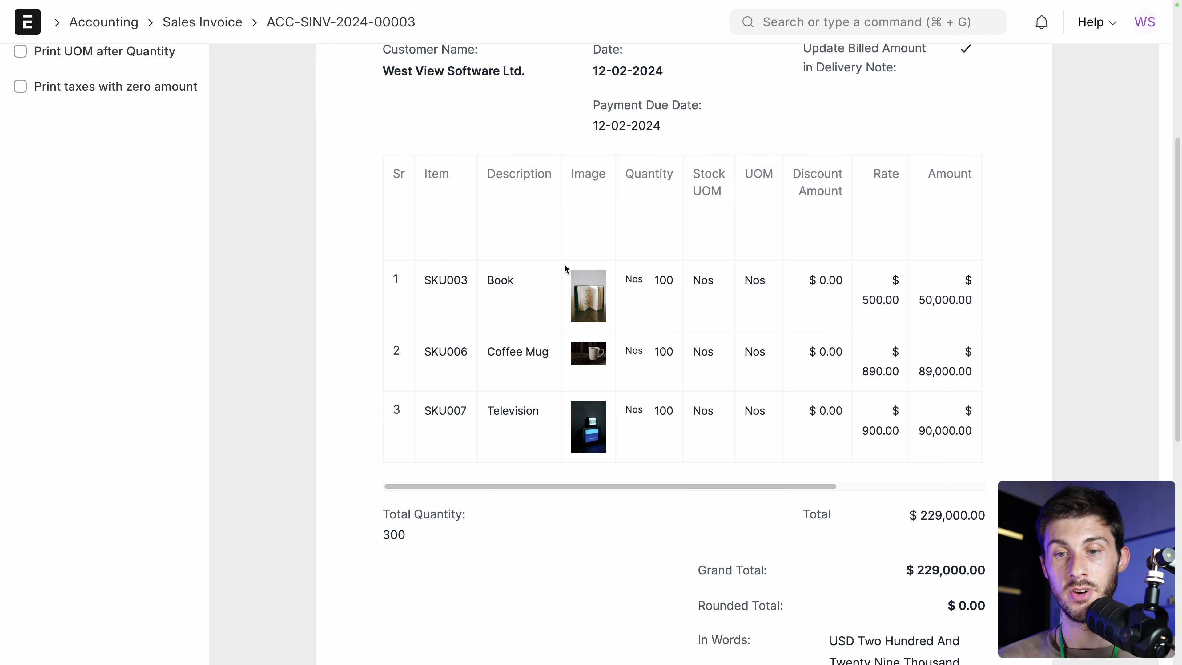
{"action": "scroll", "scroll_direction": "down", "scroll_amount": 3}
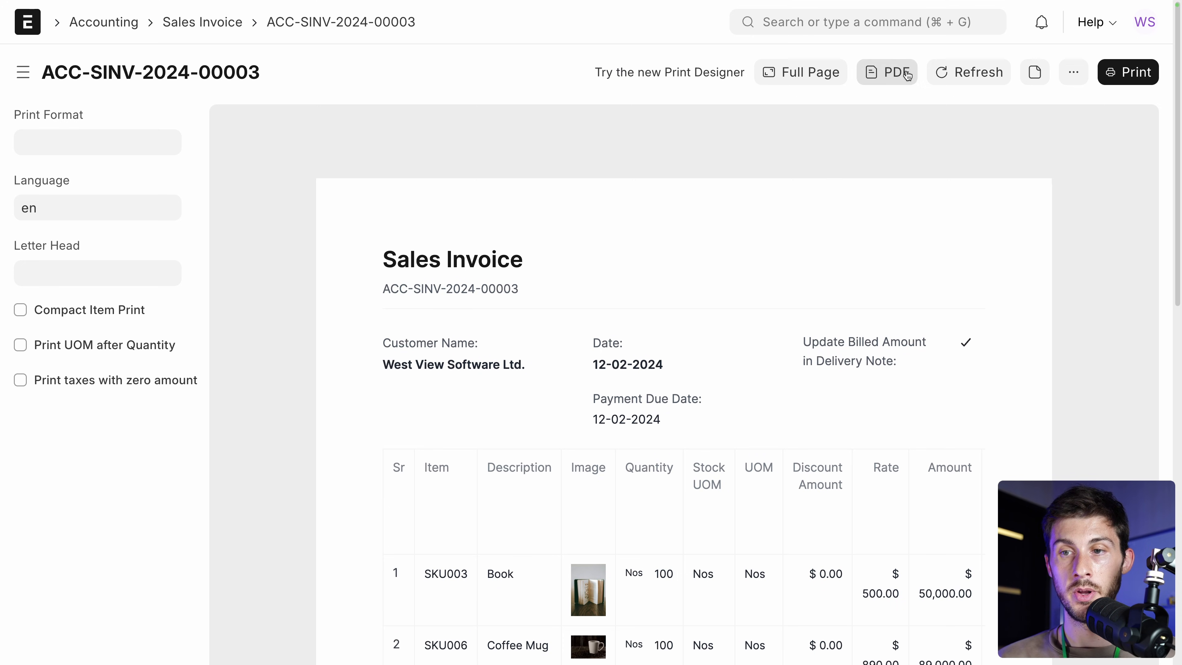
{"action": "mouse_move", "coordinate": [110, 95]}
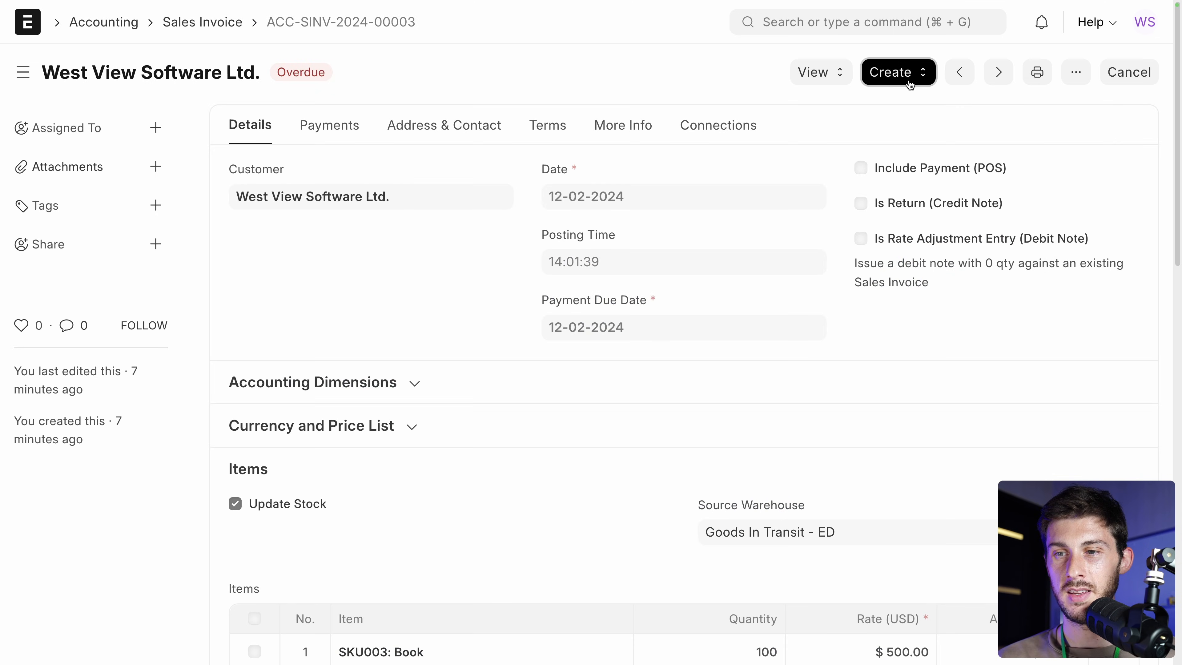
- Create a payment entry against the invoice with Cheque/Reference No 42 and save it
{"action": "left_click", "coordinate": [892, 71]}
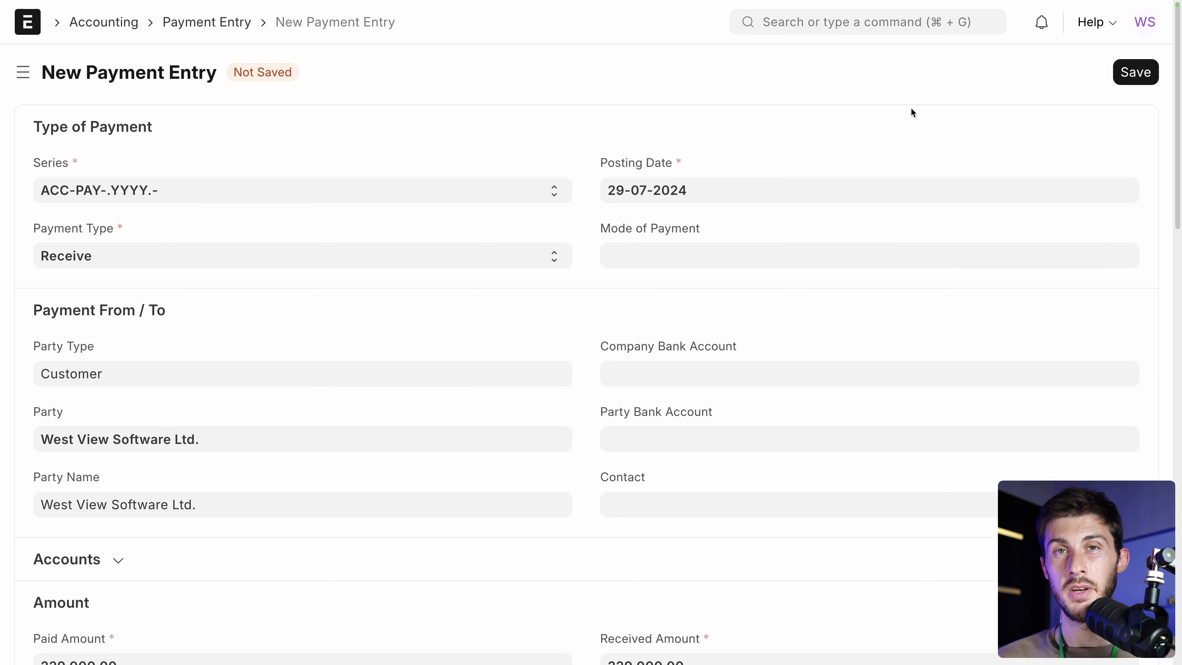
{"action": "scroll", "scroll_direction": "down", "scroll_amount": 3}
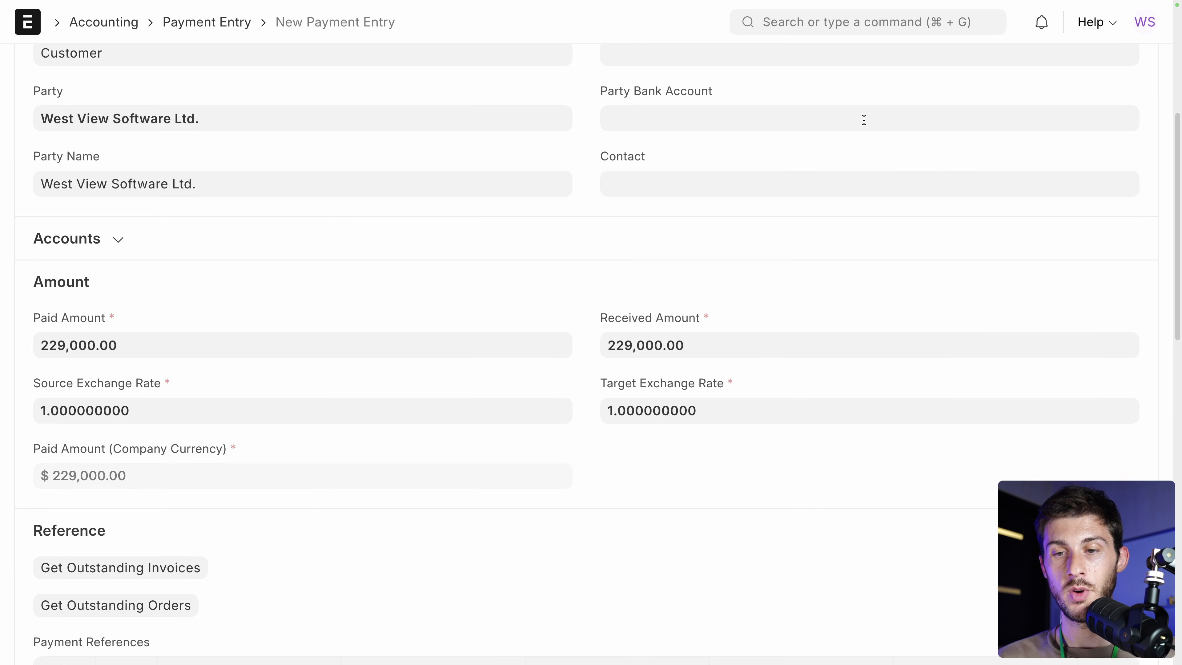
{"action": "scroll", "scroll_direction": "down", "scroll_amount": 3}
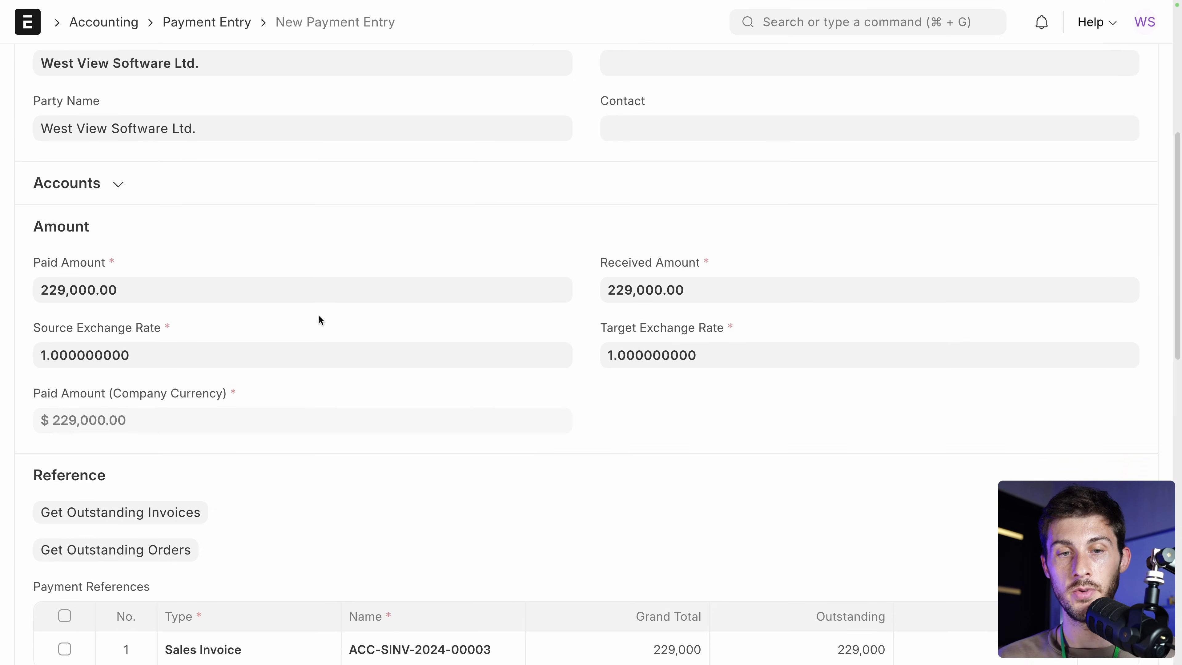
{"action": "scroll", "scroll_direction": "down", "scroll_amount": 3}
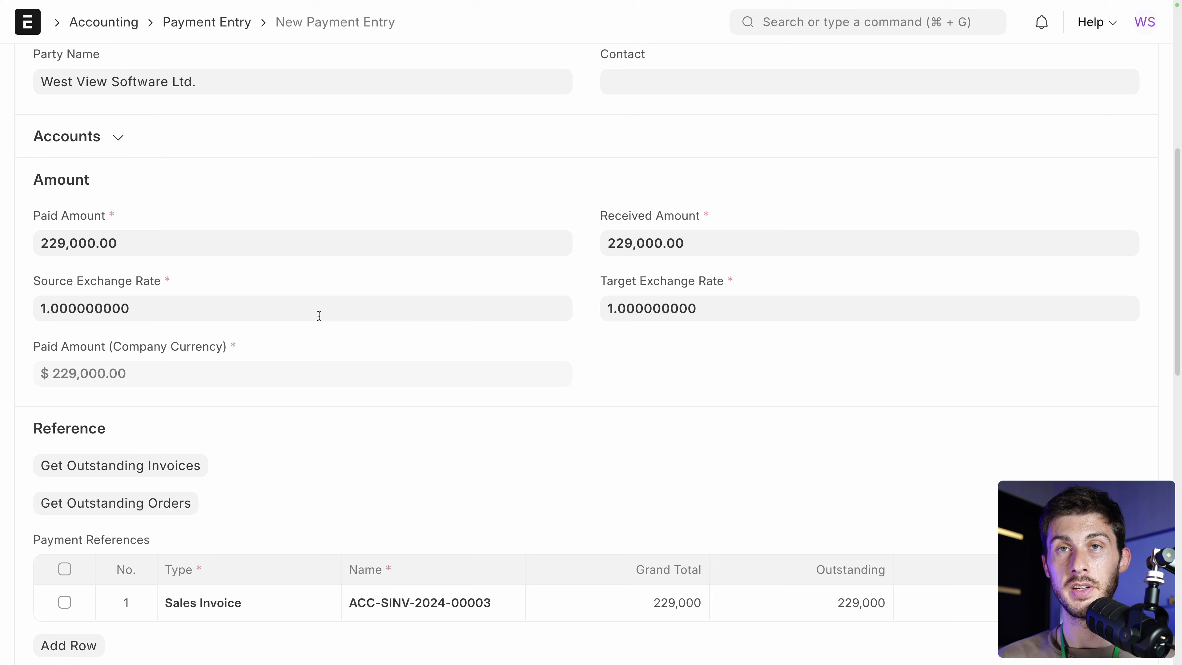
{"action": "scroll", "scroll_direction": "down", "scroll_amount": 3}
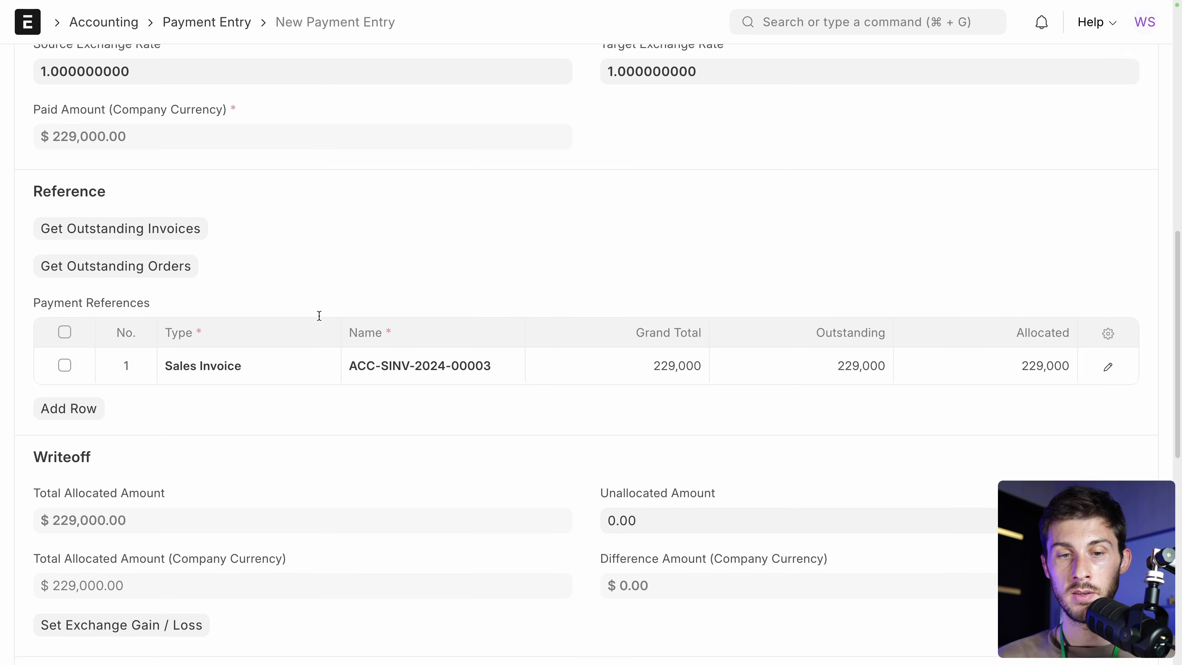
{"action": "scroll", "scroll_direction": "down", "scroll_amount": 3}
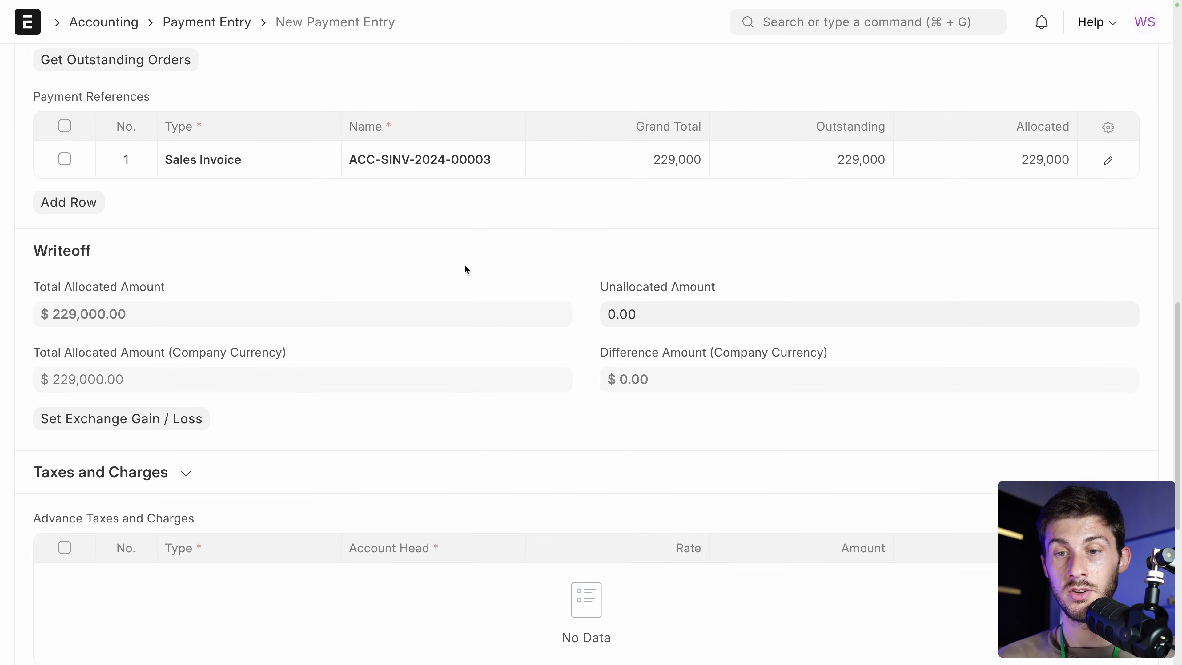
{"action": "scroll", "scroll_direction": "down", "scroll_amount": 3}
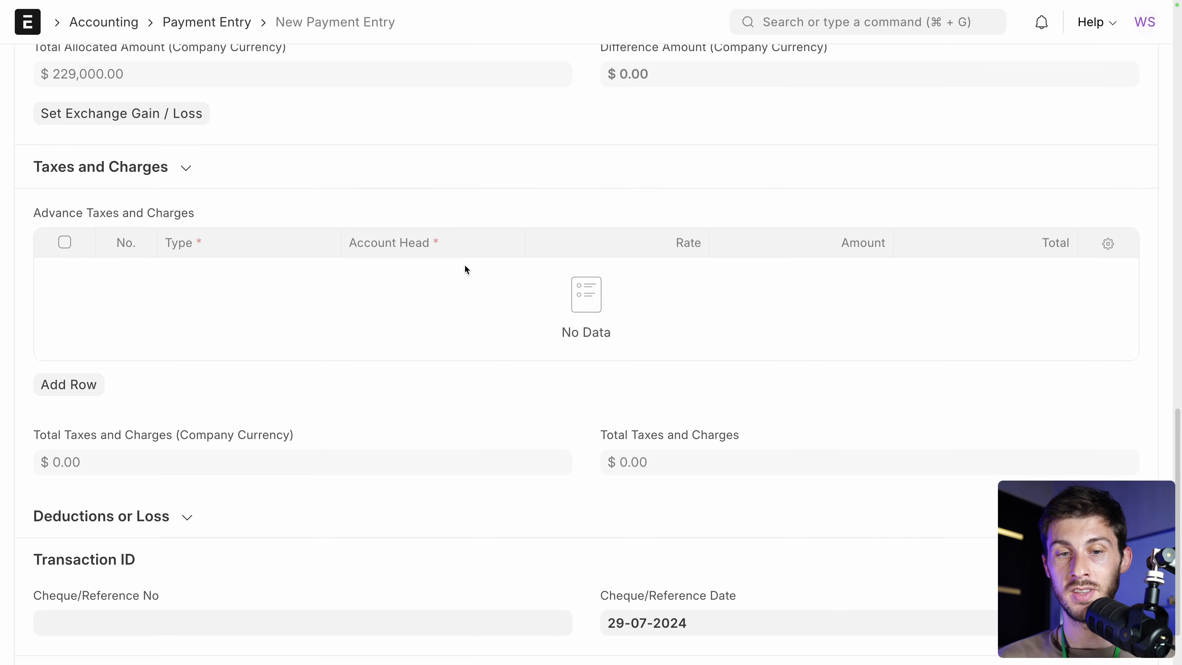
{"action": "scroll", "scroll_direction": "down", "scroll_amount": 3}
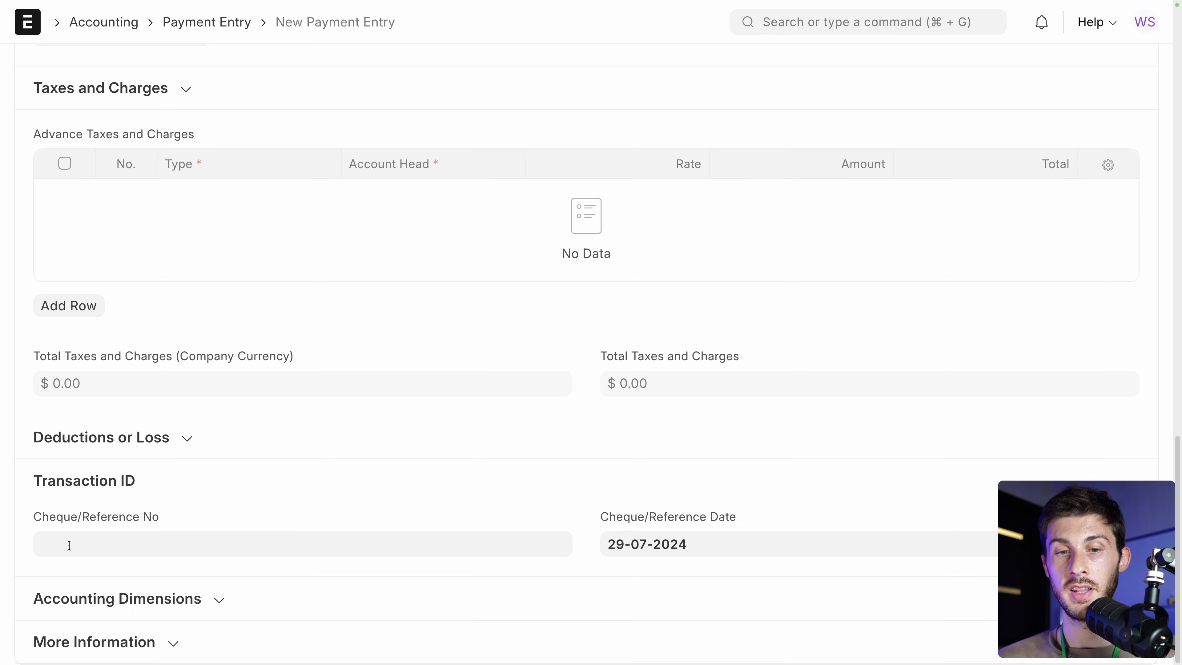
{"action": "type", "text": "42"}
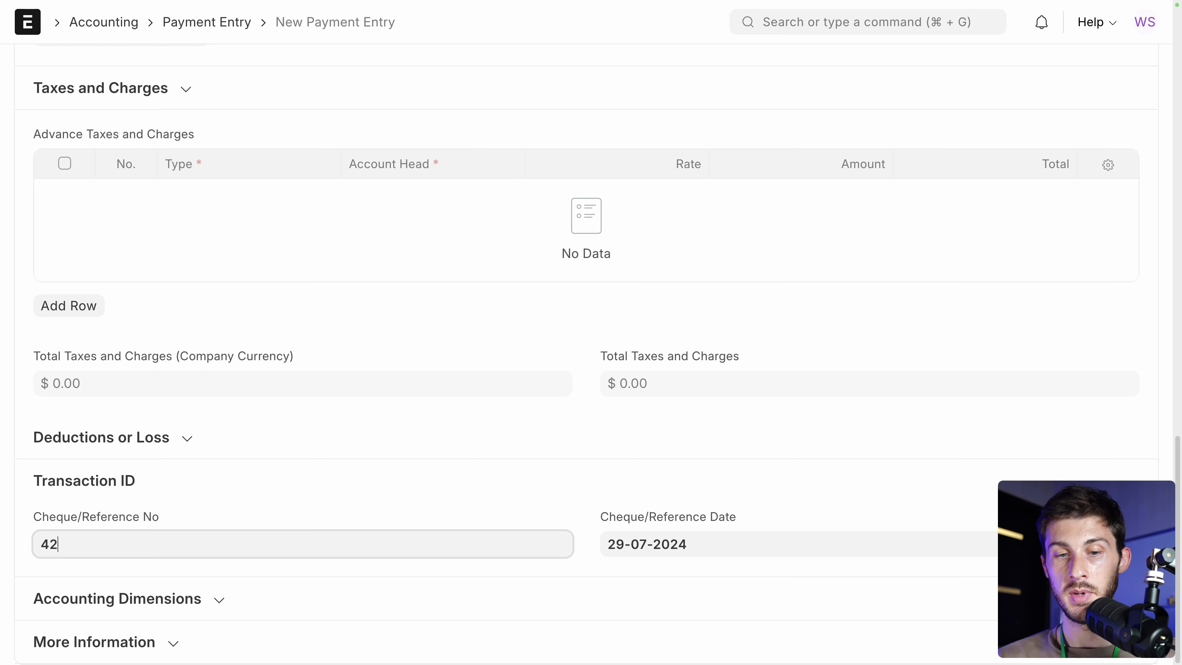
{"action": "scroll", "scroll_direction": "up", "scroll_amount": 3}
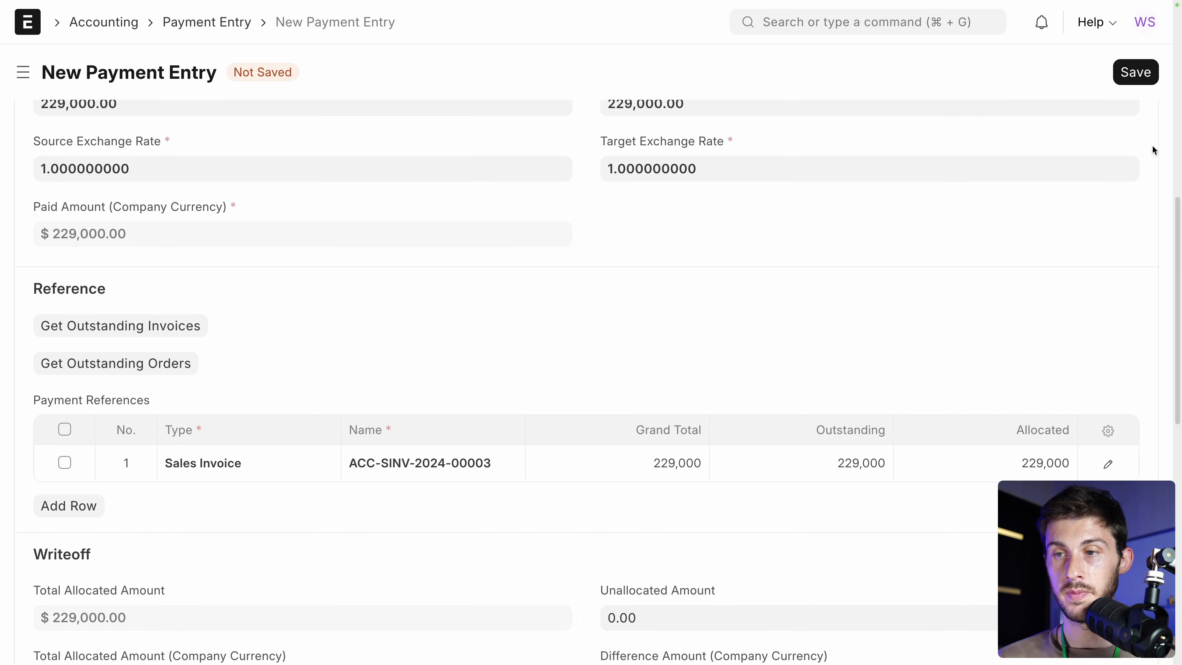
{"action": "left_click", "coordinate": [1134, 72]}
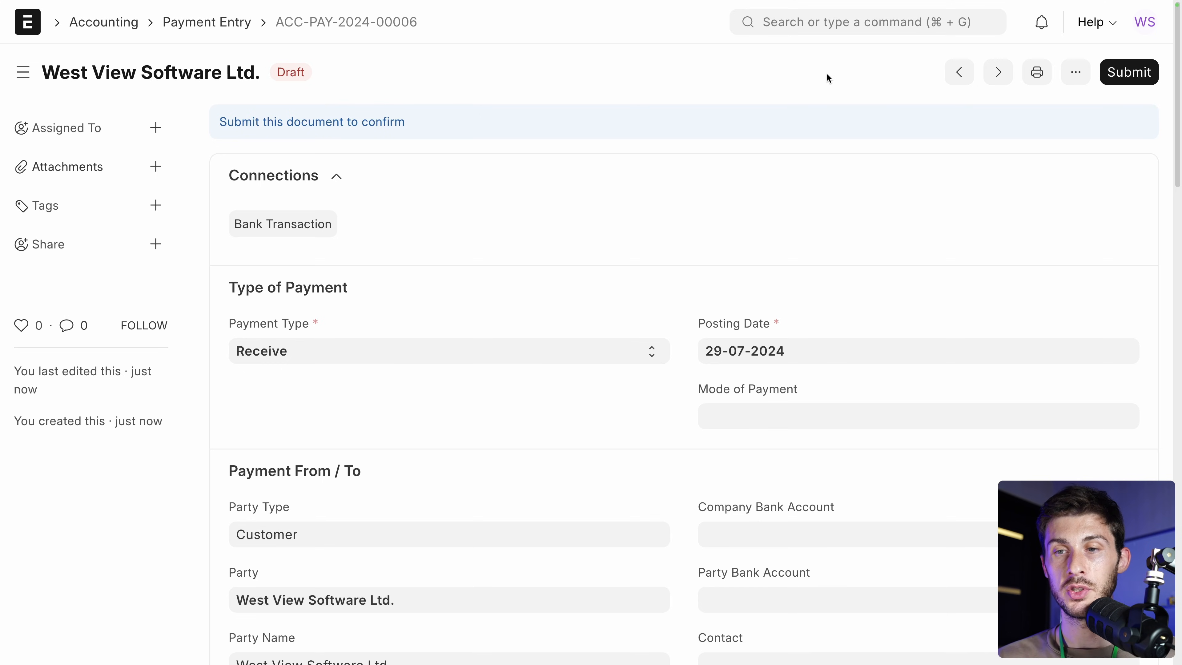
{"action": "mouse_move", "coordinate": [375, 81]}
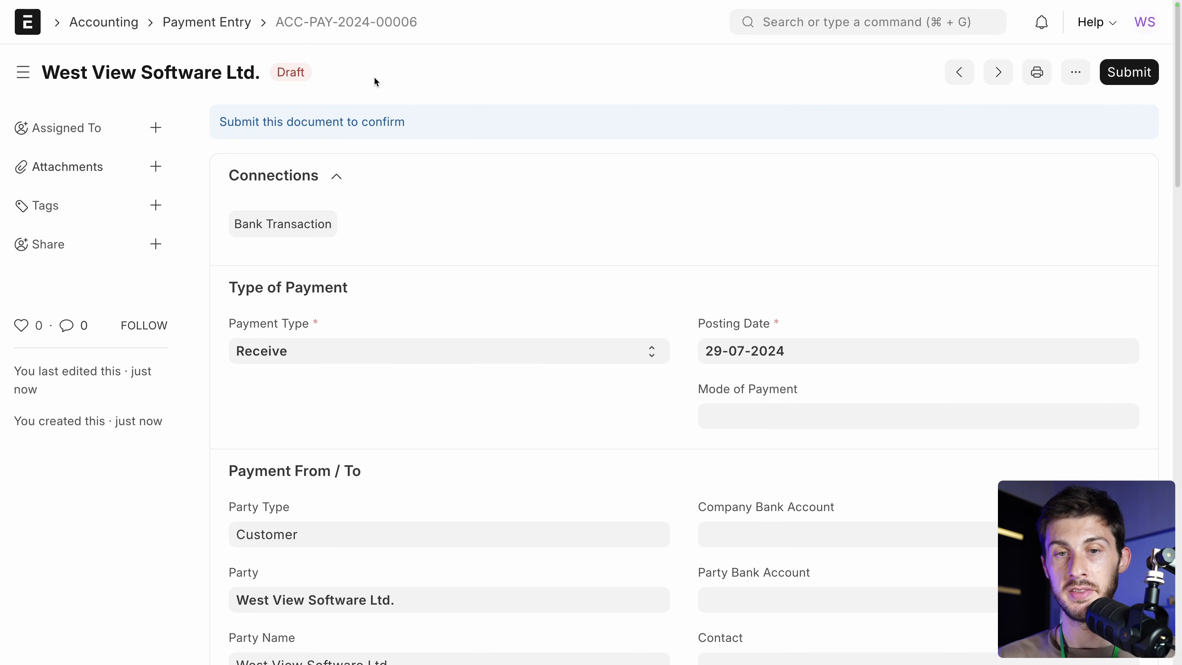
- Submit payment entry ACC-PAY-2024-00006, confirm it, and continue back to onboarding
{"action": "scroll", "scroll_direction": "down", "scroll_amount": 3}
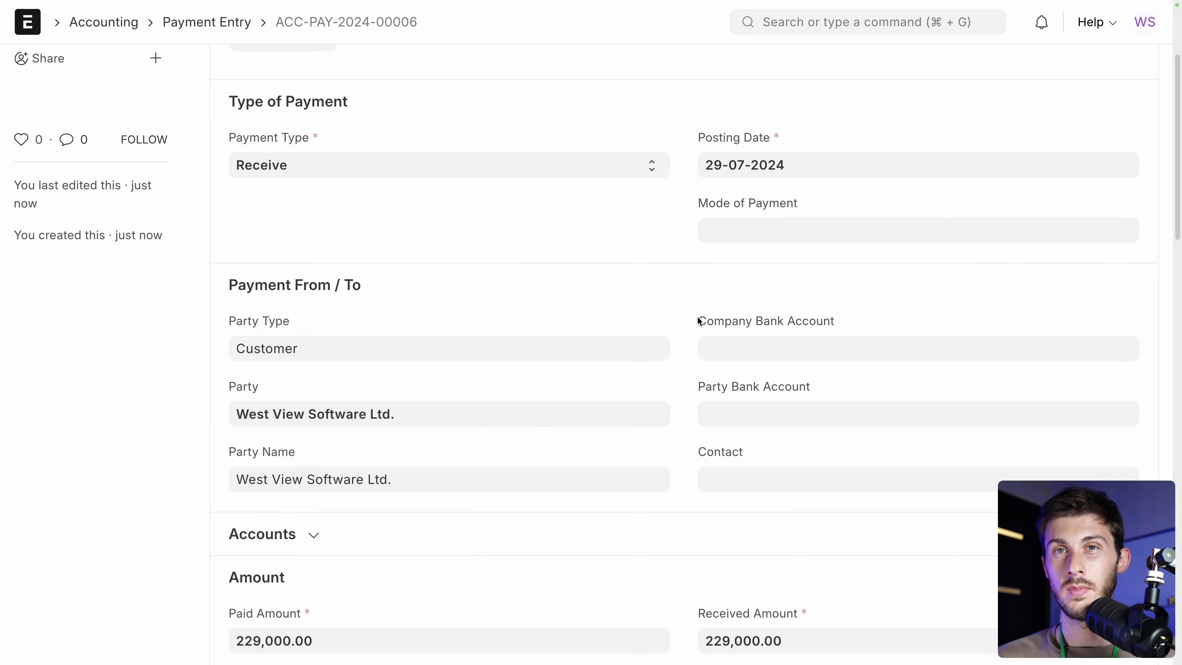
{"action": "scroll", "scroll_direction": "down", "scroll_amount": 3}
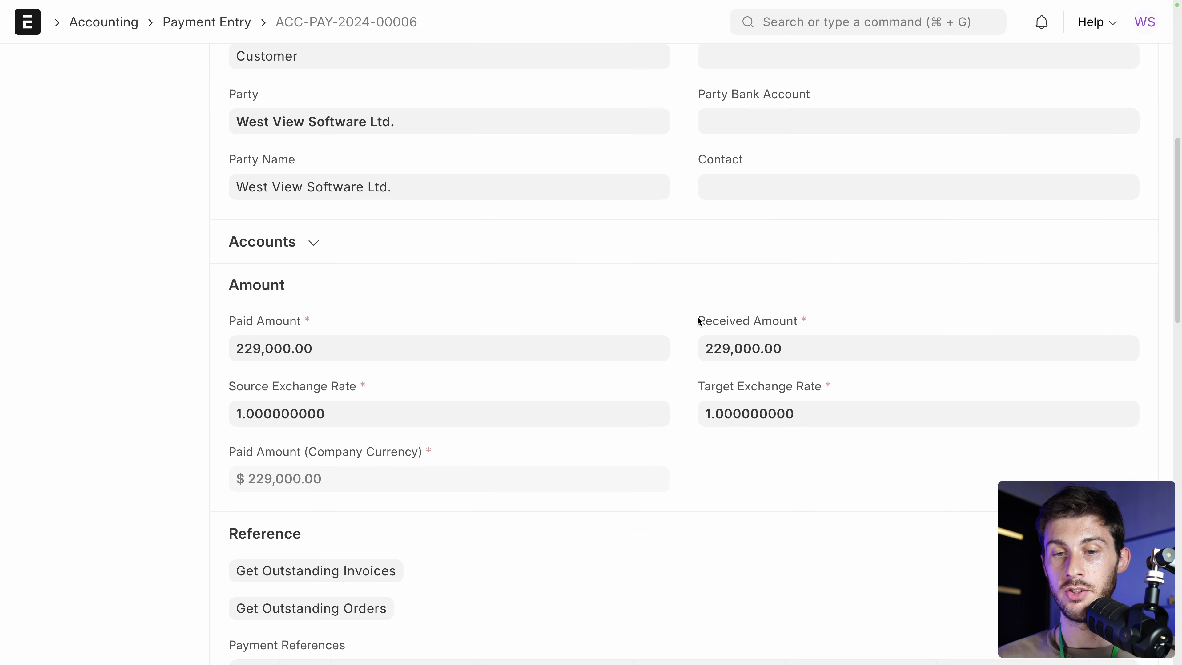
{"action": "scroll", "scroll_direction": "up", "scroll_amount": 3}
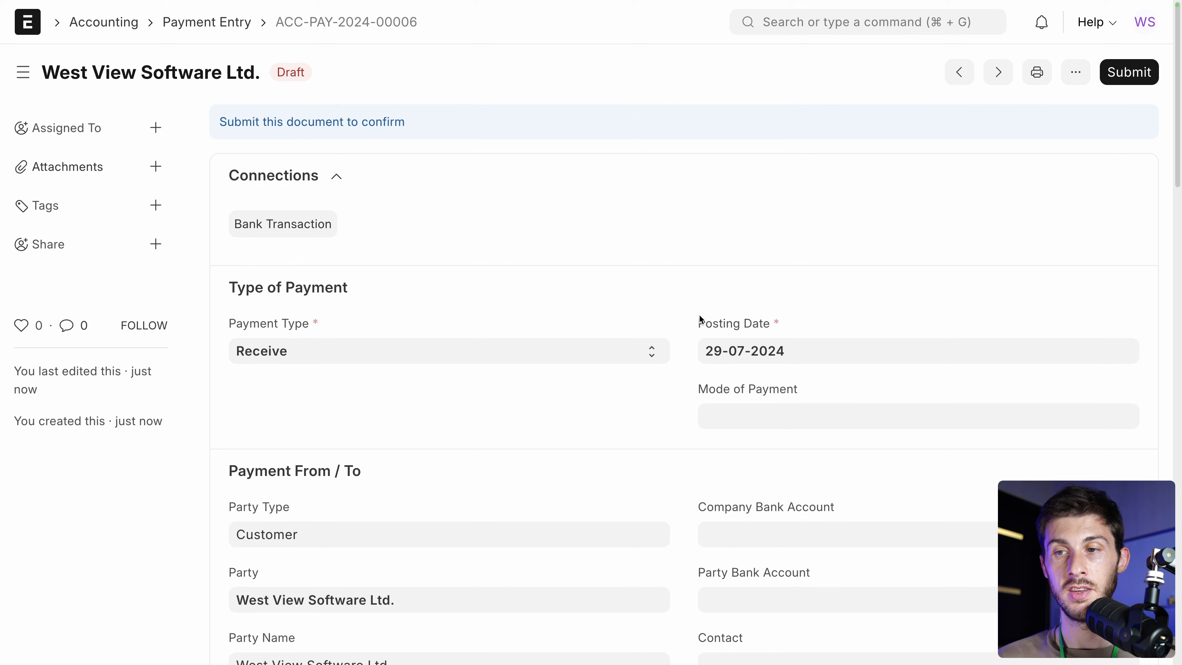
{"action": "left_click", "coordinate": [1129, 71]}
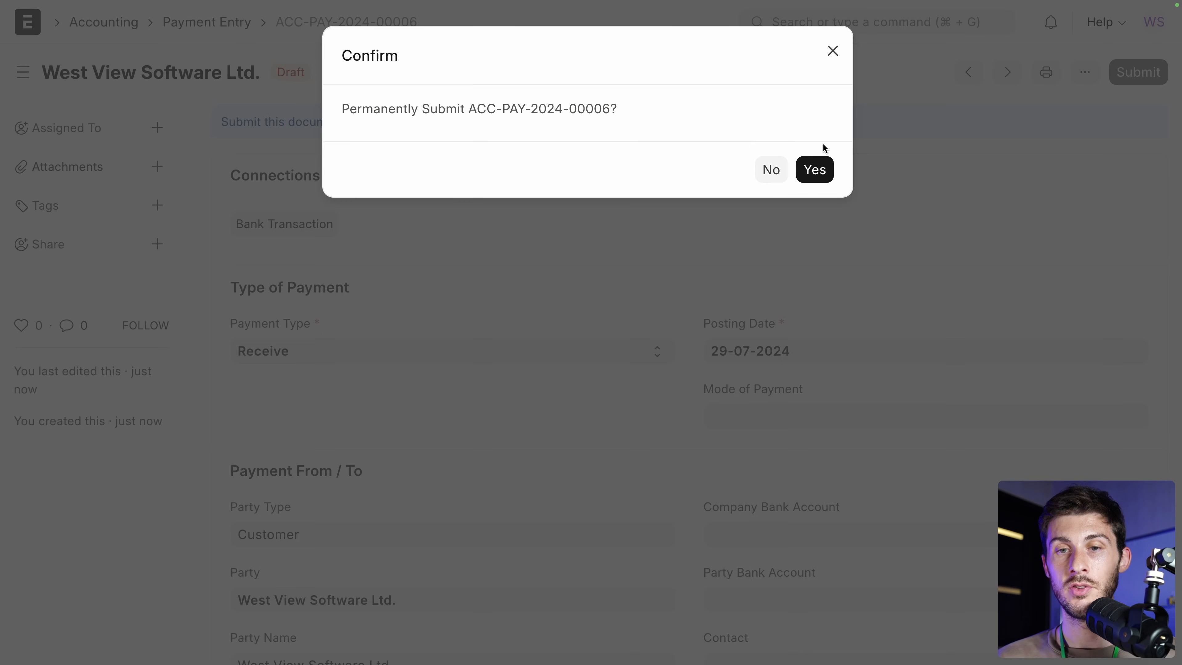
{"action": "left_click", "coordinate": [814, 169]}
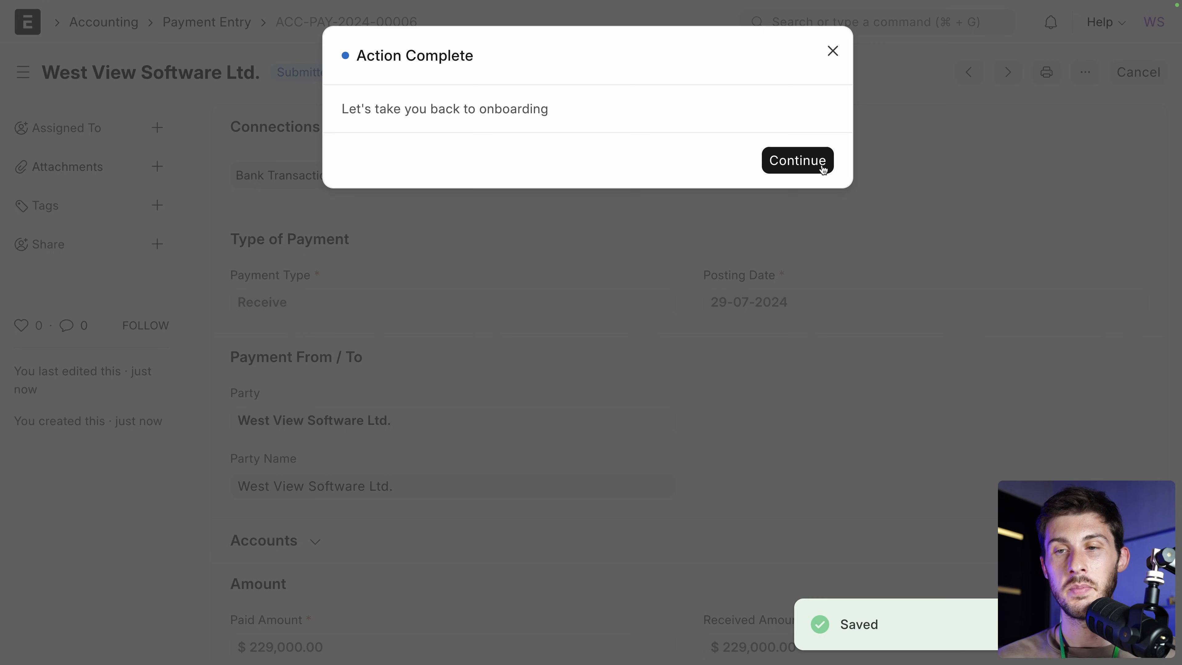
{"action": "left_click", "coordinate": [797, 161]}
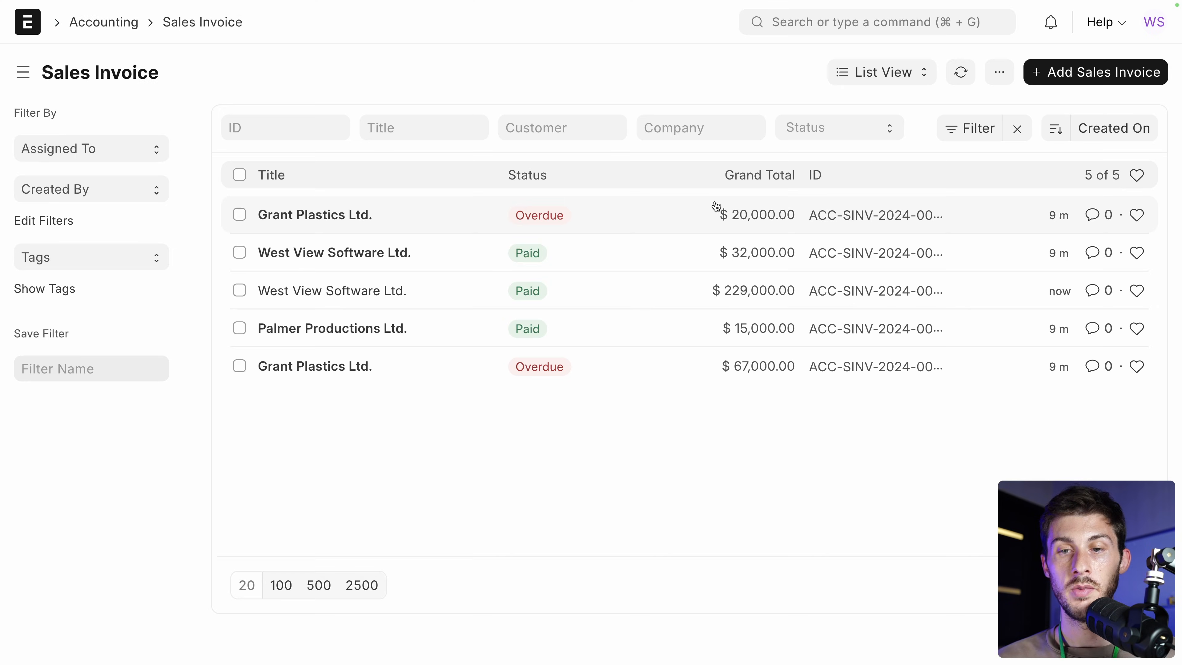
{"action": "mouse_move", "coordinate": [505, 290]}
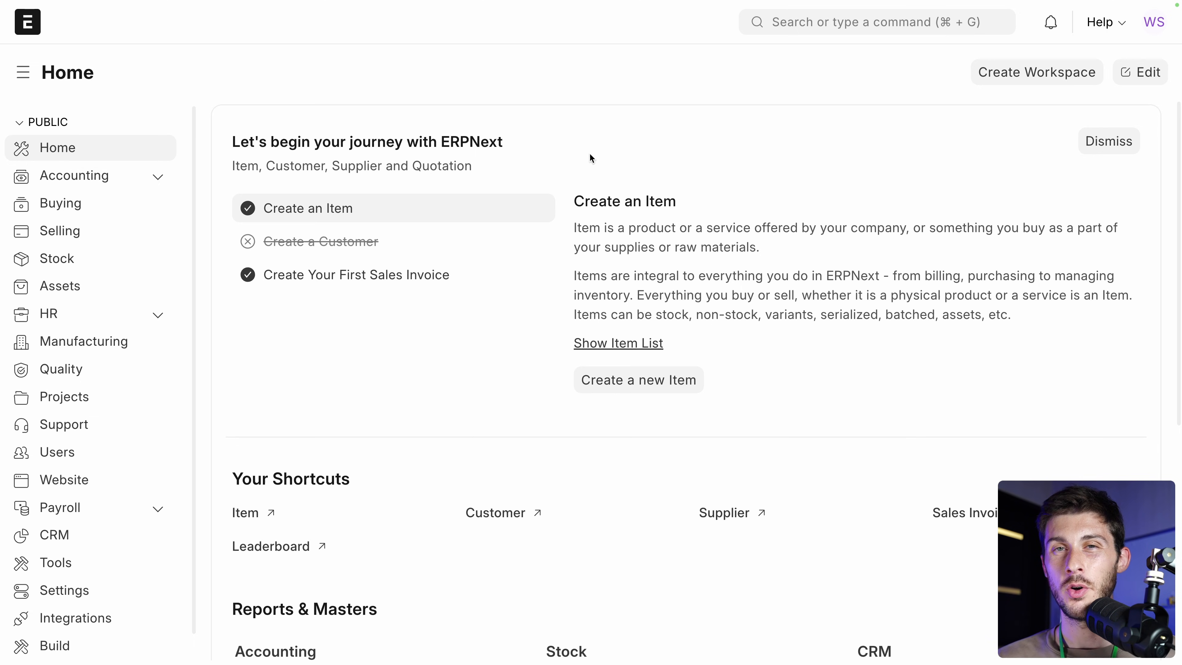
- Browse the Accounting workspace and its Payables and Receivables sub-pages
{"action": "left_click", "coordinate": [74, 176]}
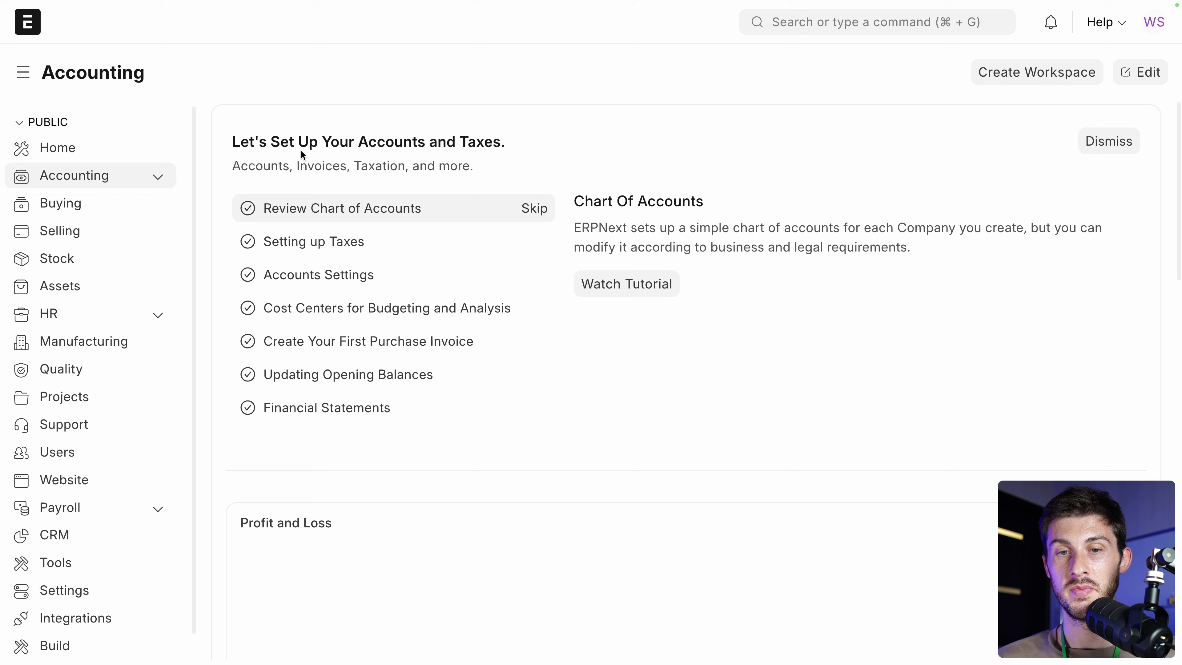
{"action": "mouse_move", "coordinate": [661, 399]}
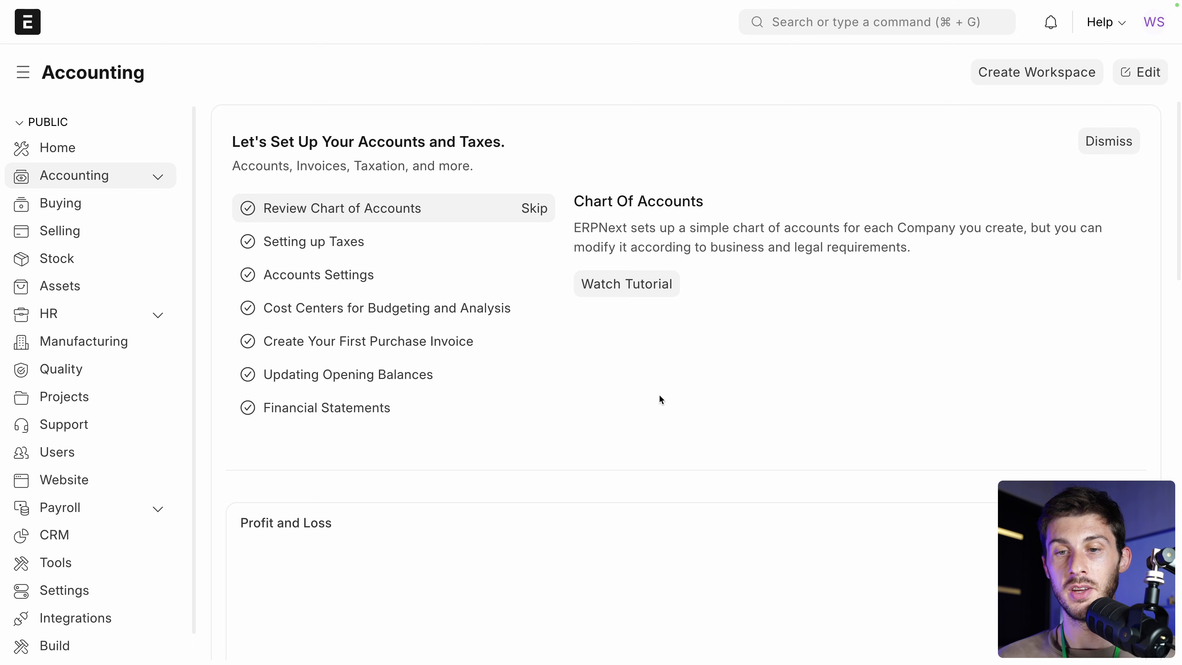
{"action": "scroll", "scroll_direction": "up", "scroll_amount": 3}
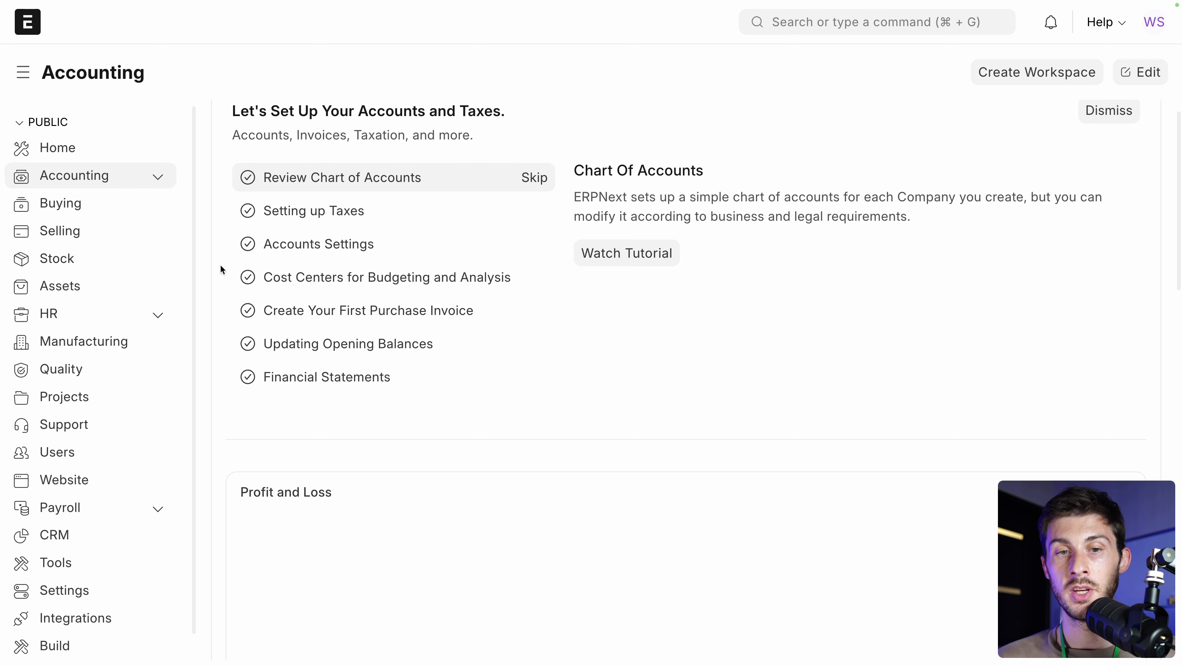
{"action": "left_click", "coordinate": [74, 175]}
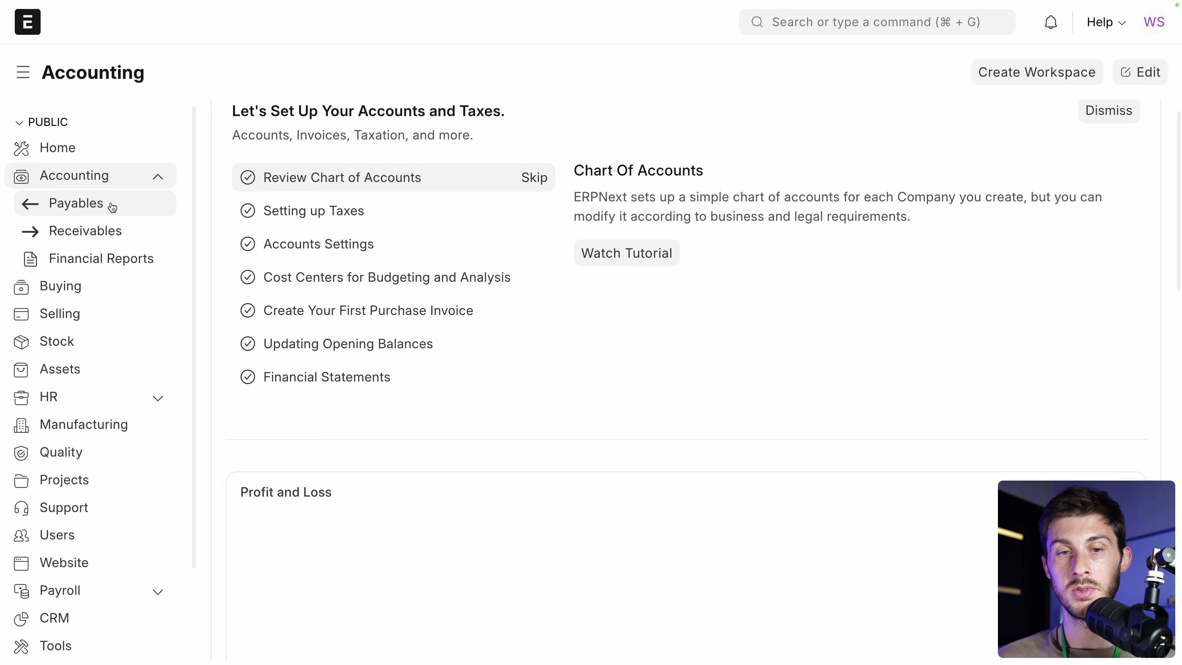
{"action": "left_click", "coordinate": [77, 202]}
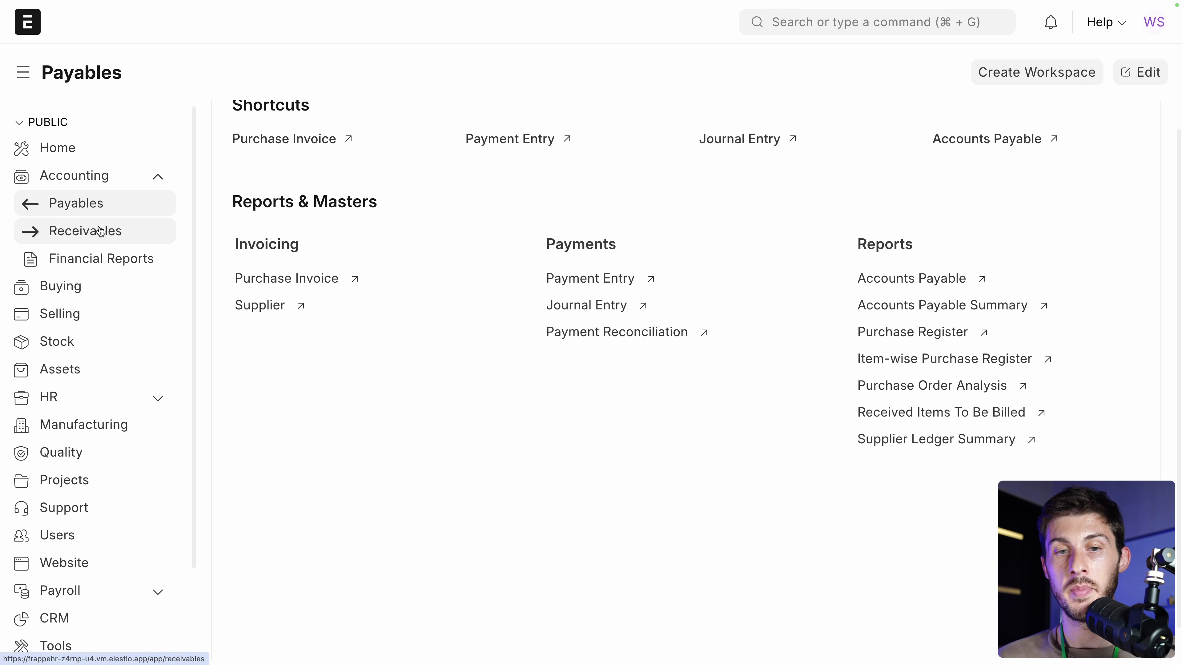
{"action": "mouse_move", "coordinate": [85, 231]}
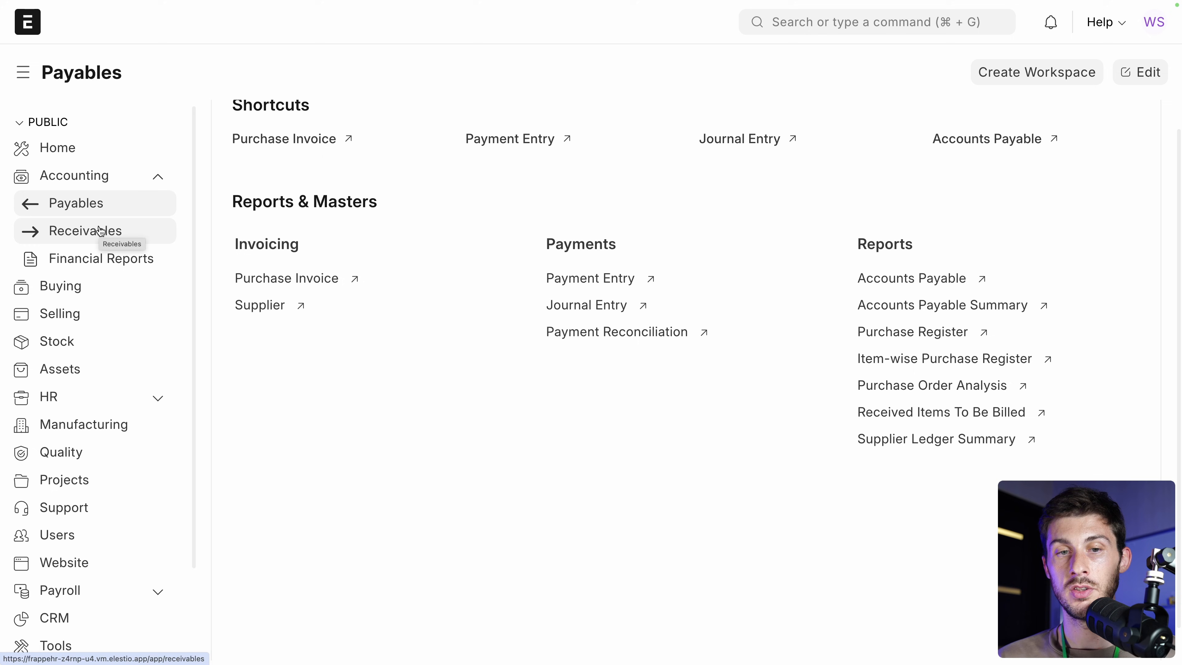
{"action": "left_click", "coordinate": [84, 231]}
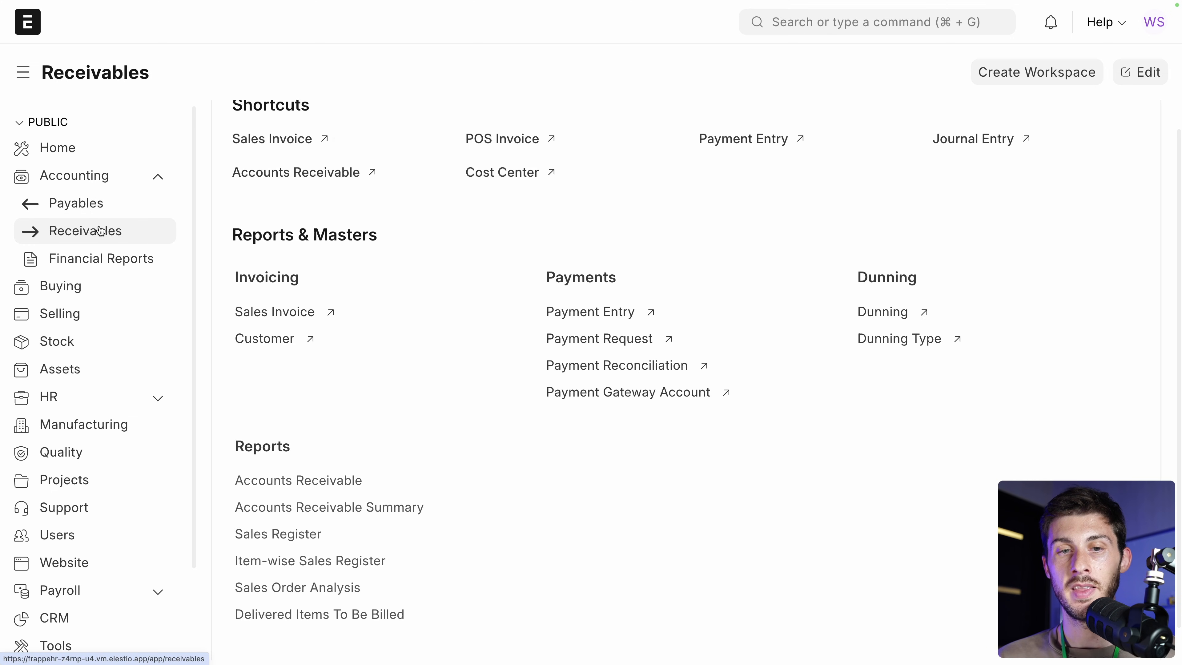
{"action": "mouse_move", "coordinate": [85, 231]}
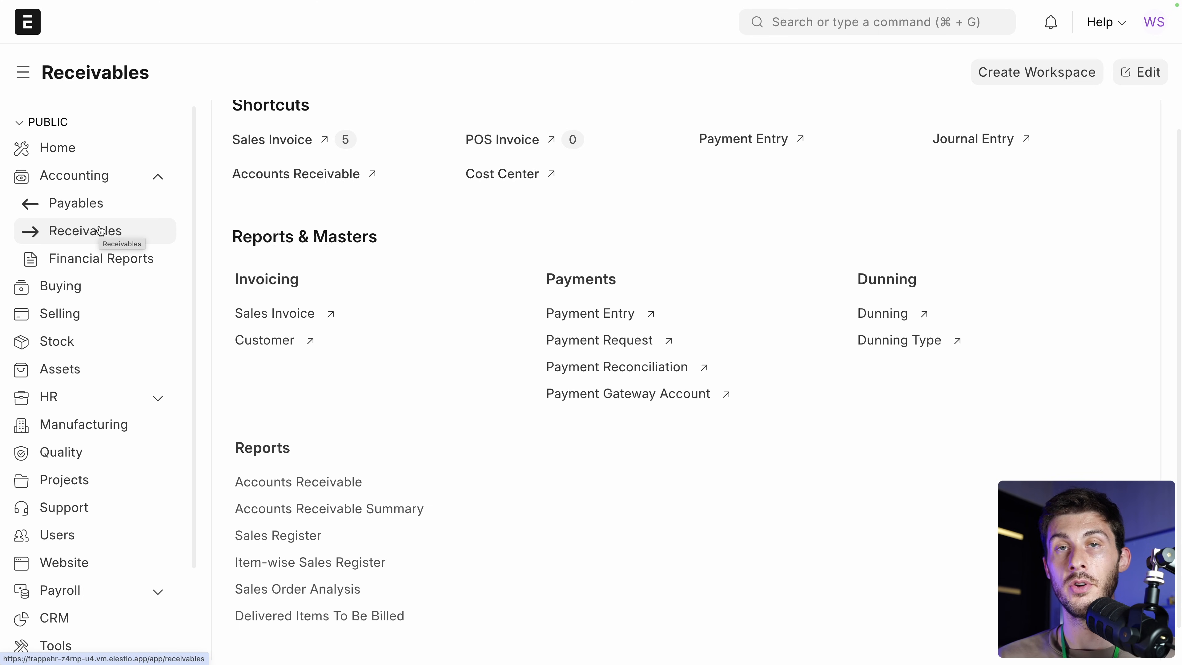
- View the Financial Reports workspace and its Gross Profit report, then head to Buying
{"action": "left_click", "coordinate": [101, 258]}
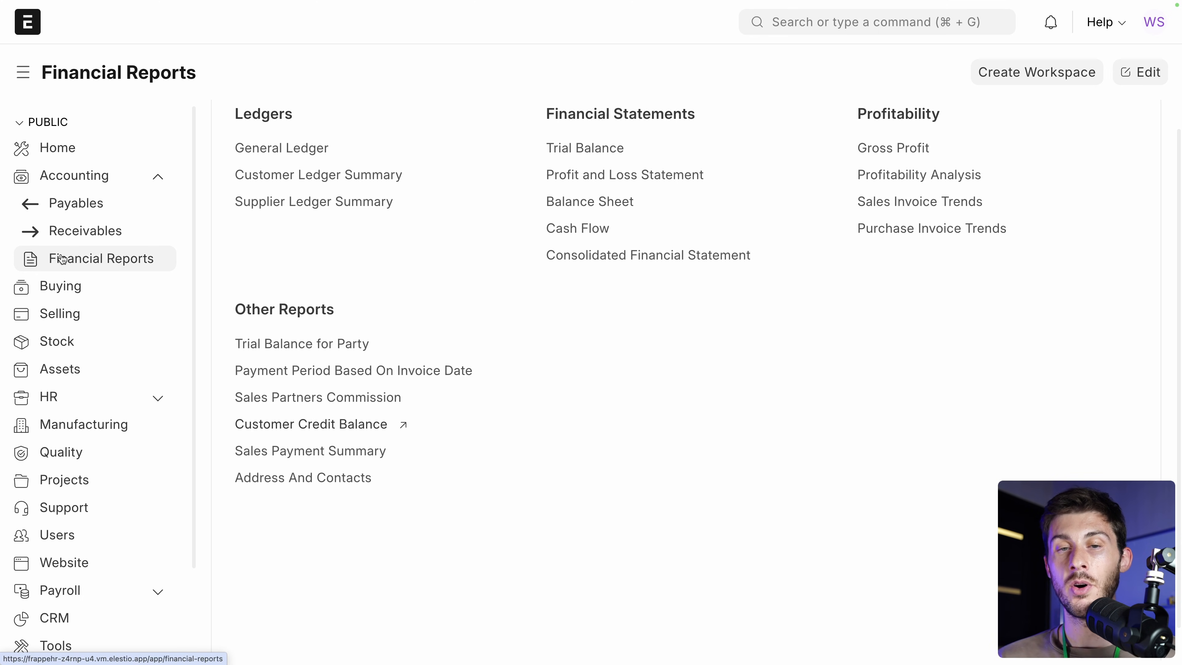
{"action": "mouse_move", "coordinate": [352, 218]}
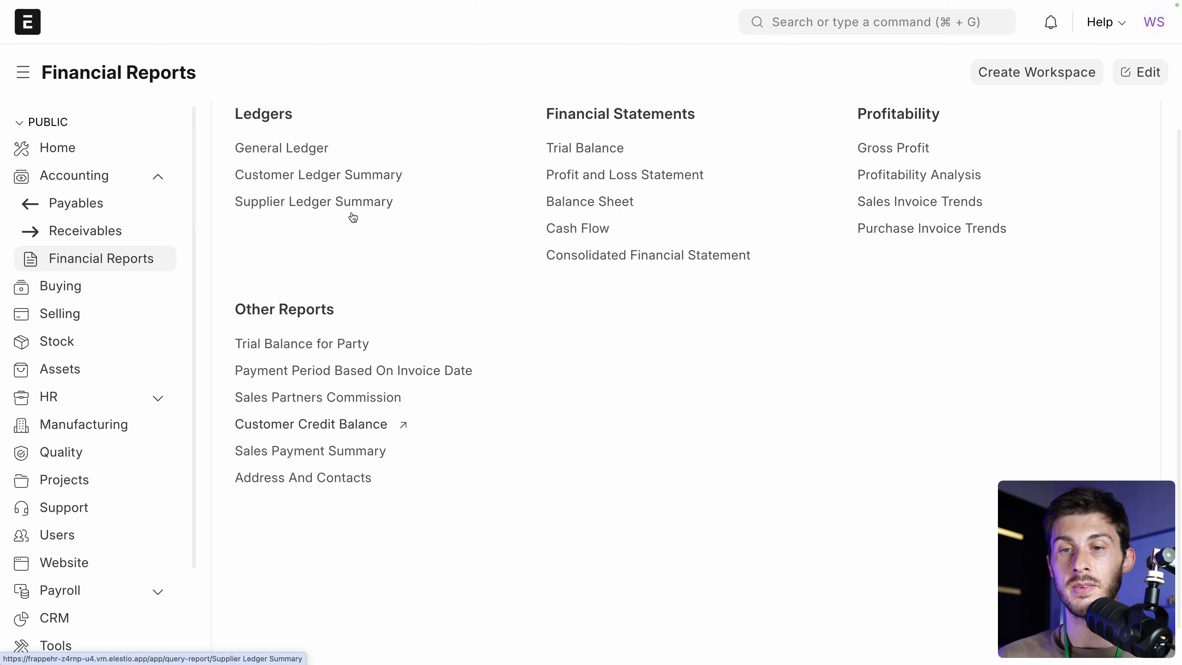
{"action": "mouse_move", "coordinate": [893, 148]}
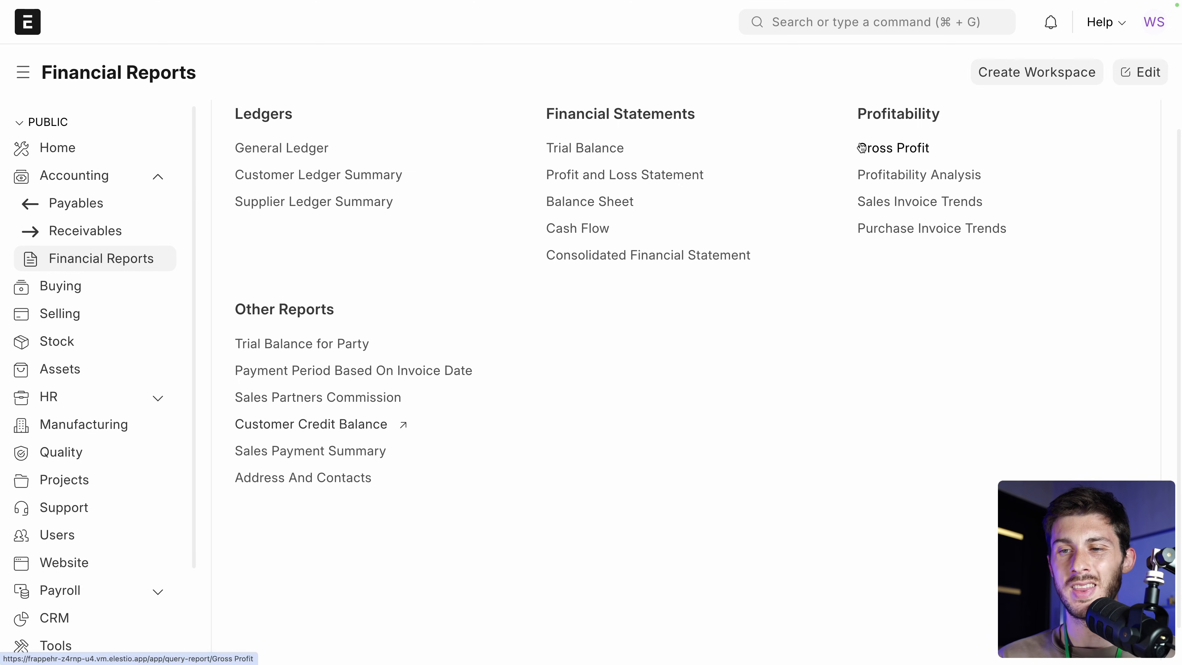
{"action": "left_click", "coordinate": [892, 148]}
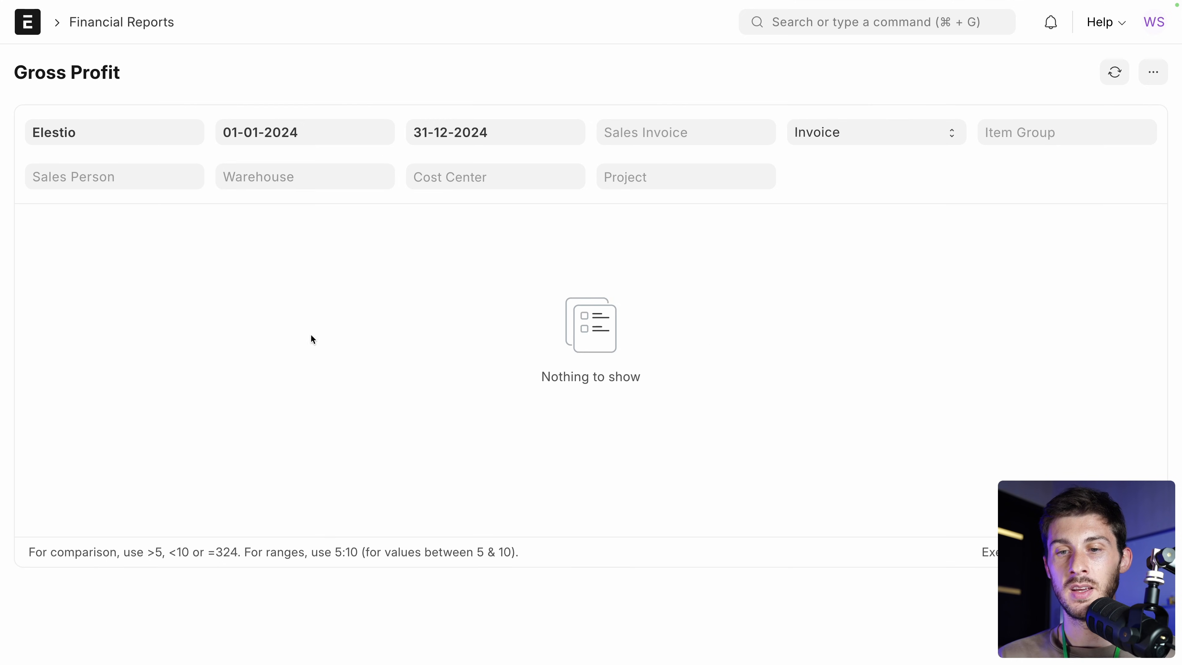
{"action": "mouse_move", "coordinate": [762, 373]}
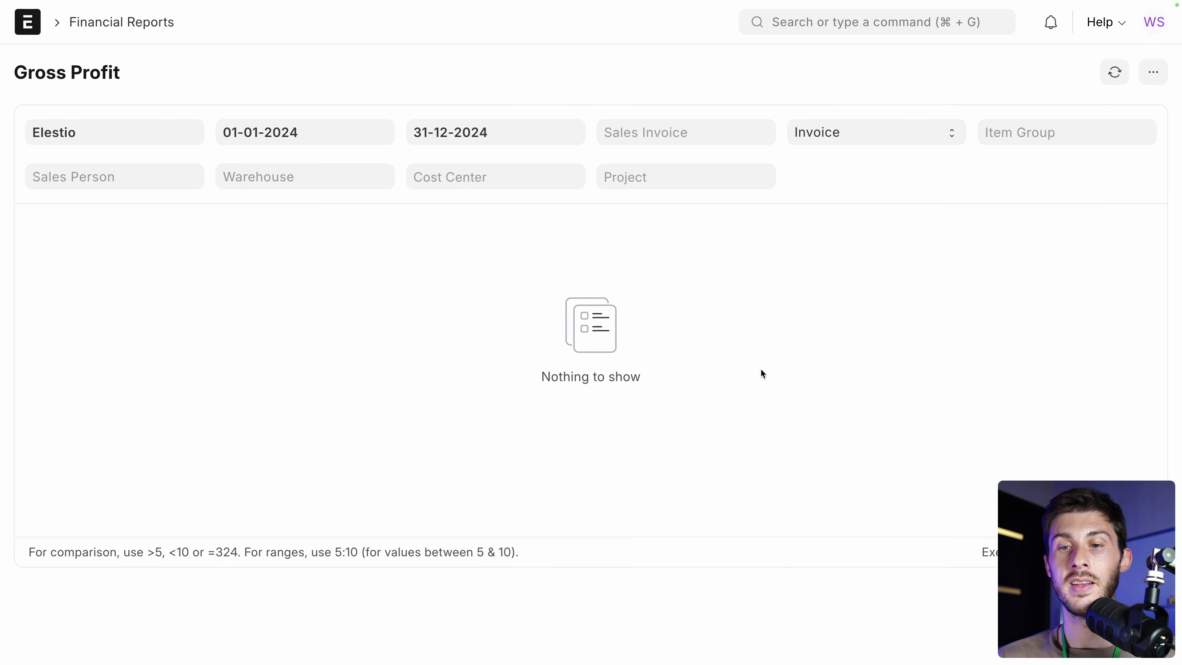
{"action": "mouse_move", "coordinate": [422, 421]}
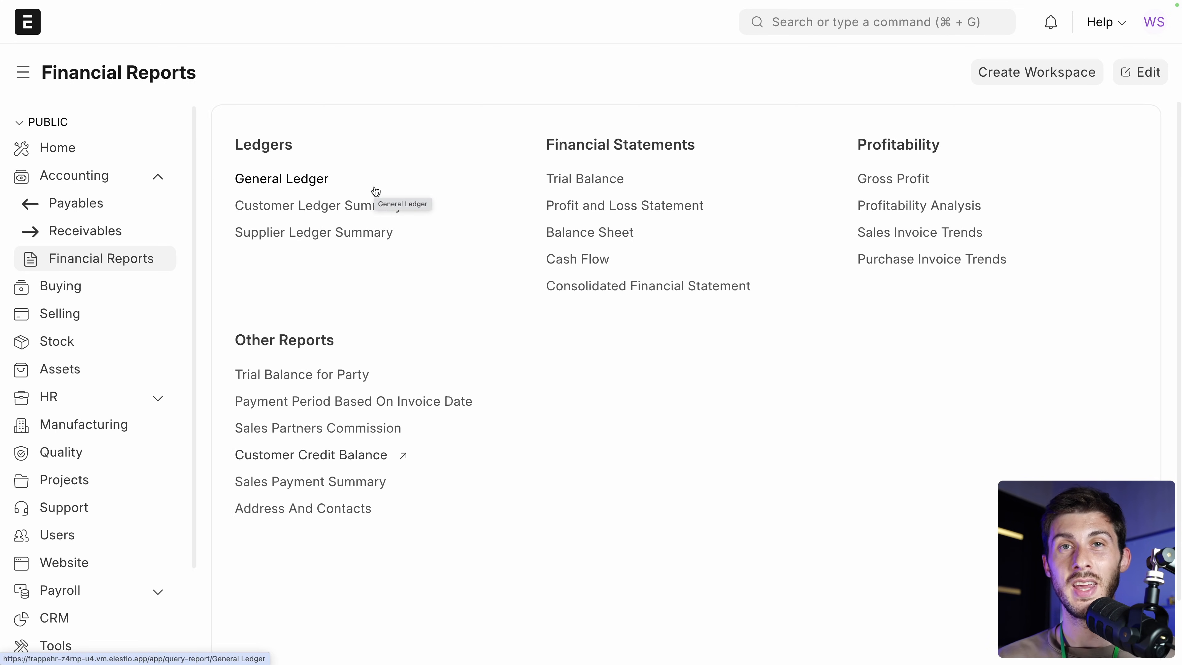
{"action": "left_click", "coordinate": [59, 286]}
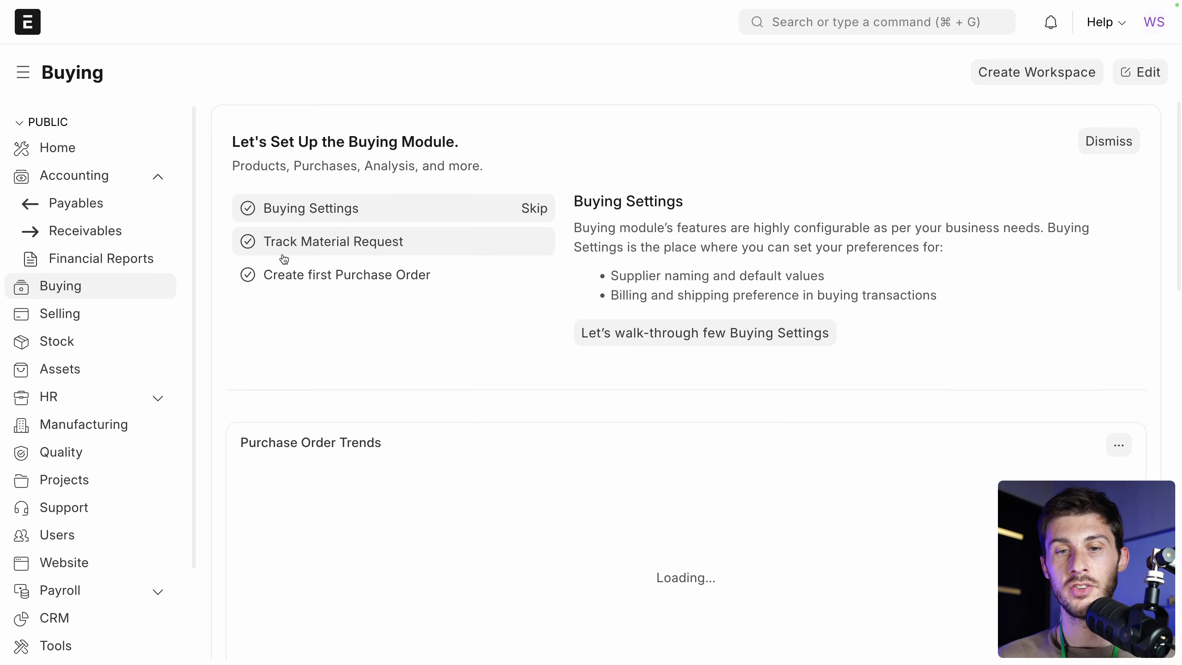
- Browse the Buying and Selling workspaces, then Stock down to the Warehouse wise Stock Value chart
{"action": "scroll", "scroll_direction": "down", "scroll_amount": 3}
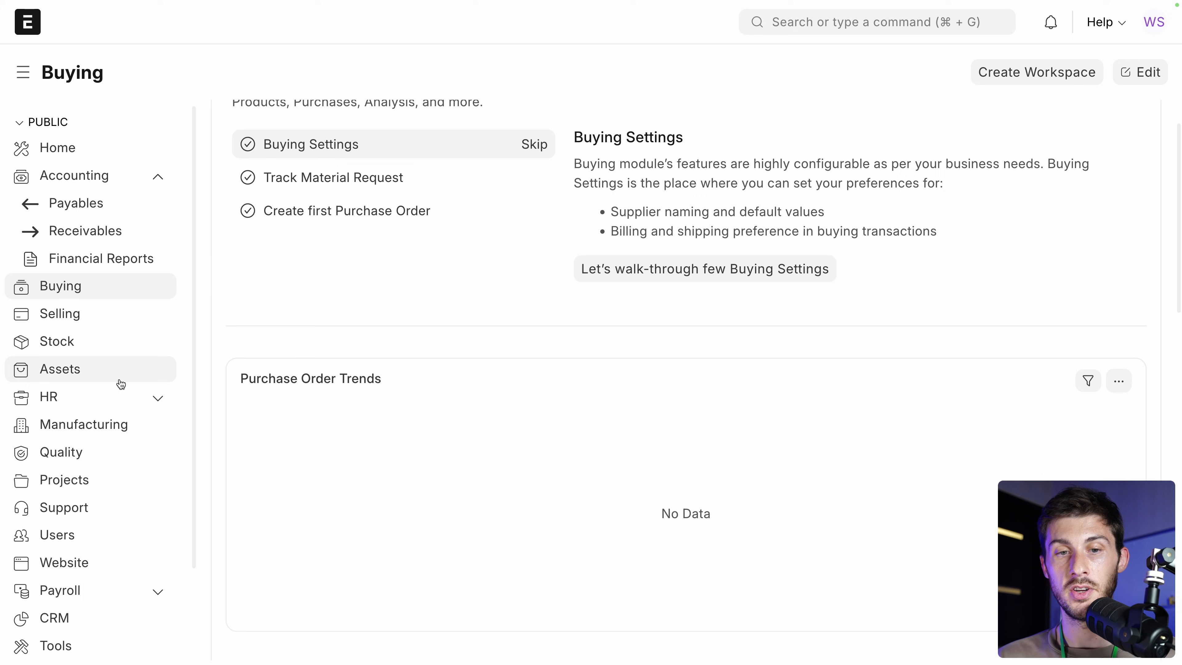
{"action": "left_click", "coordinate": [59, 314]}
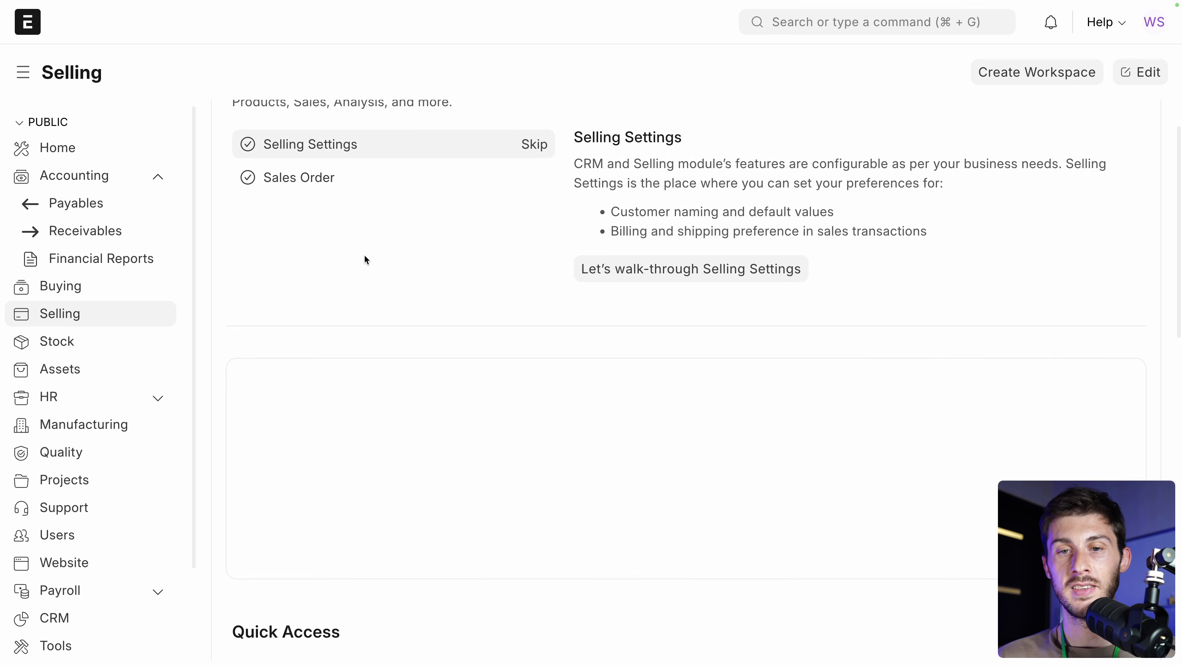
{"action": "scroll", "scroll_direction": "up", "scroll_amount": 3}
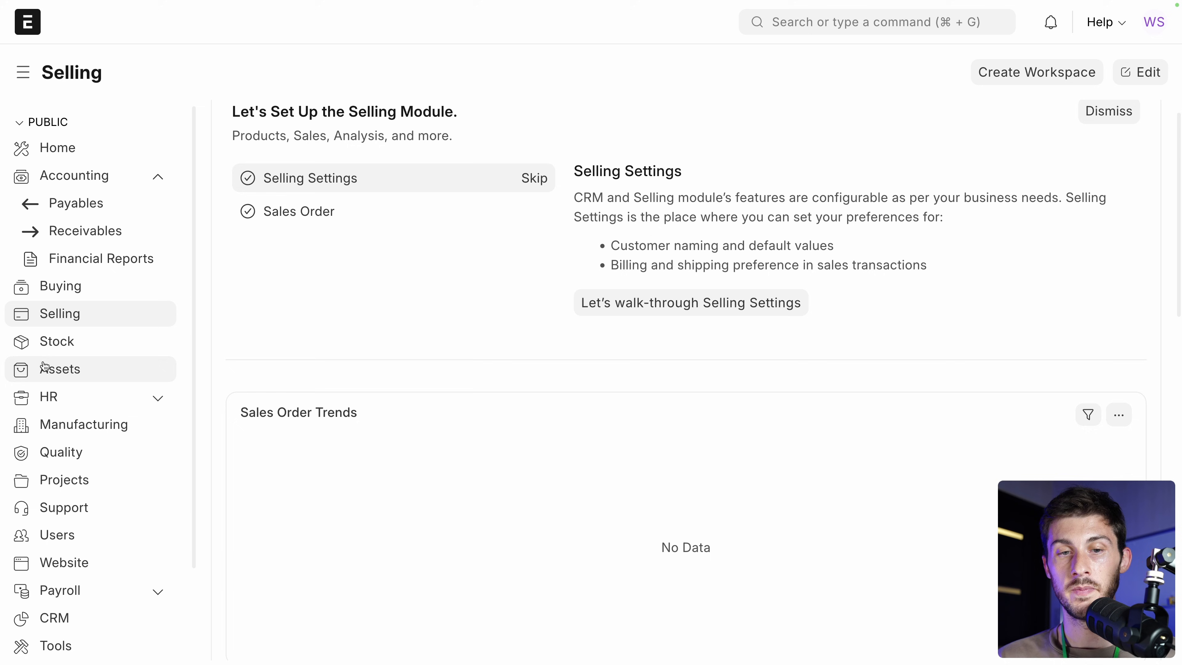
{"action": "left_click", "coordinate": [57, 341]}
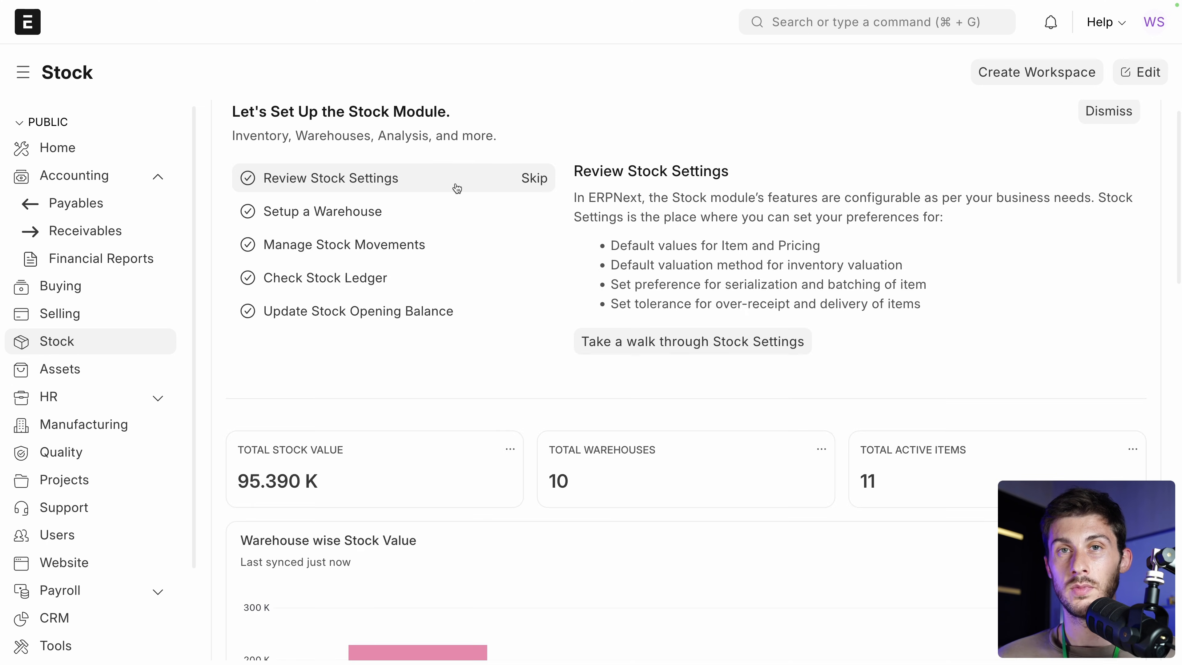
{"action": "scroll", "scroll_direction": "down", "scroll_amount": 3}
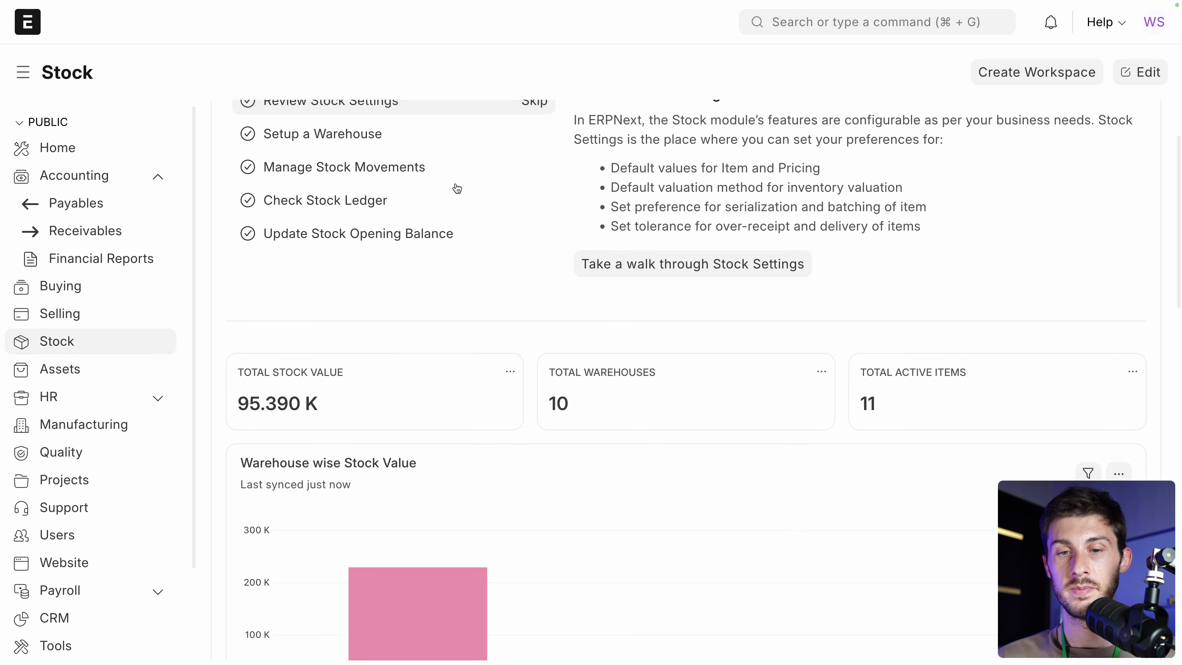
{"action": "scroll", "scroll_direction": "down", "scroll_amount": 3}
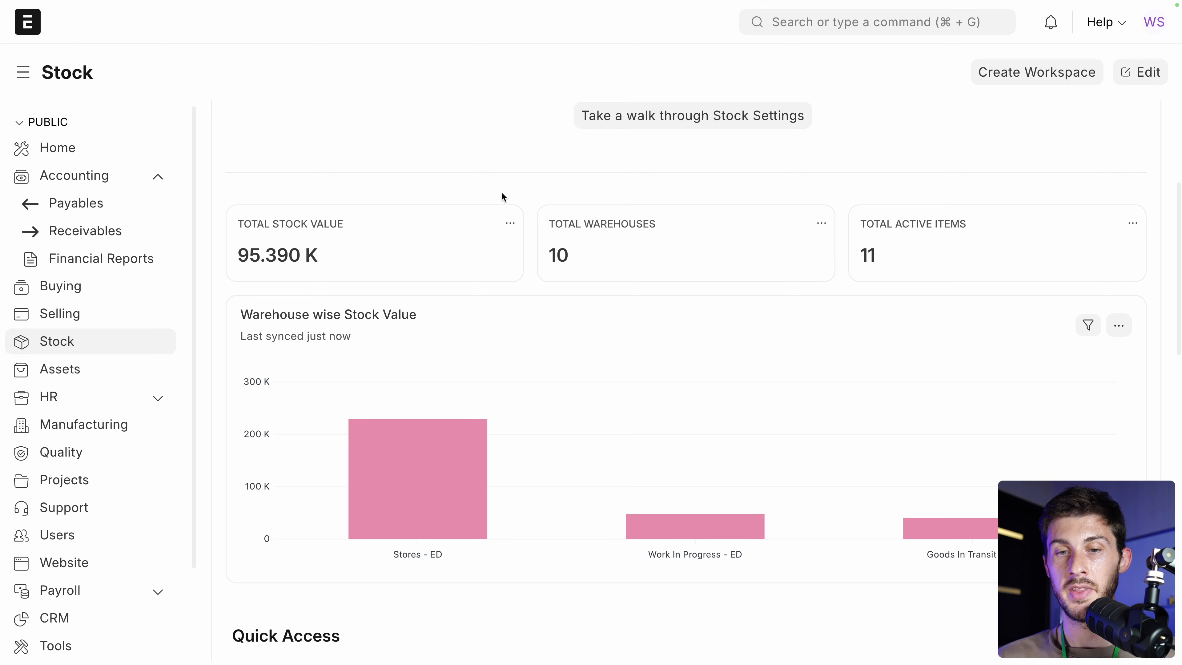
{"action": "mouse_move", "coordinate": [434, 513]}
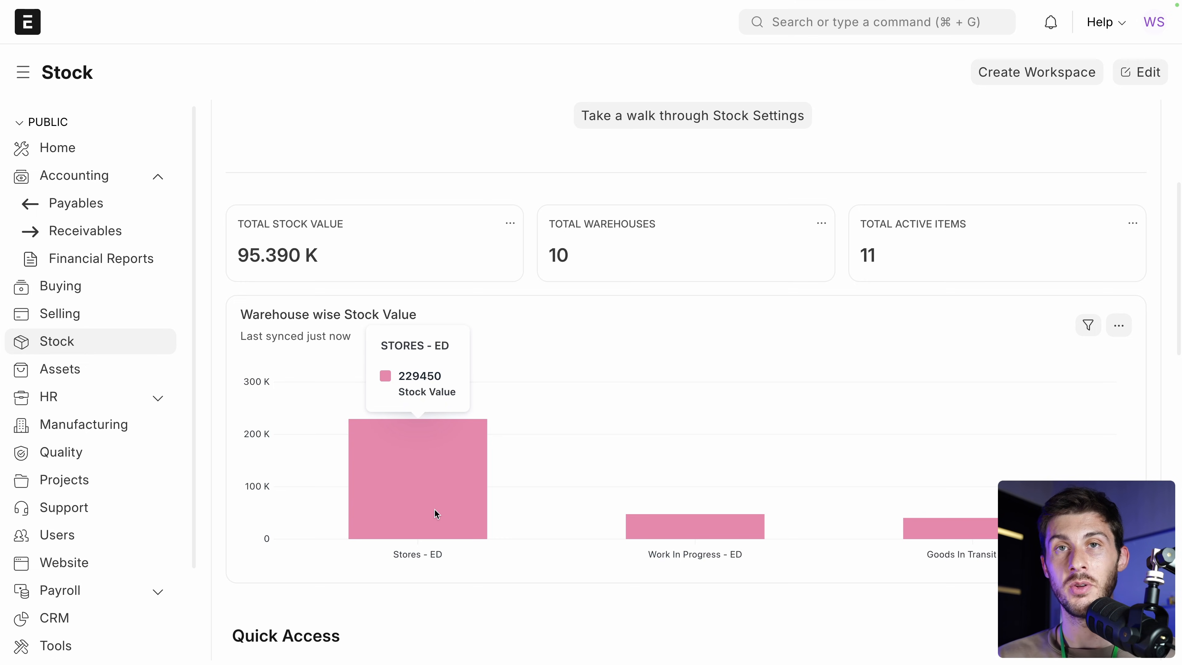
{"action": "mouse_move", "coordinate": [4, 476]}
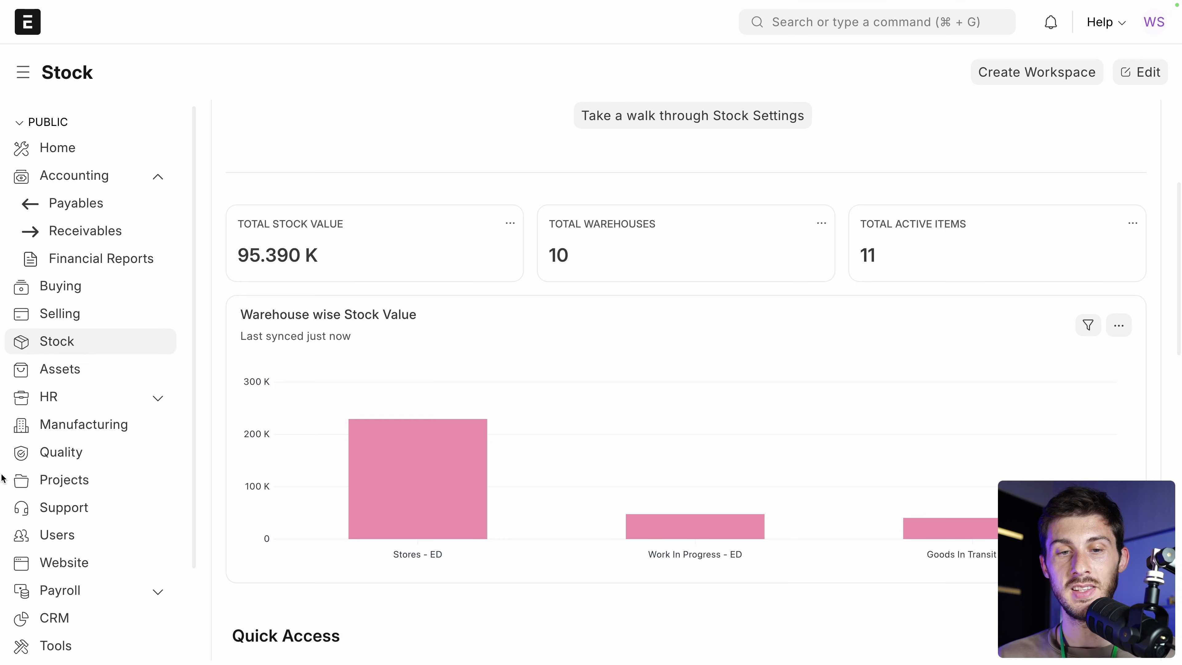
- Bring up the HR workspace with its setup checklist at the top
{"action": "left_click", "coordinate": [48, 397]}
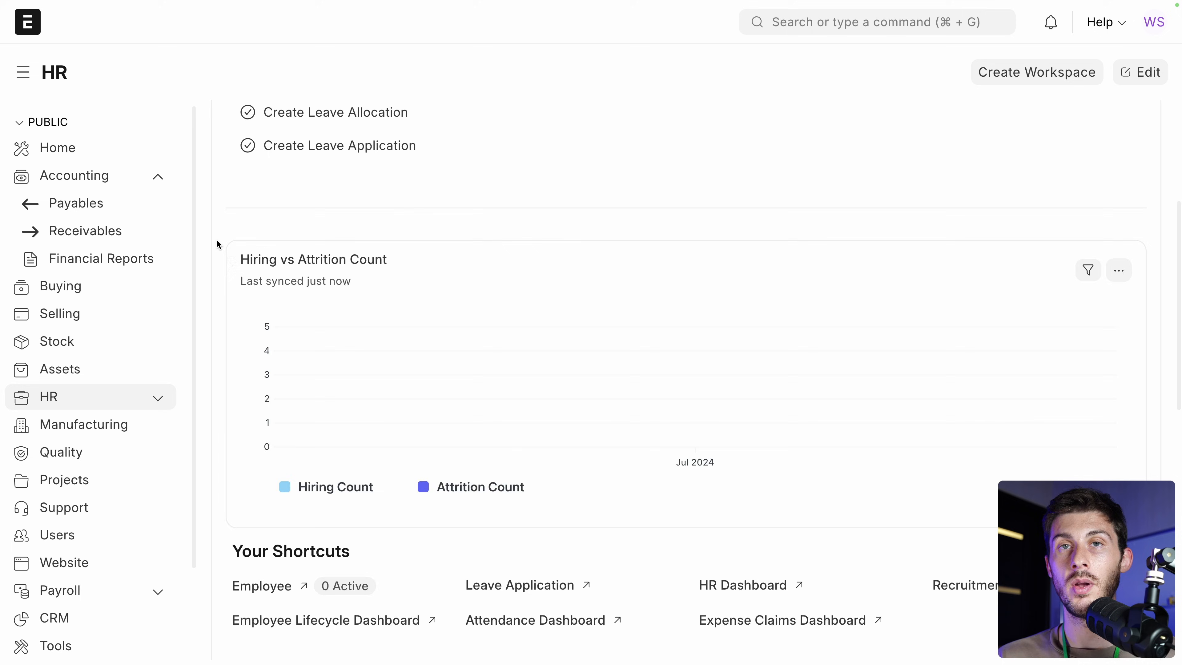
{"action": "scroll", "scroll_direction": "up", "scroll_amount": 3}
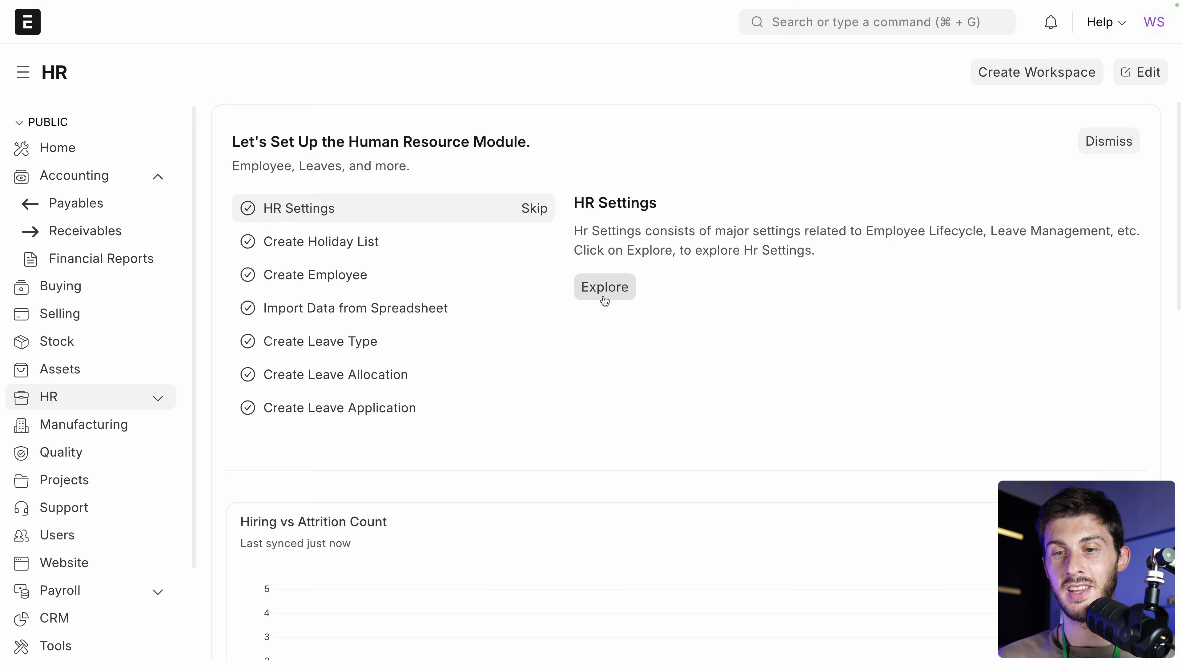
- Advance the HR Settings tour to the Leave and Expense Claim step and close it
{"action": "left_click", "coordinate": [603, 287]}
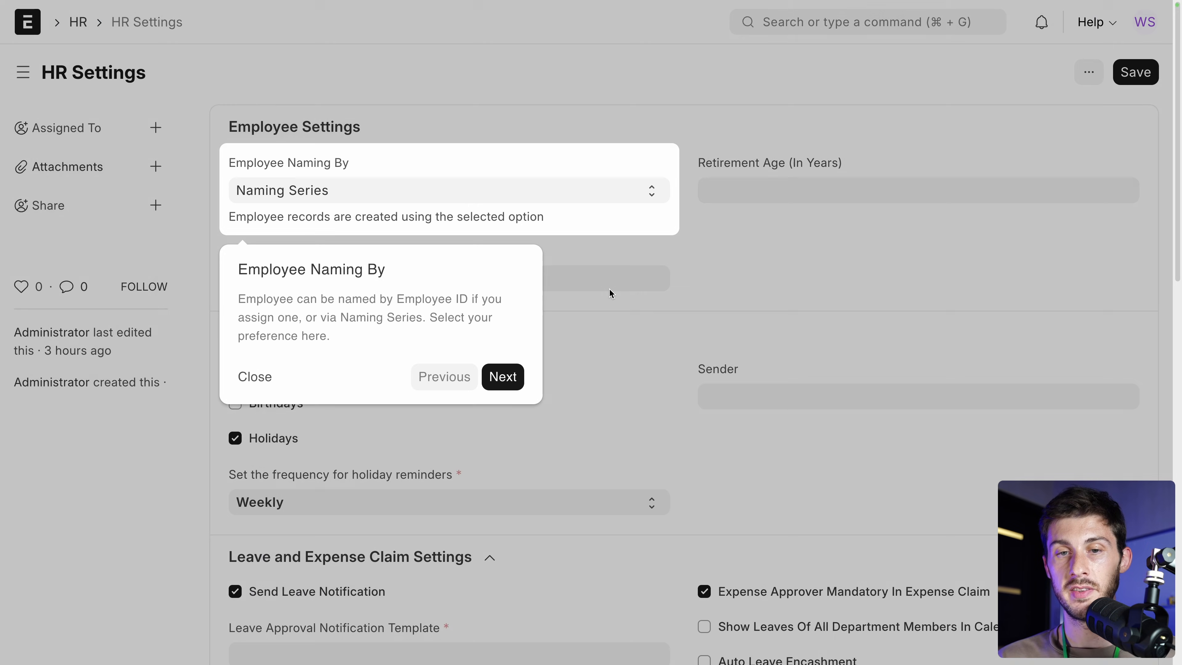
{"action": "mouse_move", "coordinate": [398, 75]}
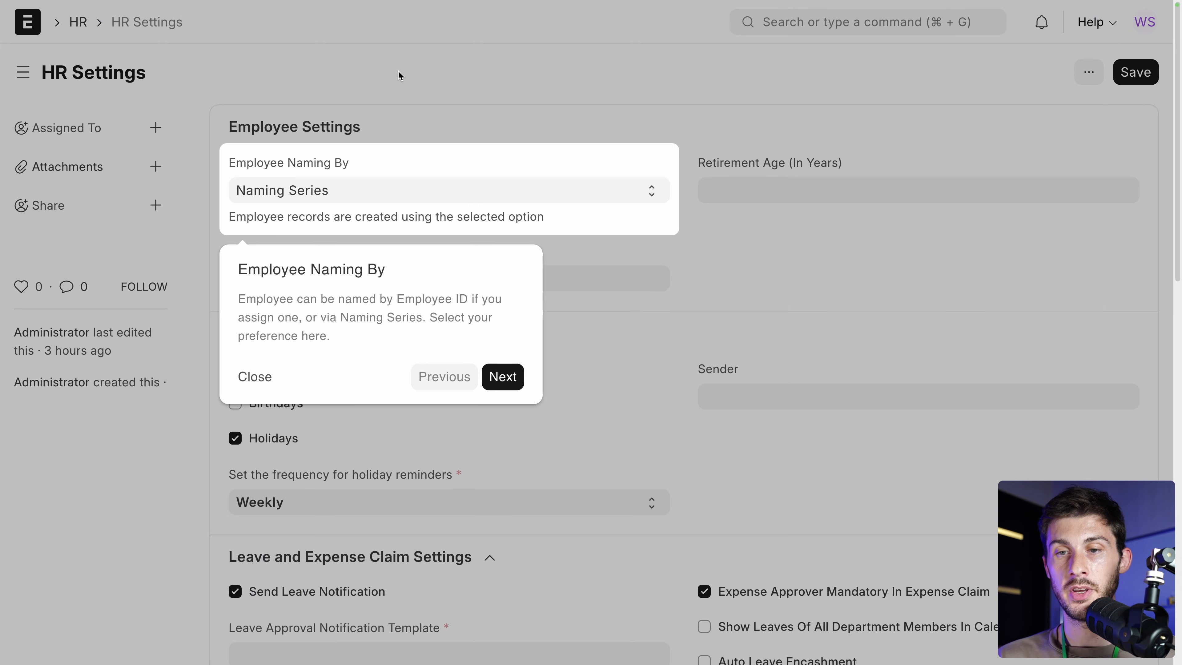
{"action": "mouse_move", "coordinate": [616, 374]}
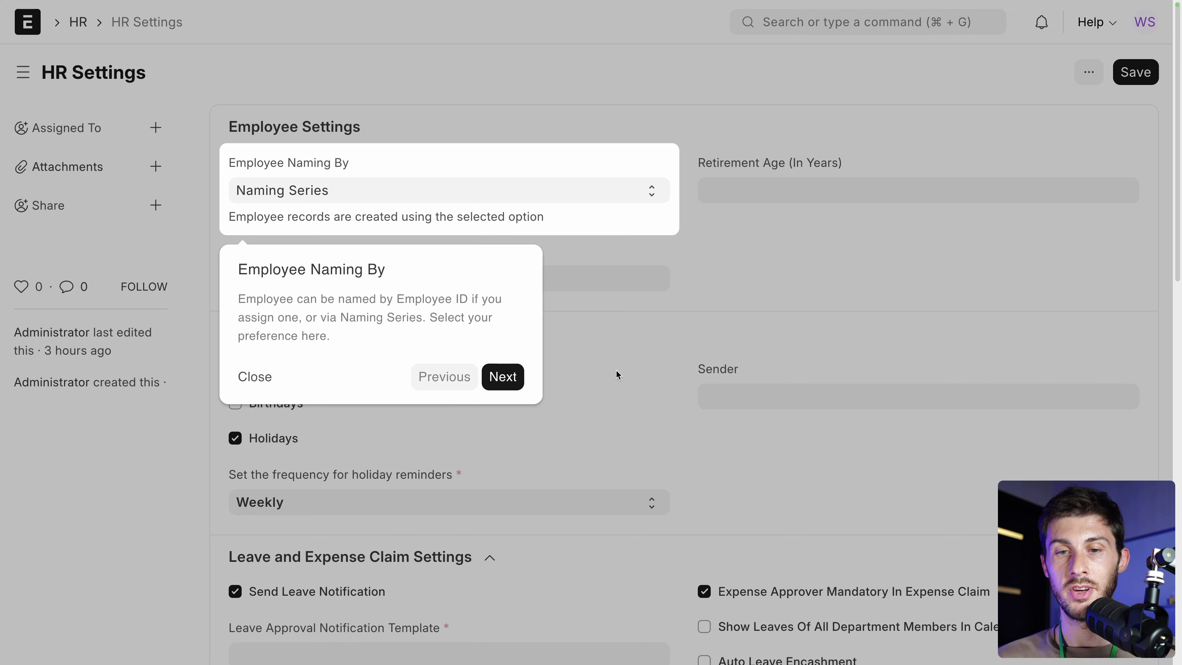
{"action": "mouse_move", "coordinate": [503, 376]}
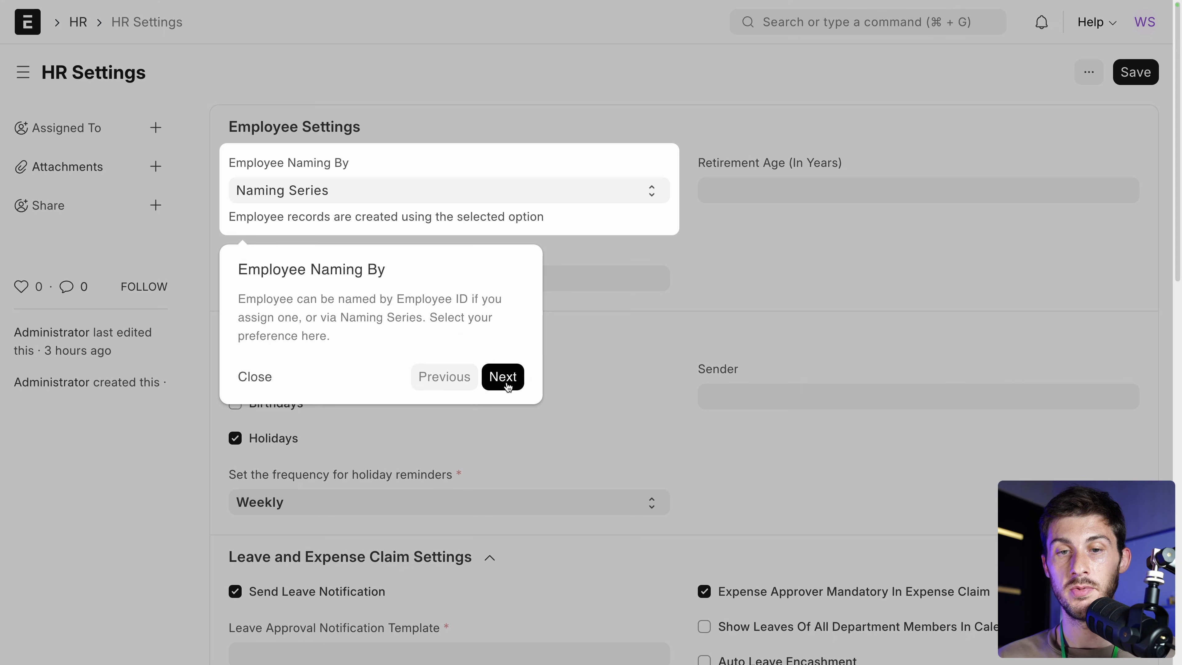
{"action": "left_click", "coordinate": [502, 377]}
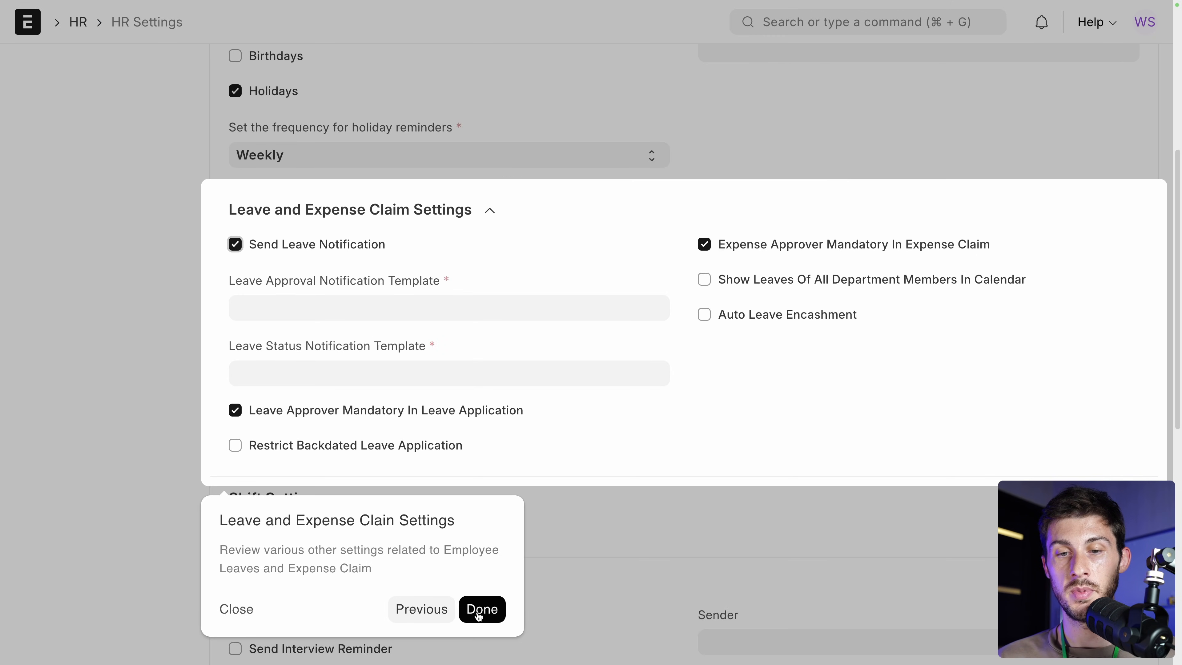
{"action": "mouse_move", "coordinate": [539, 462]}
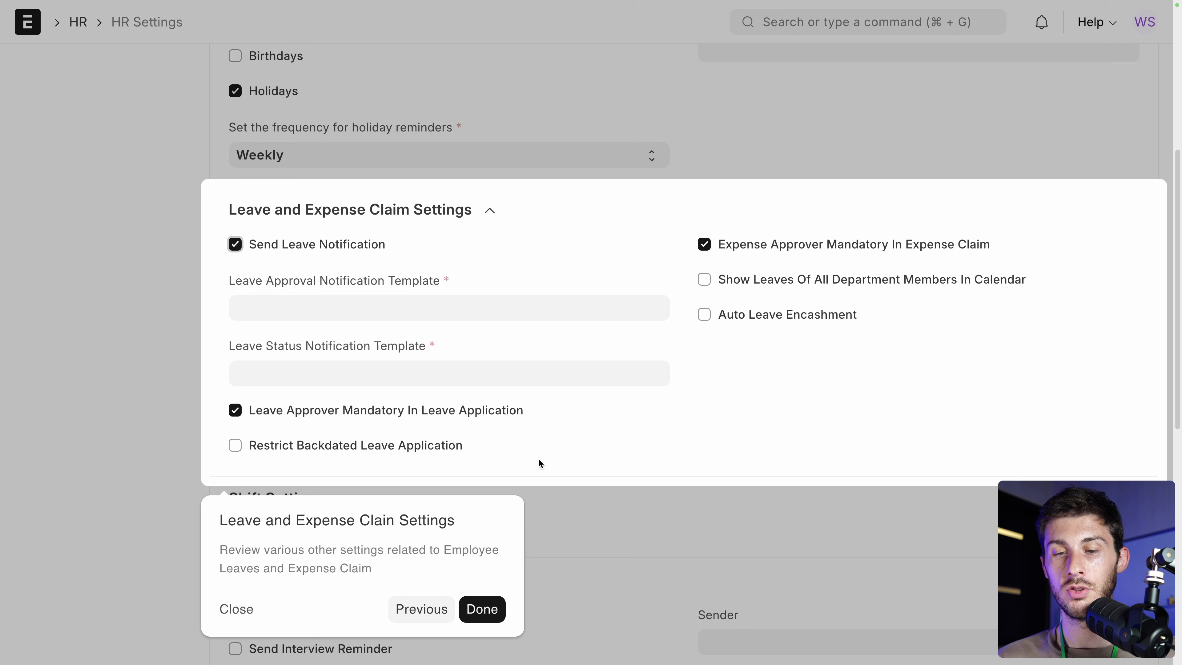
{"action": "mouse_move", "coordinate": [222, 624]}
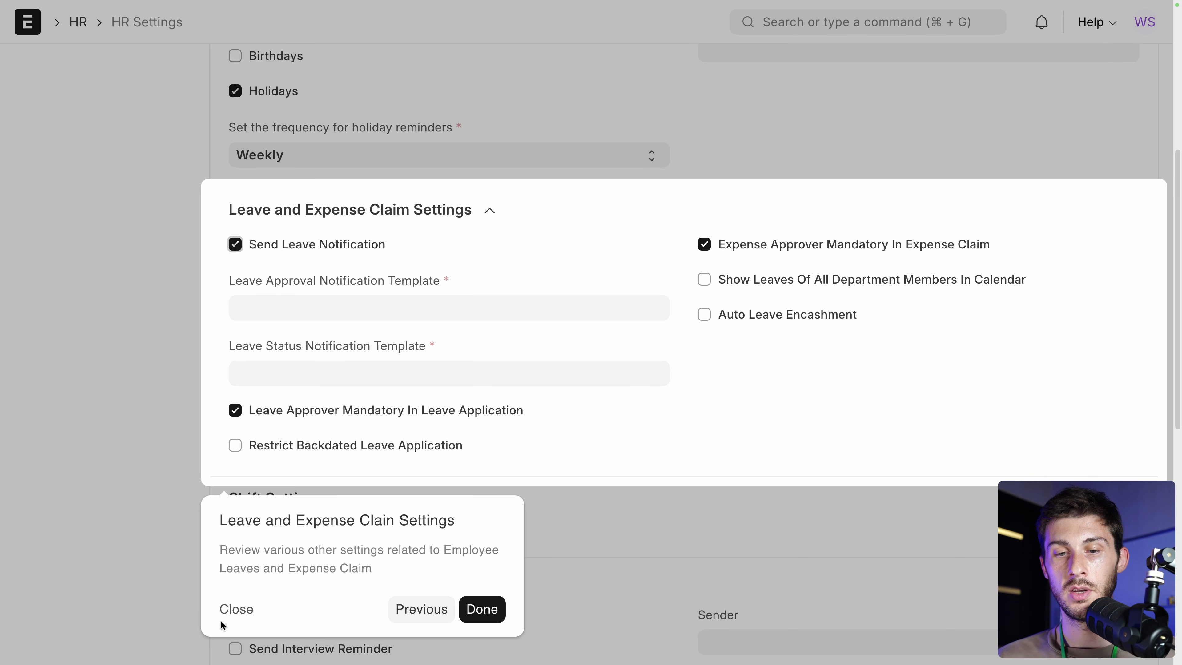
{"action": "left_click", "coordinate": [481, 609]}
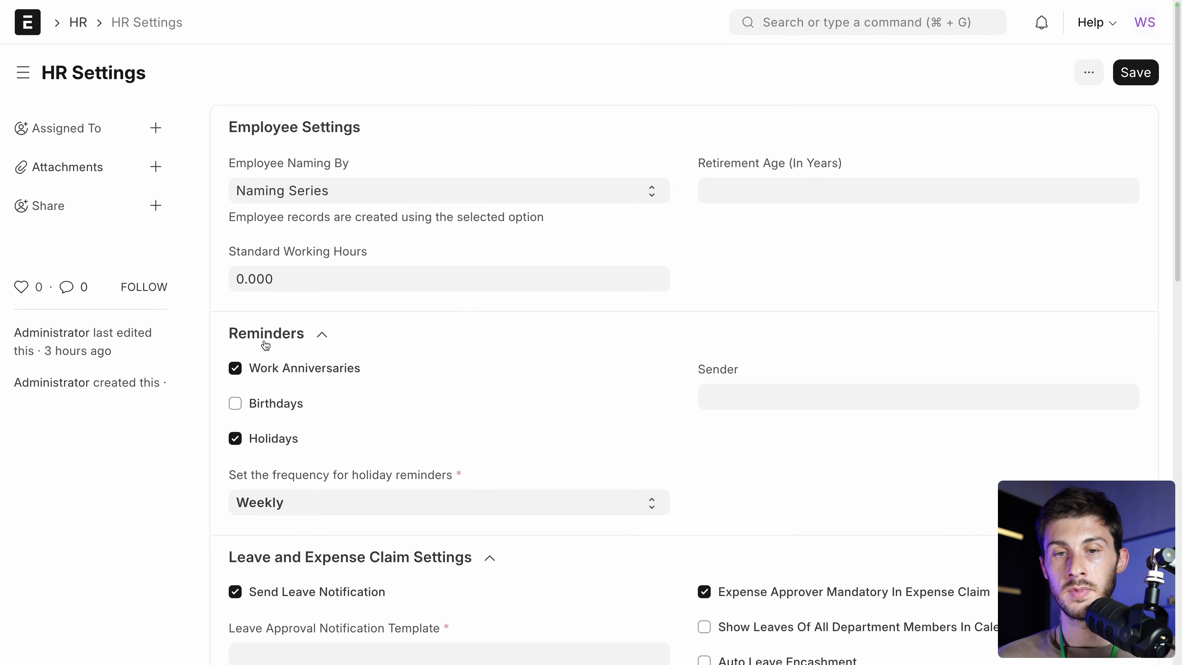
- Set Employee Naming By to Full Name in HR Settings and move down to working hours
{"action": "left_click", "coordinate": [448, 190]}
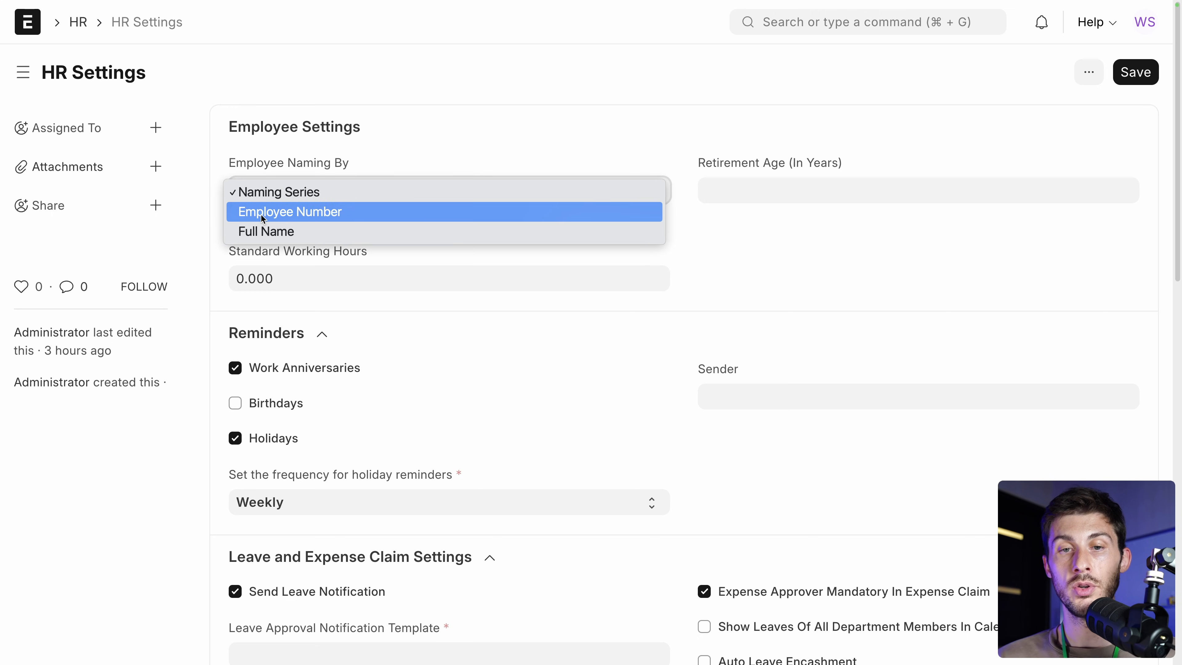
{"action": "left_click", "coordinate": [266, 232]}
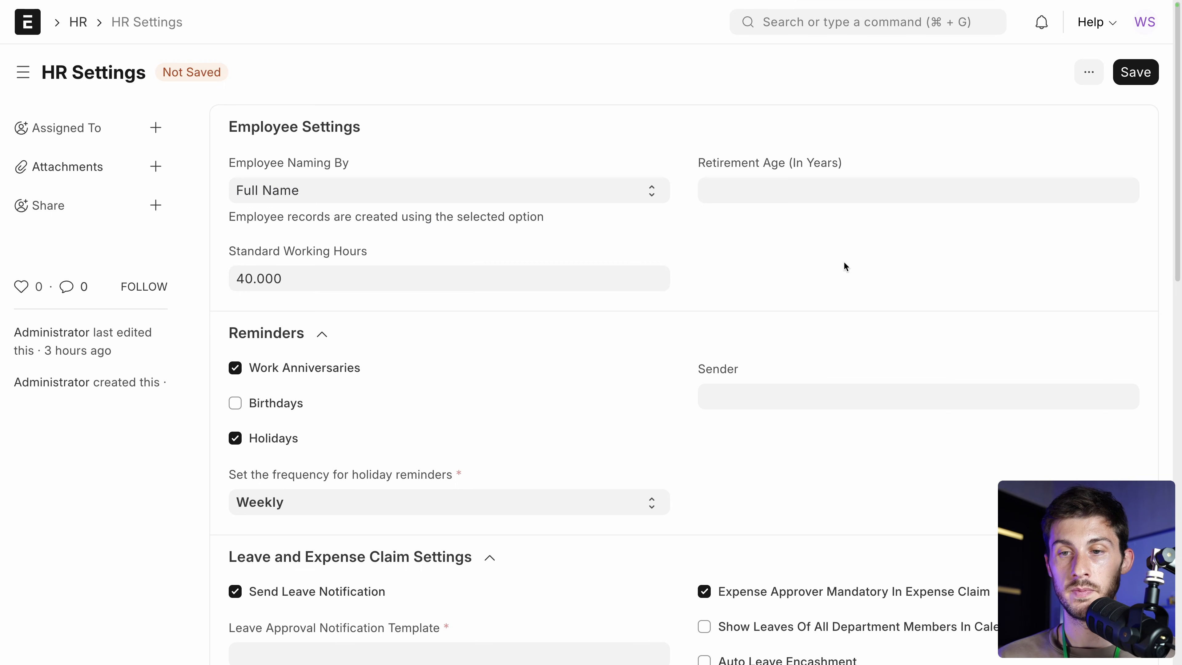
{"action": "mouse_move", "coordinate": [786, 188]}
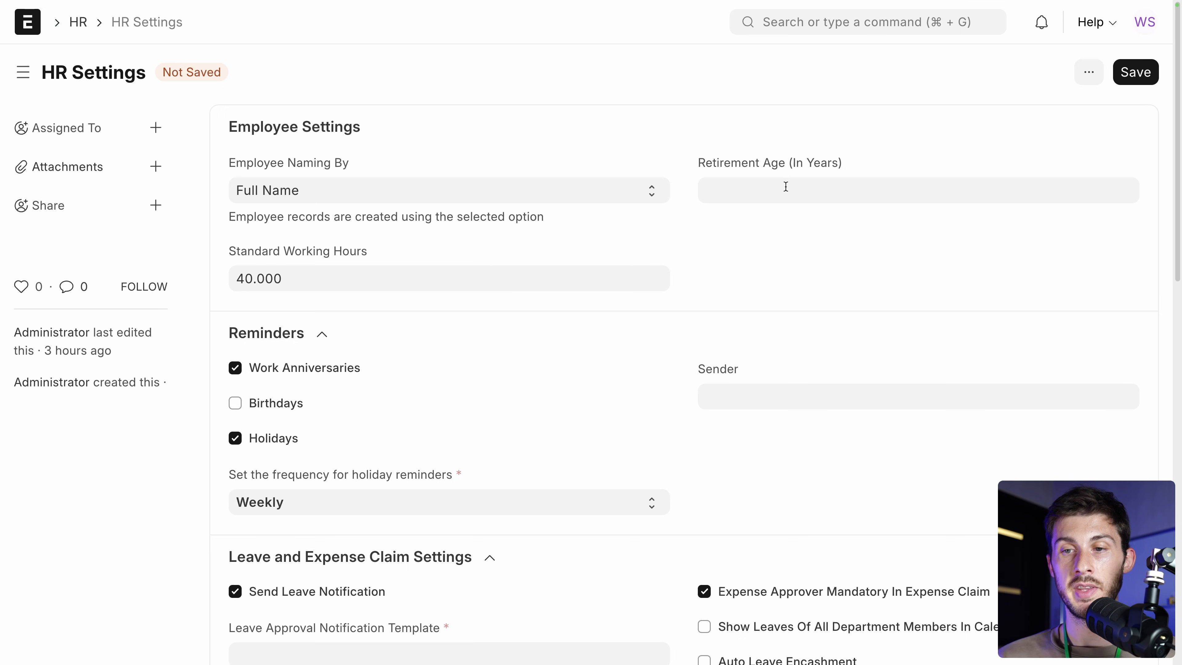
{"action": "scroll", "scroll_direction": "down", "scroll_amount": 3}
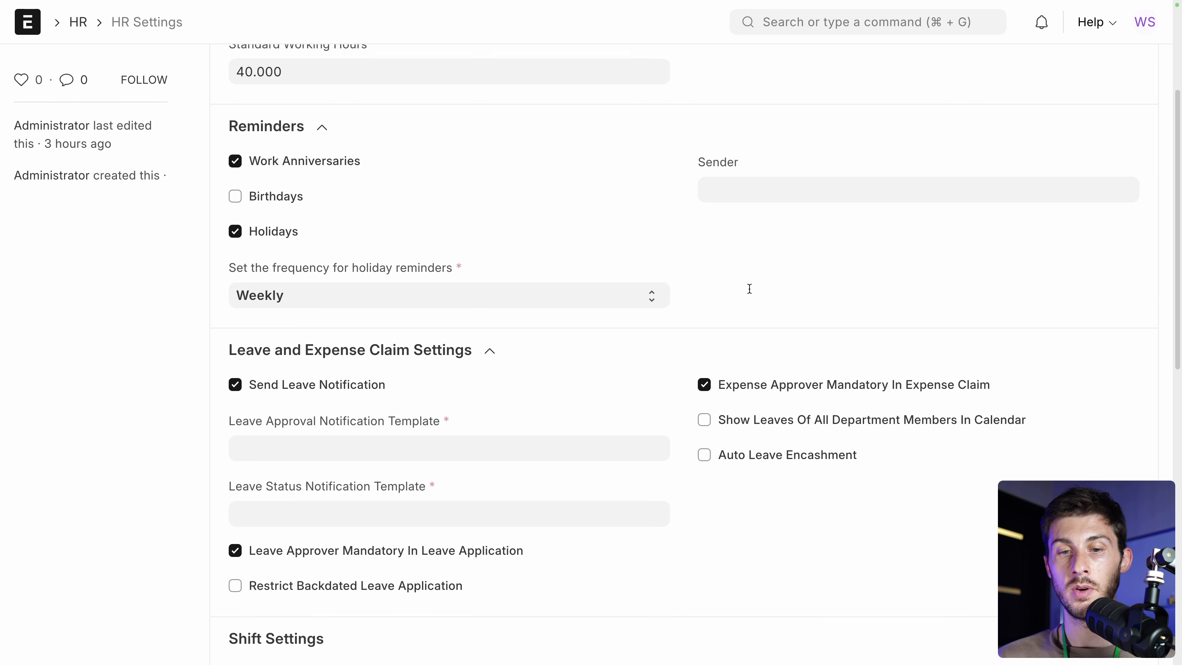
{"action": "scroll", "scroll_direction": "down", "scroll_amount": 3}
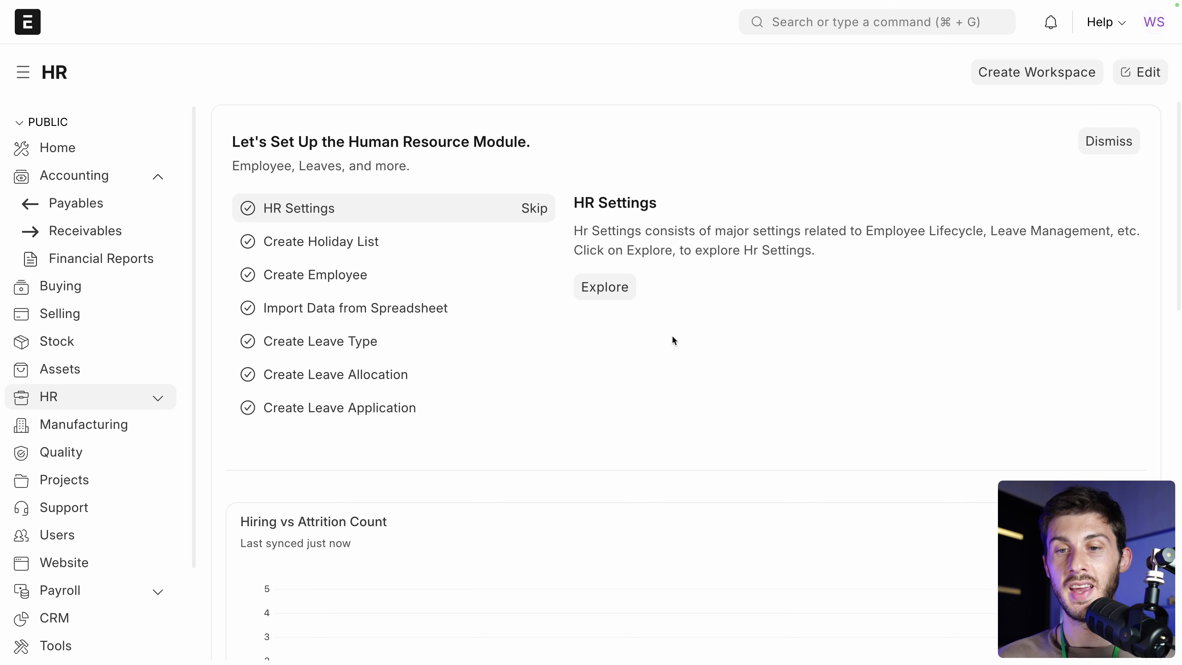
{"action": "mouse_move", "coordinate": [664, 243]}
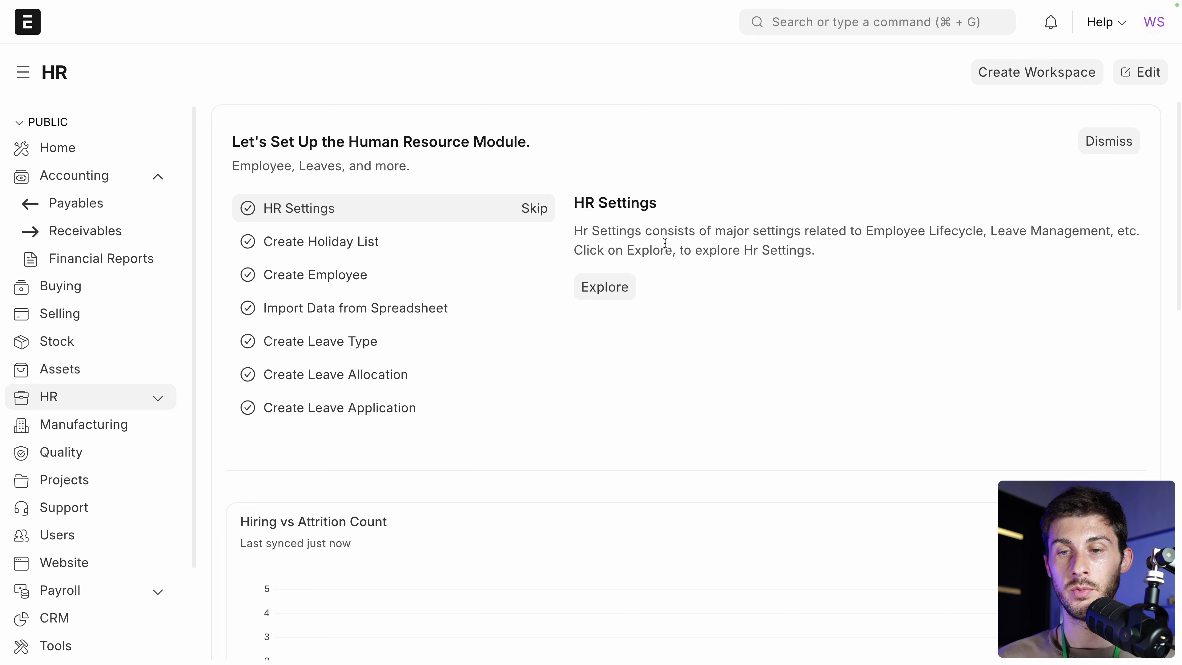
- Skip the HR Settings and Create Holiday List onboarding steps
{"action": "left_click", "coordinate": [533, 208]}
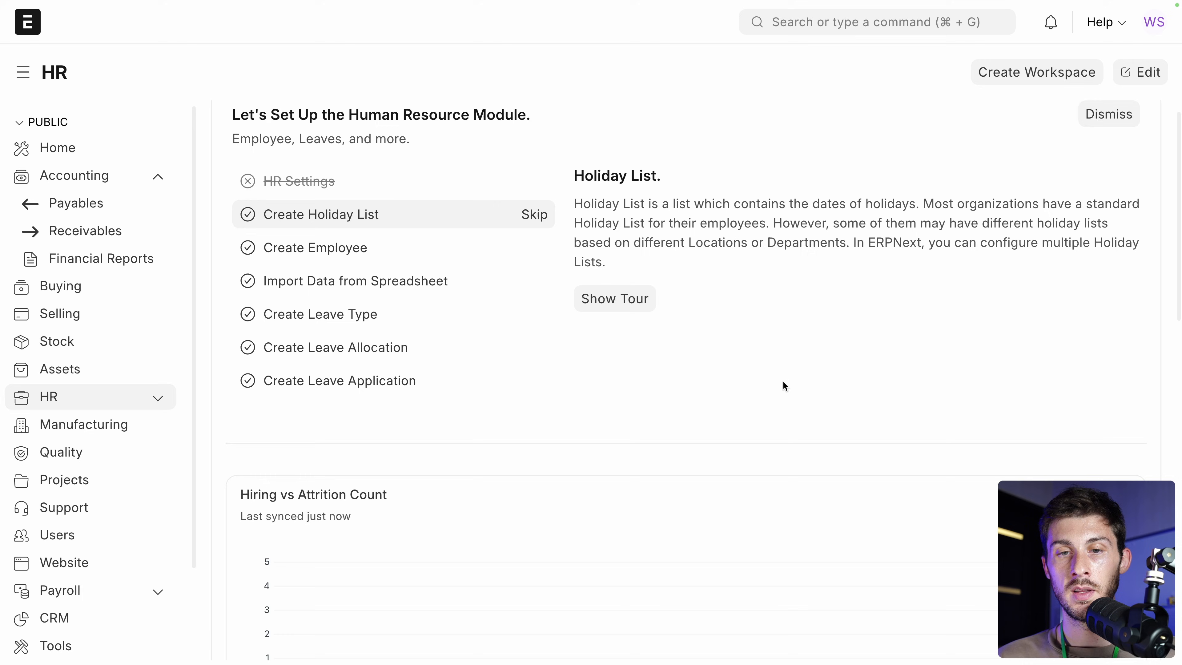
{"action": "left_click", "coordinate": [534, 214]}
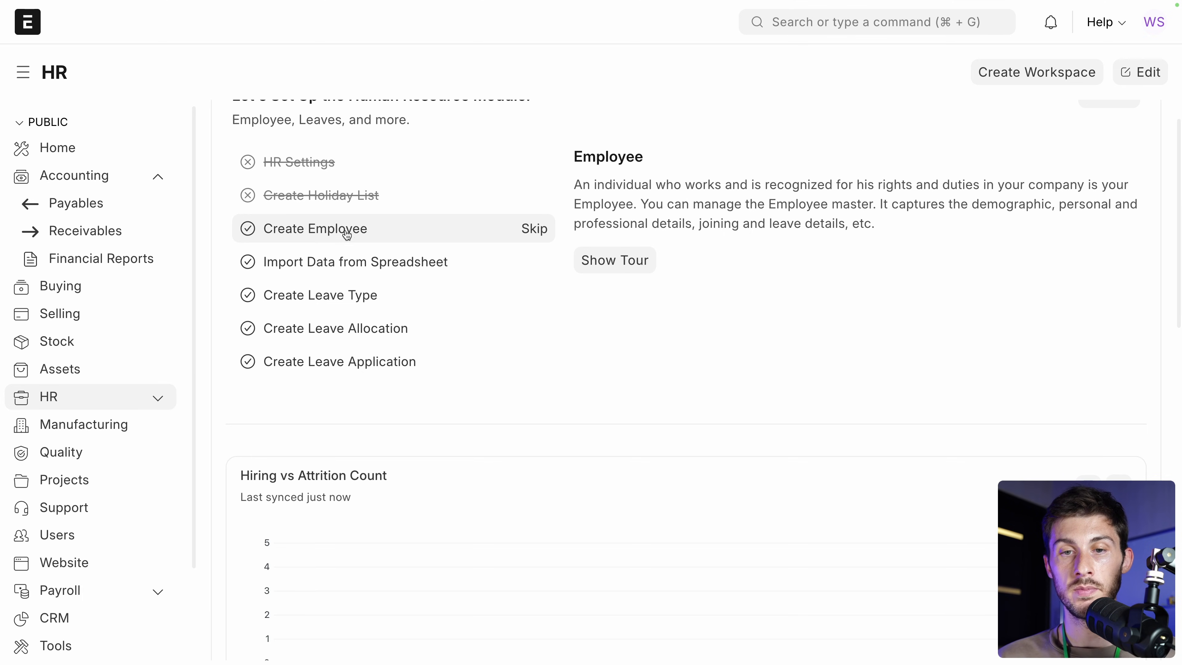
{"action": "mouse_move", "coordinate": [614, 259]}
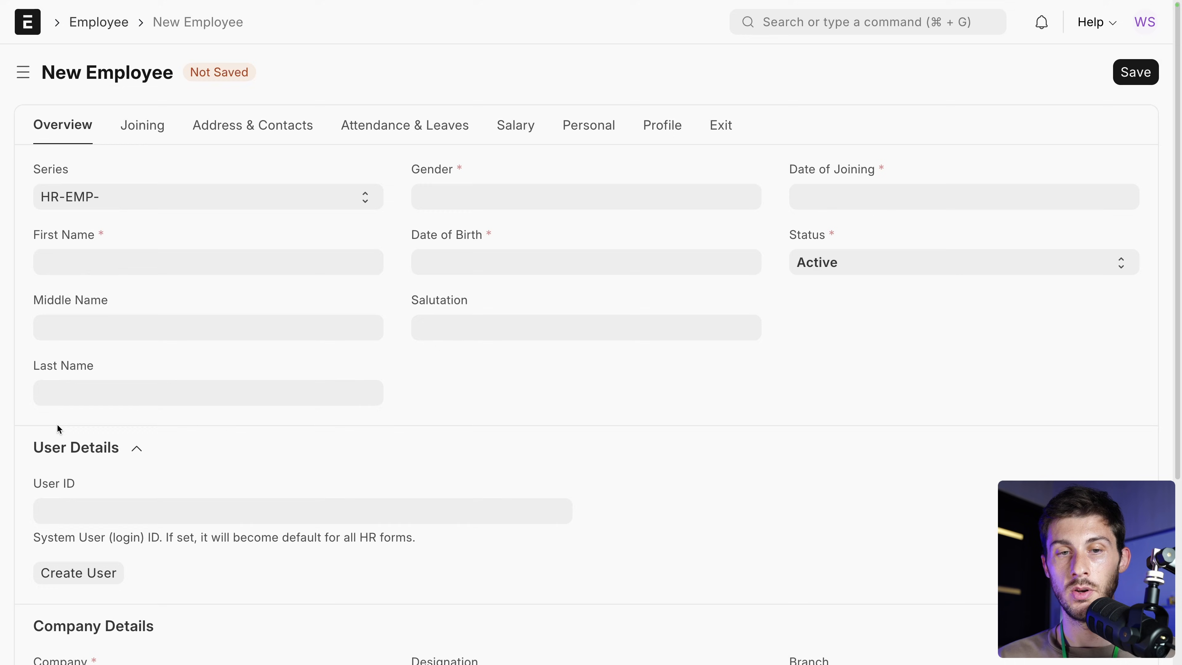
- Enter the employee's first and last name, gender Male and joining date 08-07-2024
{"action": "type", "text": "Wawa"}
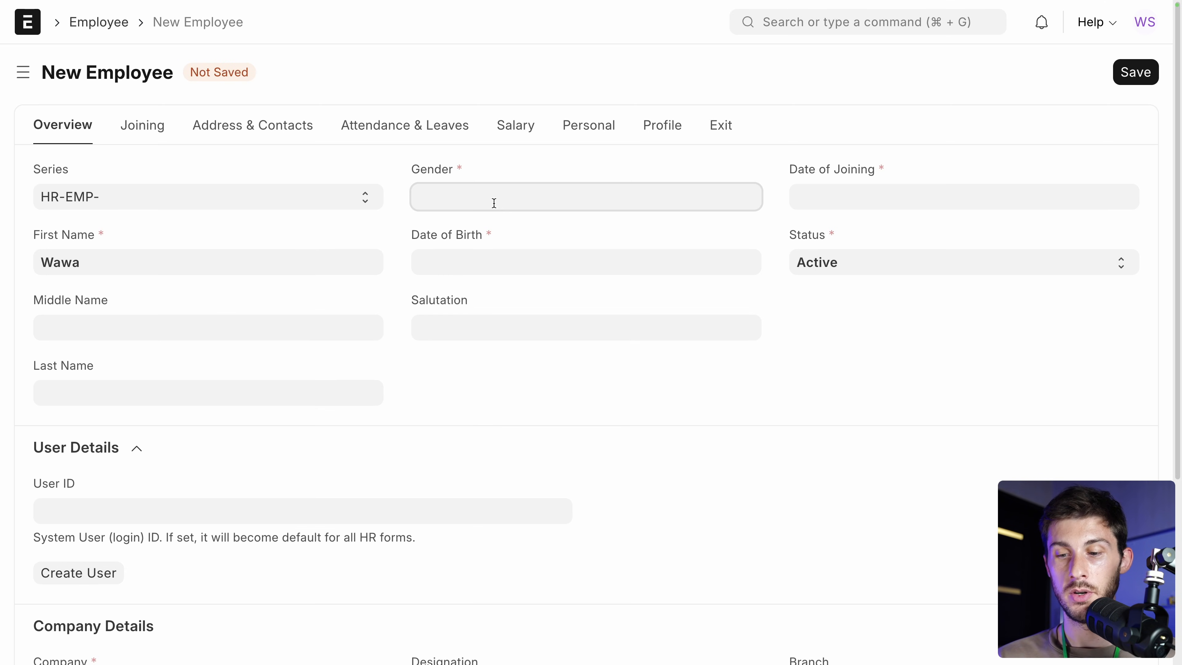
{"action": "type", "text": "ma"}
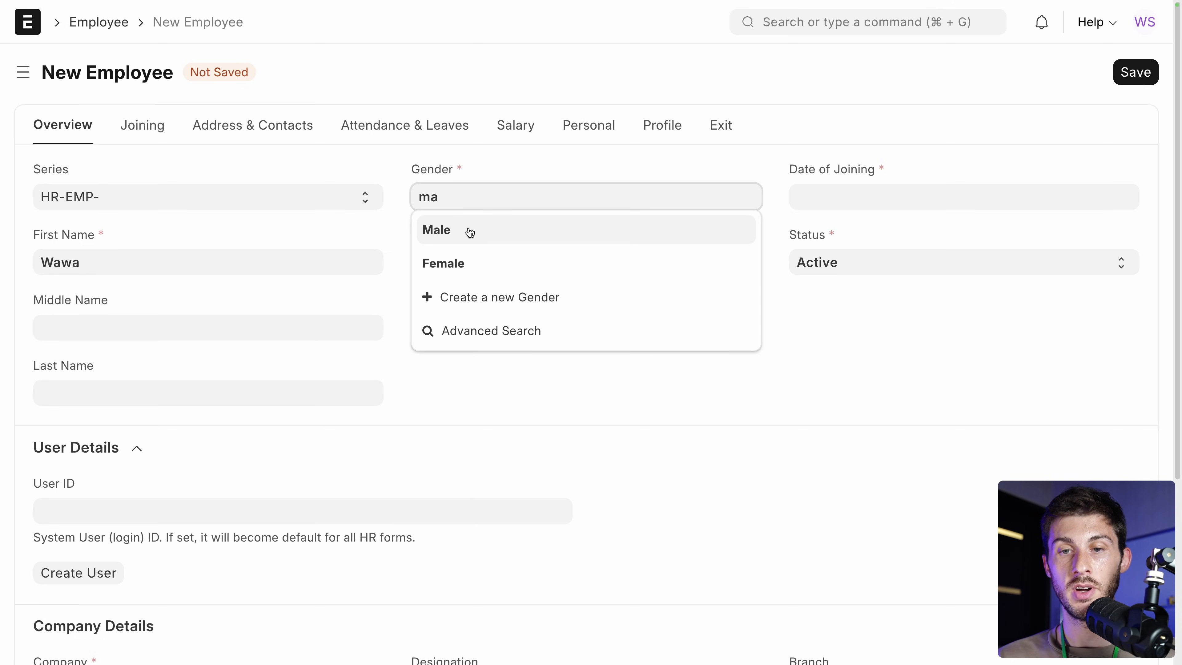
{"action": "mouse_move", "coordinate": [466, 236]}
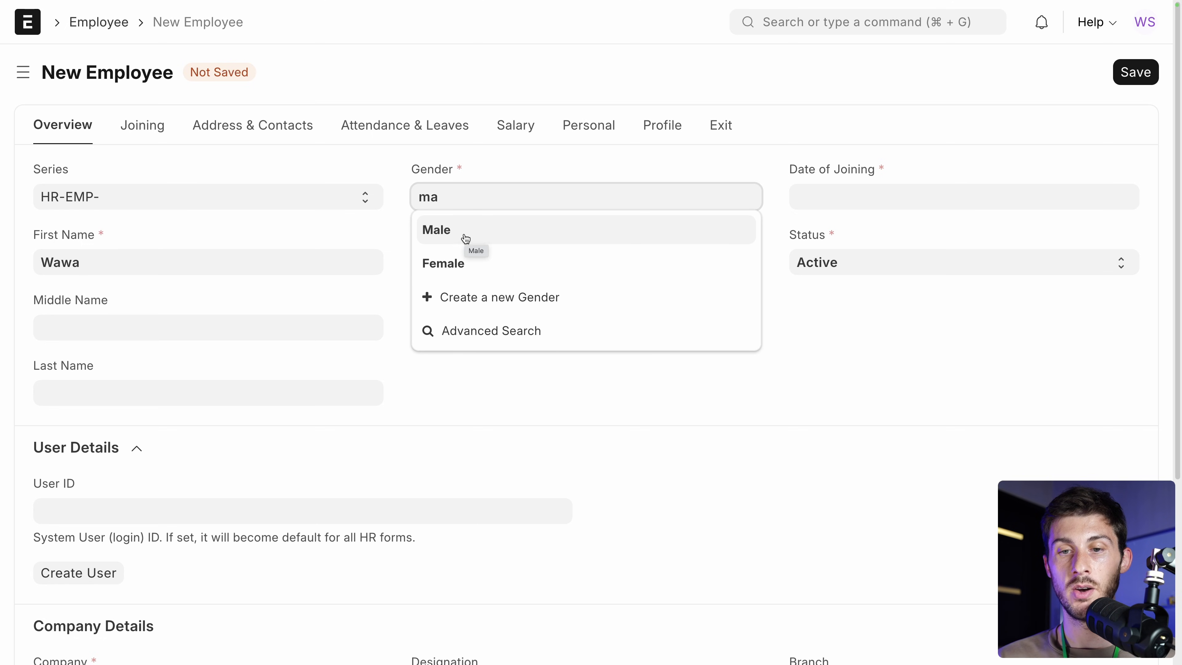
{"action": "left_click", "coordinate": [436, 229]}
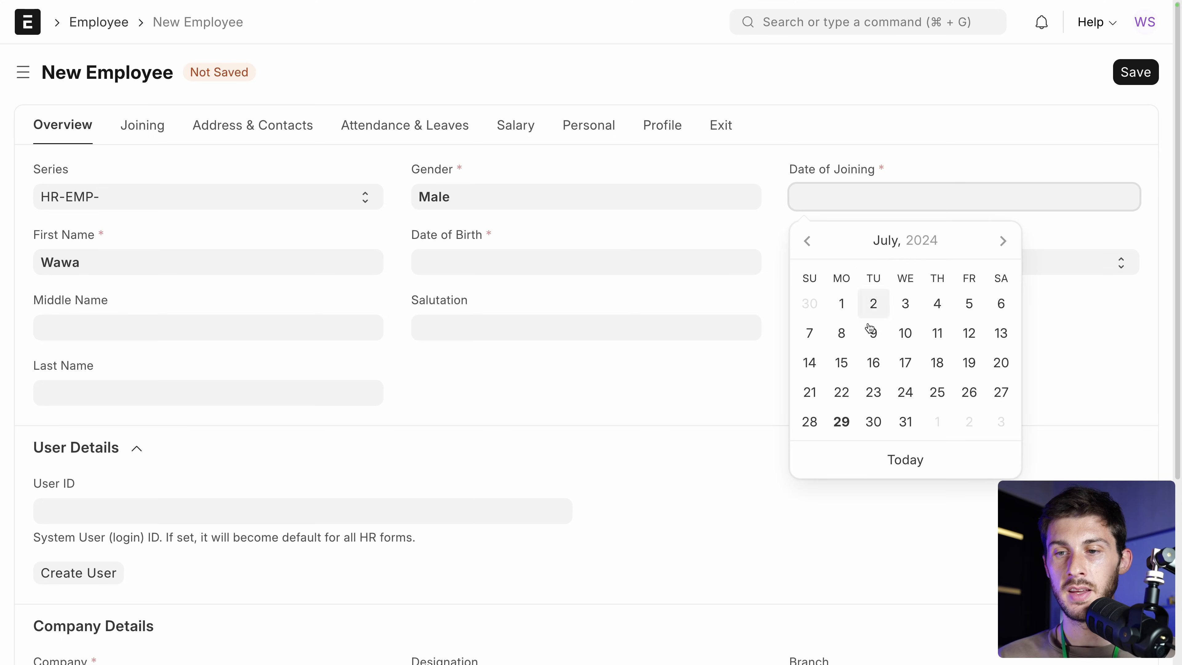
{"action": "left_click", "coordinate": [840, 332]}
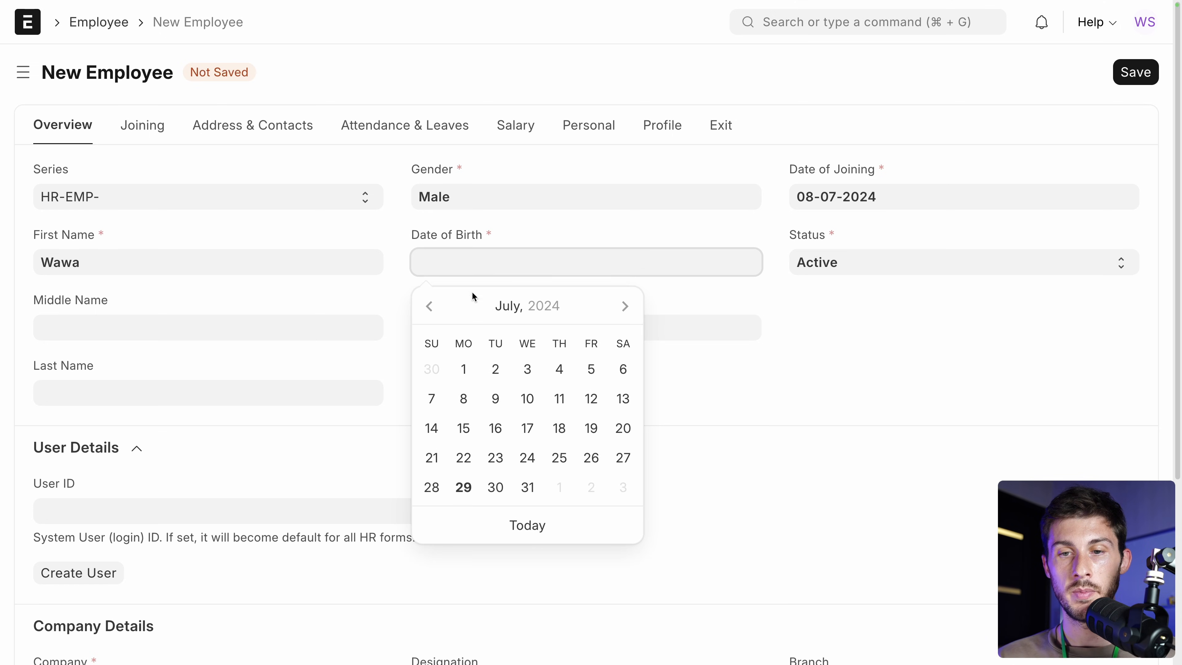
- Set the birth date to 01-01-1990 and the employee number to 01
{"action": "left_click", "coordinate": [526, 306]}
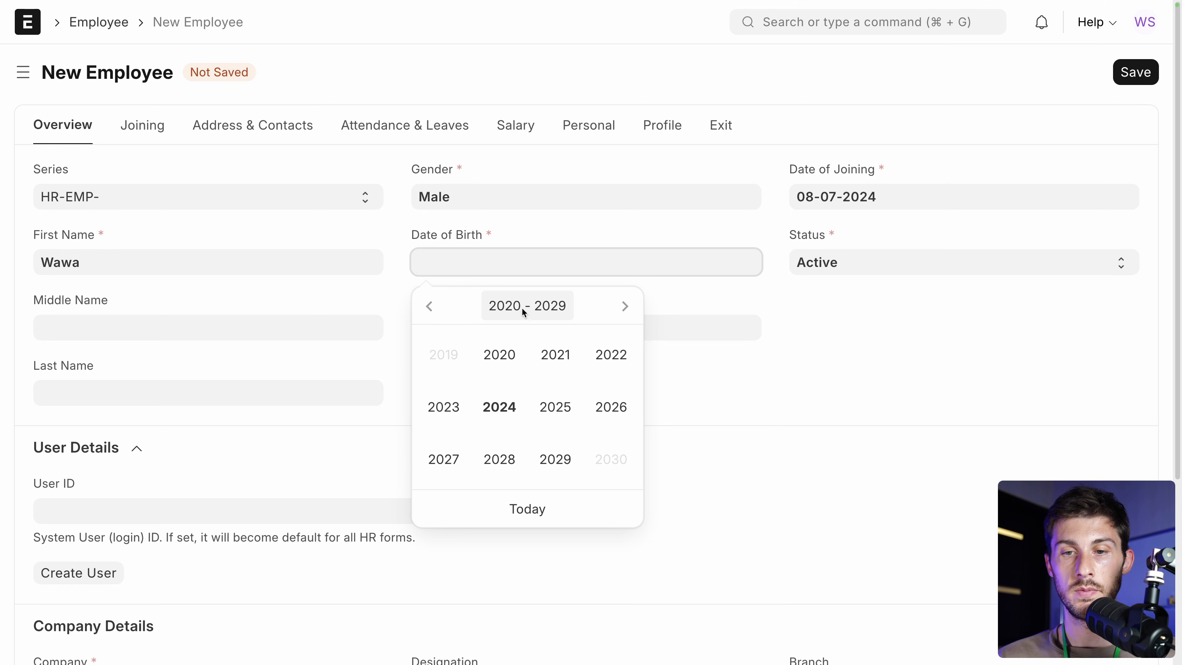
{"action": "left_click", "coordinate": [430, 306]}
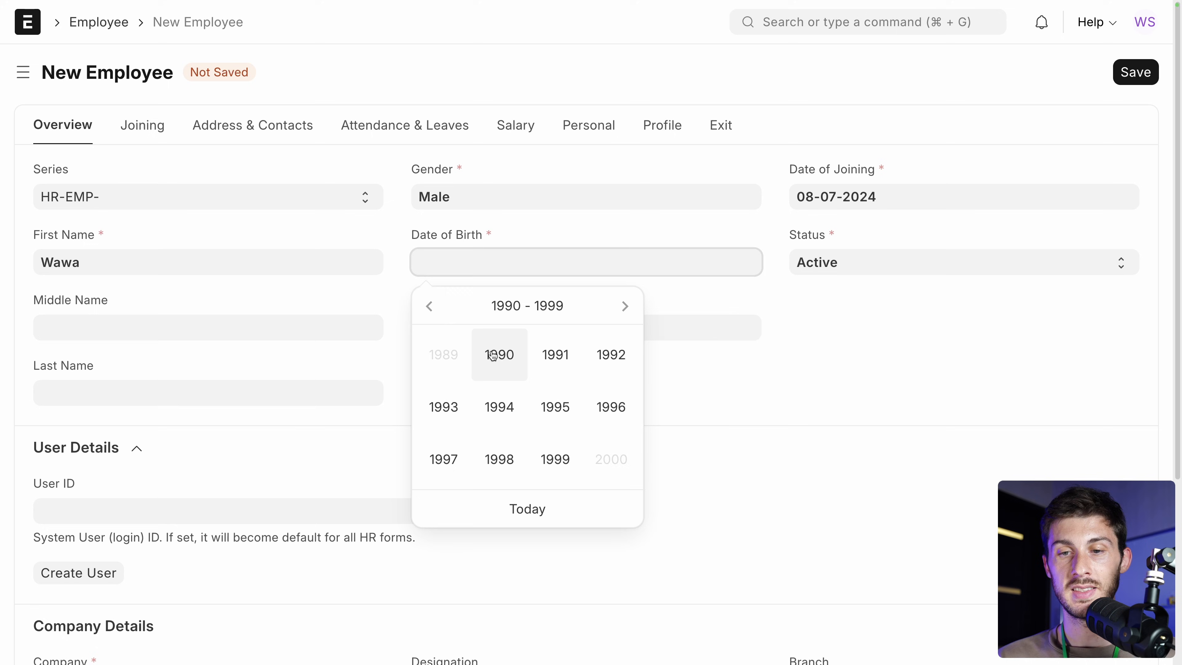
{"action": "left_click", "coordinate": [499, 354]}
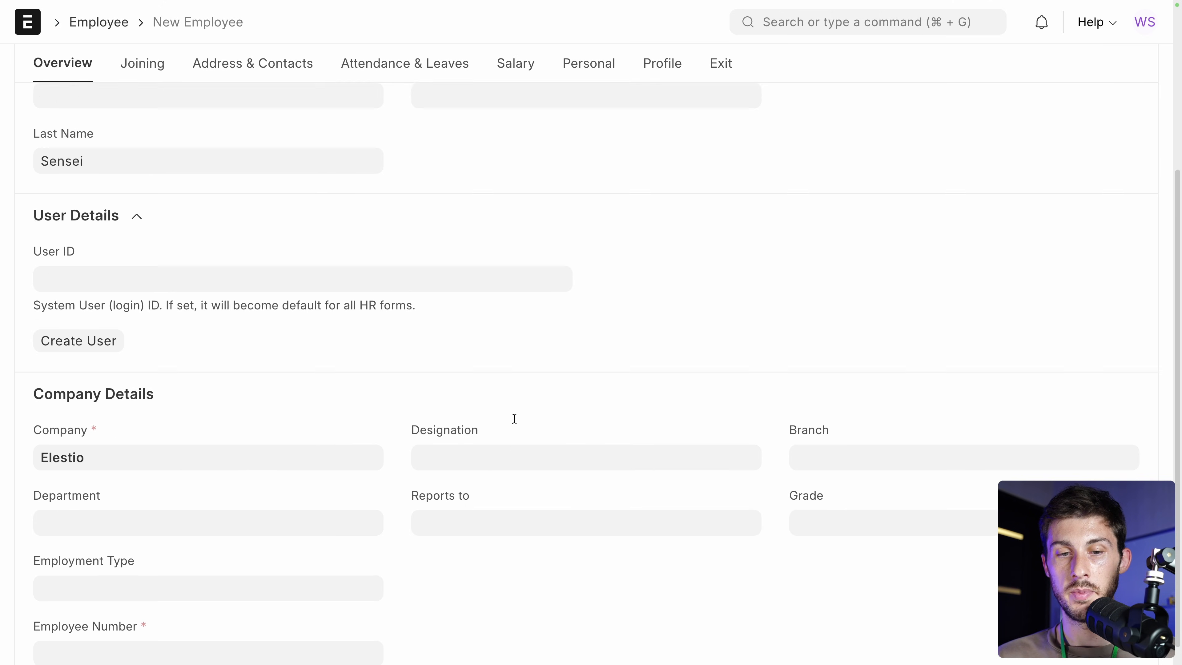
{"action": "scroll", "scroll_direction": "down", "scroll_amount": 3}
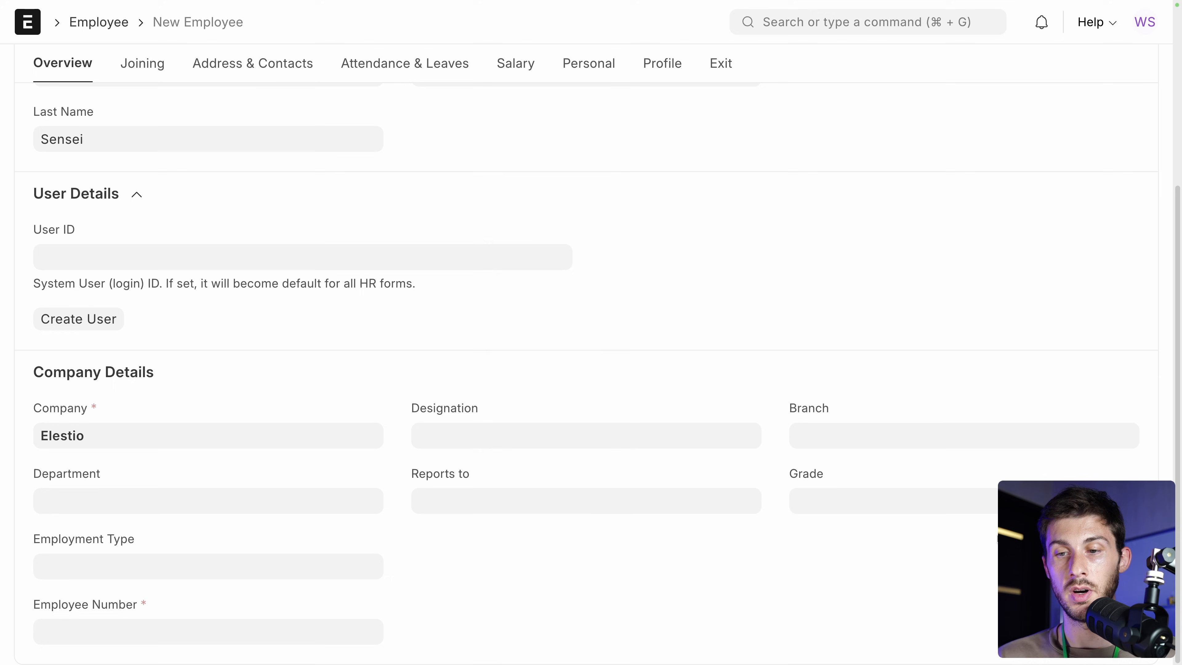
{"action": "mouse_move", "coordinate": [363, 424]}
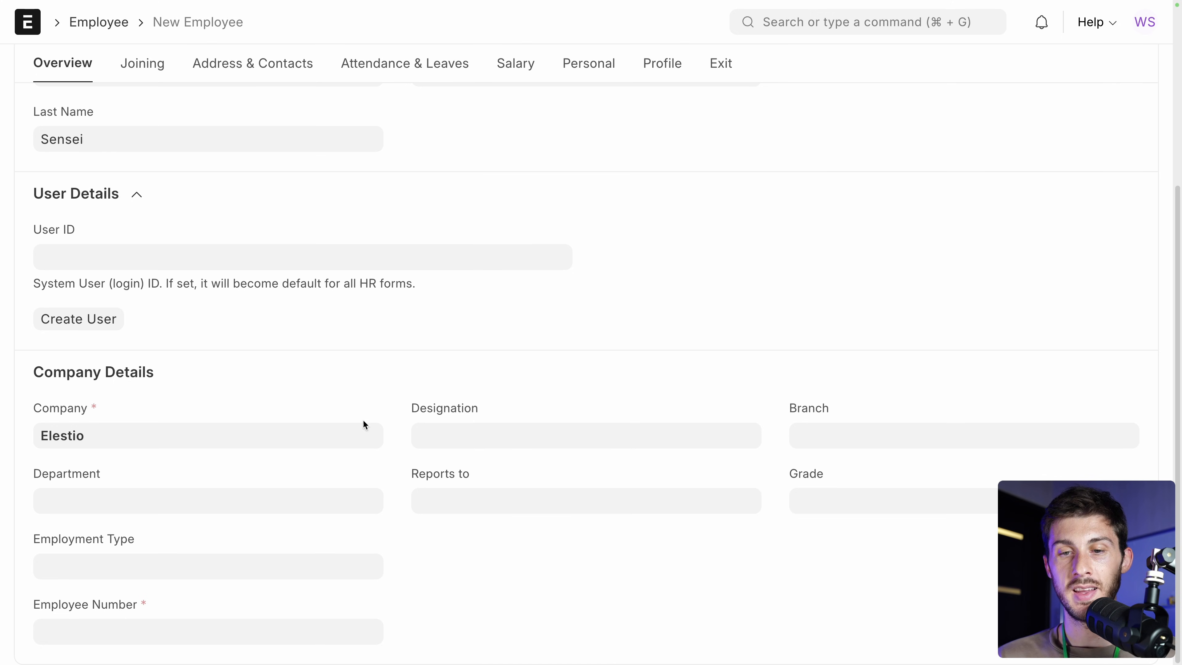
{"action": "mouse_move", "coordinate": [455, 388]}
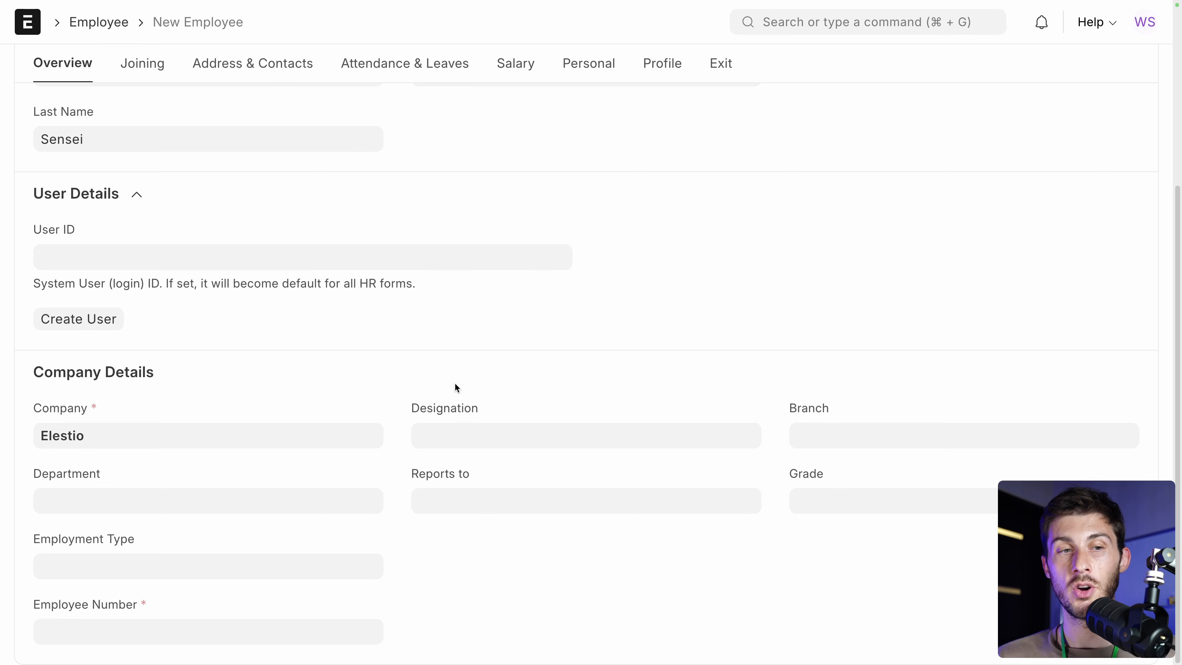
{"action": "mouse_move", "coordinate": [449, 570]}
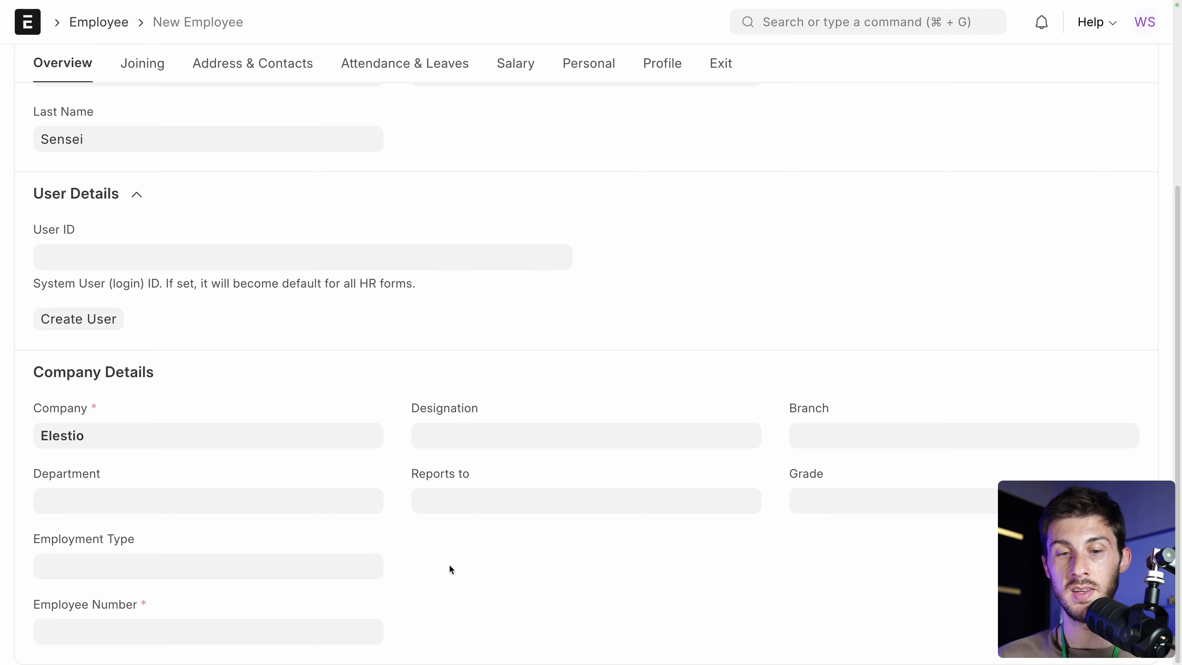
{"action": "mouse_move", "coordinate": [177, 604]}
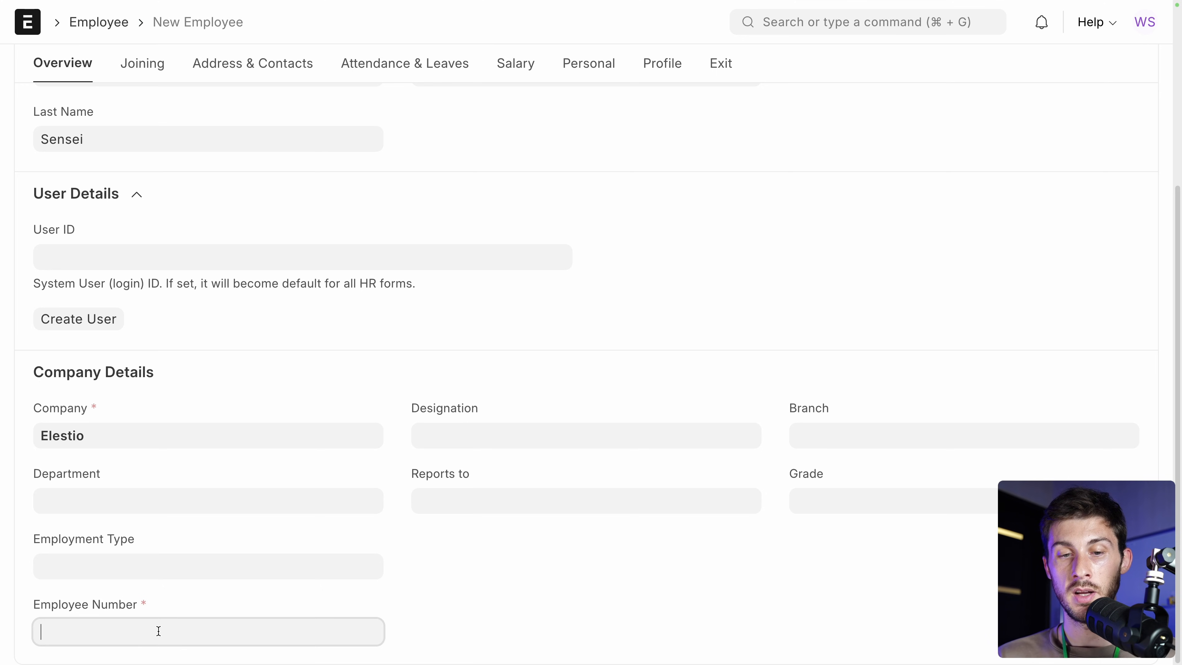
{"action": "type", "text": "01"}
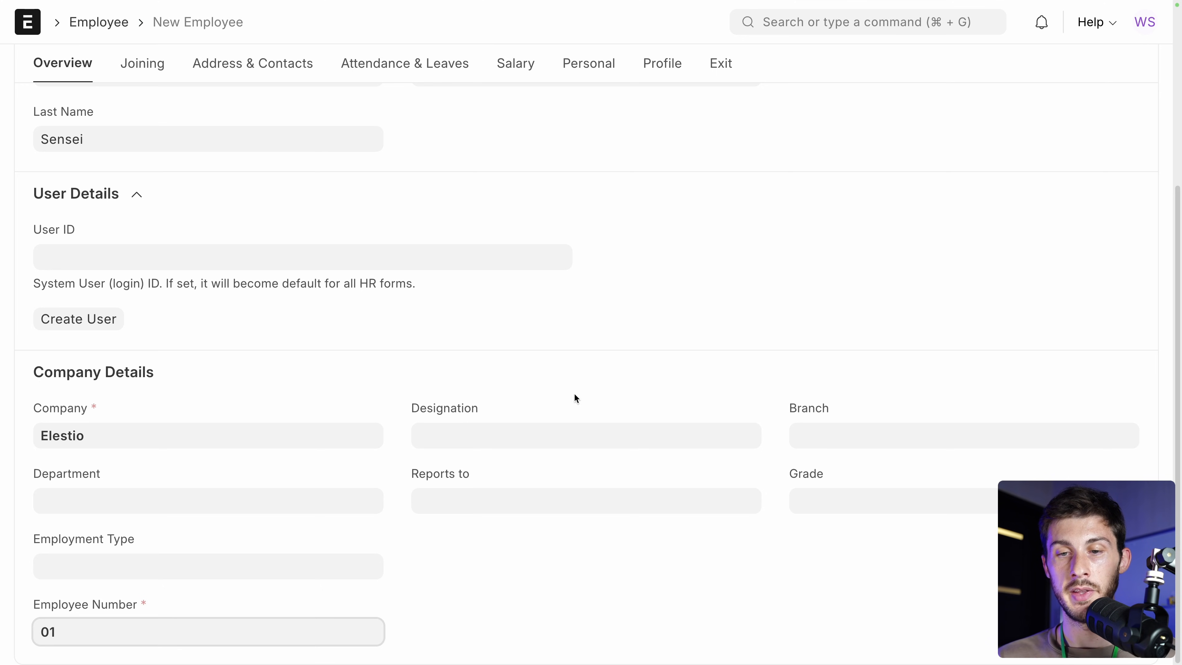
{"action": "scroll", "scroll_direction": "up", "scroll_amount": 3}
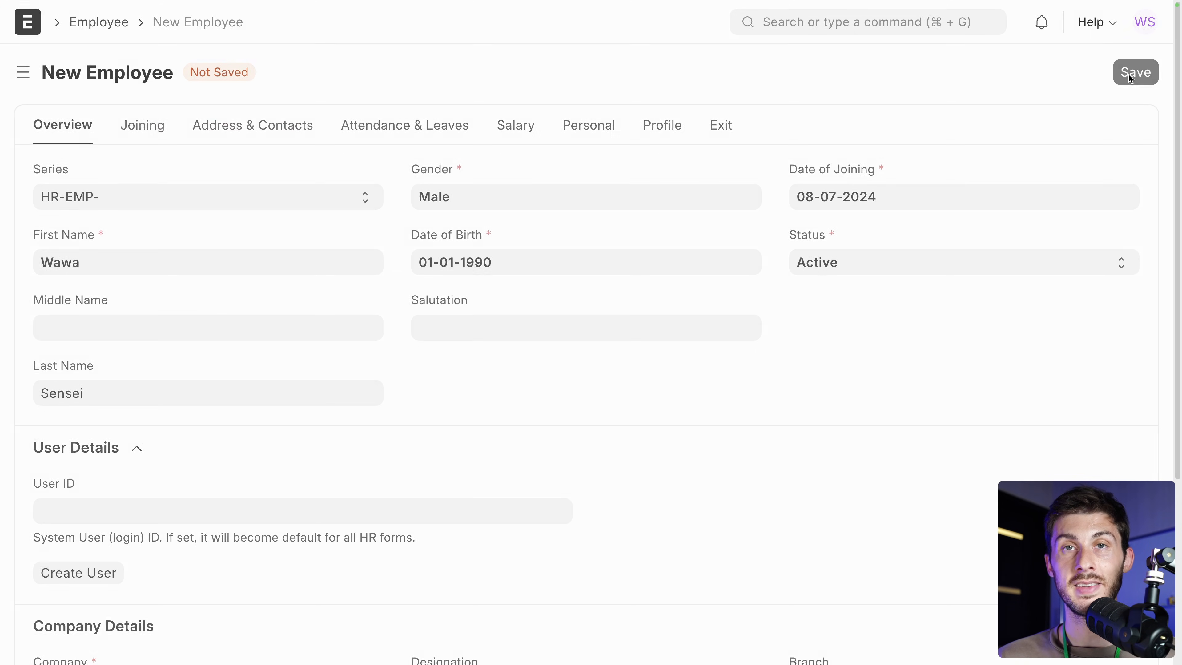
{"action": "left_click", "coordinate": [1134, 72]}
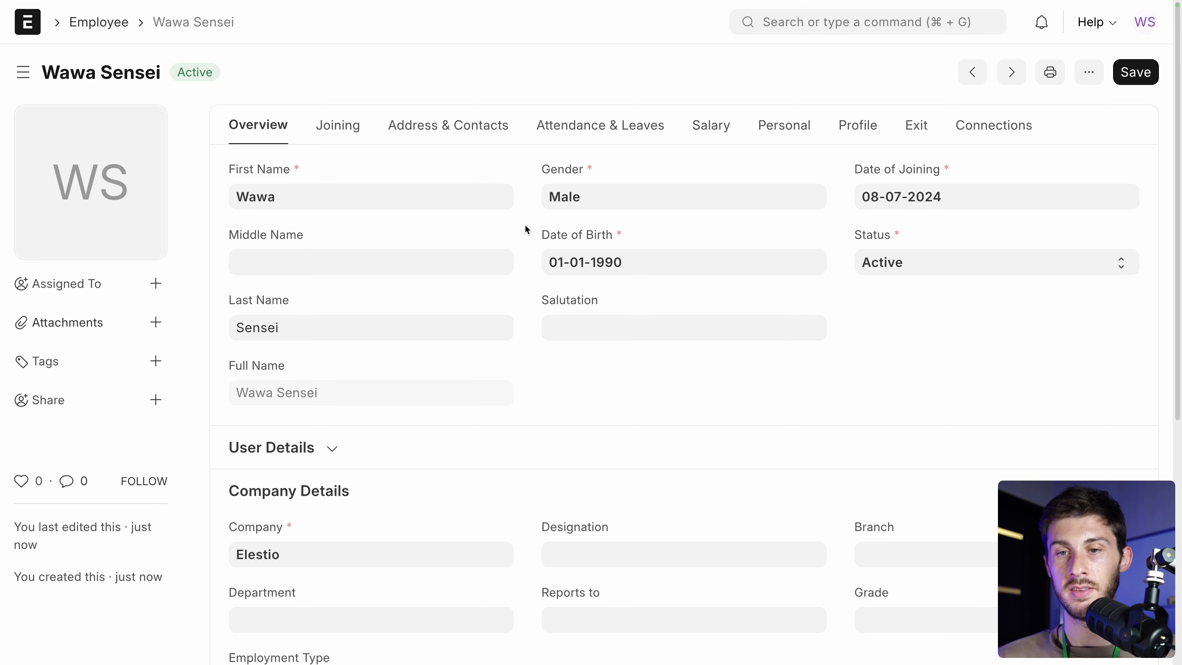
{"action": "mouse_move", "coordinate": [381, 69]}
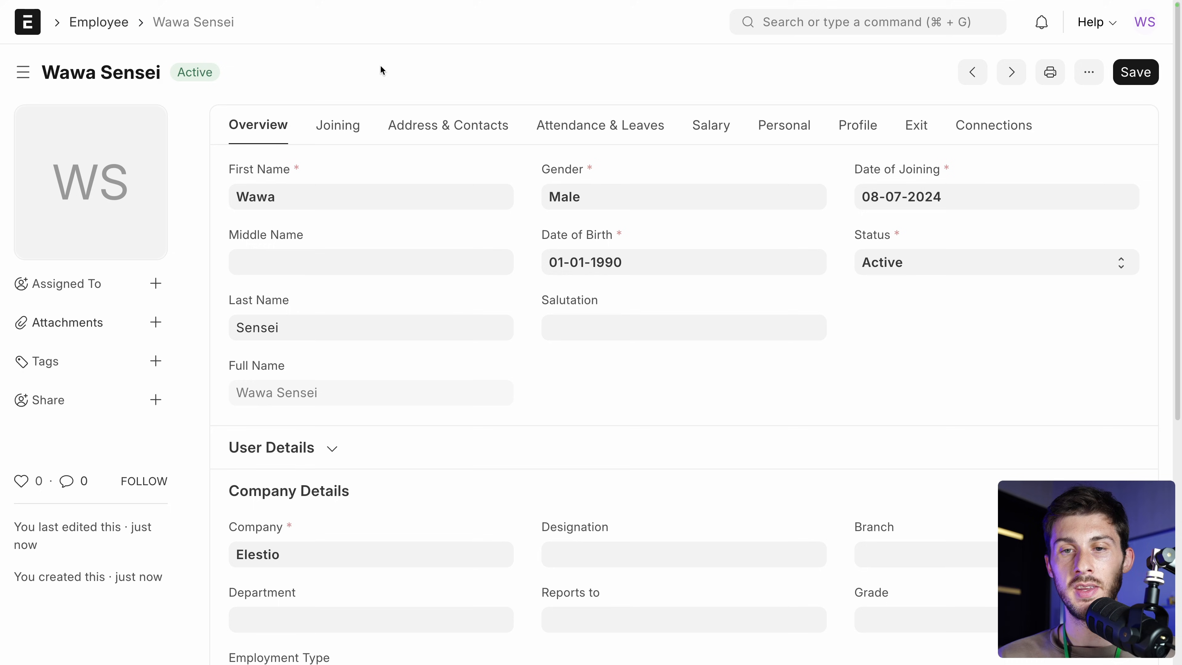
{"action": "mouse_move", "coordinate": [192, 201]}
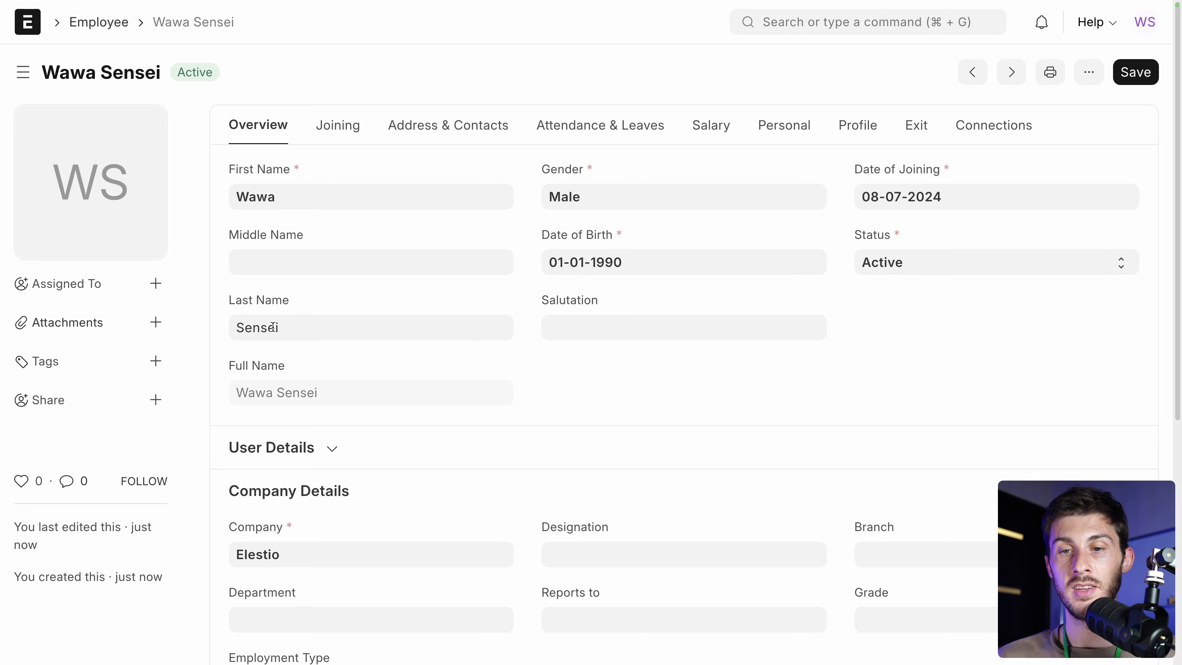
{"action": "mouse_move", "coordinate": [615, 315]}
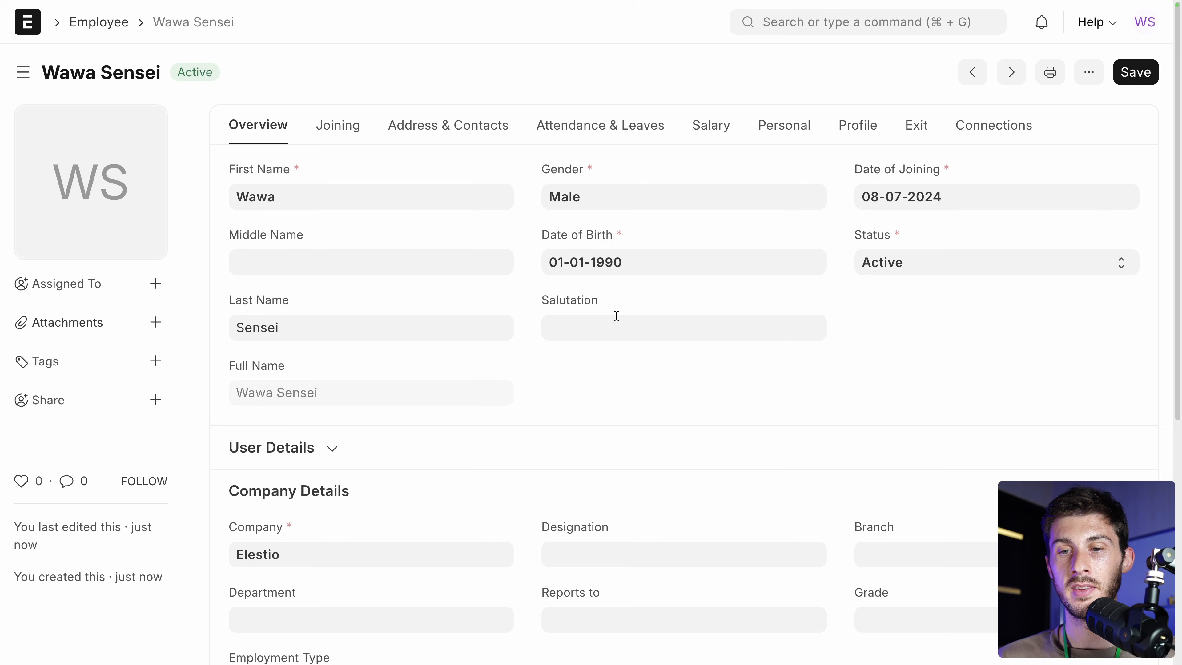
{"action": "mouse_move", "coordinate": [177, 251]}
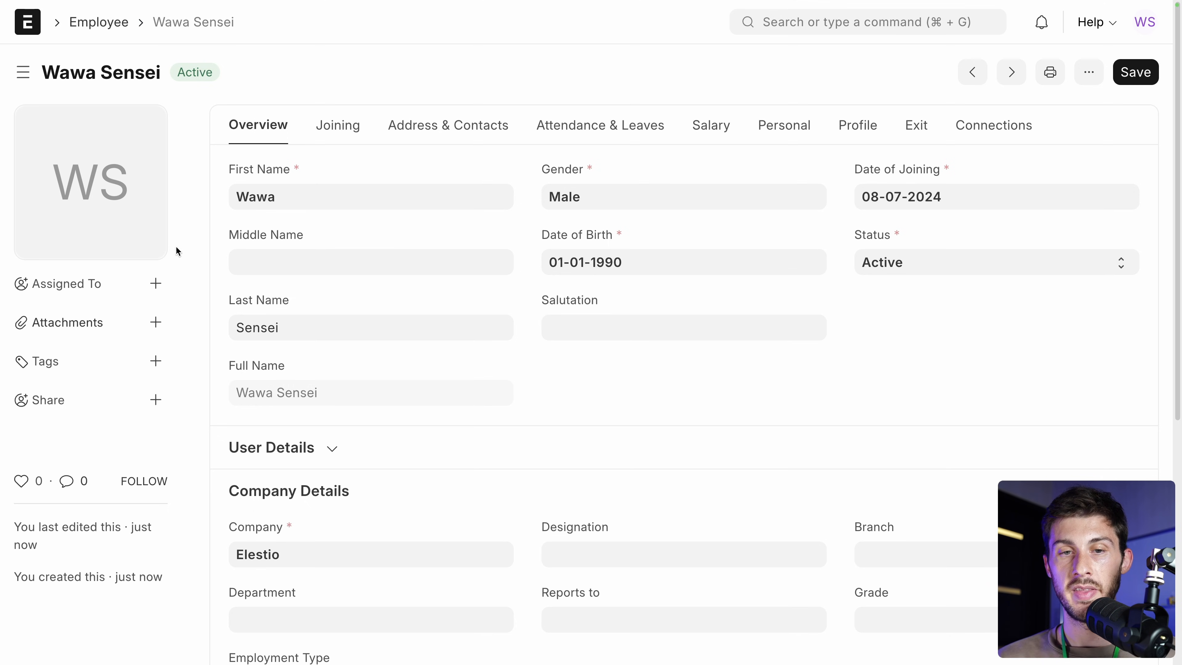
{"action": "scroll", "scroll_direction": "down", "scroll_amount": 3}
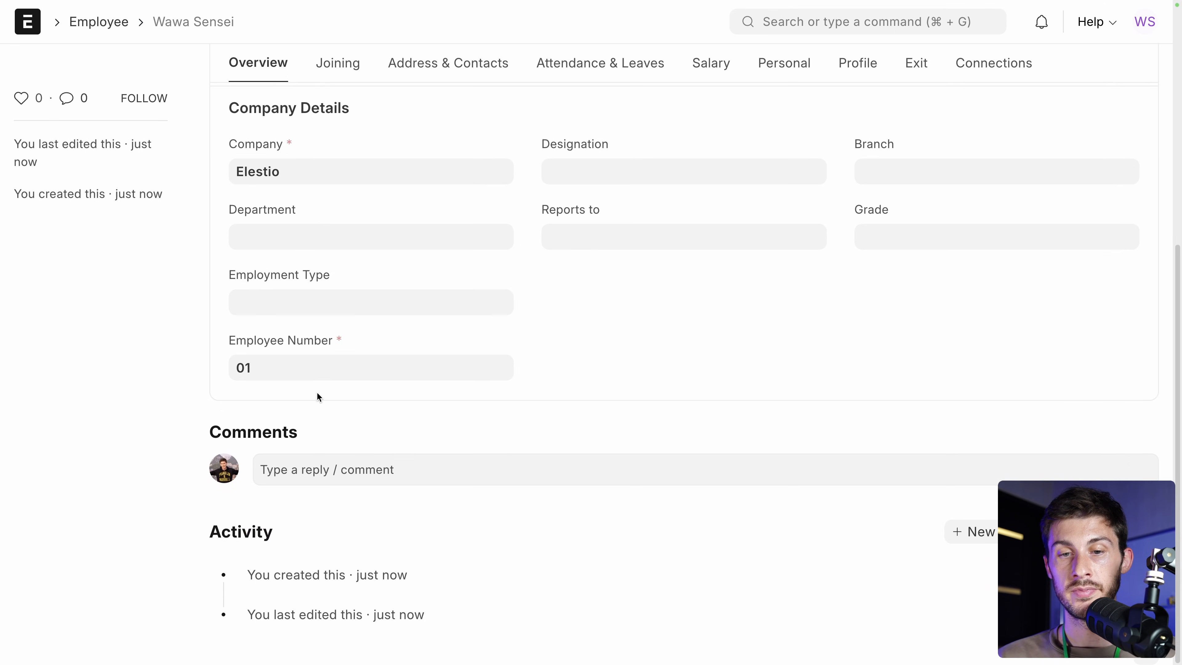
{"action": "scroll", "scroll_direction": "up", "scroll_amount": 3}
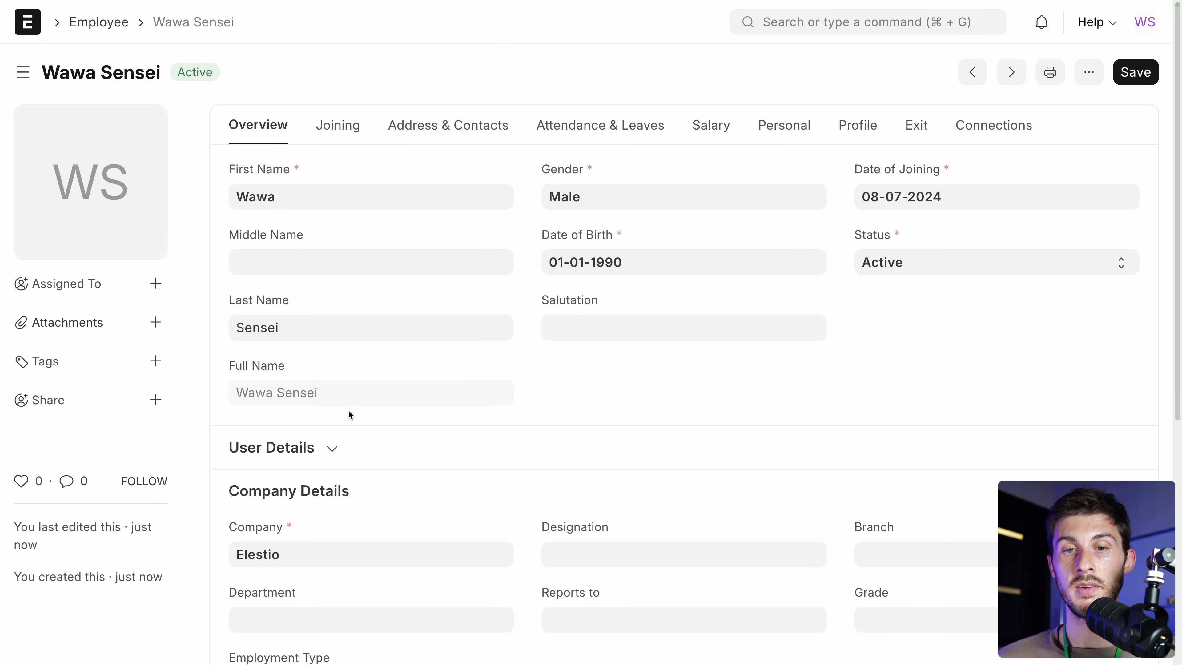
{"action": "mouse_move", "coordinate": [603, 110]}
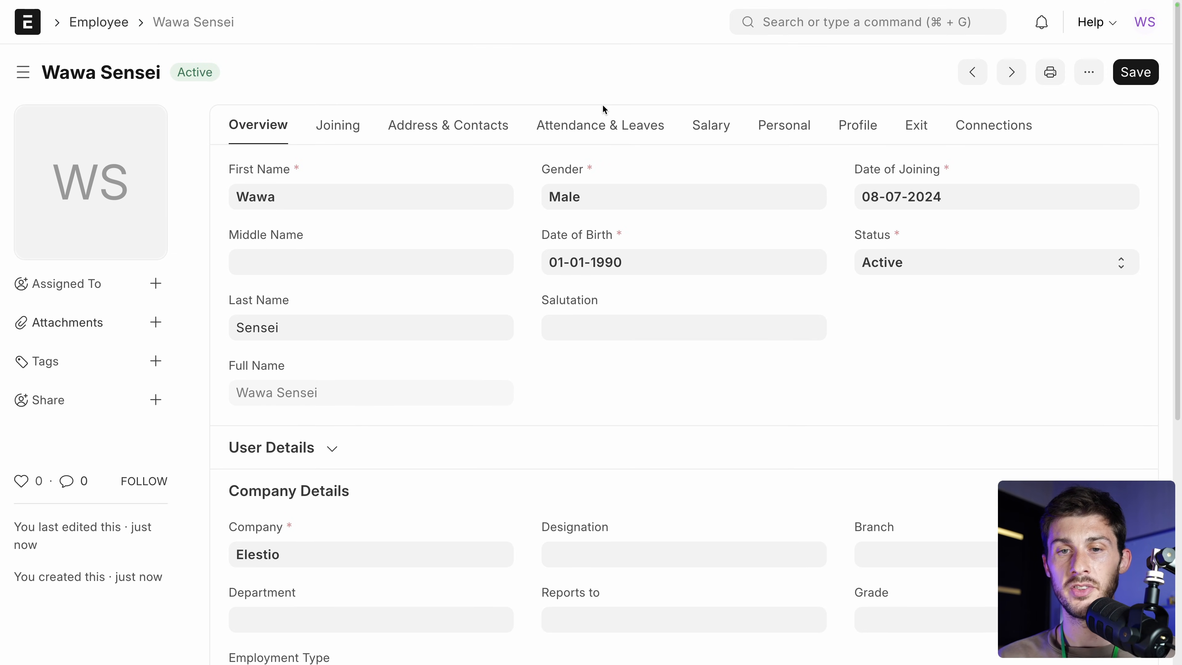
- Set the employee's CTC to 20000 with salary paid by Bank
{"action": "left_click", "coordinate": [709, 125]}
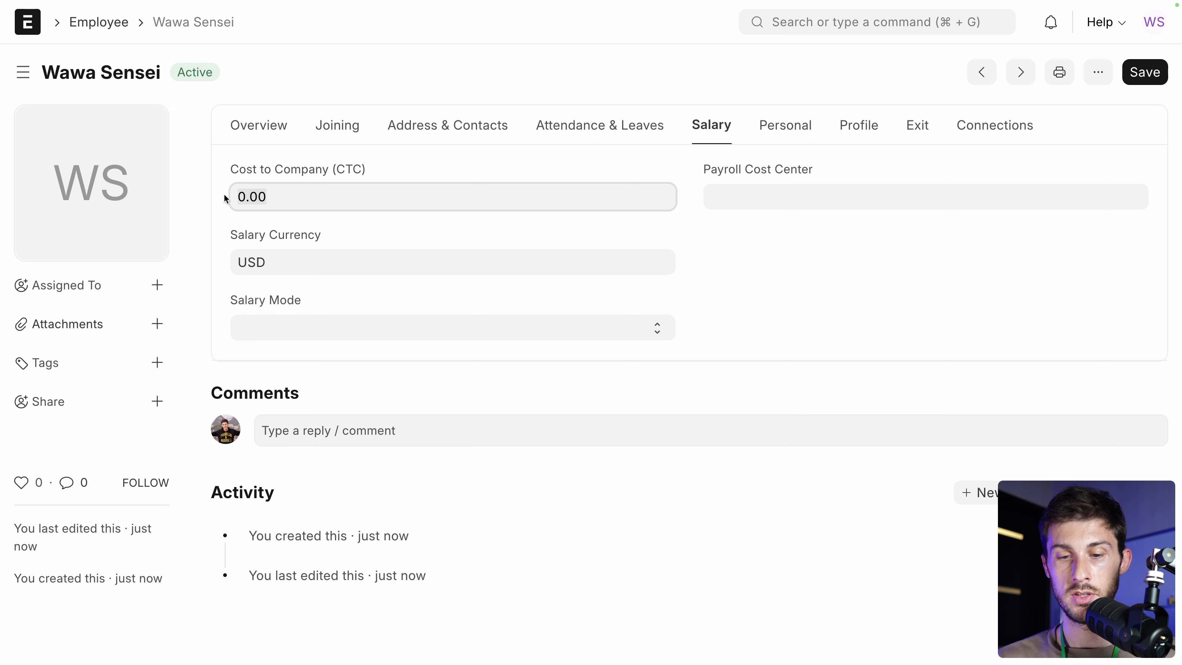
{"action": "type", "text": "20000"}
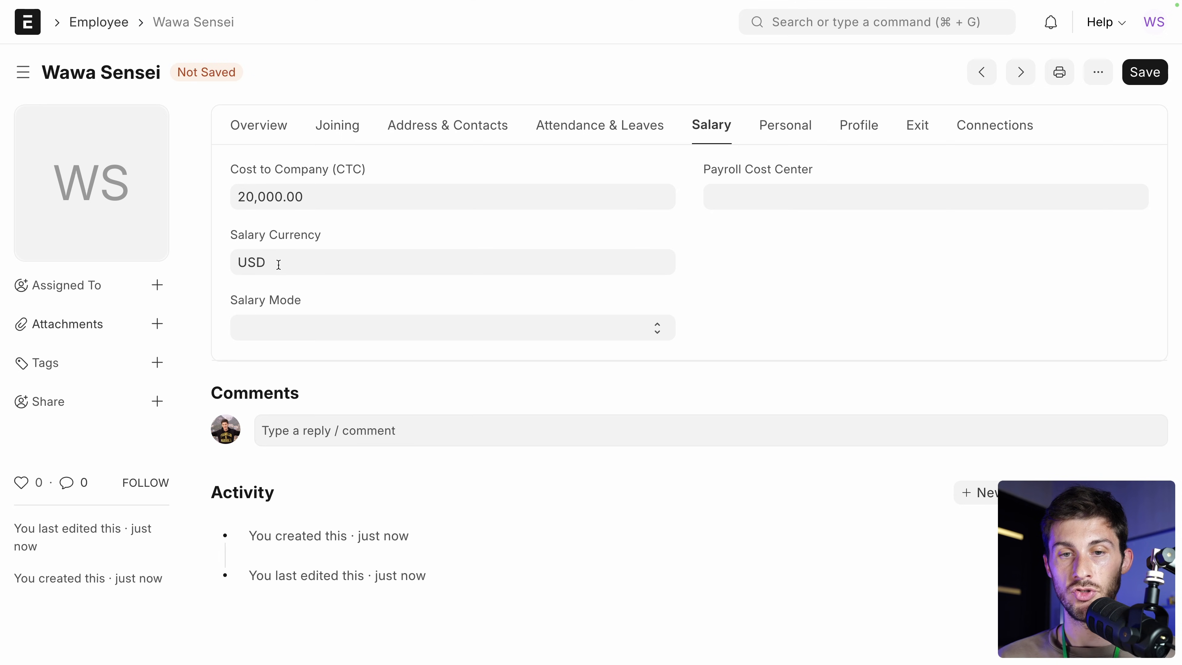
{"action": "left_click", "coordinate": [450, 326]}
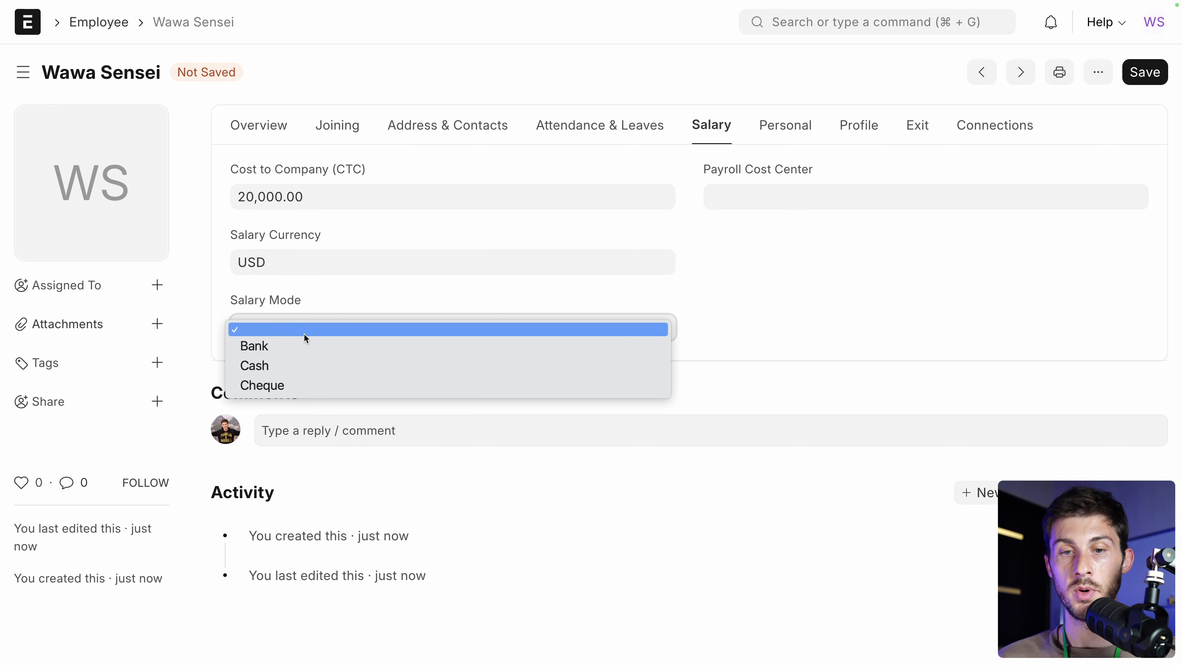
{"action": "left_click", "coordinate": [254, 346]}
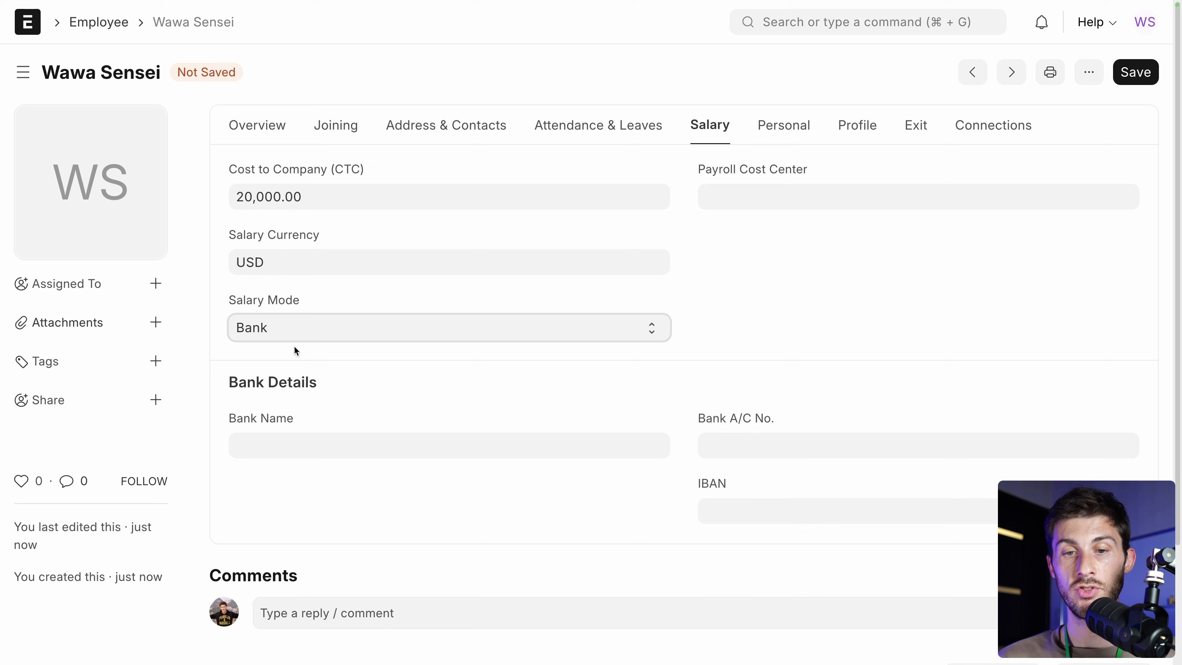
- Enter bank name REVOLUT, account number 42 and an IBAN, then return to the HR workspace
{"action": "left_click", "coordinate": [449, 444]}
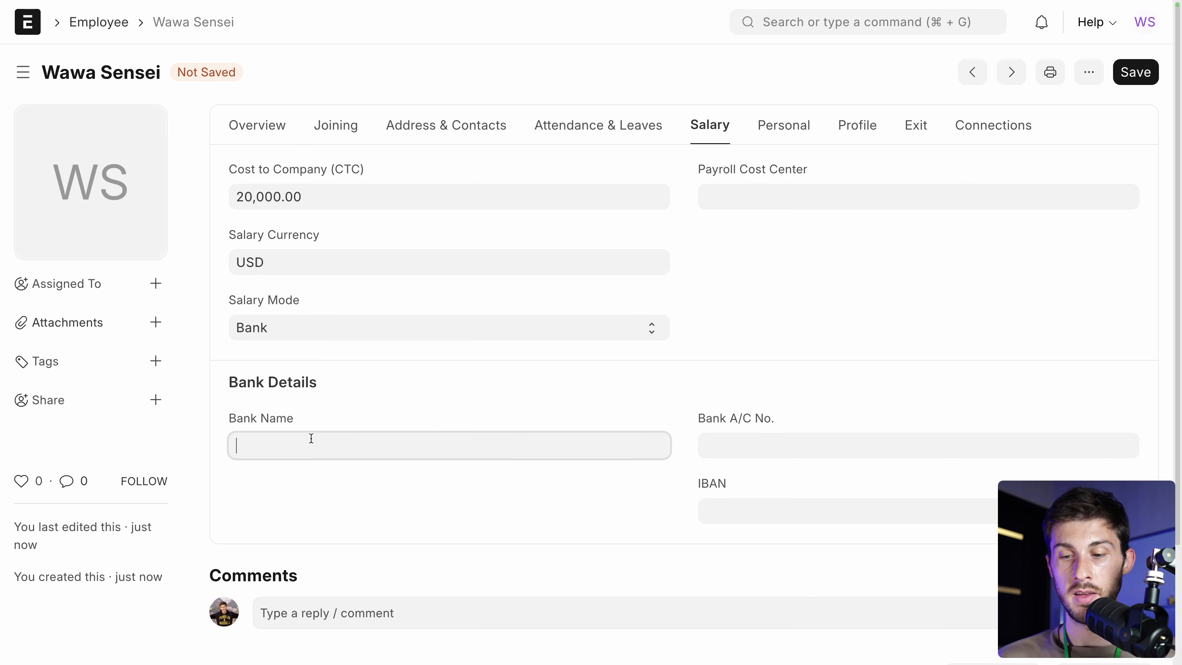
{"action": "type", "text": "REVOLUT"}
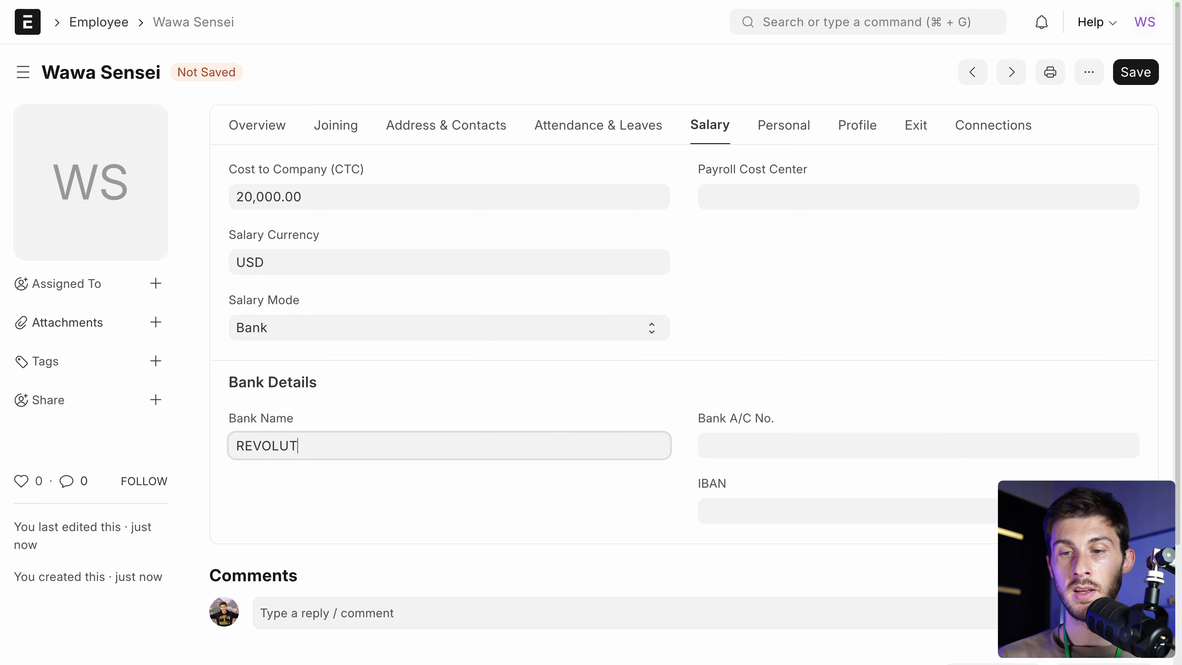
{"action": "type", "text": "42"}
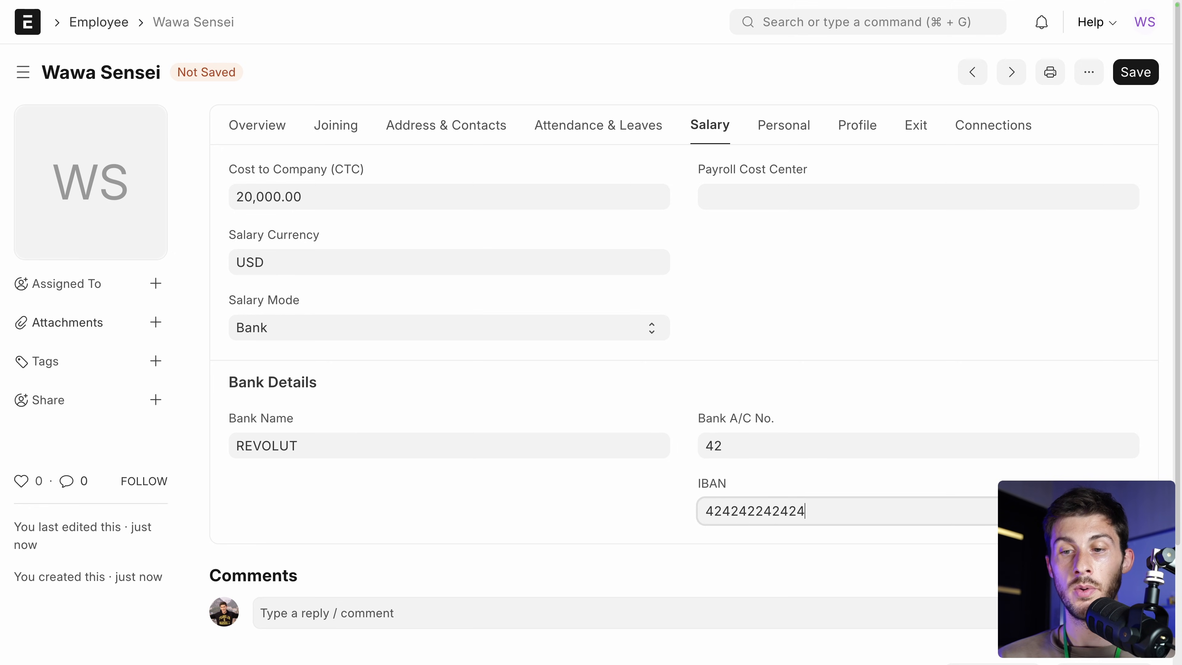
{"action": "type", "text": "242"}
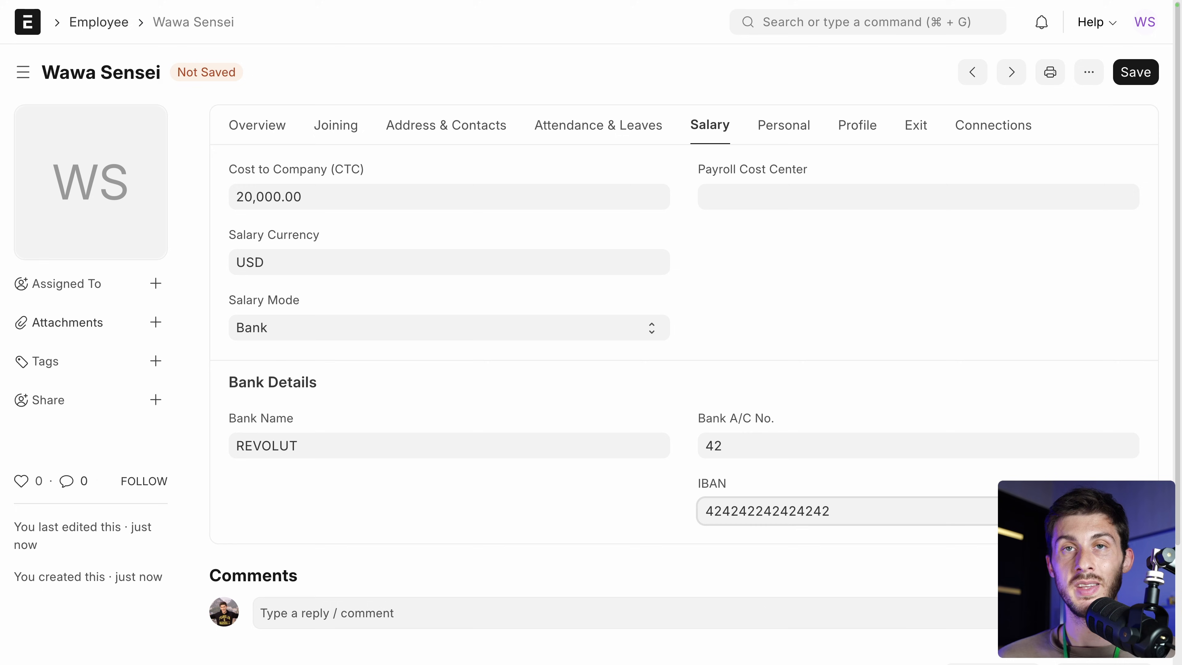
{"action": "left_click", "coordinate": [1135, 72]}
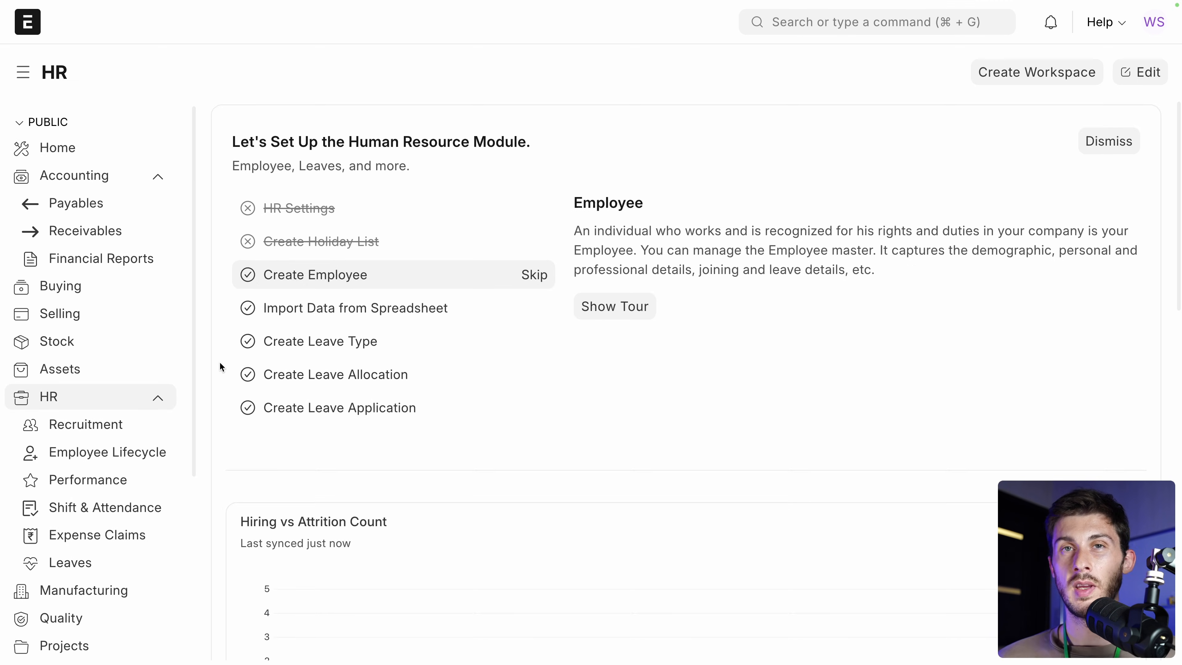
- Open the Recruitment workspace from the HR sidebar and browse its shortcuts
{"action": "scroll", "scroll_direction": "down", "scroll_amount": 3}
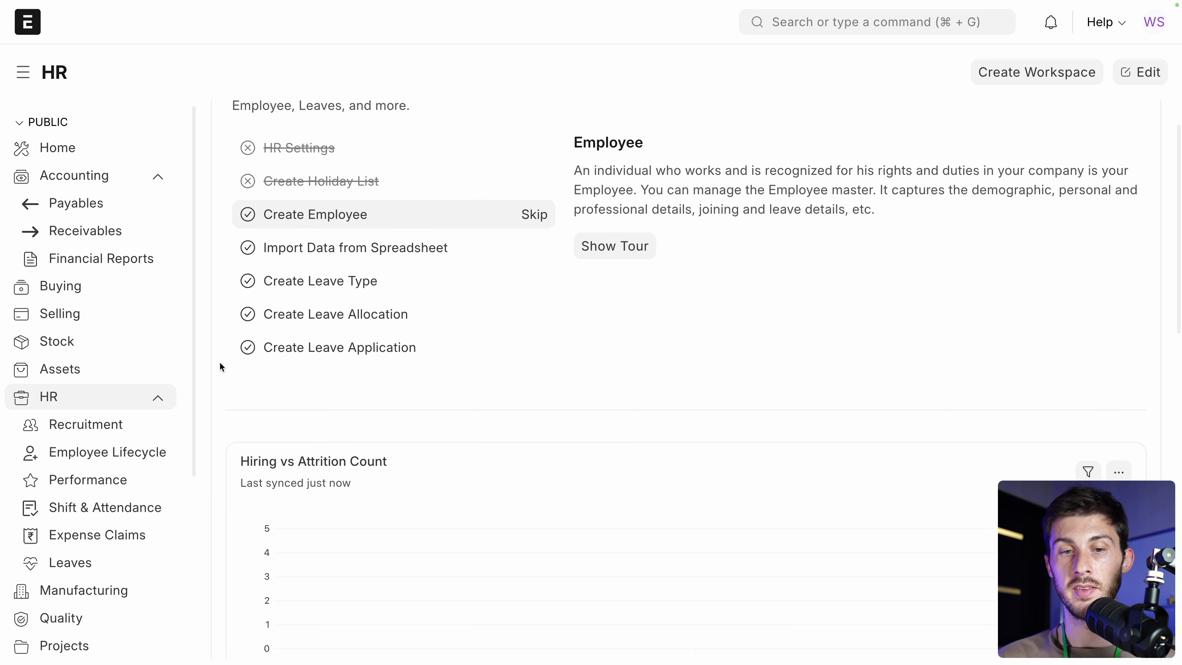
{"action": "scroll", "scroll_direction": "down", "scroll_amount": 3}
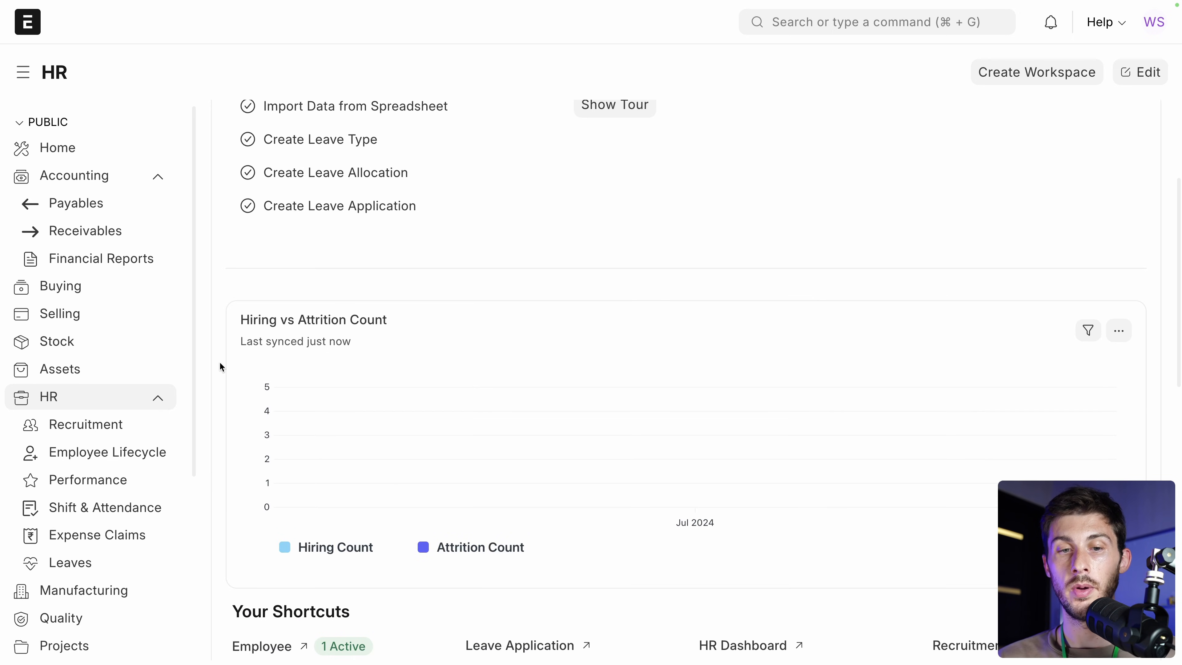
{"action": "left_click", "coordinate": [85, 424]}
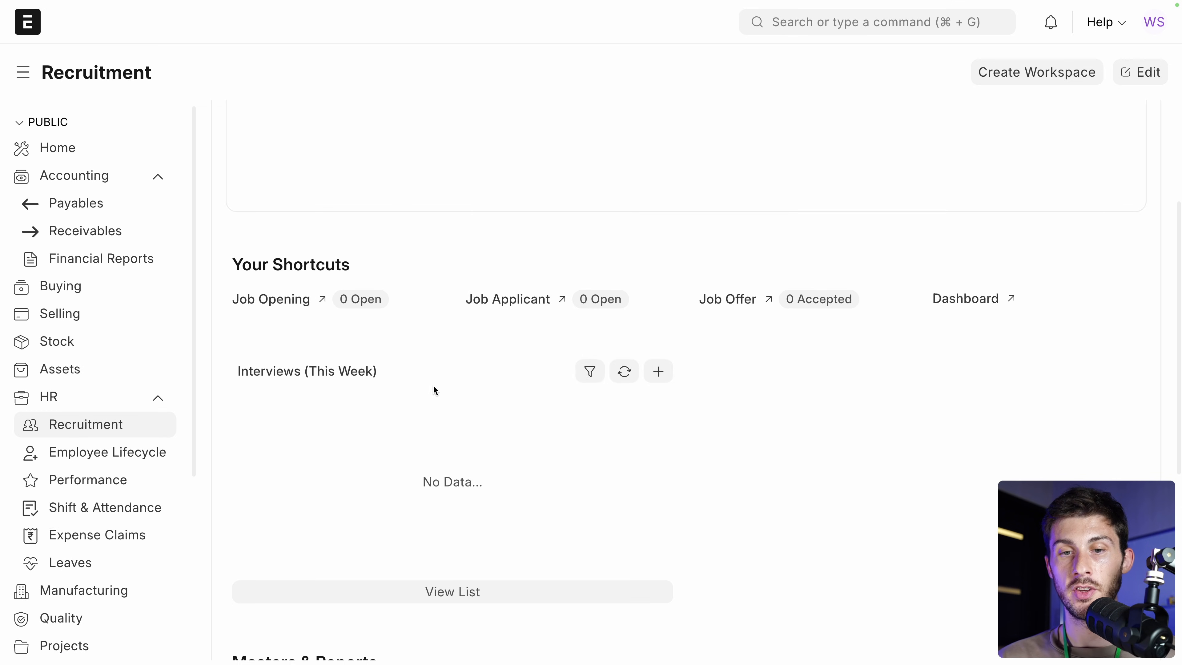
{"action": "mouse_move", "coordinate": [872, 318]}
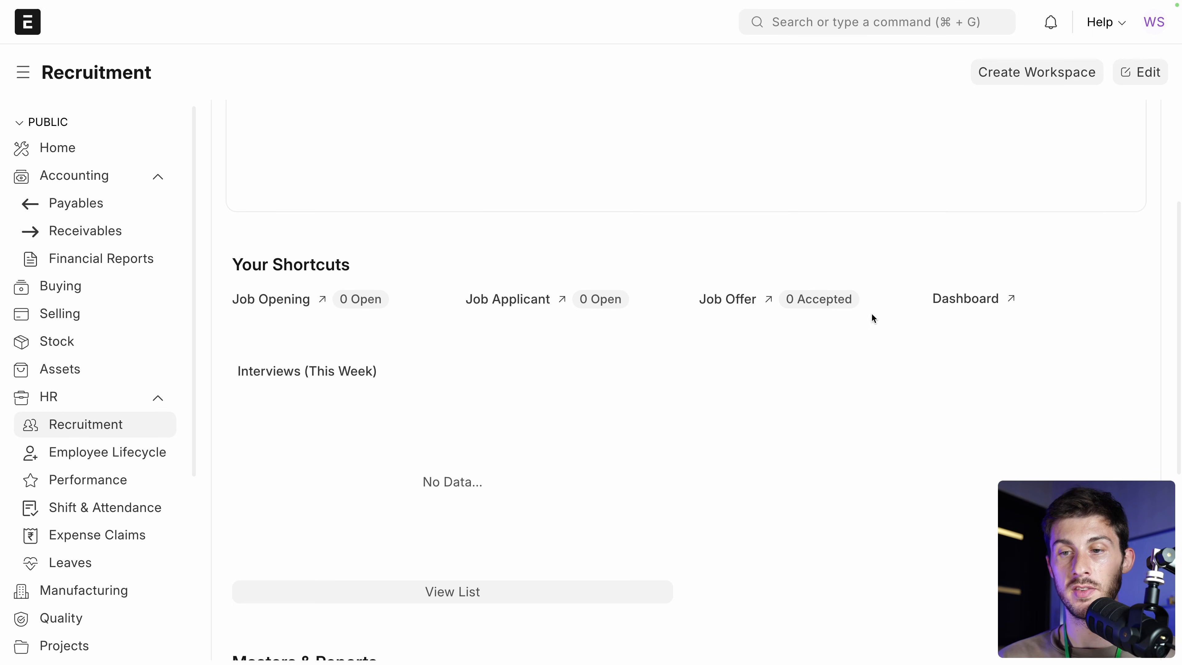
{"action": "mouse_move", "coordinate": [816, 328]}
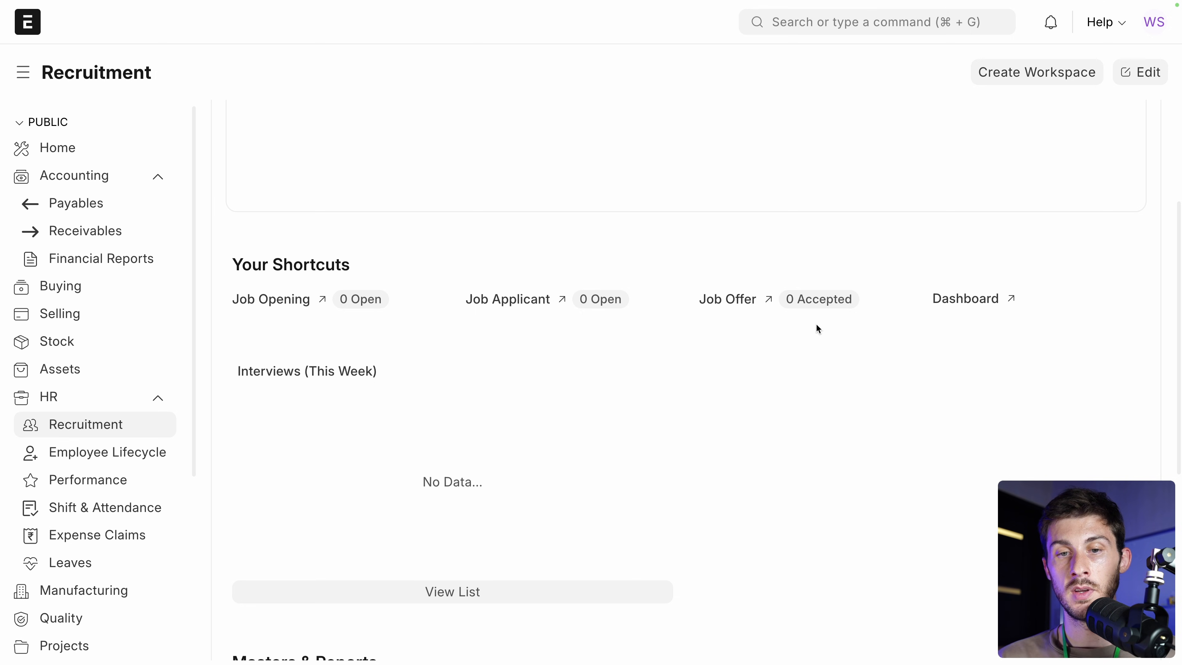
{"action": "mouse_move", "coordinate": [603, 244]}
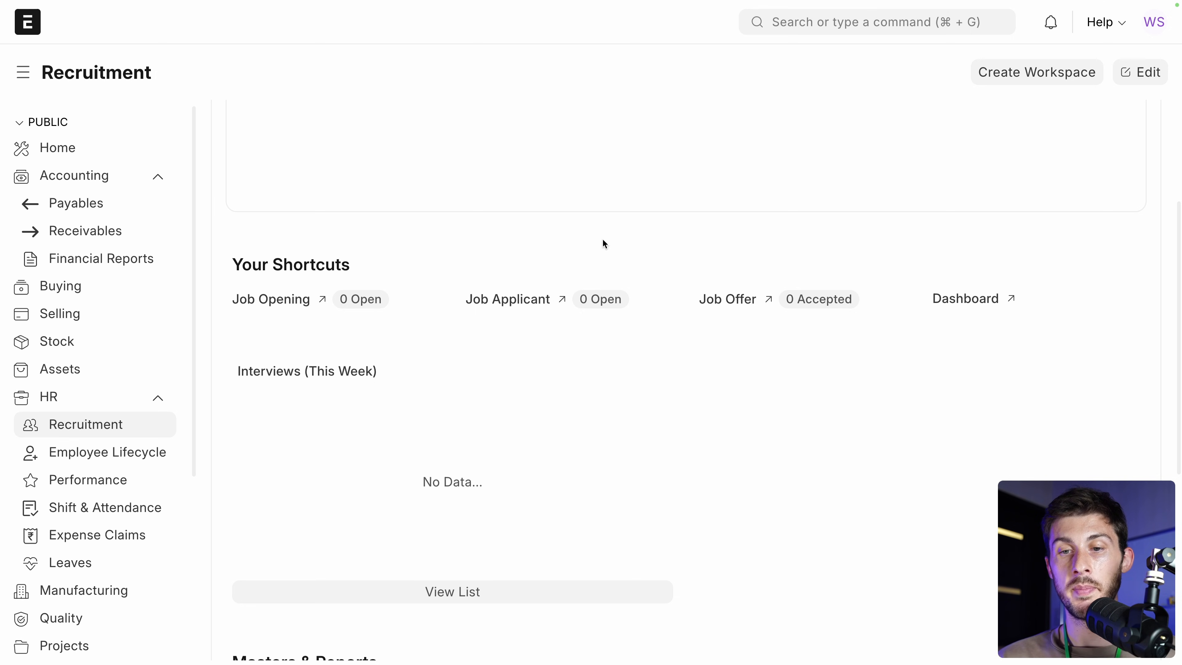
{"action": "mouse_move", "coordinate": [629, 262]}
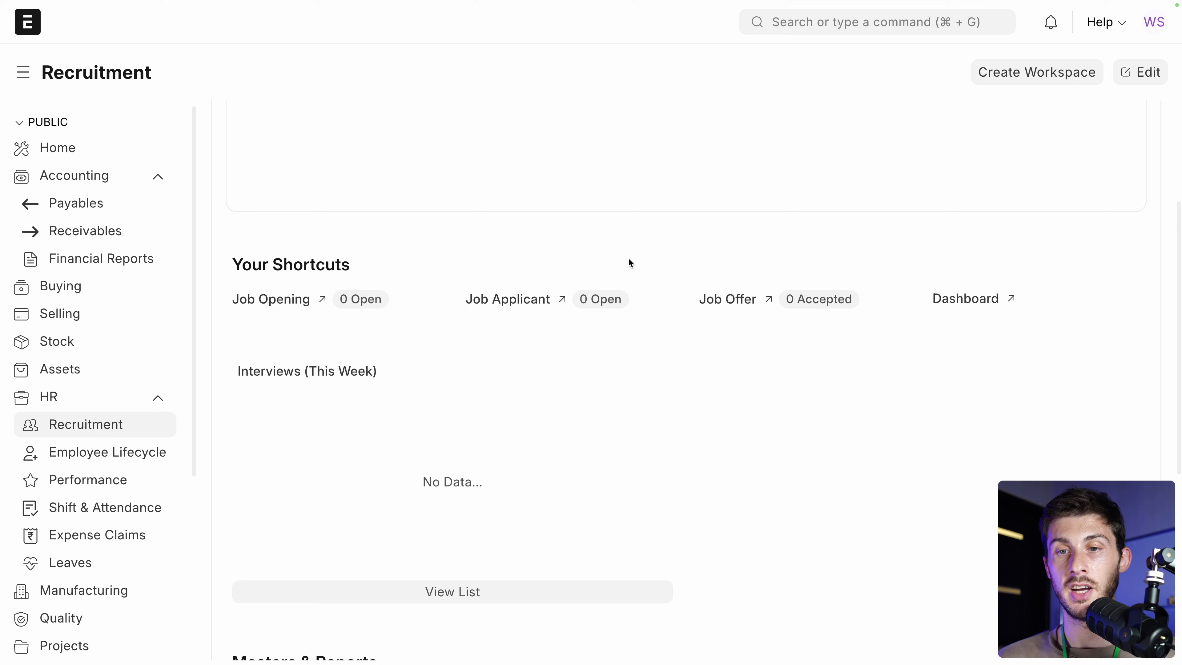
{"action": "mouse_move", "coordinate": [504, 251]}
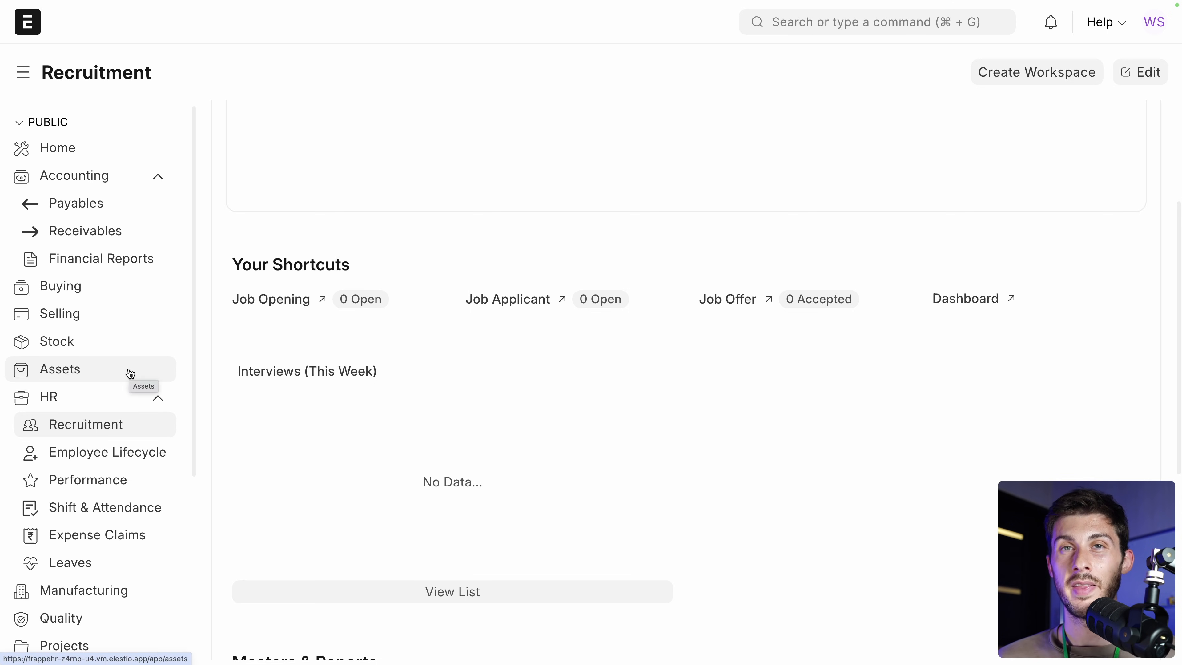
{"action": "scroll", "scroll_direction": "down", "scroll_amount": 3}
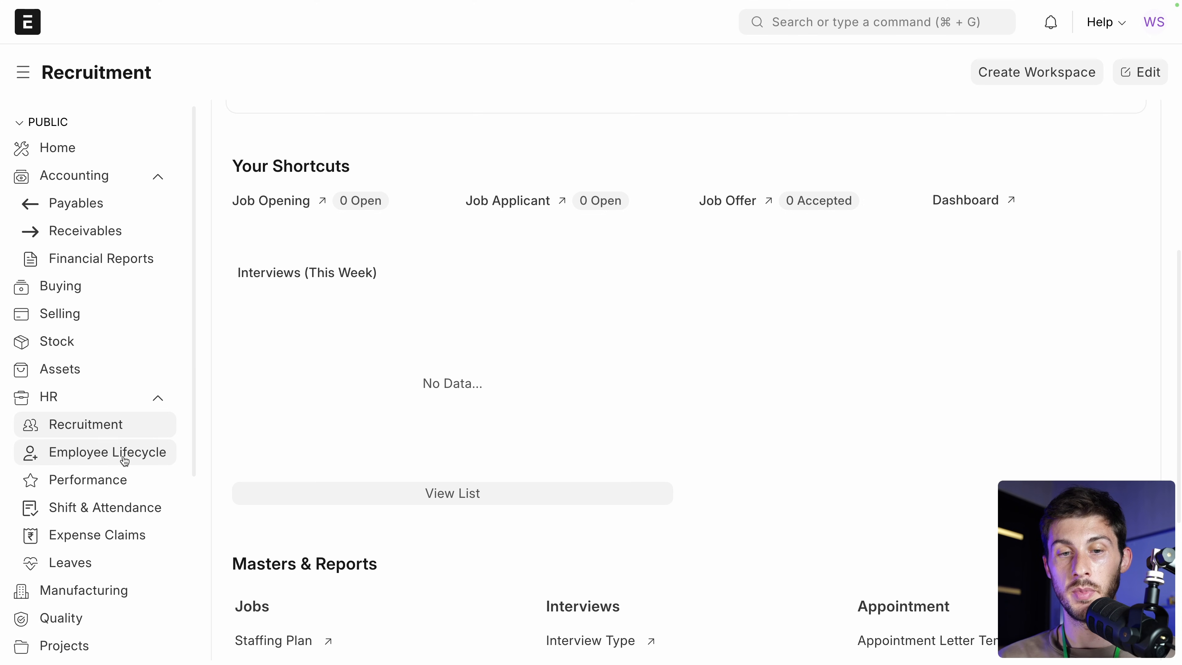
- From Employee Lifecycle, start a blank Employee Onboarding and go back to HR without saving
{"action": "left_click", "coordinate": [108, 451]}
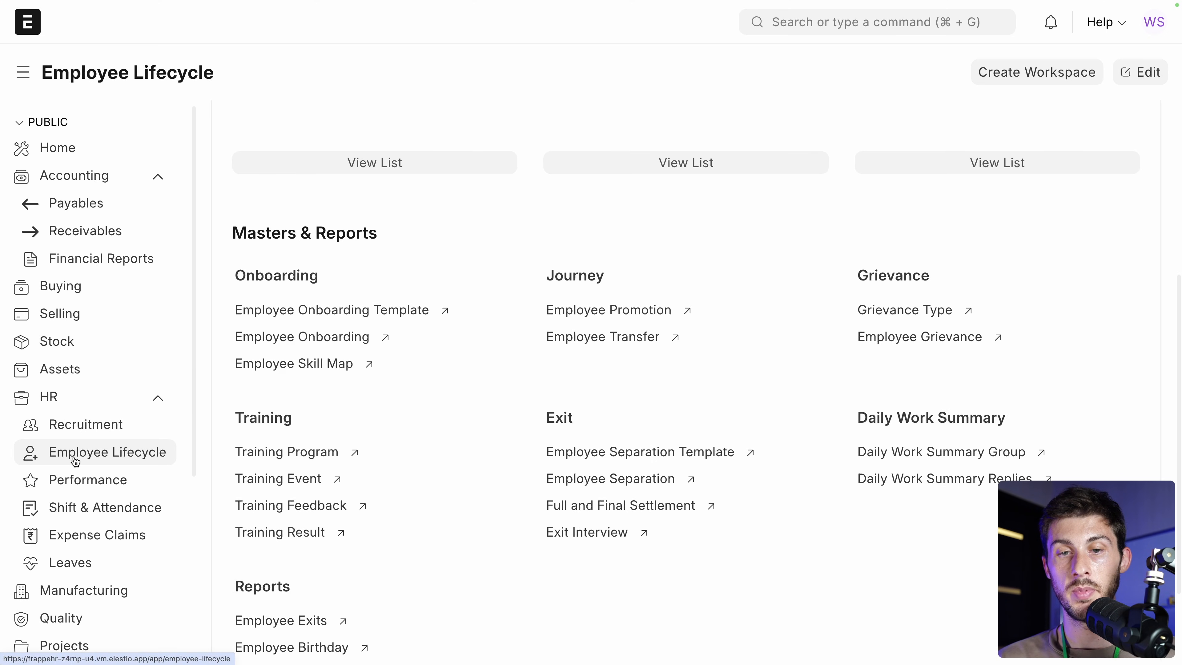
{"action": "mouse_move", "coordinate": [256, 324]}
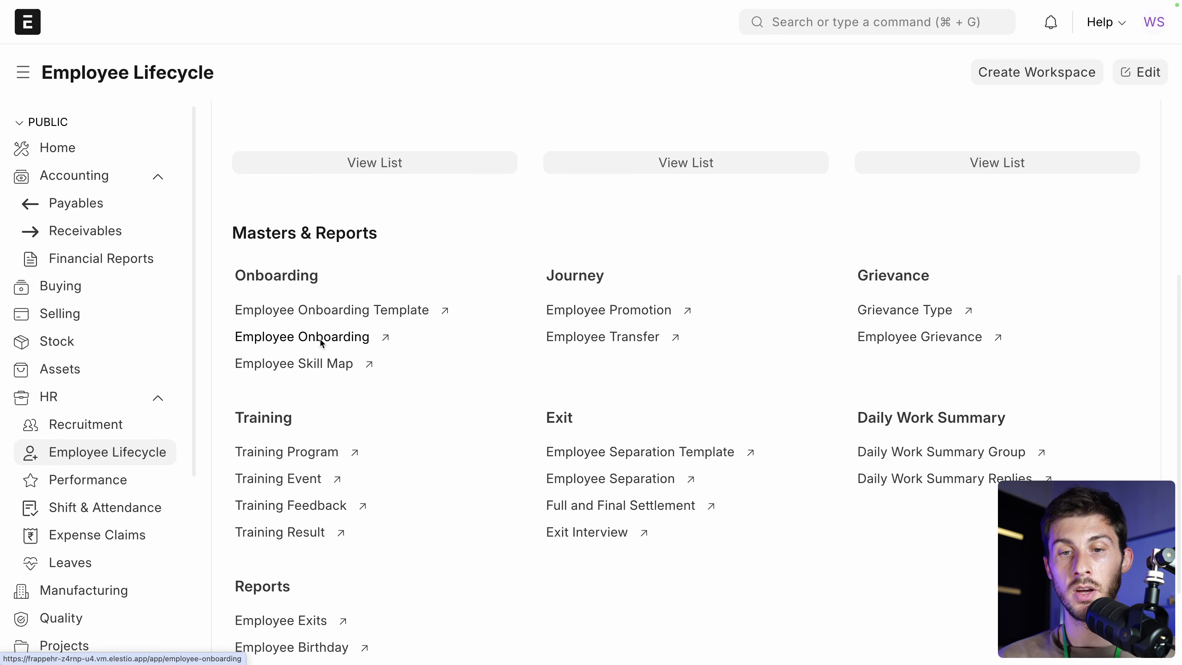
{"action": "left_click", "coordinate": [302, 336]}
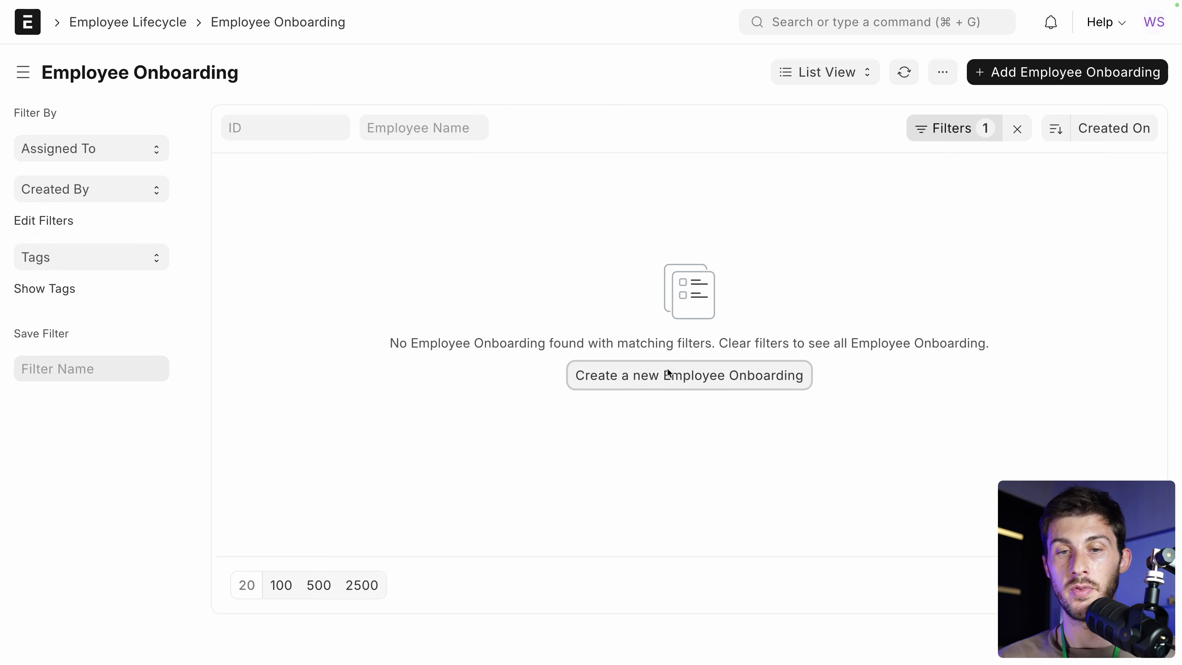
{"action": "left_click", "coordinate": [688, 374]}
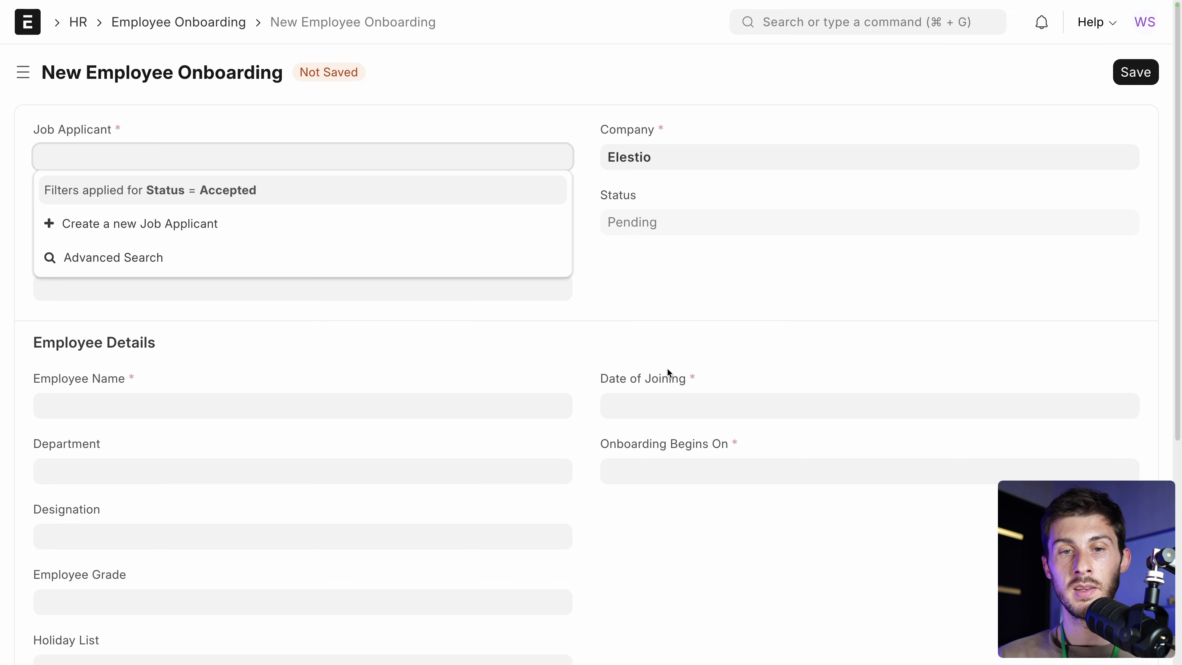
{"action": "mouse_move", "coordinate": [426, 131]}
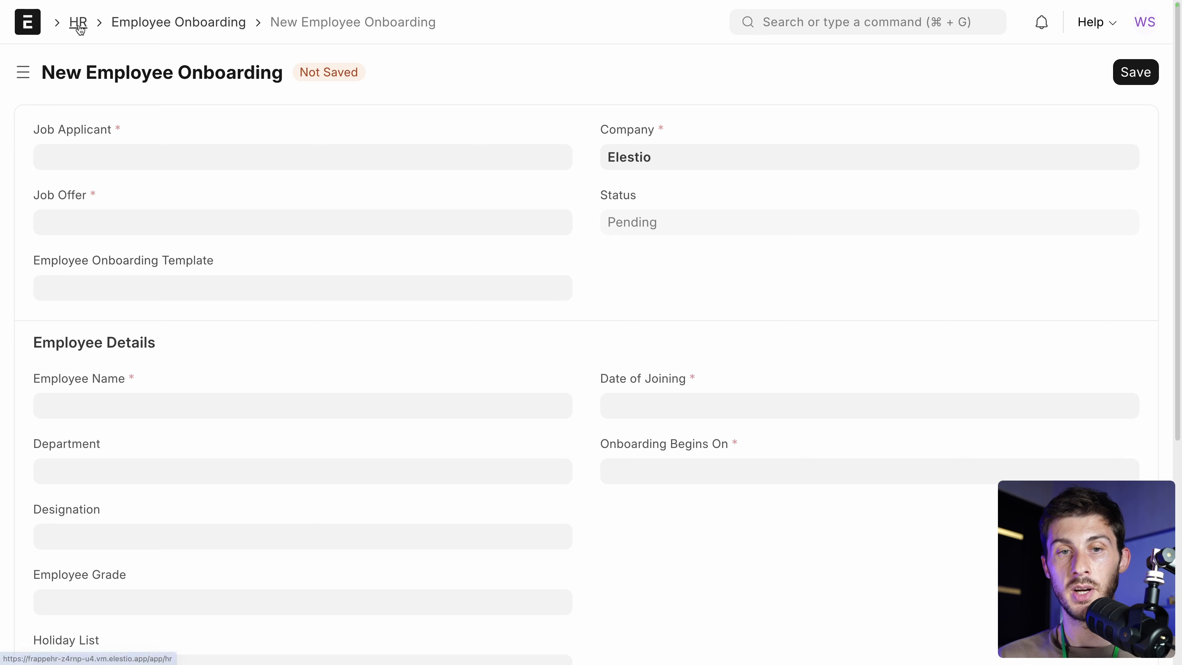
{"action": "left_click", "coordinate": [78, 22]}
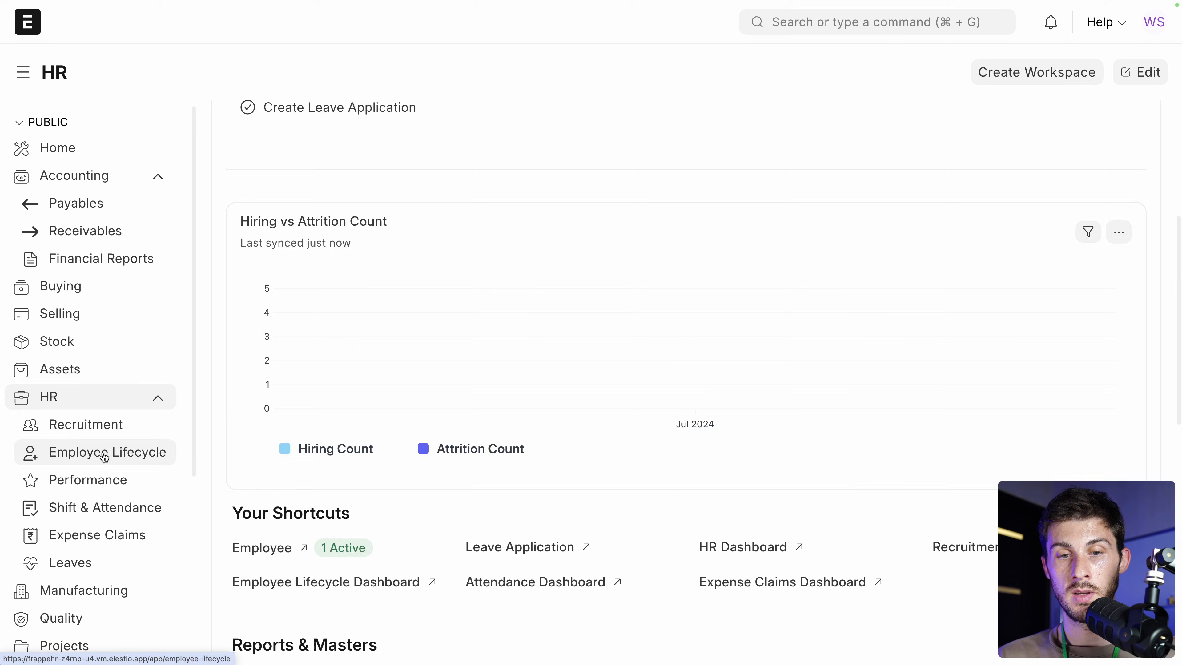
- Save an Employee Onboarding Template titled 'Download resources' and start a new User Group
{"action": "left_click", "coordinate": [108, 451]}
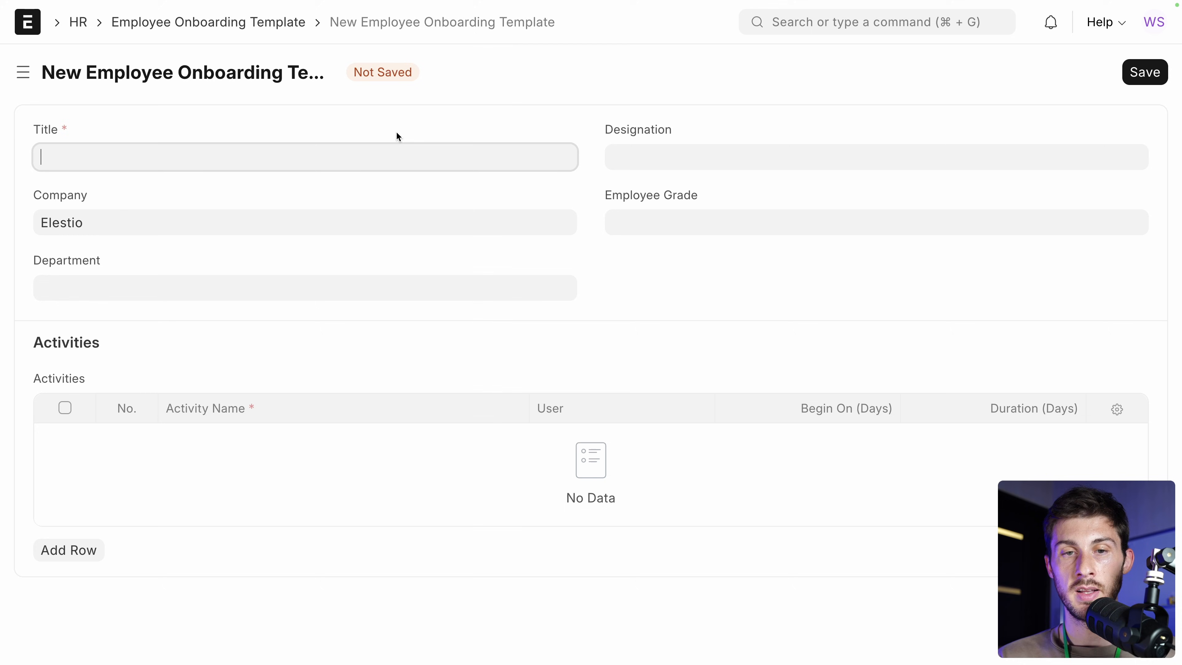
{"action": "type", "text": "Download res"}
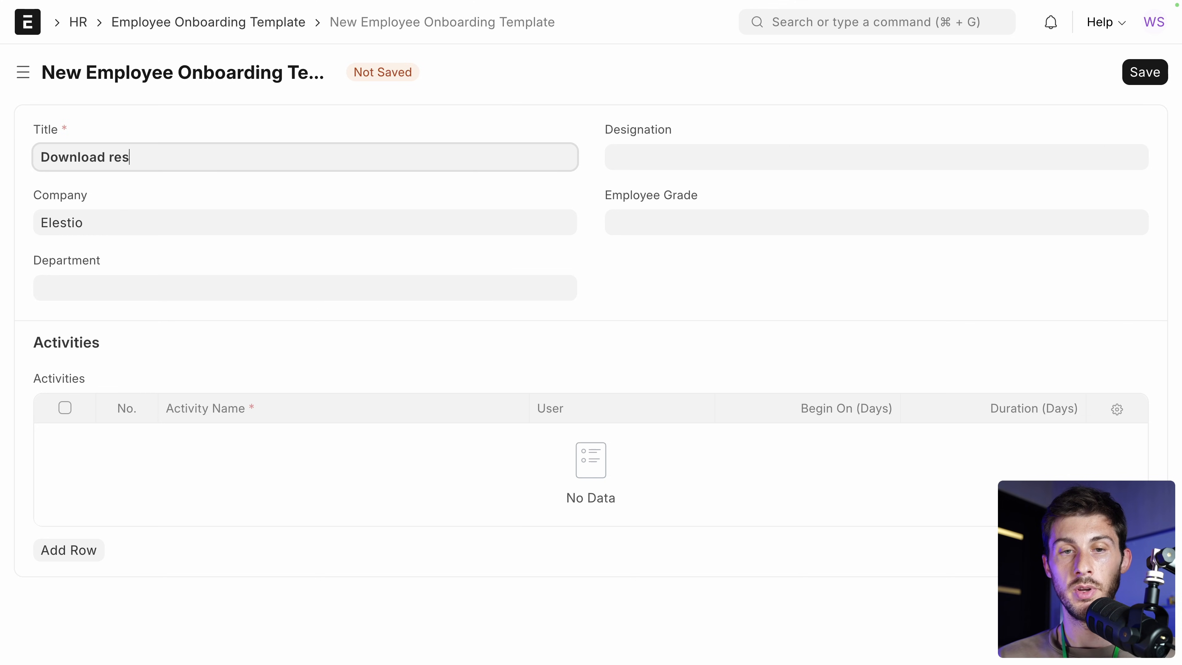
{"action": "type", "text": "ources"}
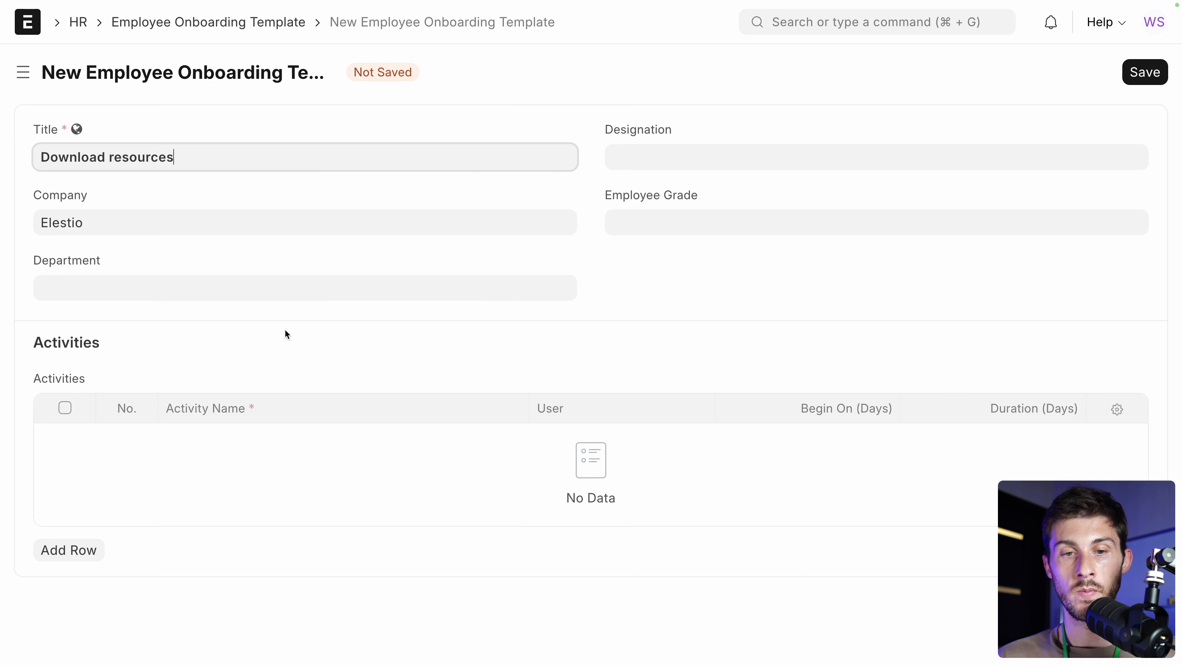
{"action": "left_click", "coordinate": [1144, 71]}
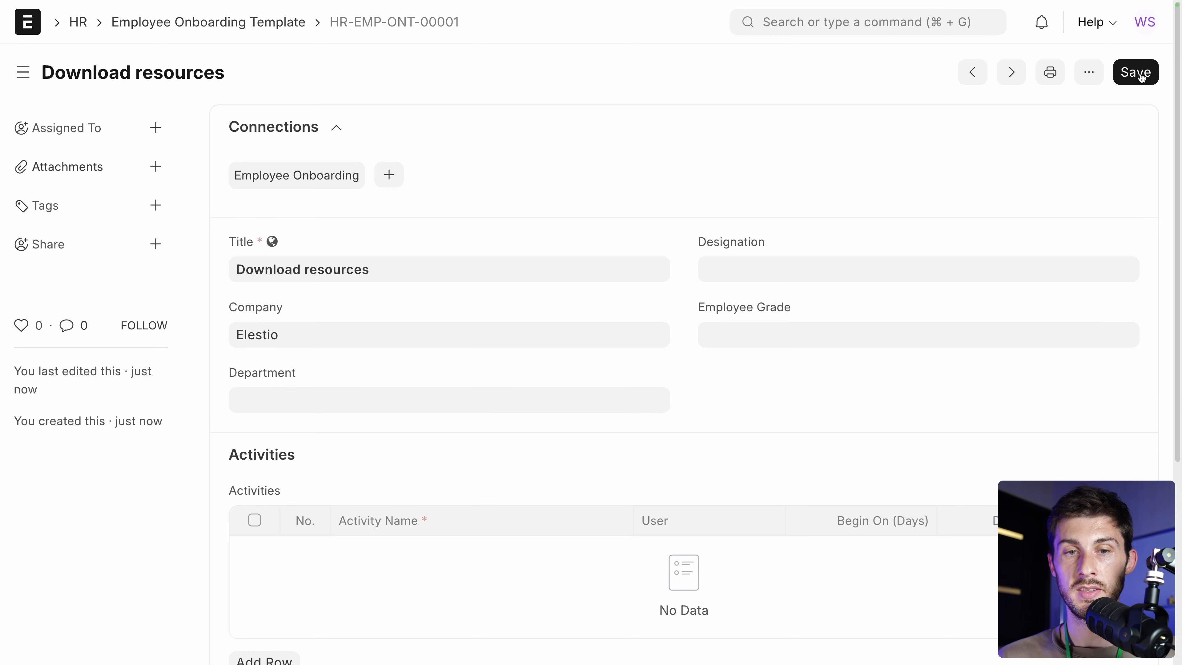
{"action": "mouse_move", "coordinate": [503, 387]}
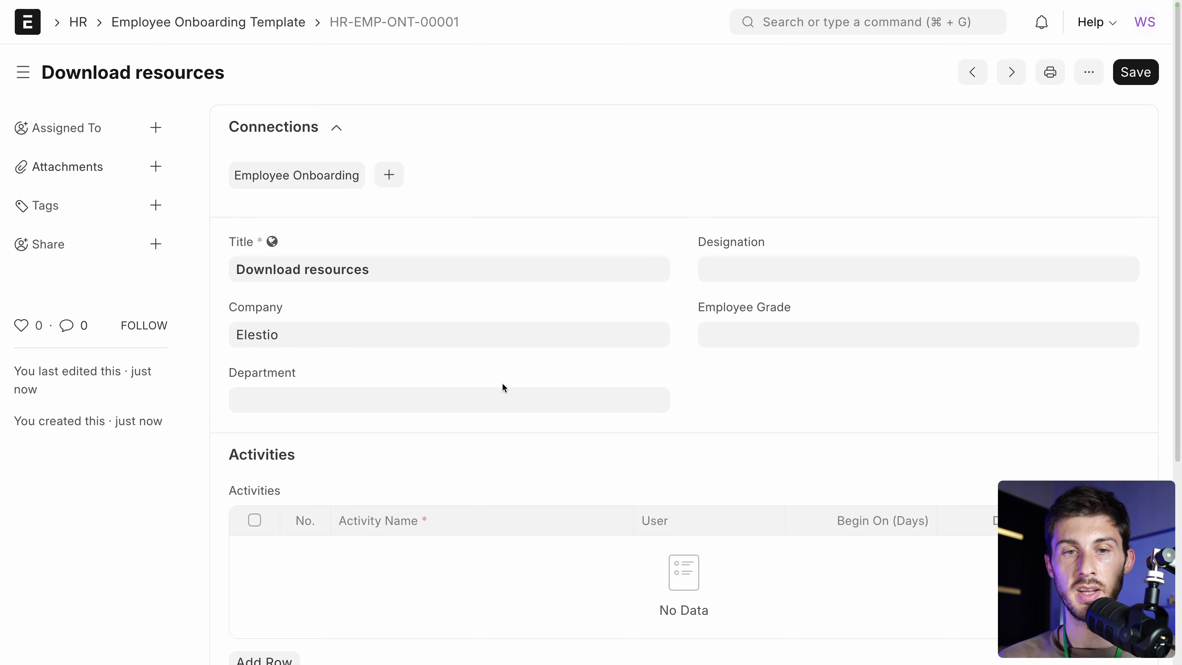
{"action": "left_click", "coordinate": [156, 128]}
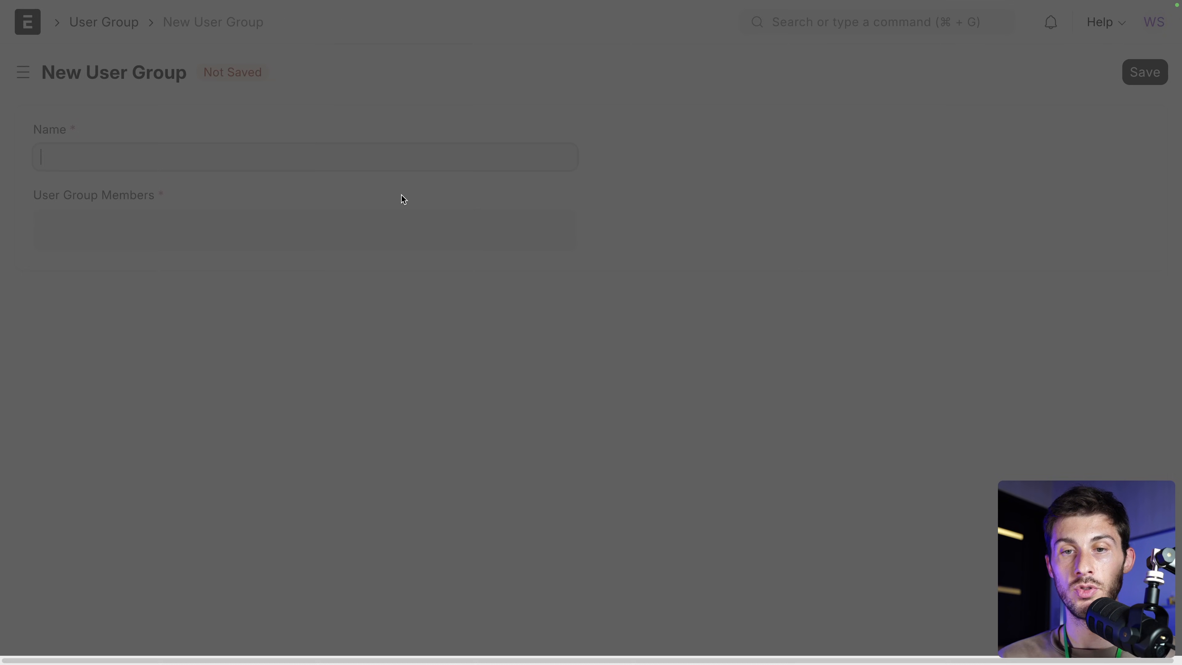
- Name the user group 'New users with hardware' and move to choosing its members
{"action": "type", "text": "New users with h"}
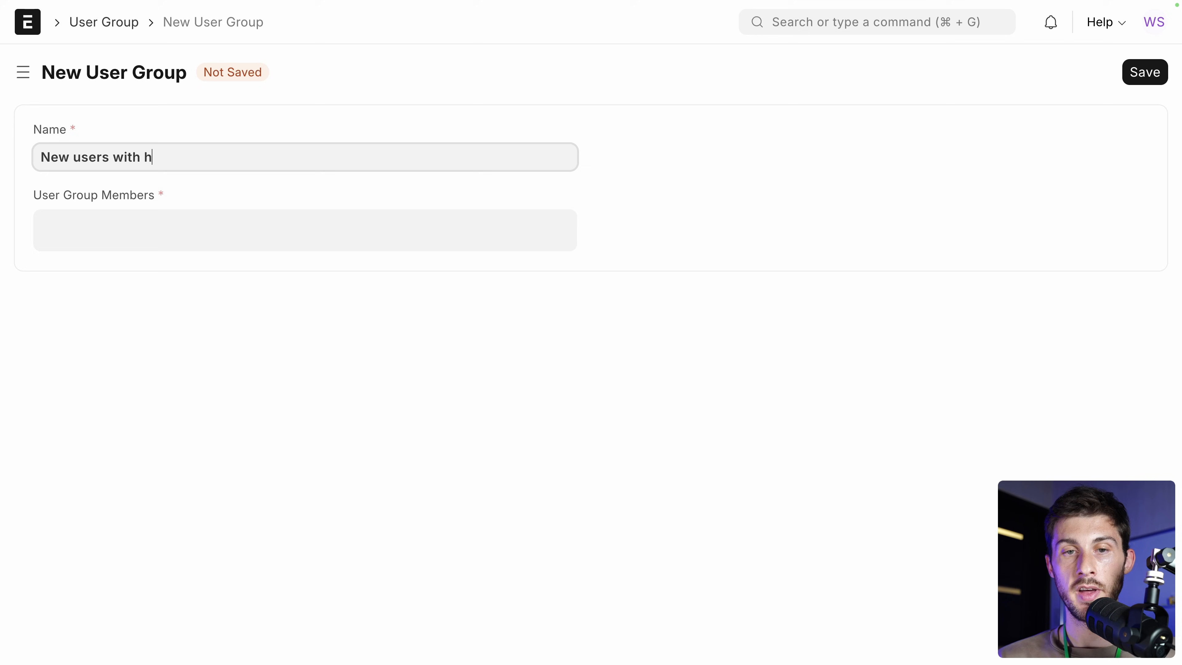
{"action": "type", "text": "ardware"}
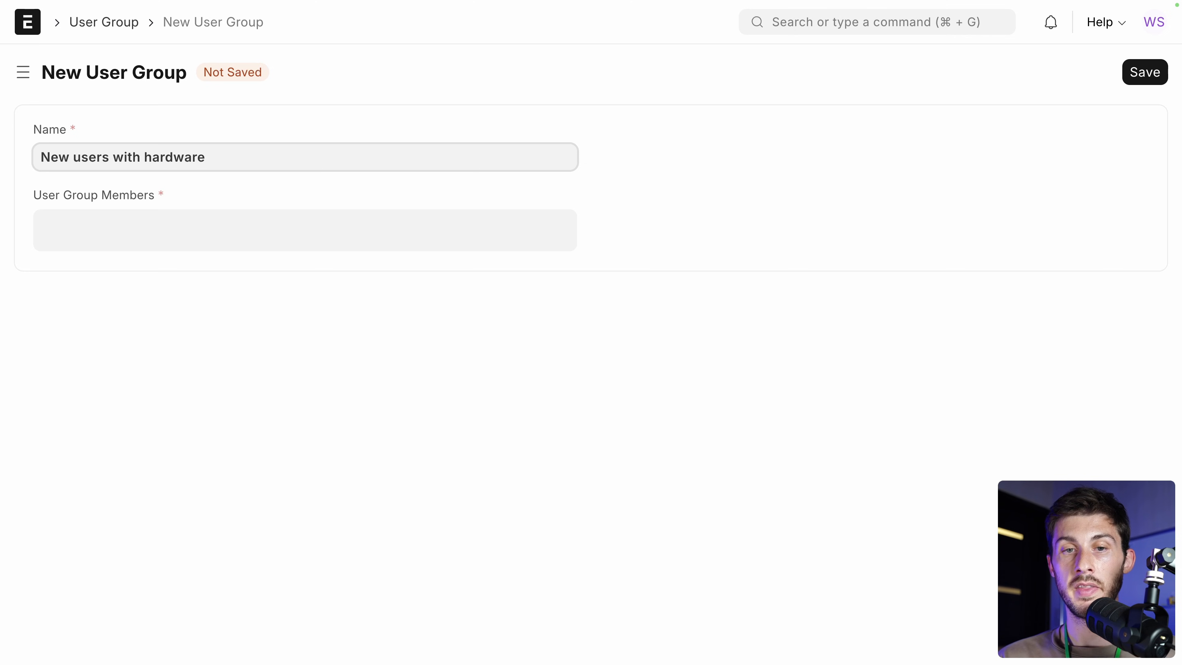
{"action": "left_click", "coordinate": [304, 229]}
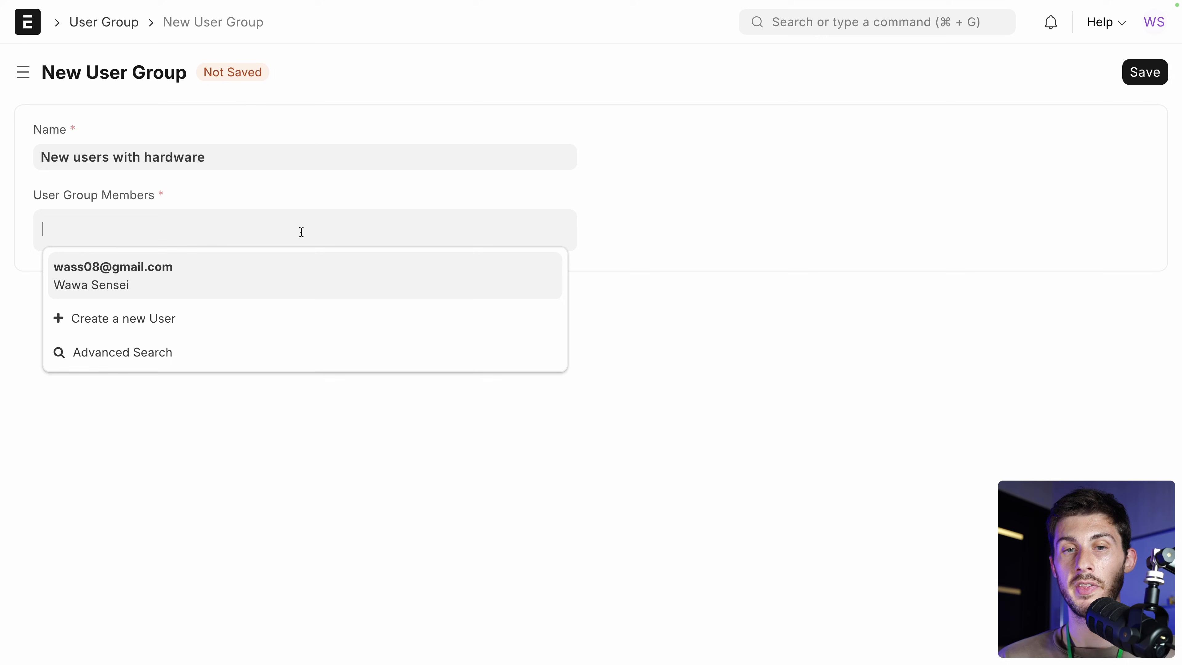
{"action": "mouse_move", "coordinate": [255, 272]}
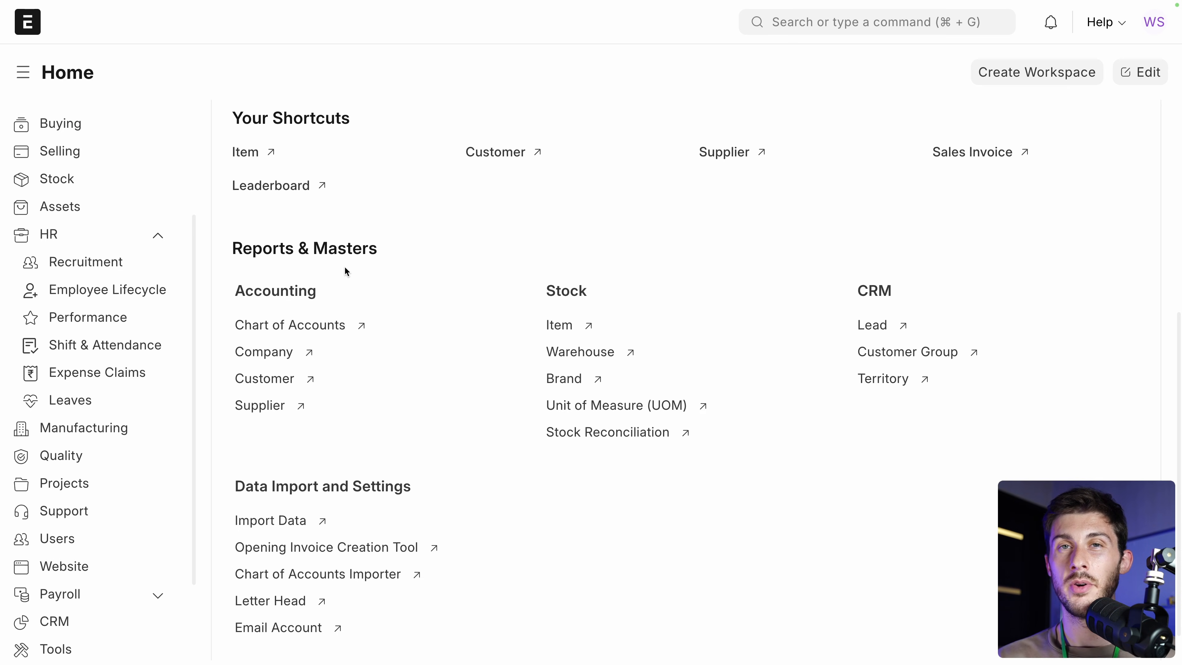
{"action": "mouse_move", "coordinate": [97, 372]}
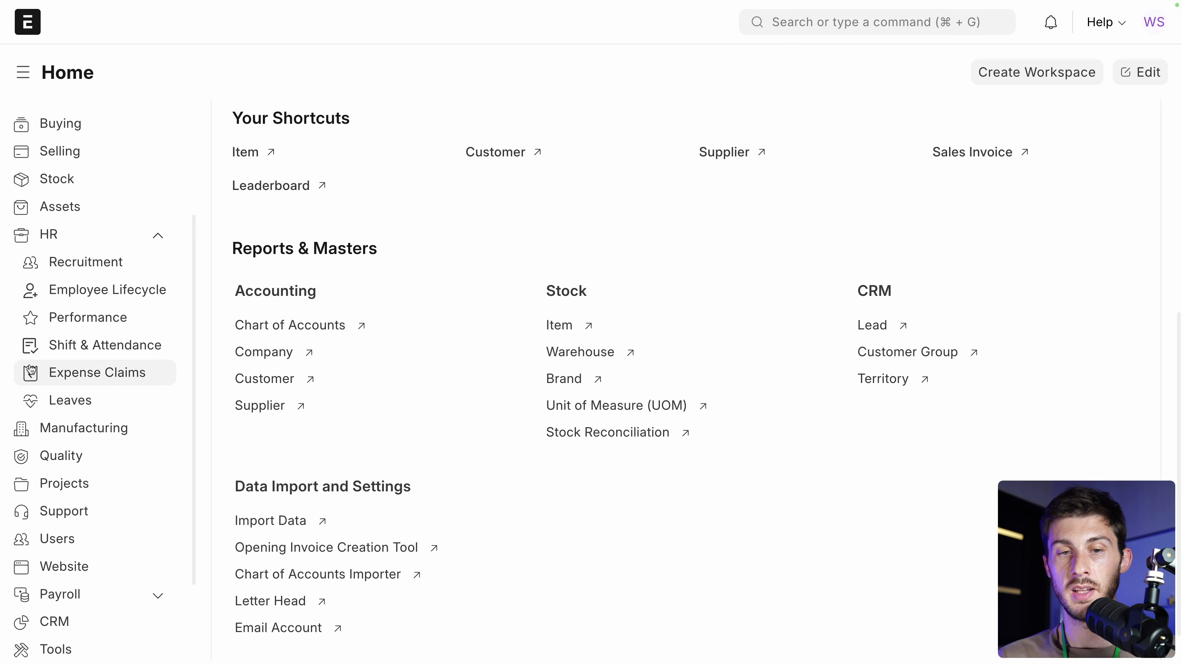
{"action": "mouse_move", "coordinate": [94, 252]}
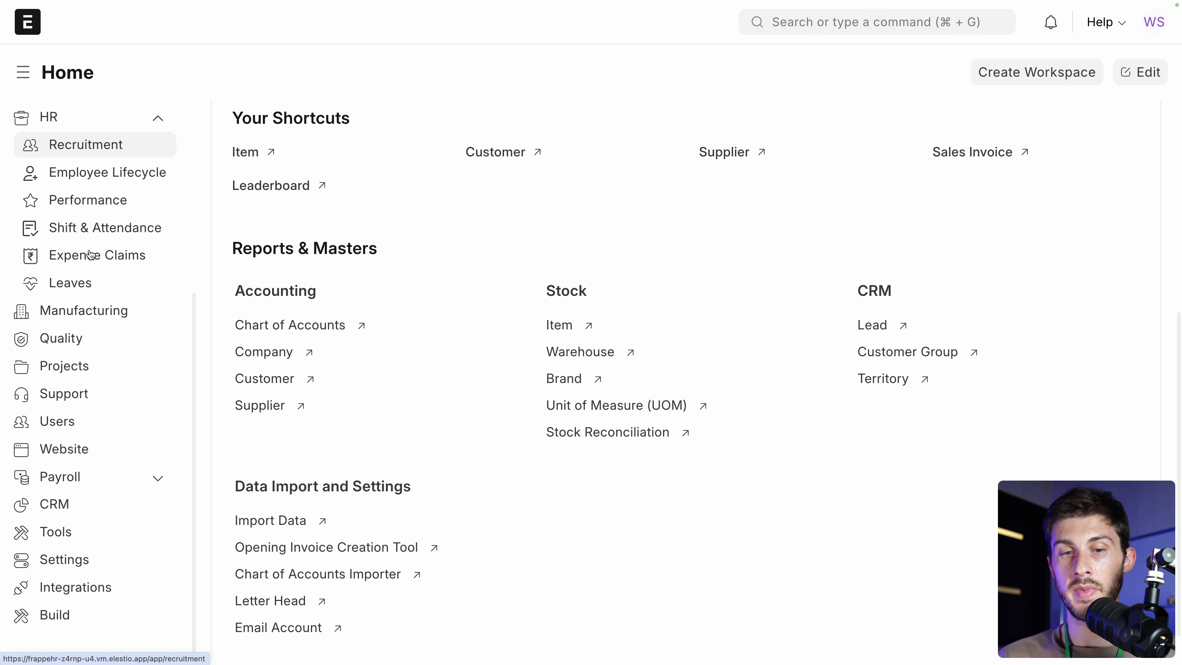
- Browse the Payroll, Manufacturing, Quality and Projects workspaces
{"action": "left_click", "coordinate": [60, 476]}
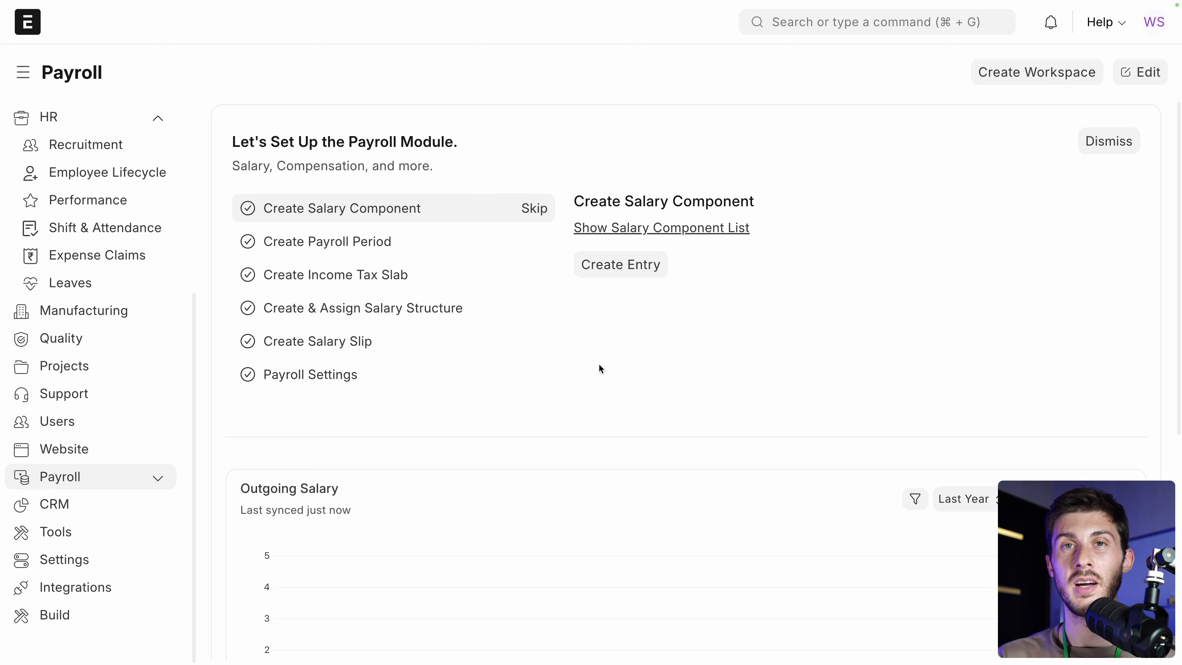
{"action": "mouse_move", "coordinate": [237, 224]}
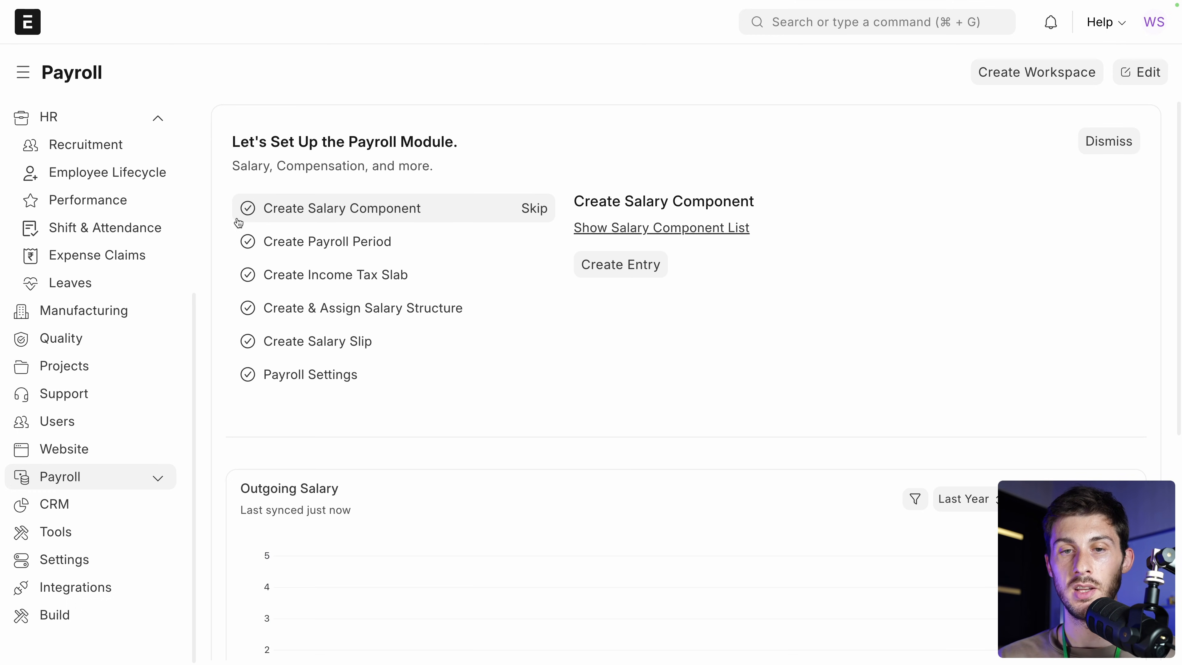
{"action": "mouse_move", "coordinate": [575, 410]}
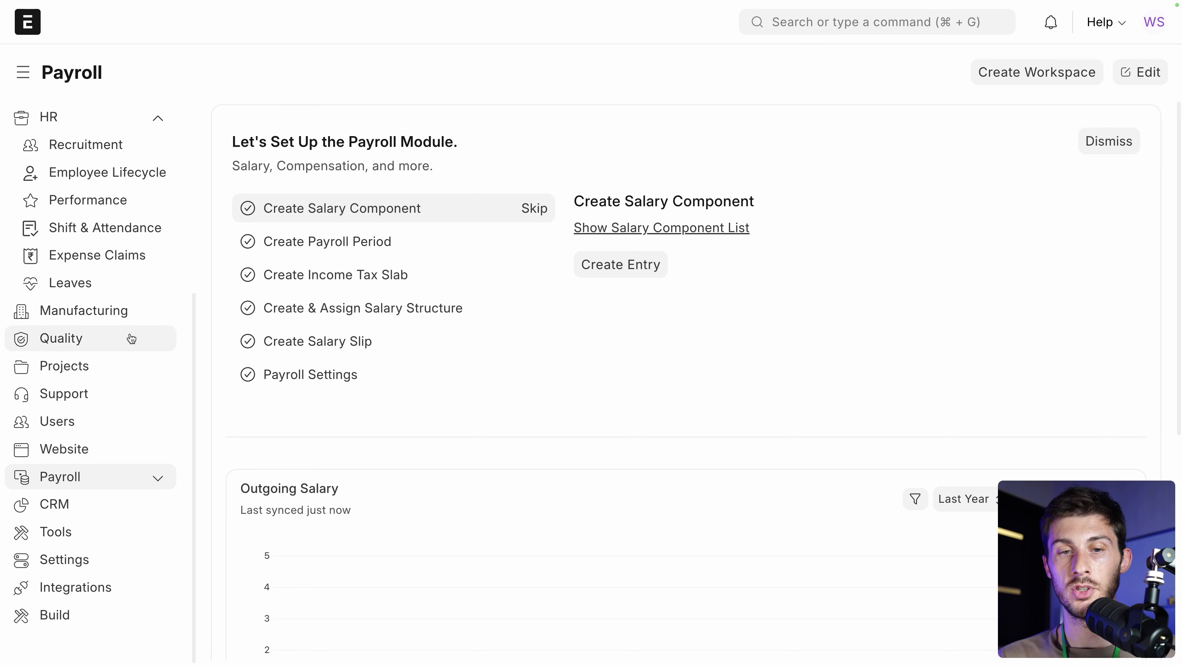
{"action": "left_click", "coordinate": [87, 310]}
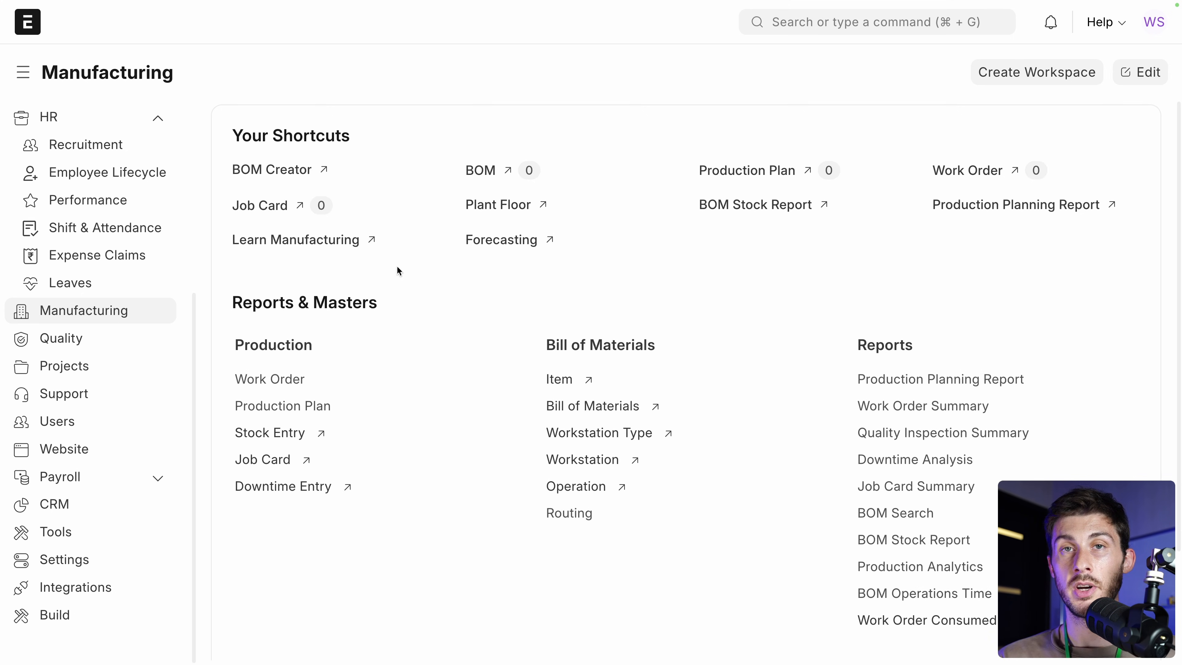
{"action": "mouse_move", "coordinate": [62, 338]}
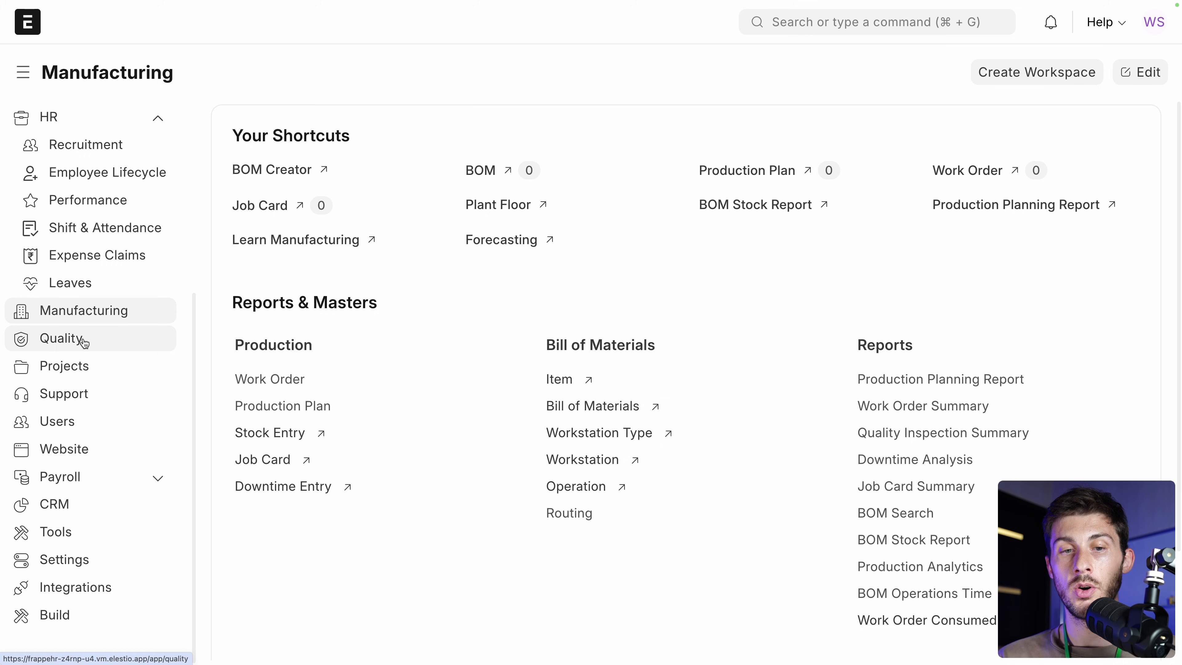
{"action": "left_click", "coordinate": [61, 338]}
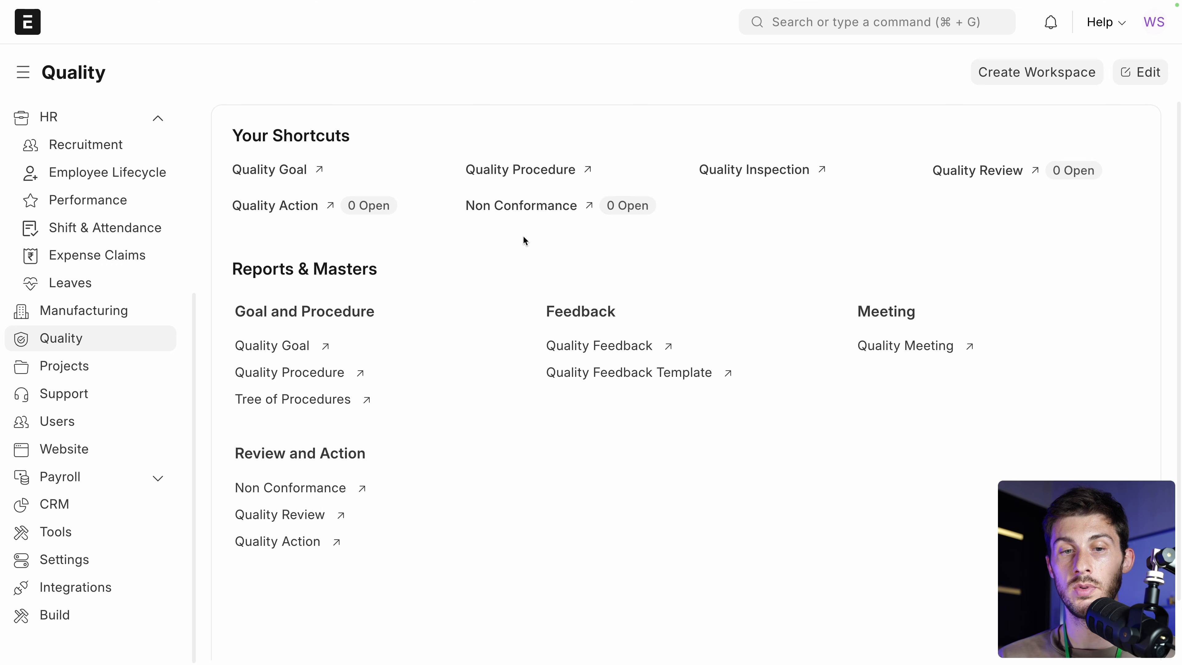
{"action": "left_click", "coordinate": [64, 366]}
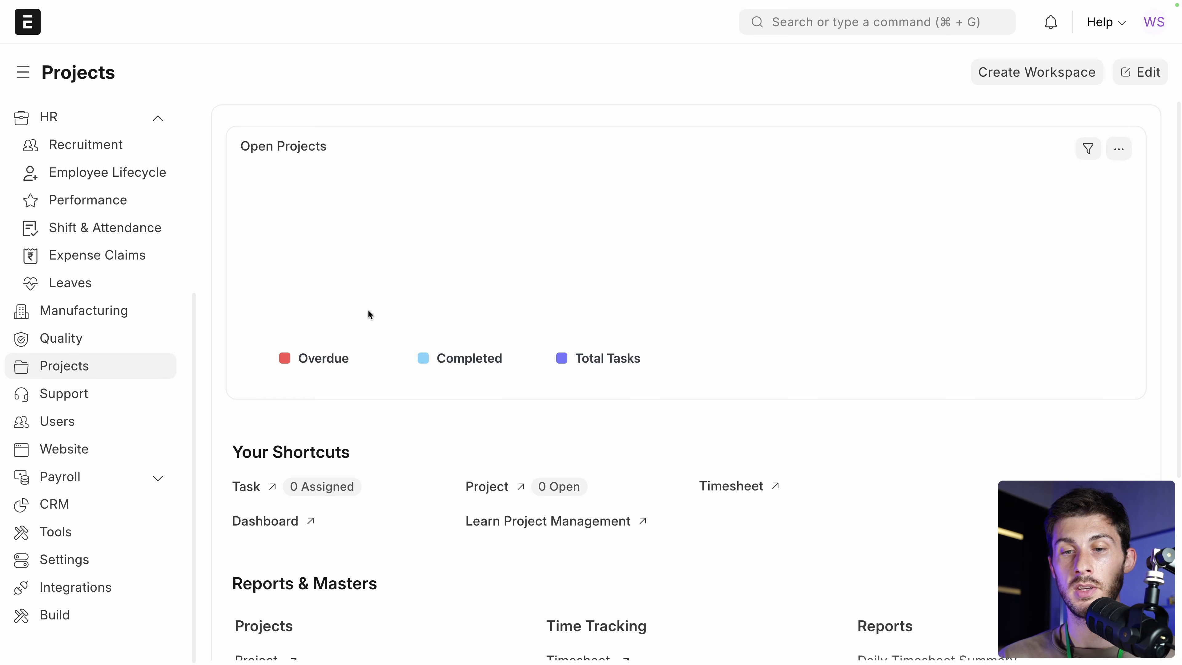
{"action": "scroll", "scroll_direction": "down", "scroll_amount": 3}
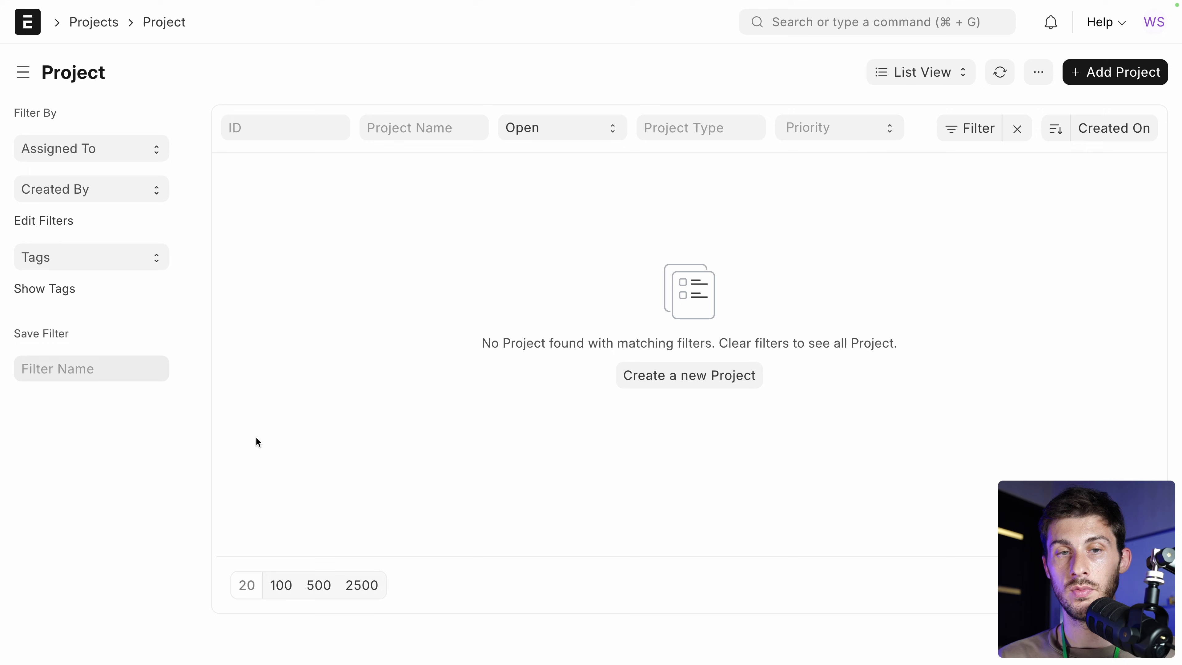
- Create the project 'Website 001' and open its record
{"action": "left_click", "coordinate": [1114, 71]}
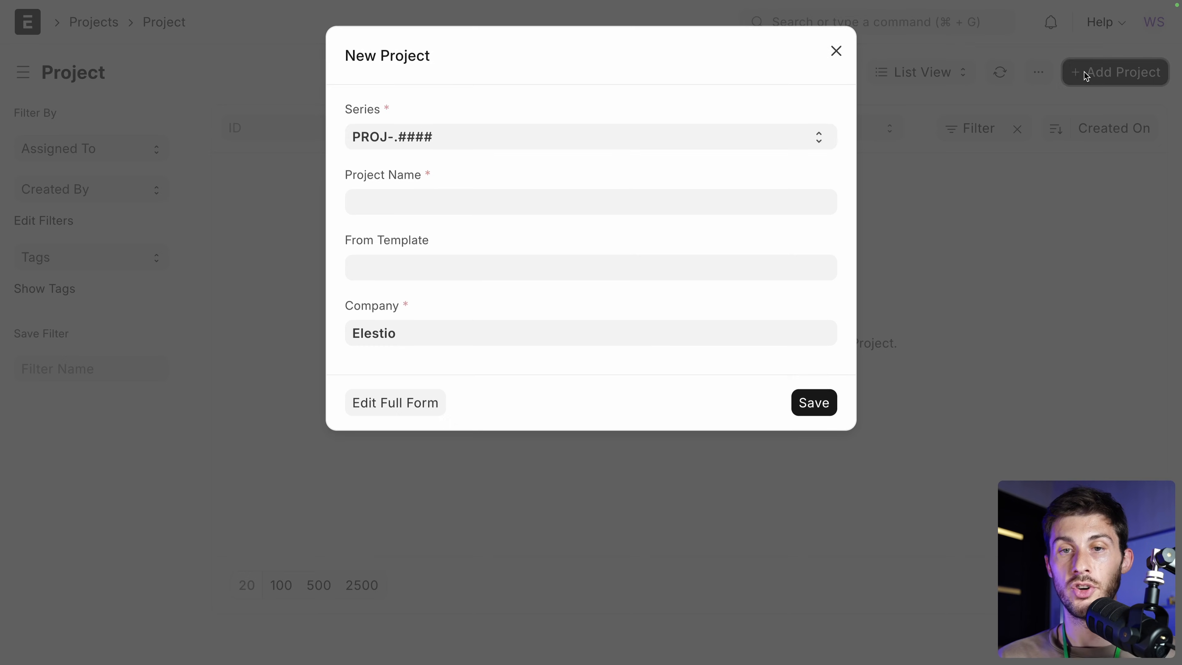
{"action": "type", "text": "We"}
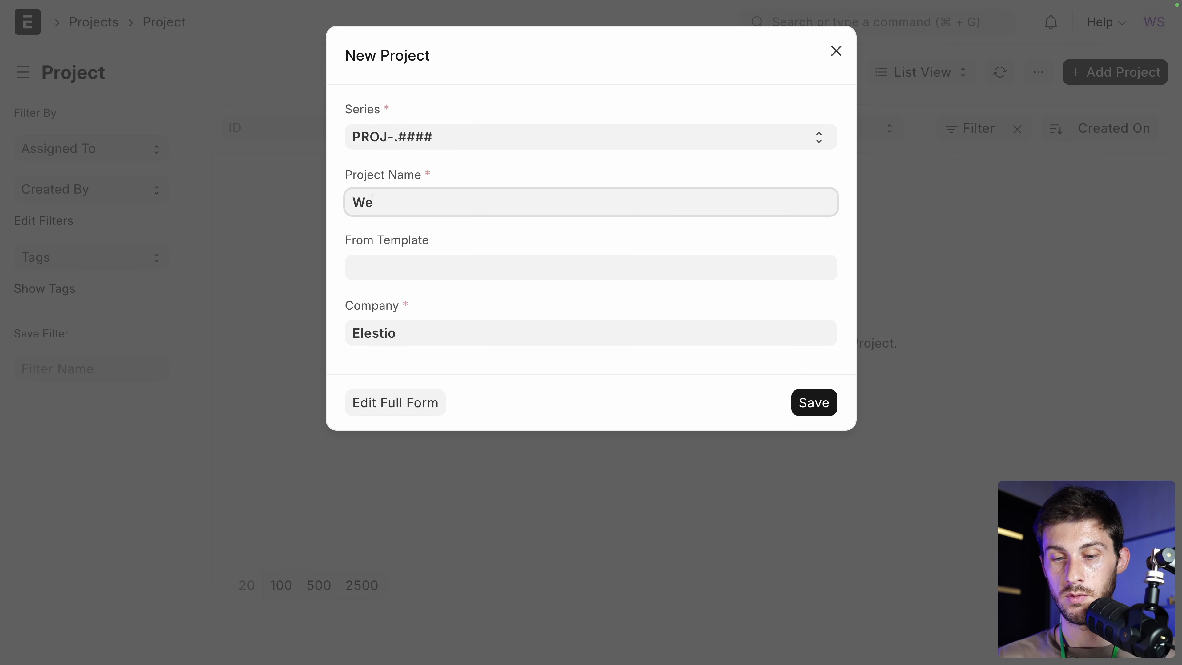
{"action": "type", "text": "bsite 001"}
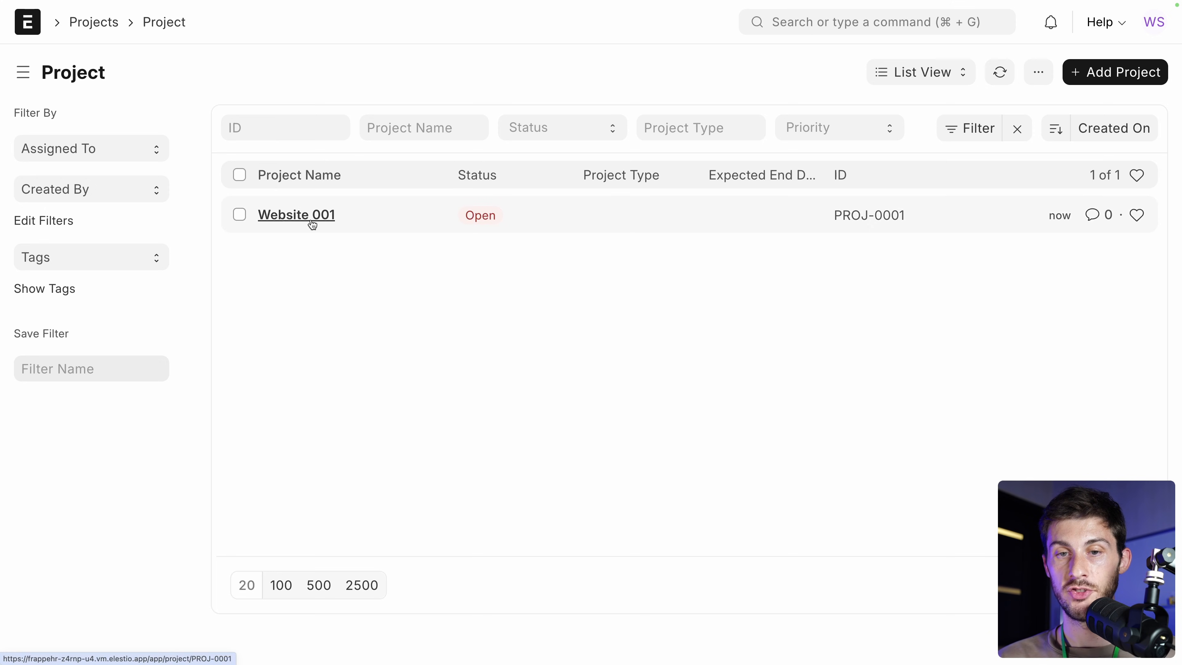
{"action": "left_click", "coordinate": [295, 215]}
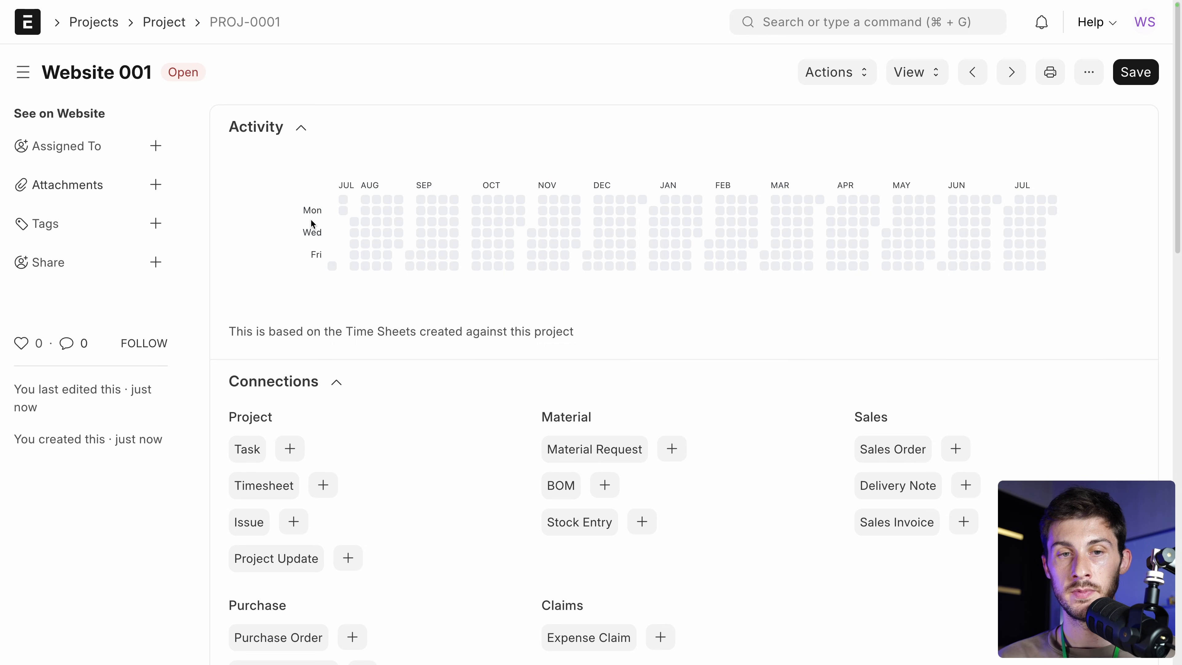
{"action": "mouse_move", "coordinate": [1046, 118]}
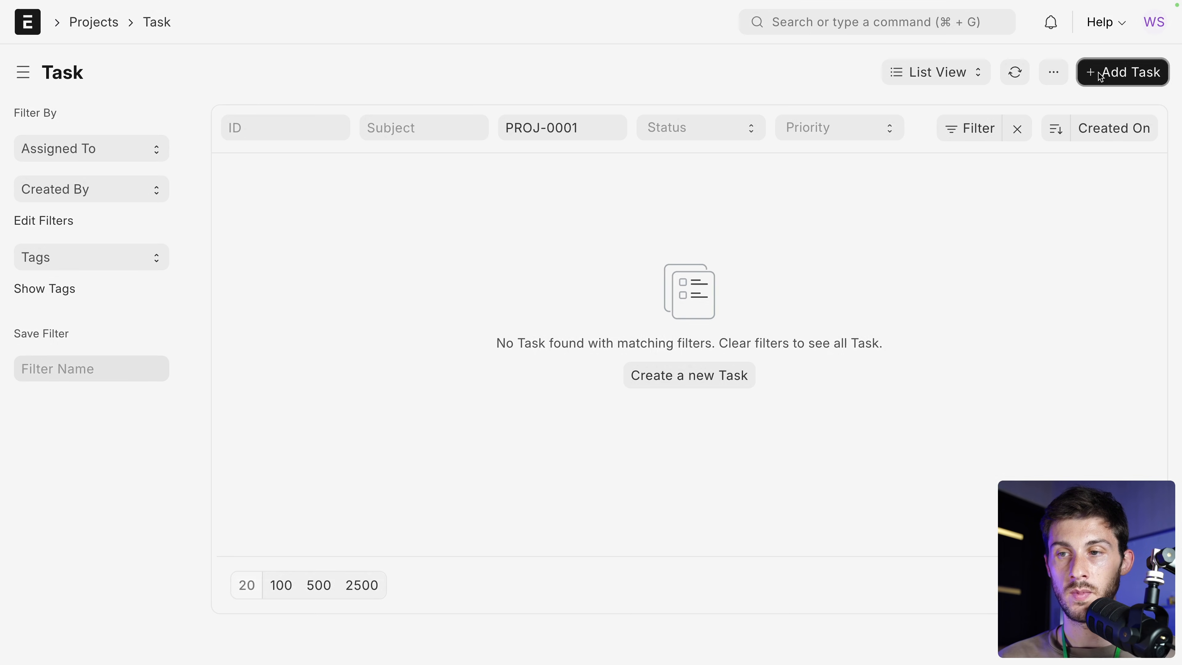
- Add the task 'Do the design' to the project and mark it in the task list
{"action": "left_click", "coordinate": [1122, 73]}
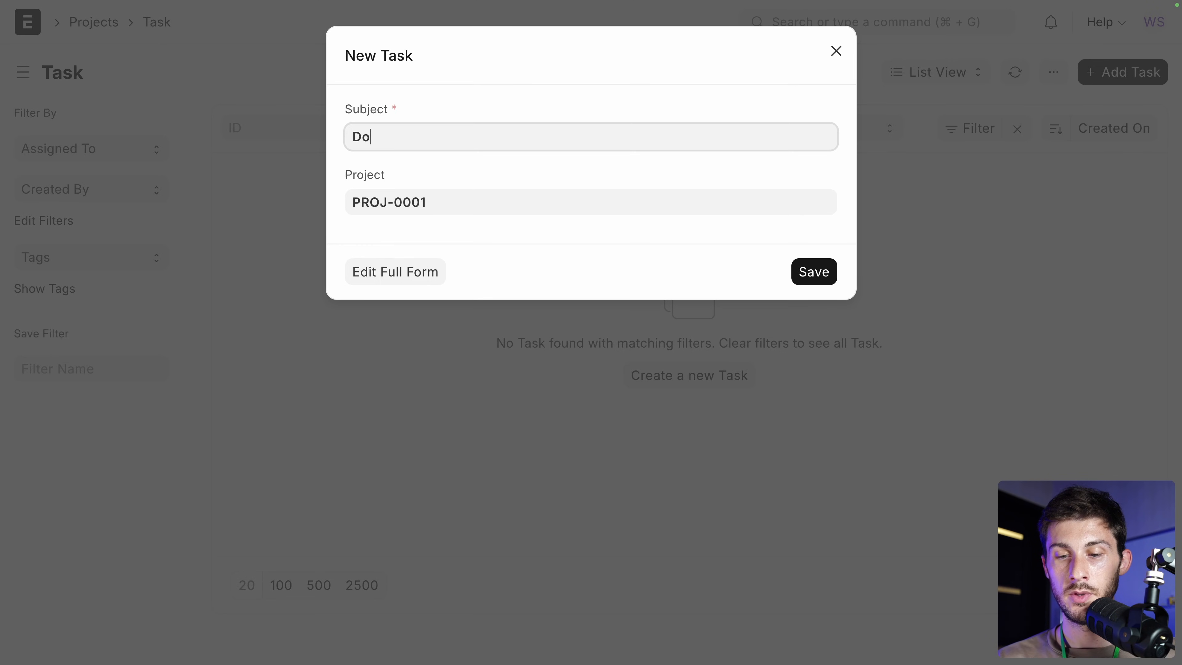
{"action": "type", "text": "the design"}
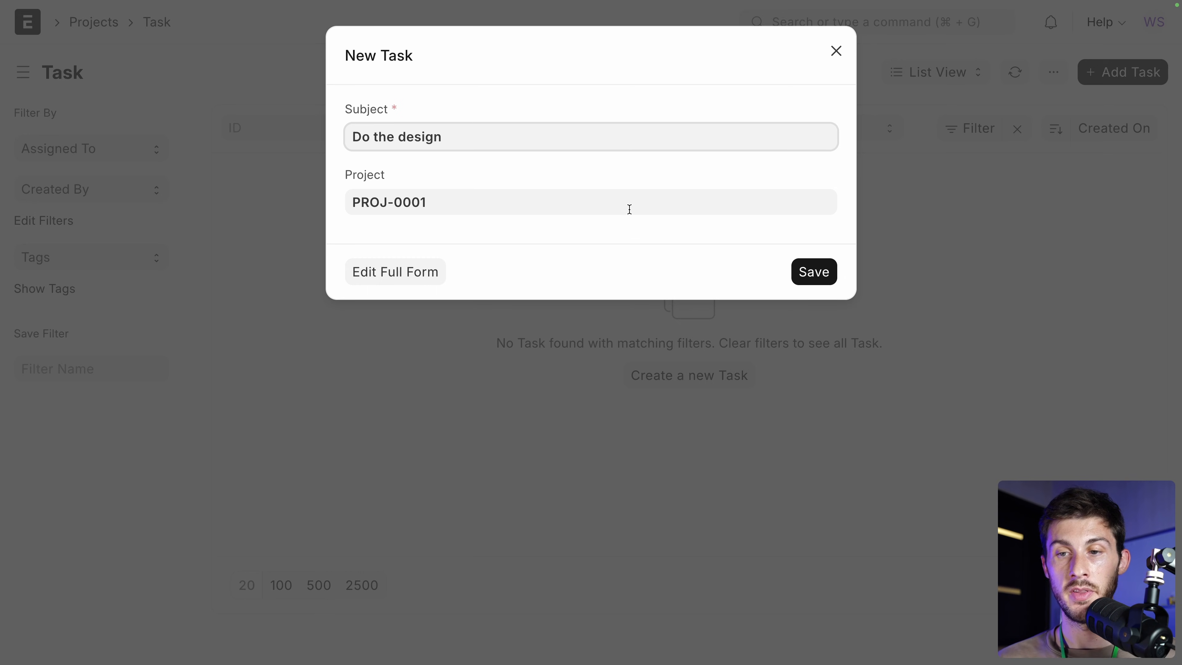
{"action": "left_click", "coordinate": [813, 271]}
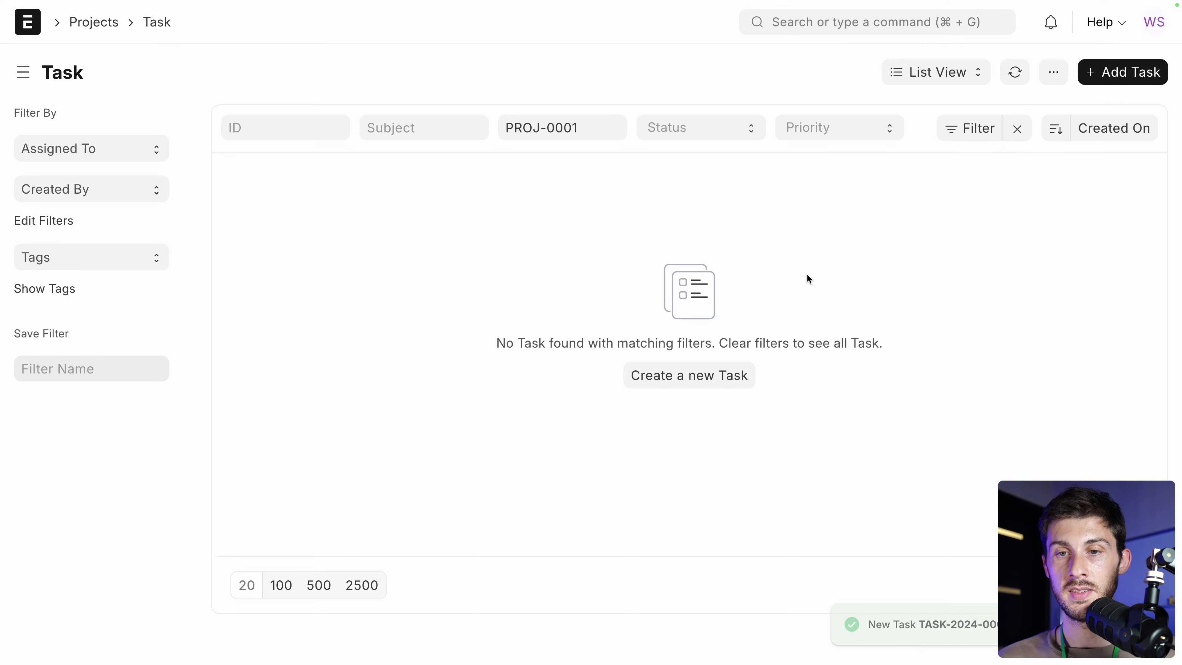
{"action": "left_click", "coordinate": [1016, 128]}
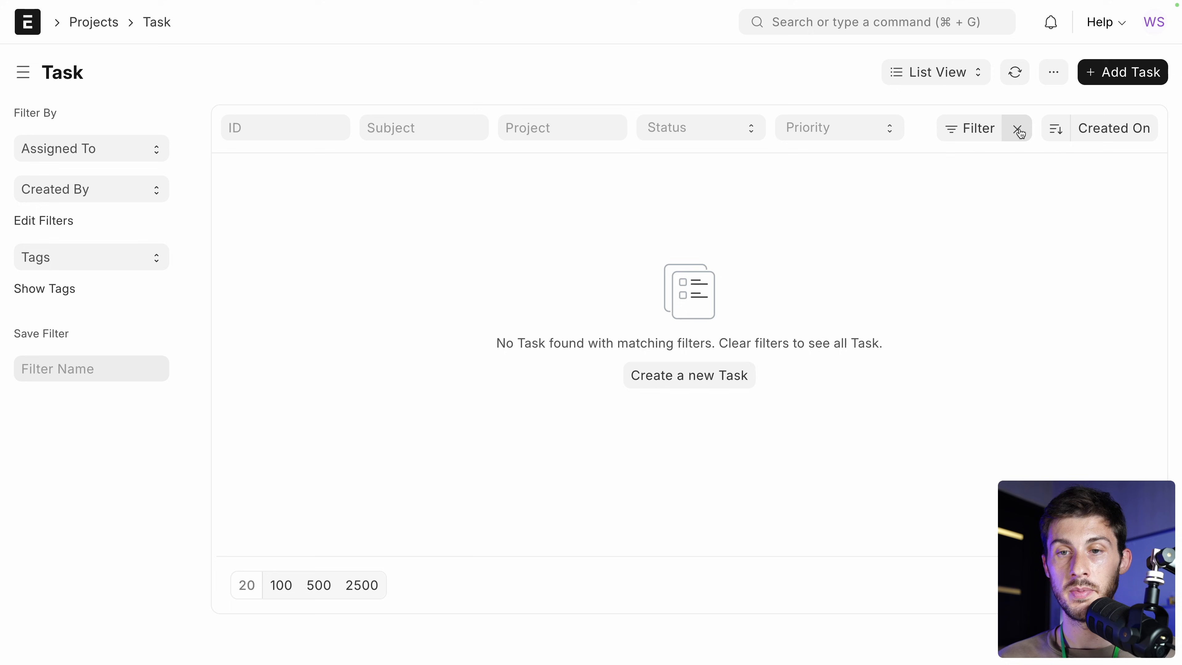
{"action": "left_click", "coordinate": [1017, 128]}
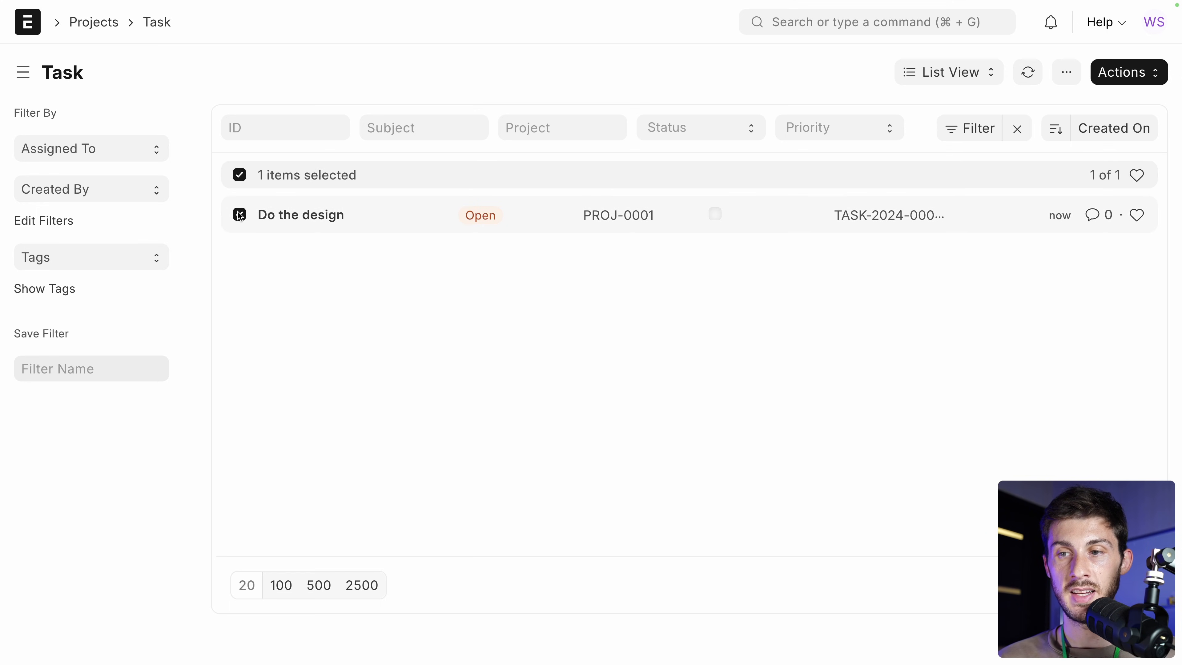
- Assign the marked task to yourself with completion date 31-07-2024
{"action": "left_click", "coordinate": [1128, 72]}
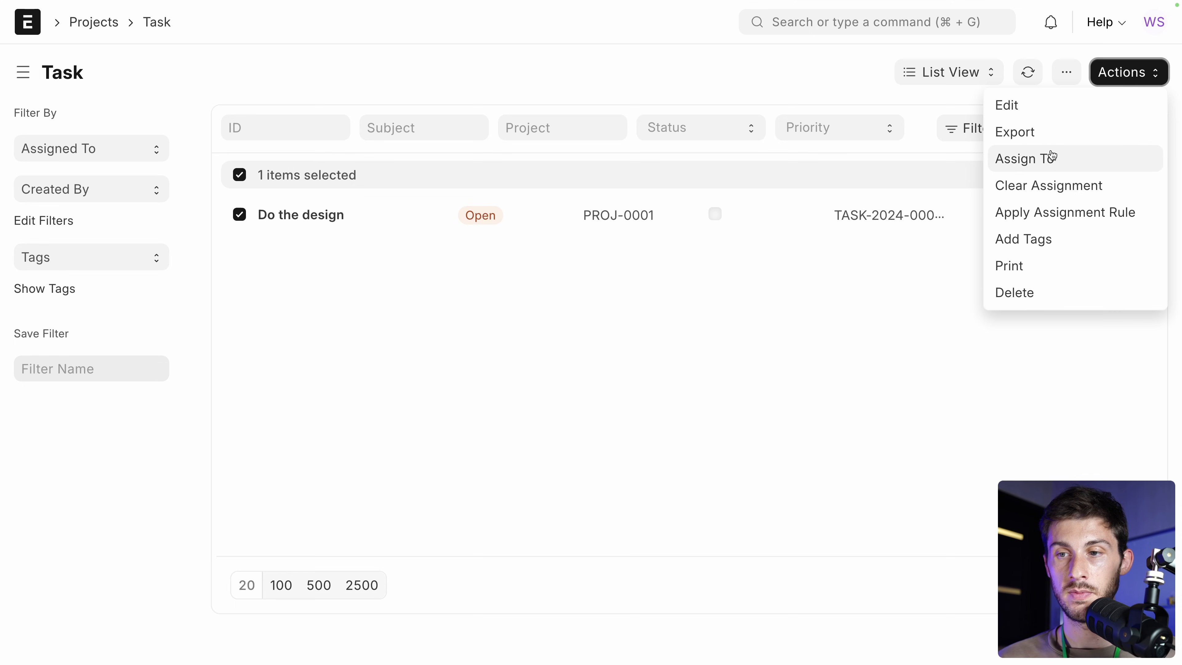
{"action": "left_click", "coordinate": [1026, 158]}
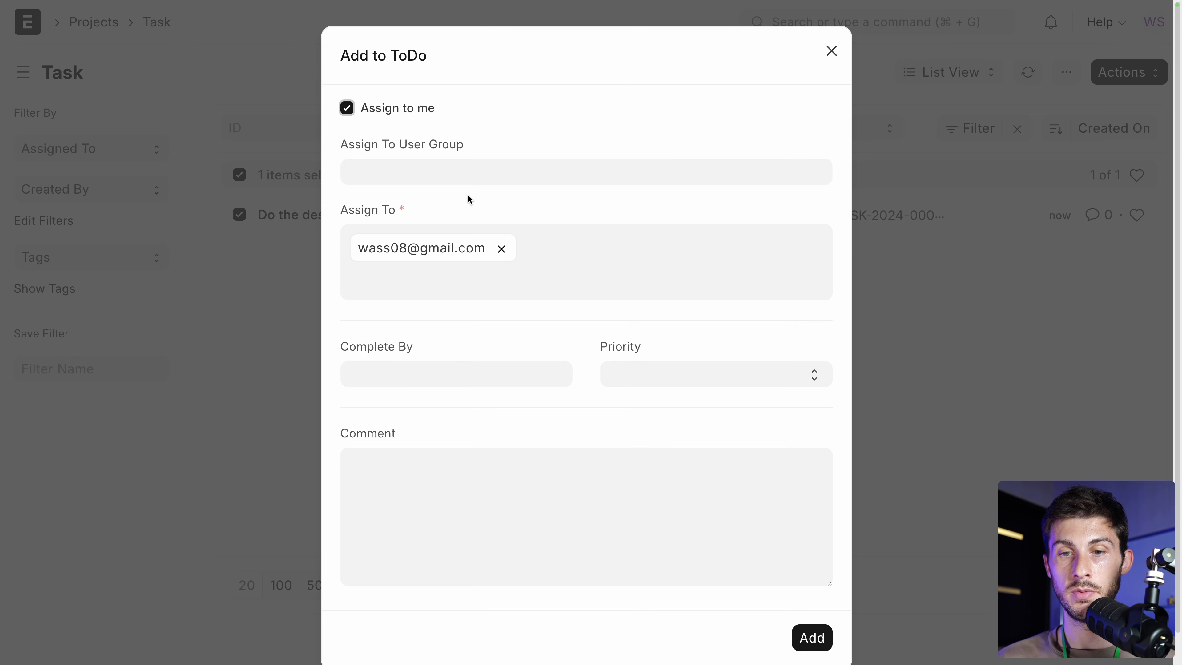
{"action": "left_click", "coordinate": [455, 374]}
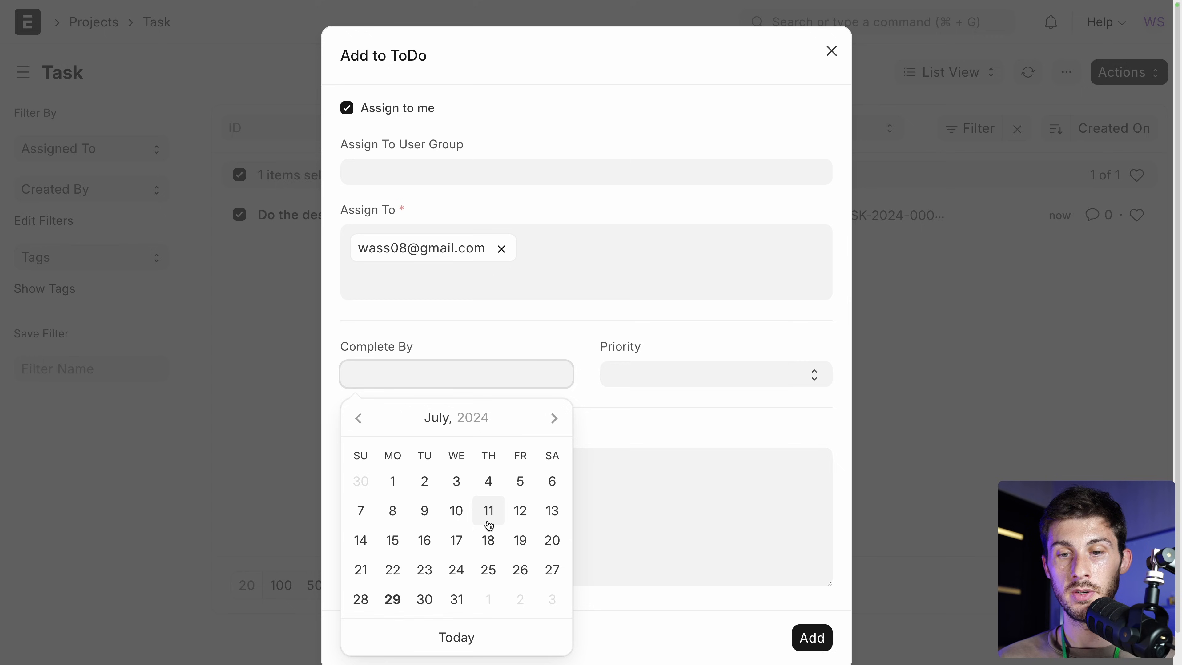
{"action": "left_click", "coordinate": [456, 599]}
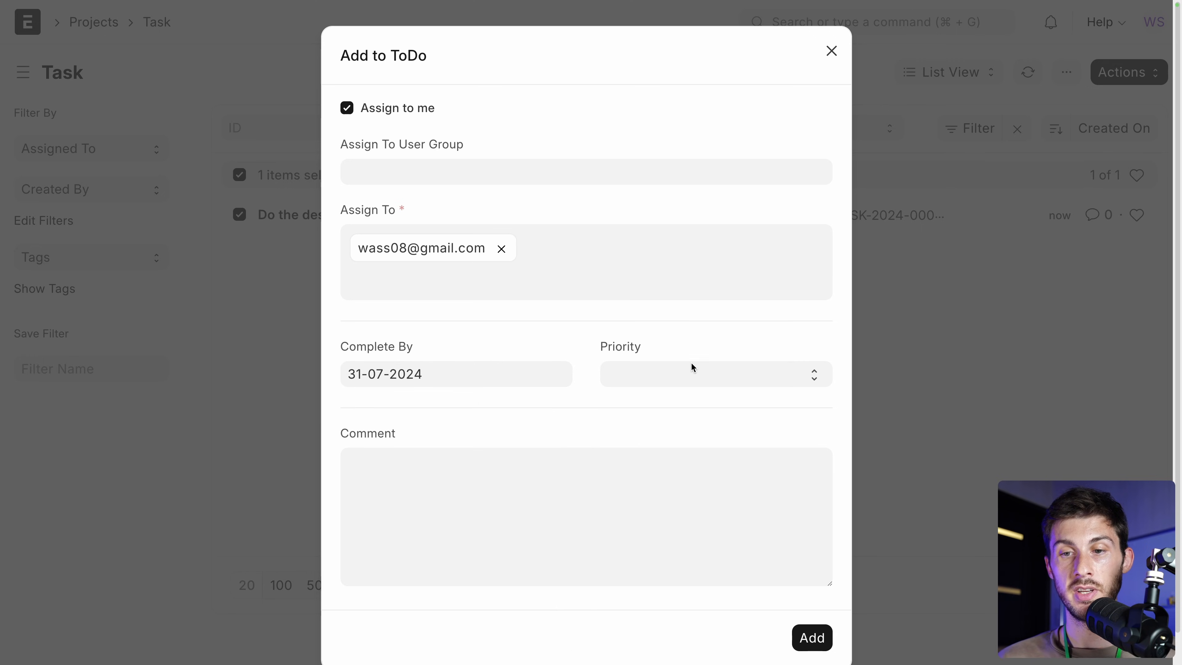
{"action": "left_click", "coordinate": [714, 373]}
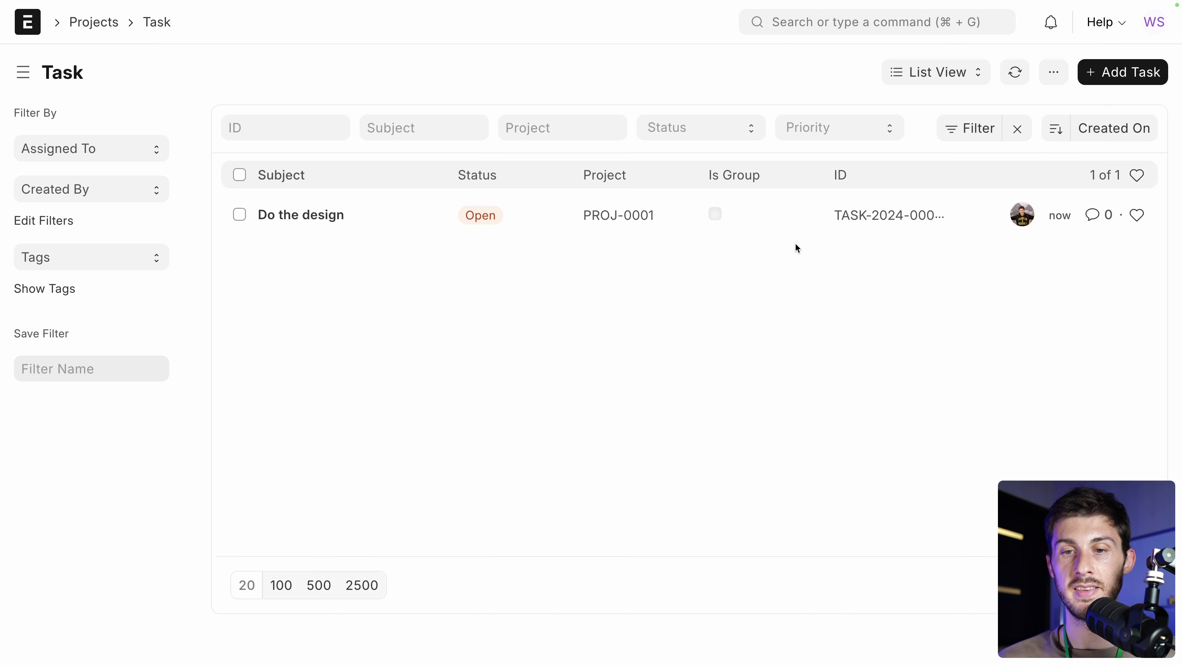
- Switch from the task list to the Projects workspace, then to the Website workspace
{"action": "left_click", "coordinate": [94, 22]}
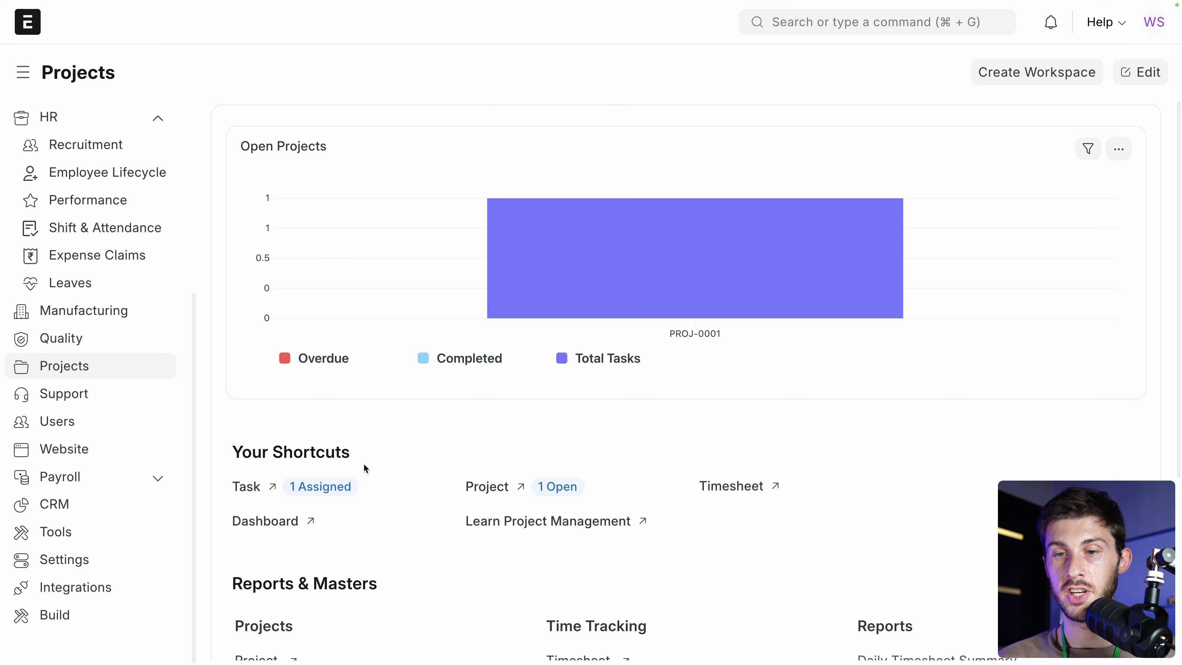
{"action": "mouse_move", "coordinate": [428, 388]}
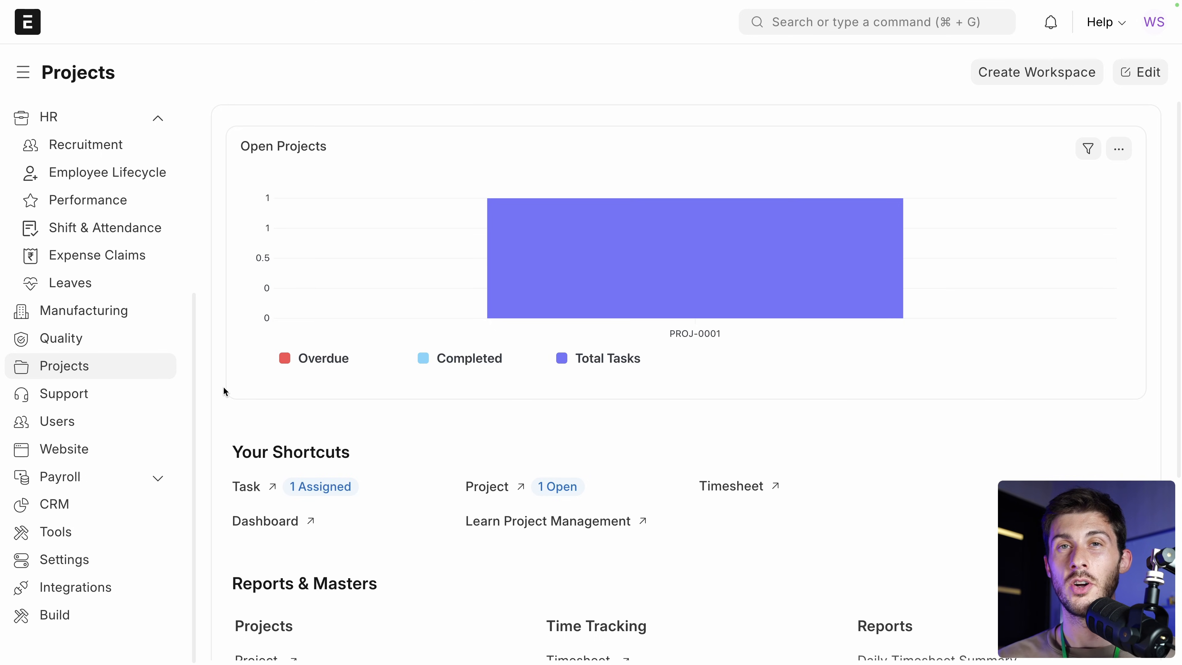
{"action": "left_click", "coordinate": [63, 448]}
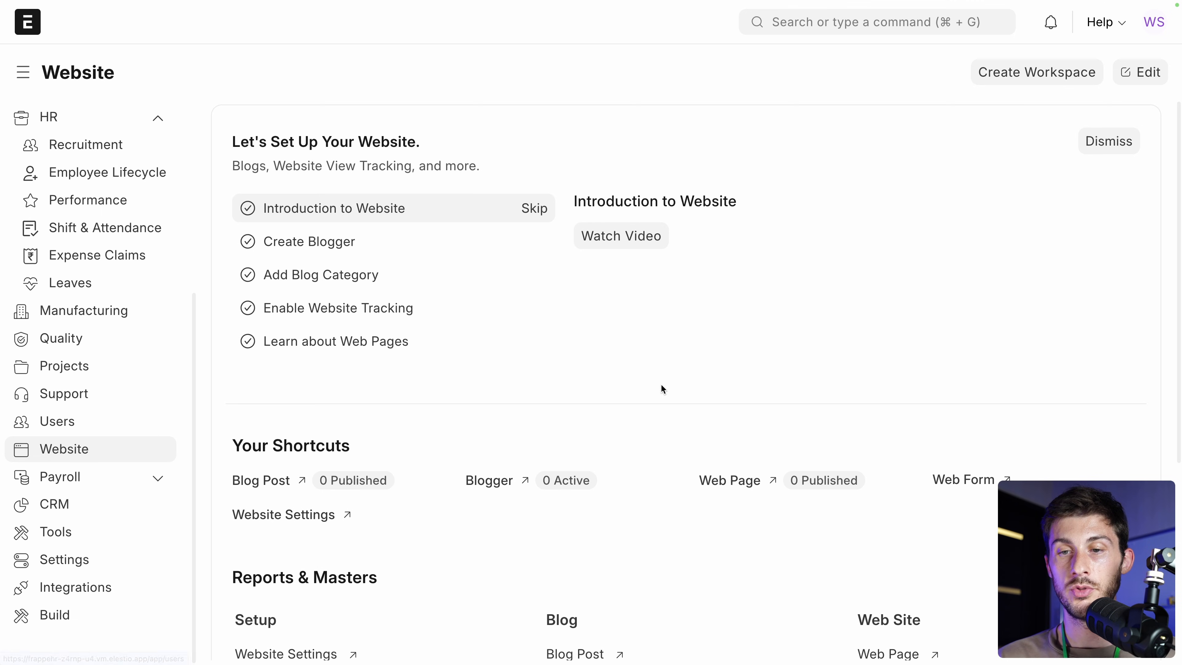
- Preview and skip through the Introduction to Website video, close it, and move on to CRM
{"action": "scroll", "scroll_direction": "down", "scroll_amount": 3}
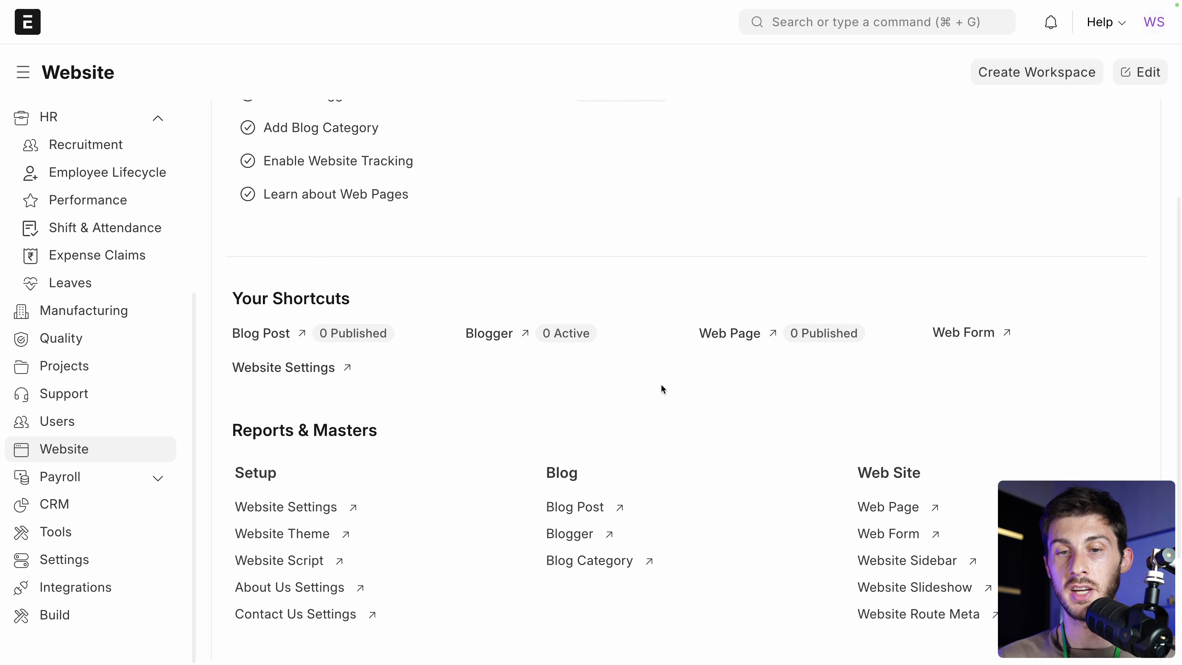
{"action": "scroll", "scroll_direction": "up", "scroll_amount": 3}
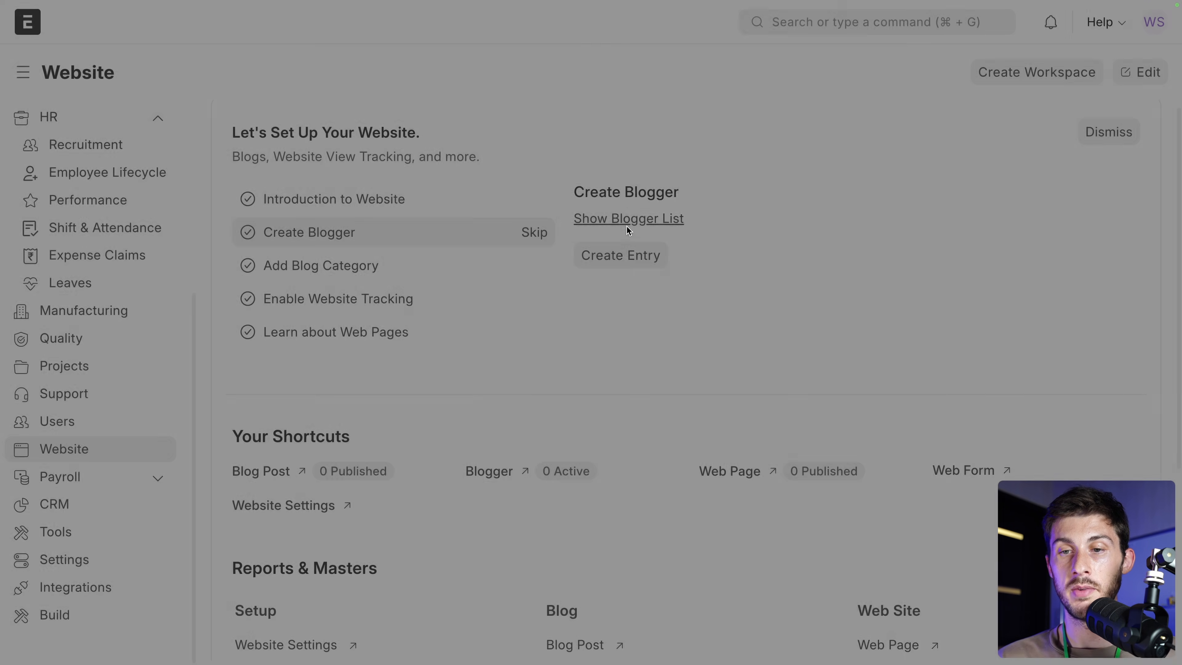
{"action": "left_click", "coordinate": [333, 199]}
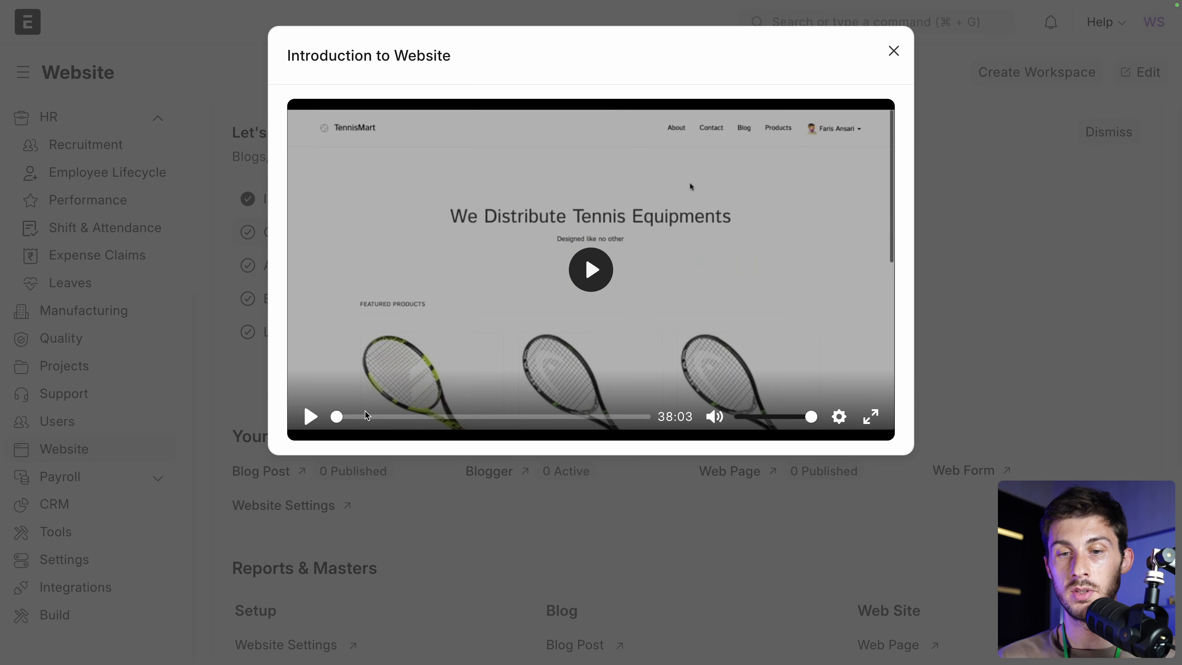
{"action": "left_click", "coordinate": [591, 269]}
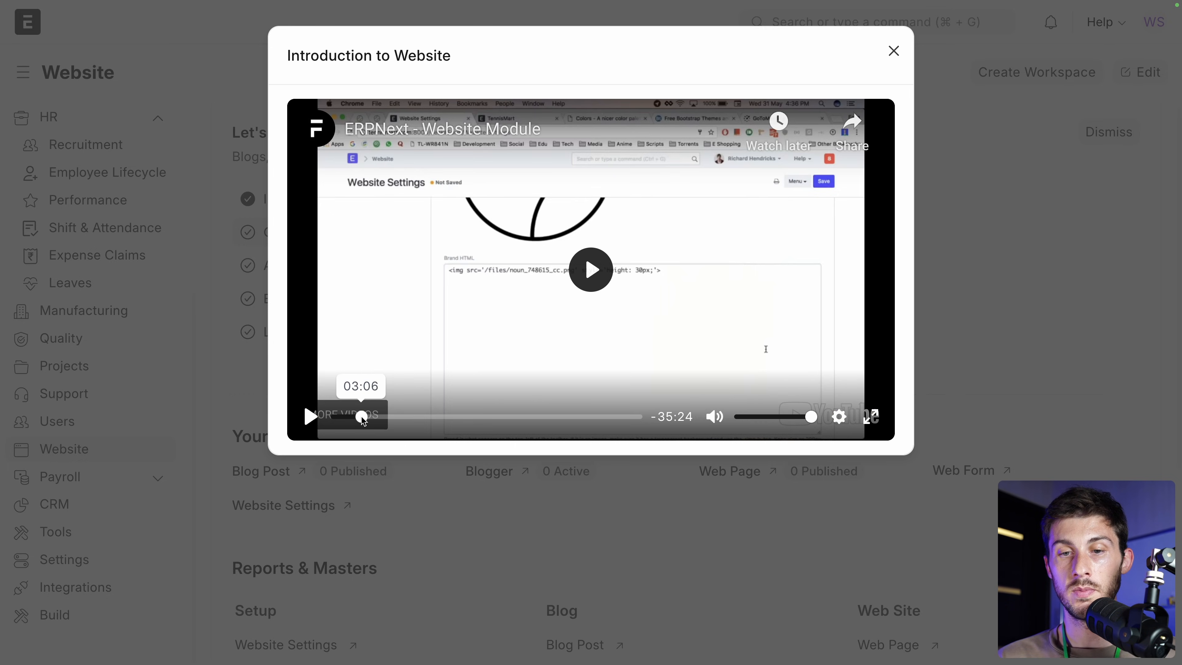
{"action": "left_click", "coordinate": [894, 51]}
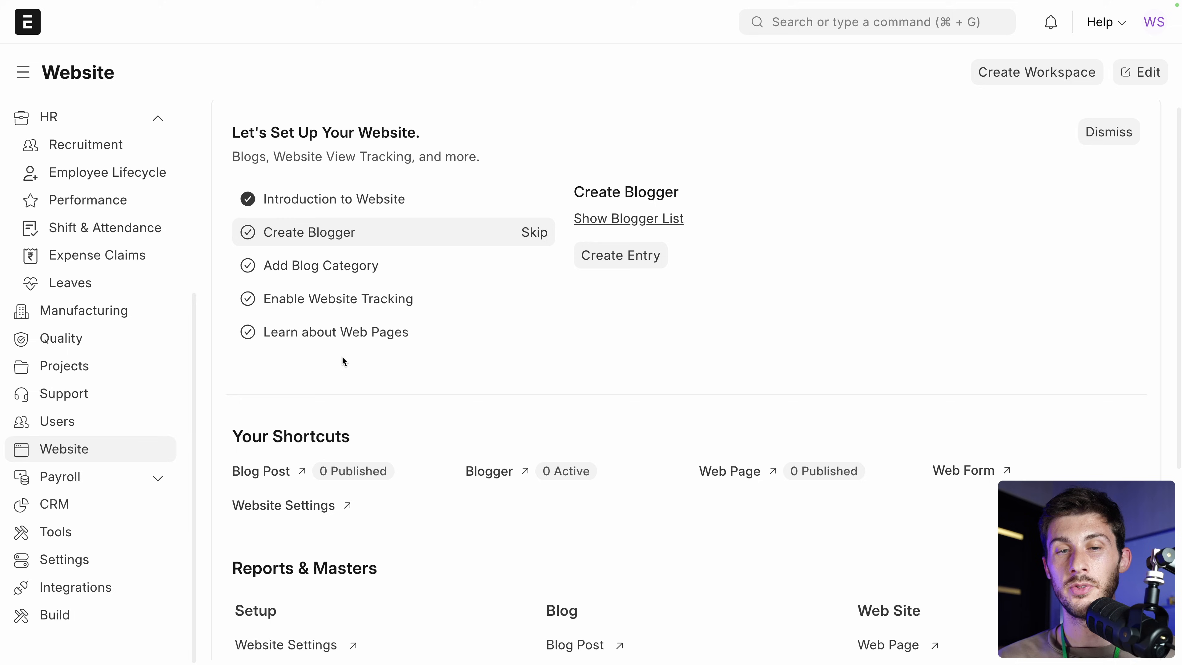
{"action": "left_click", "coordinate": [54, 504]}
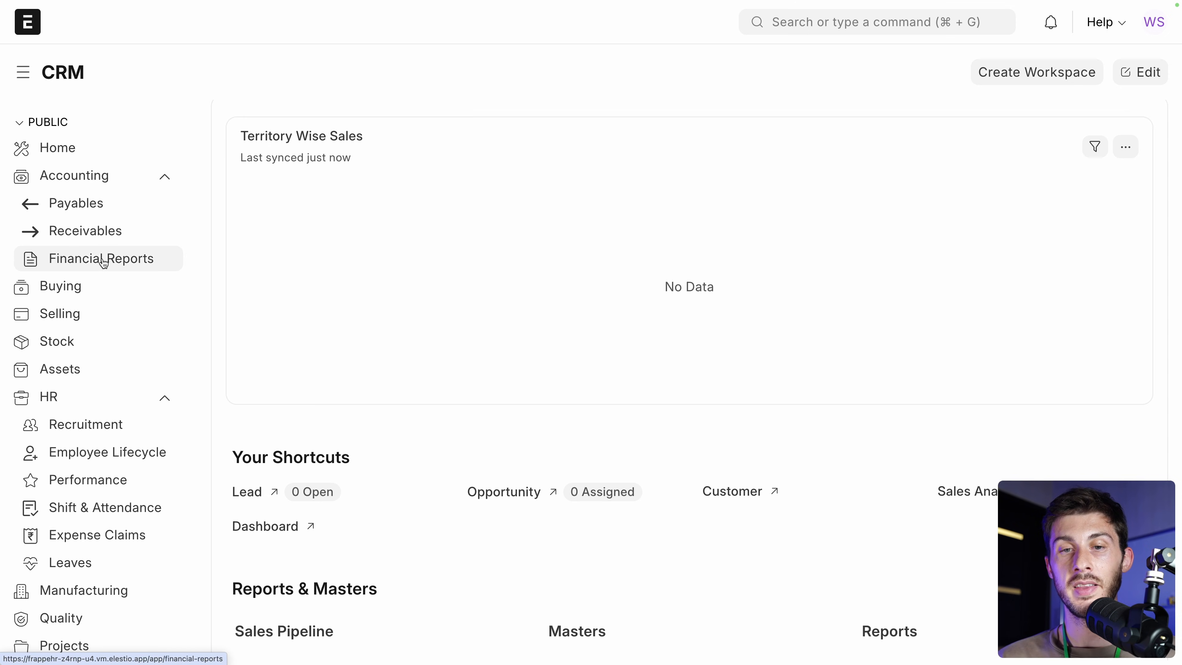
{"action": "mouse_move", "coordinate": [406, 329]}
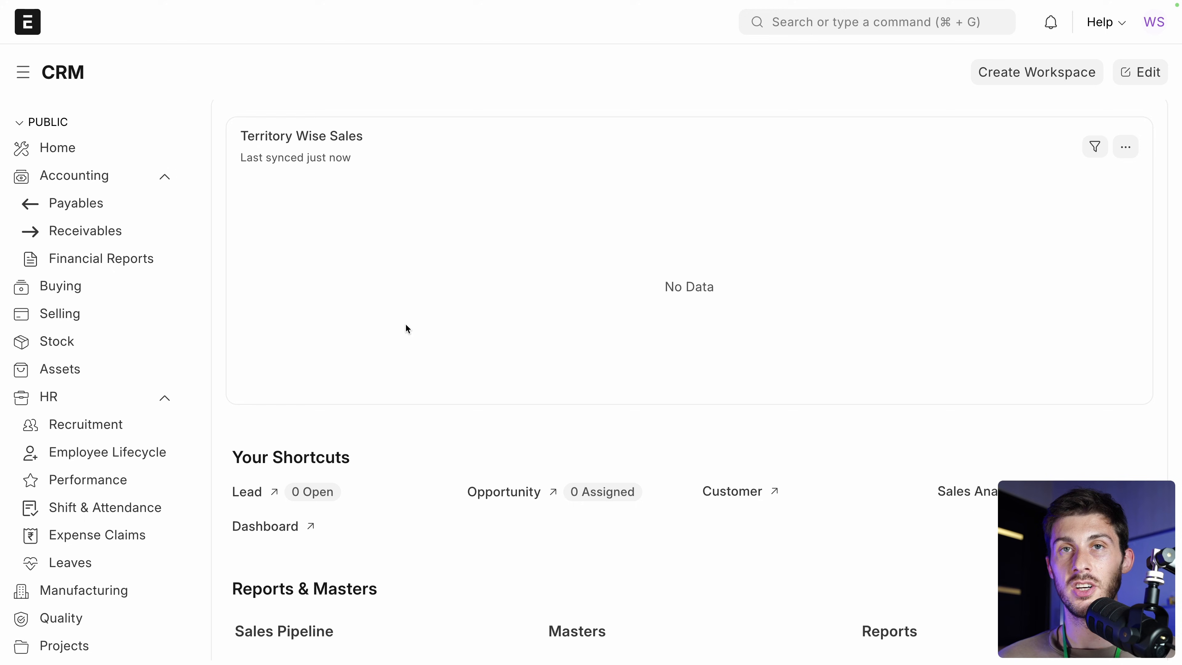
- Scroll the CRM workspace down past the Territory Wise Sales chart to Reports & Masters
{"action": "scroll", "scroll_direction": "down", "scroll_amount": 3}
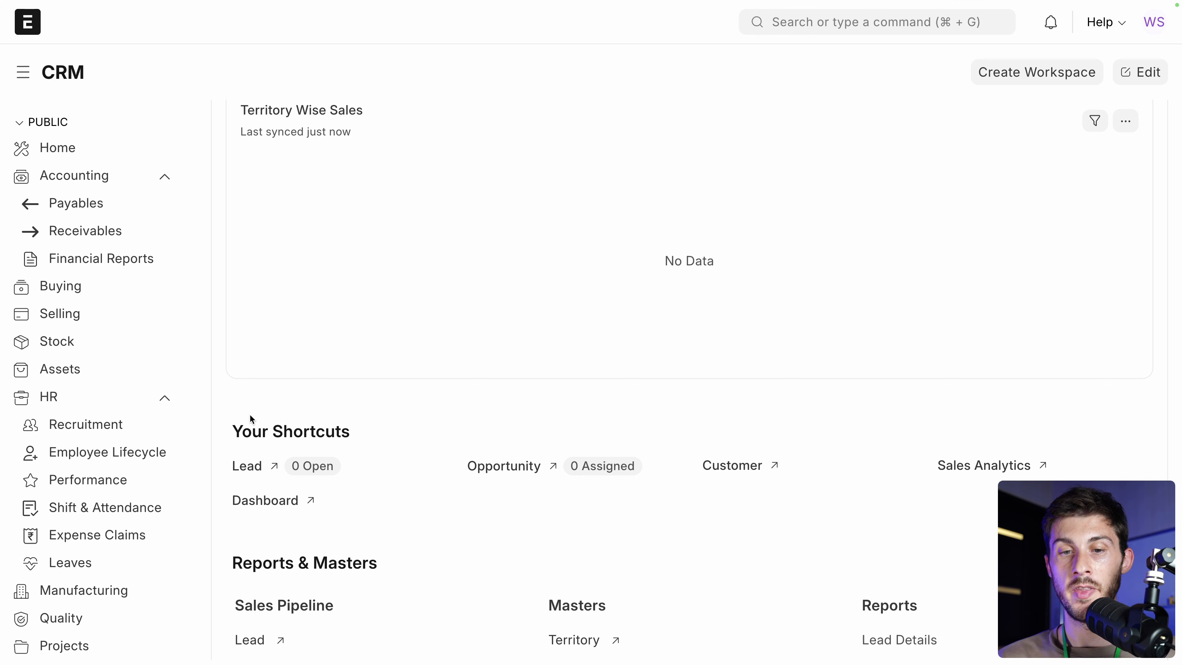
{"action": "mouse_move", "coordinate": [60, 286]}
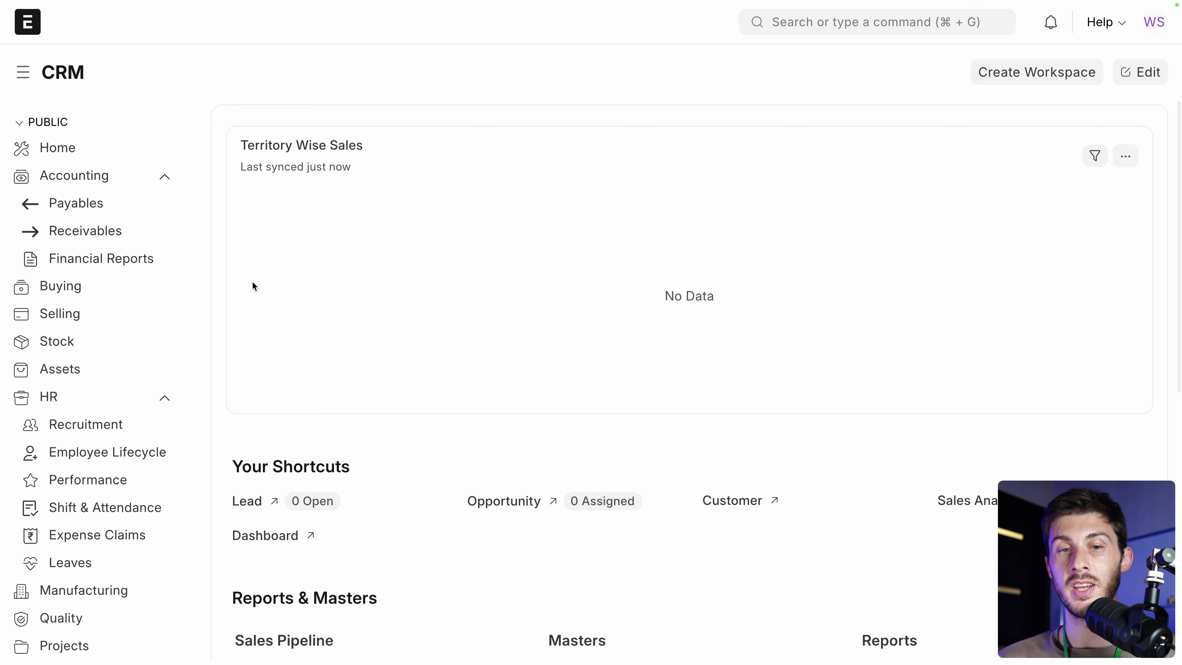
{"action": "mouse_move", "coordinate": [100, 259]}
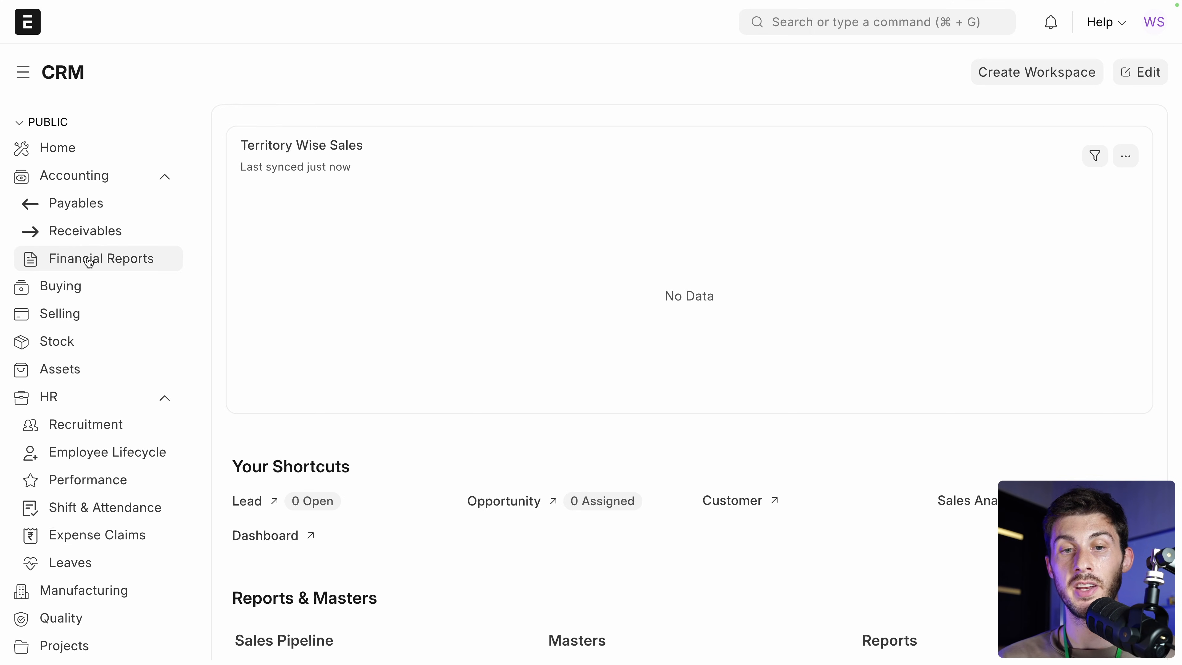
{"action": "scroll", "scroll_direction": "down", "scroll_amount": 3}
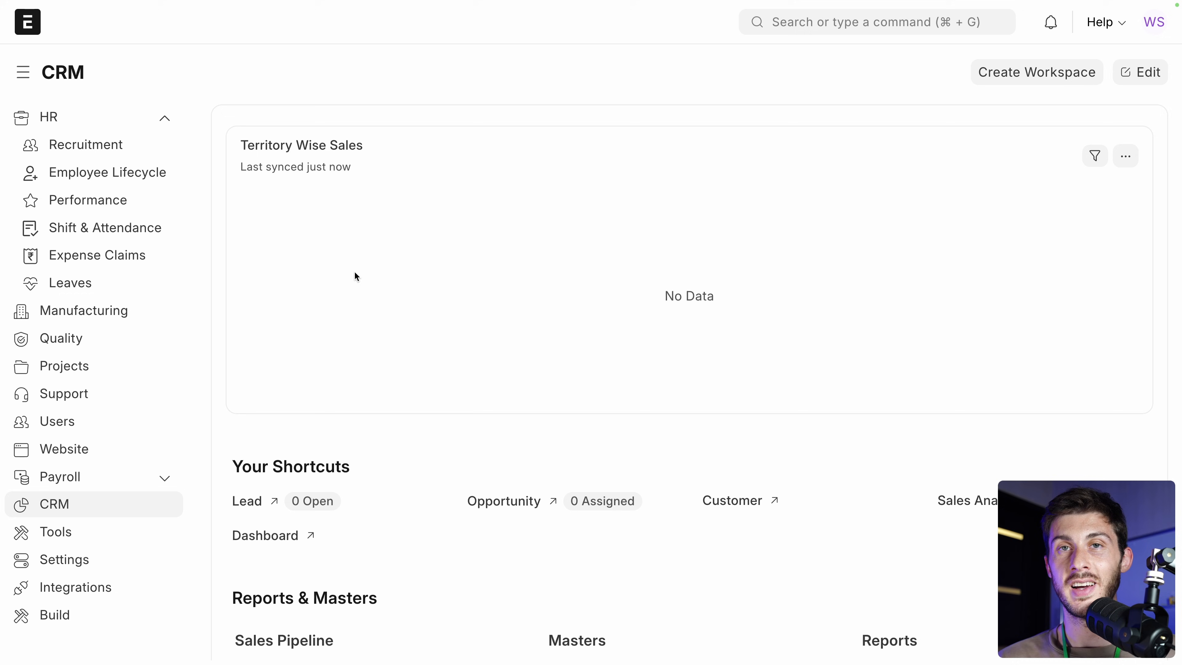
{"action": "mouse_move", "coordinate": [75, 587]}
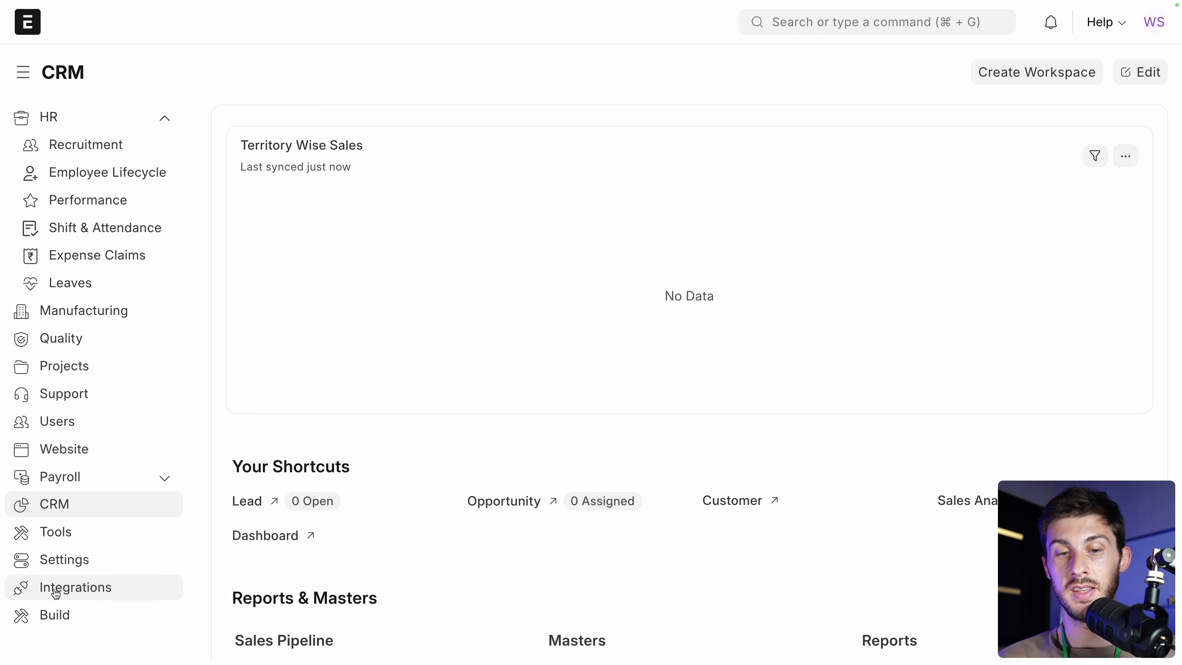
- View the Integrations workspace with its backup, Google, authentication and notification settings
{"action": "left_click", "coordinate": [75, 587]}
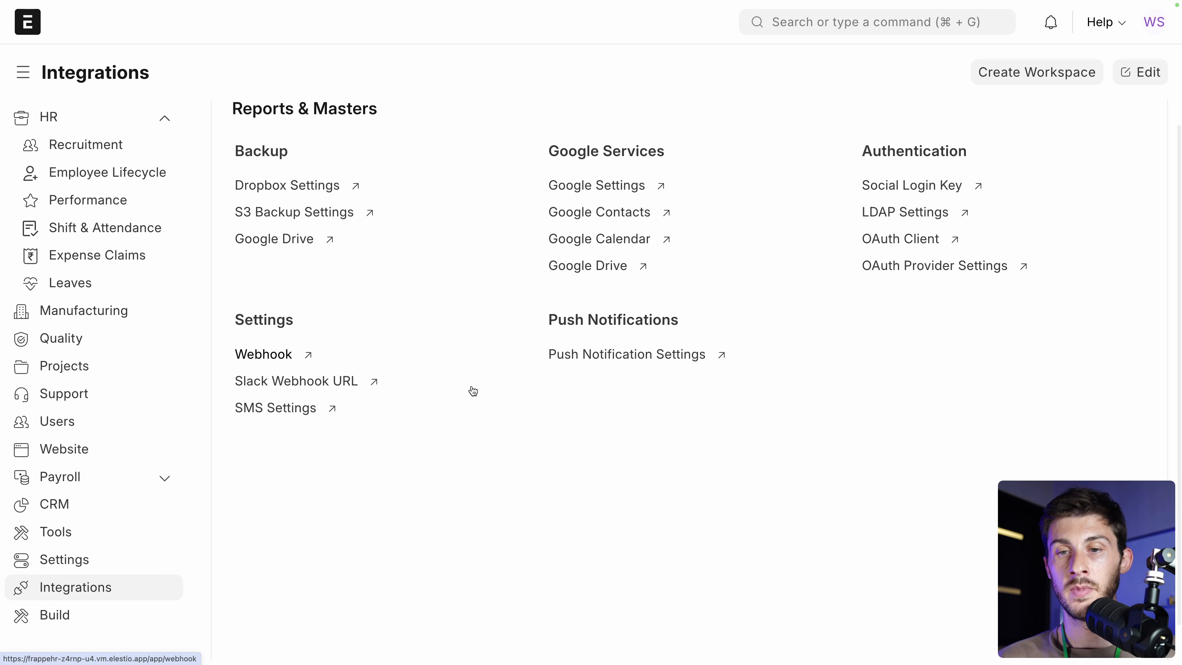
{"action": "scroll", "scroll_direction": "up", "scroll_amount": 3}
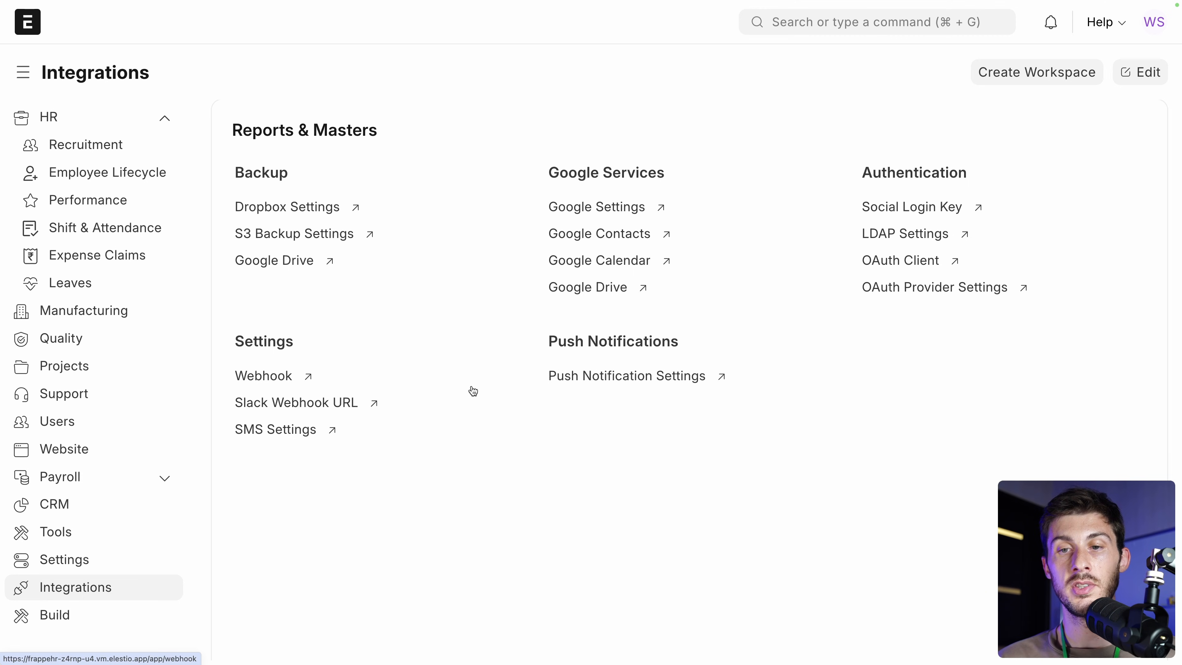
{"action": "mouse_move", "coordinate": [584, 247]}
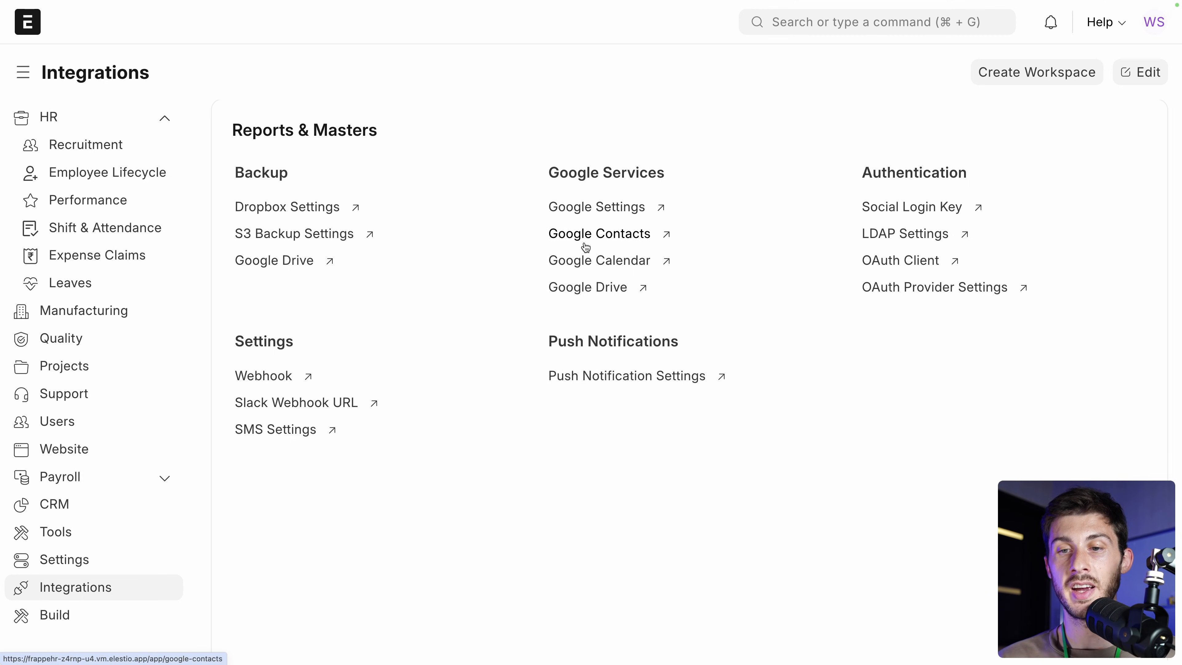
{"action": "mouse_move", "coordinate": [587, 287]}
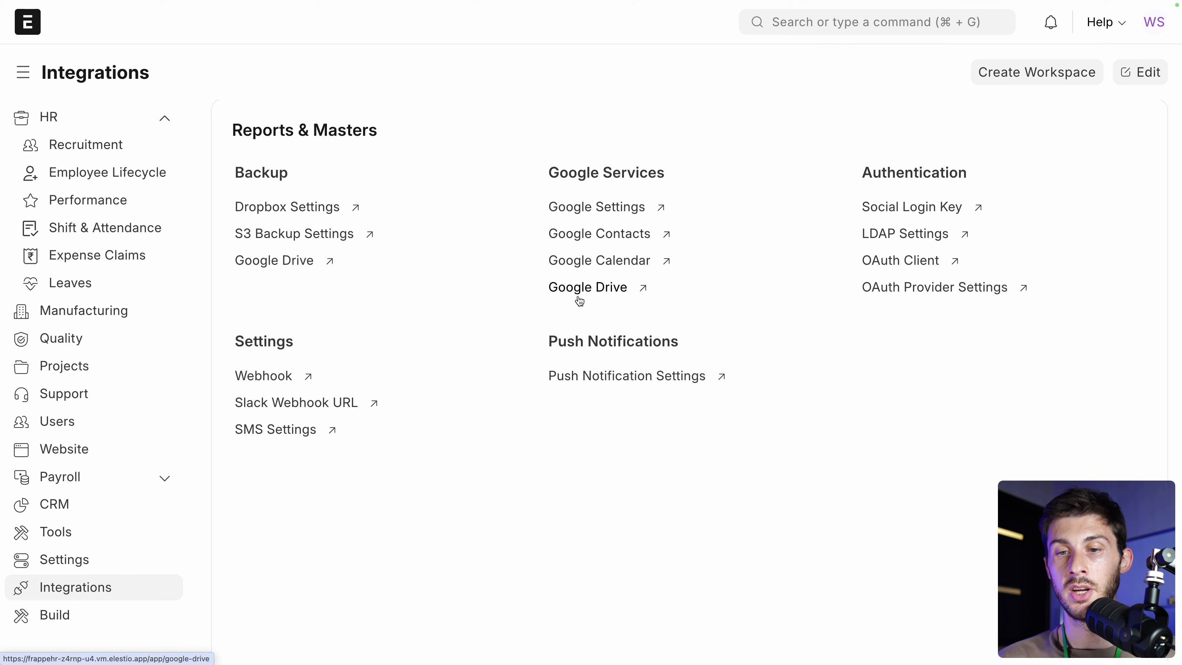
{"action": "mouse_move", "coordinate": [263, 376]}
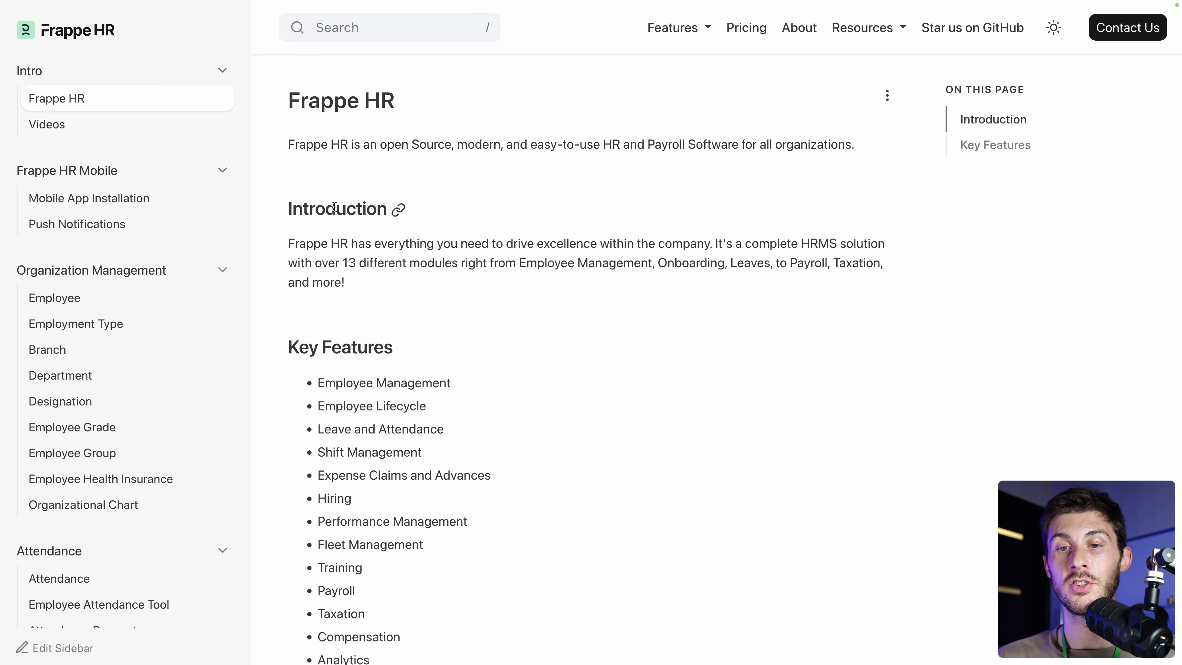
{"action": "mouse_move", "coordinate": [189, 238]}
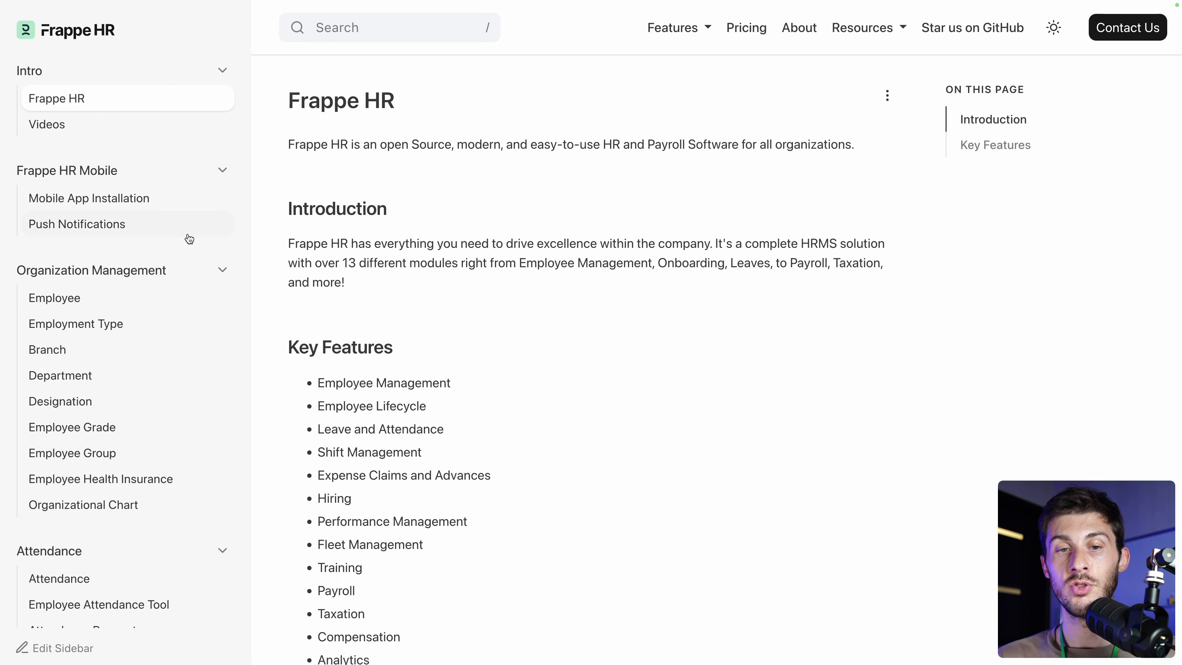
- Scroll the docs sidebar down through Attendance, Shift Management and Leave Management topics
{"action": "scroll", "scroll_direction": "down", "scroll_amount": 3}
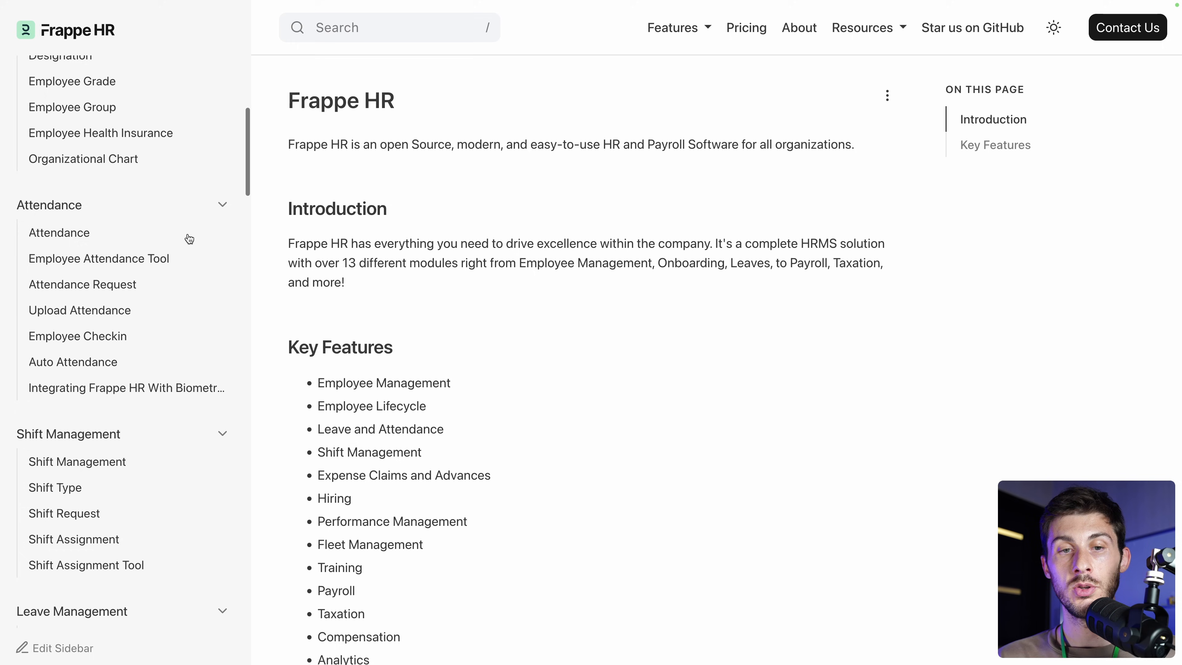
{"action": "scroll", "scroll_direction": "down", "scroll_amount": 3}
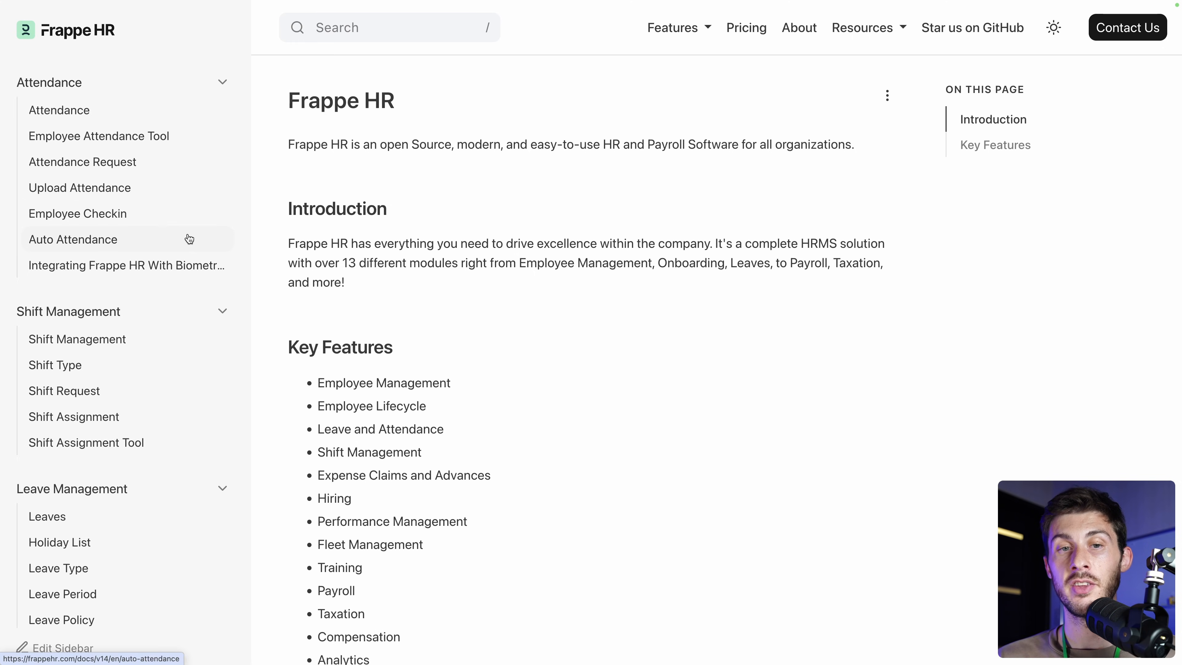
{"action": "scroll", "scroll_direction": "down", "scroll_amount": 3}
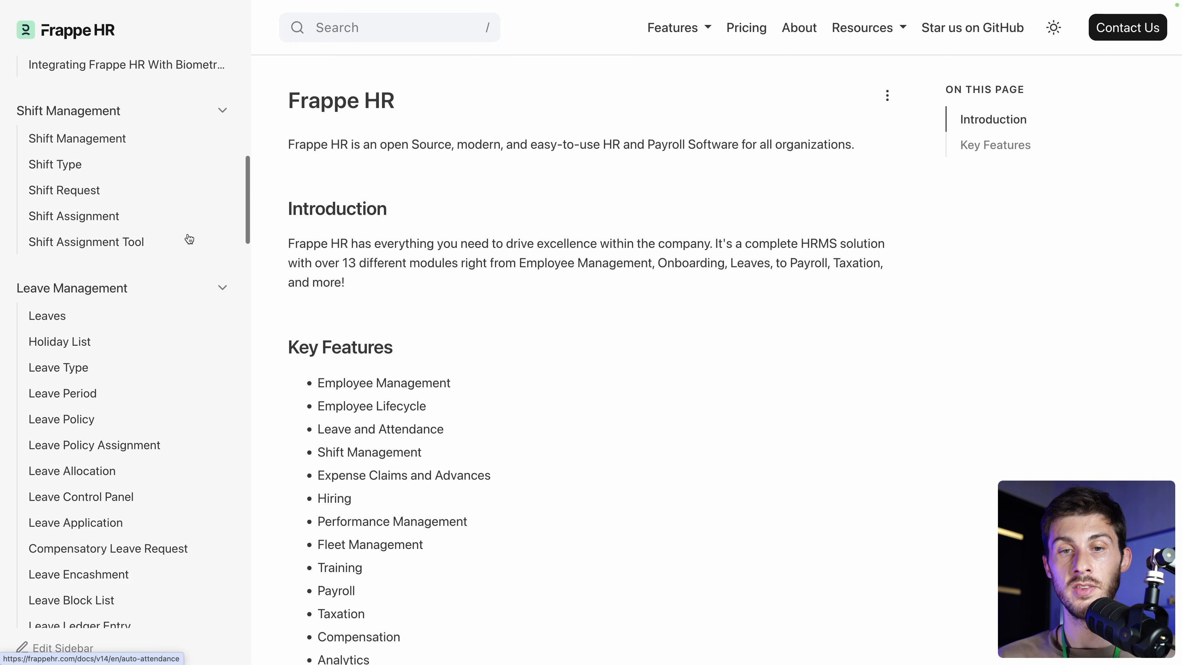